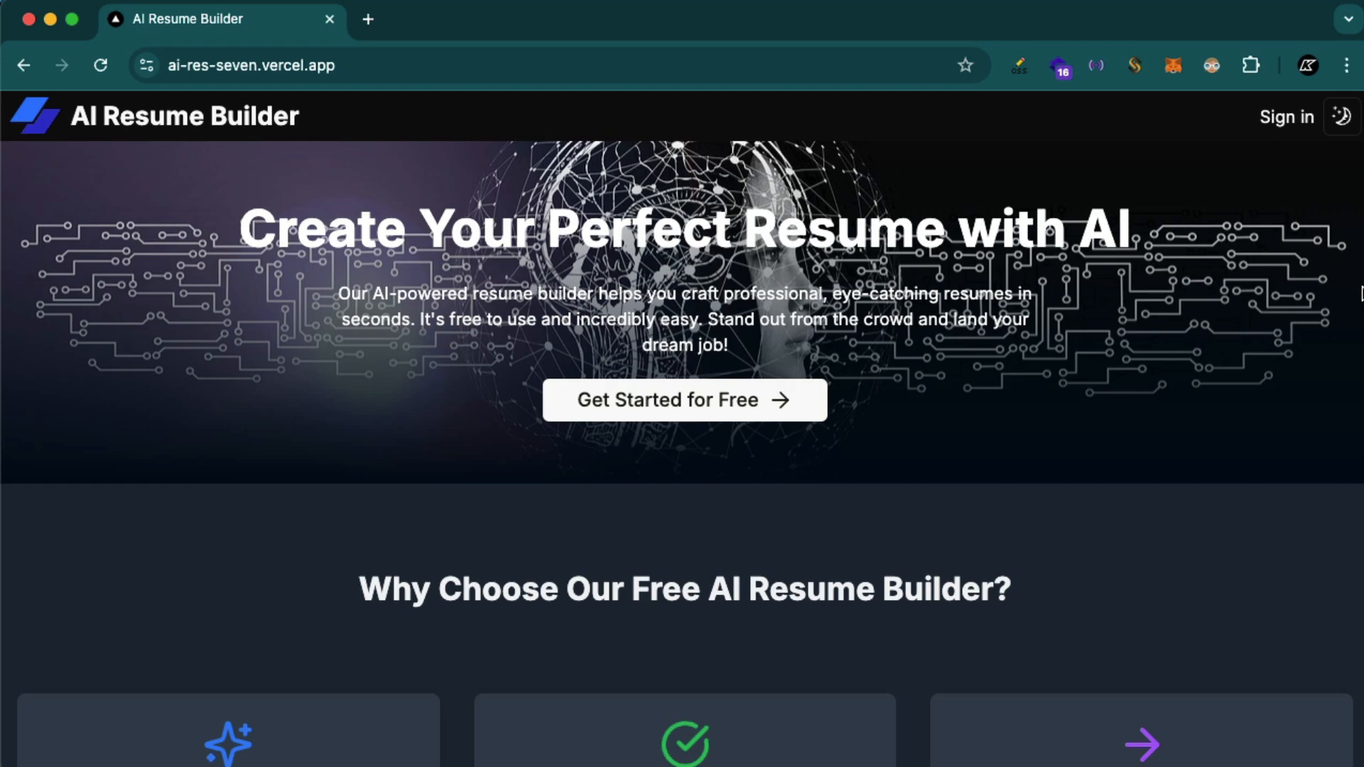
pyautogui.moveTo(793, 336)
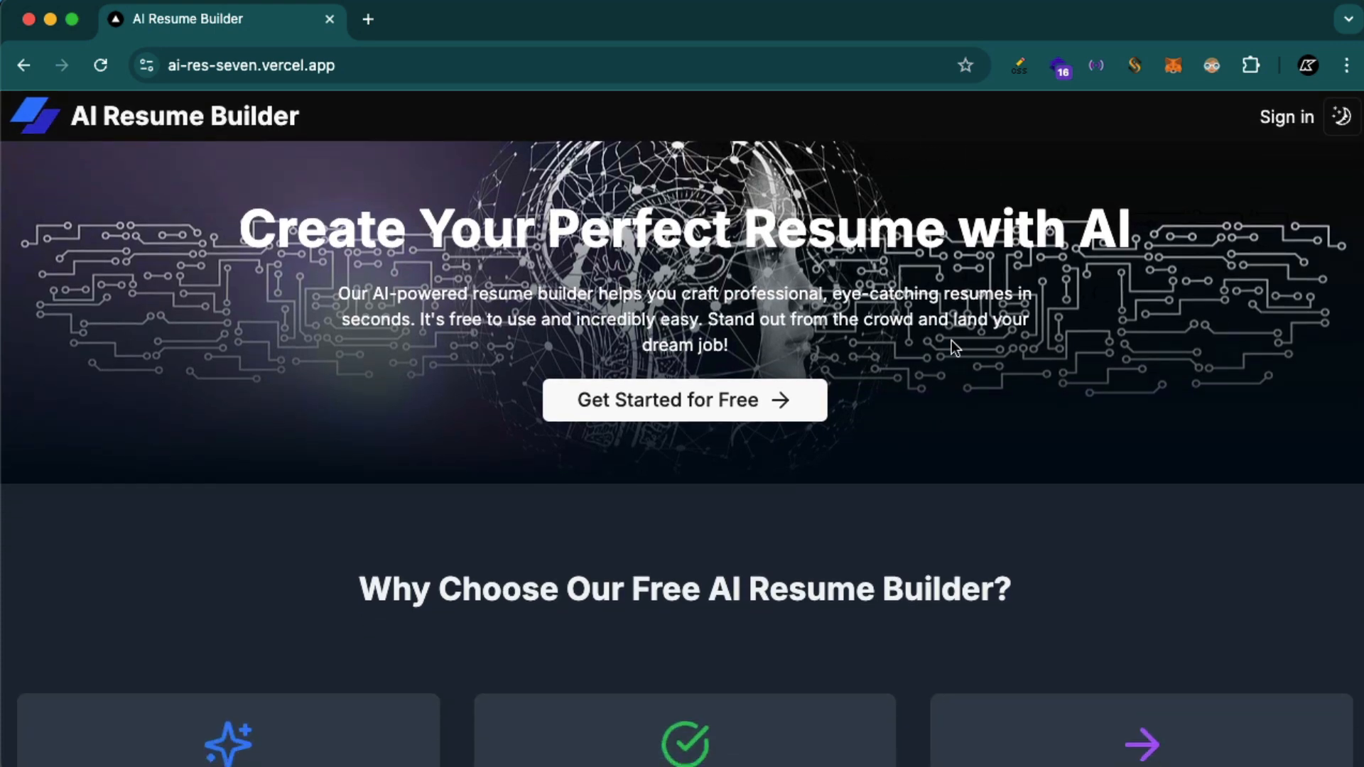
pyautogui.moveTo(711, 412)
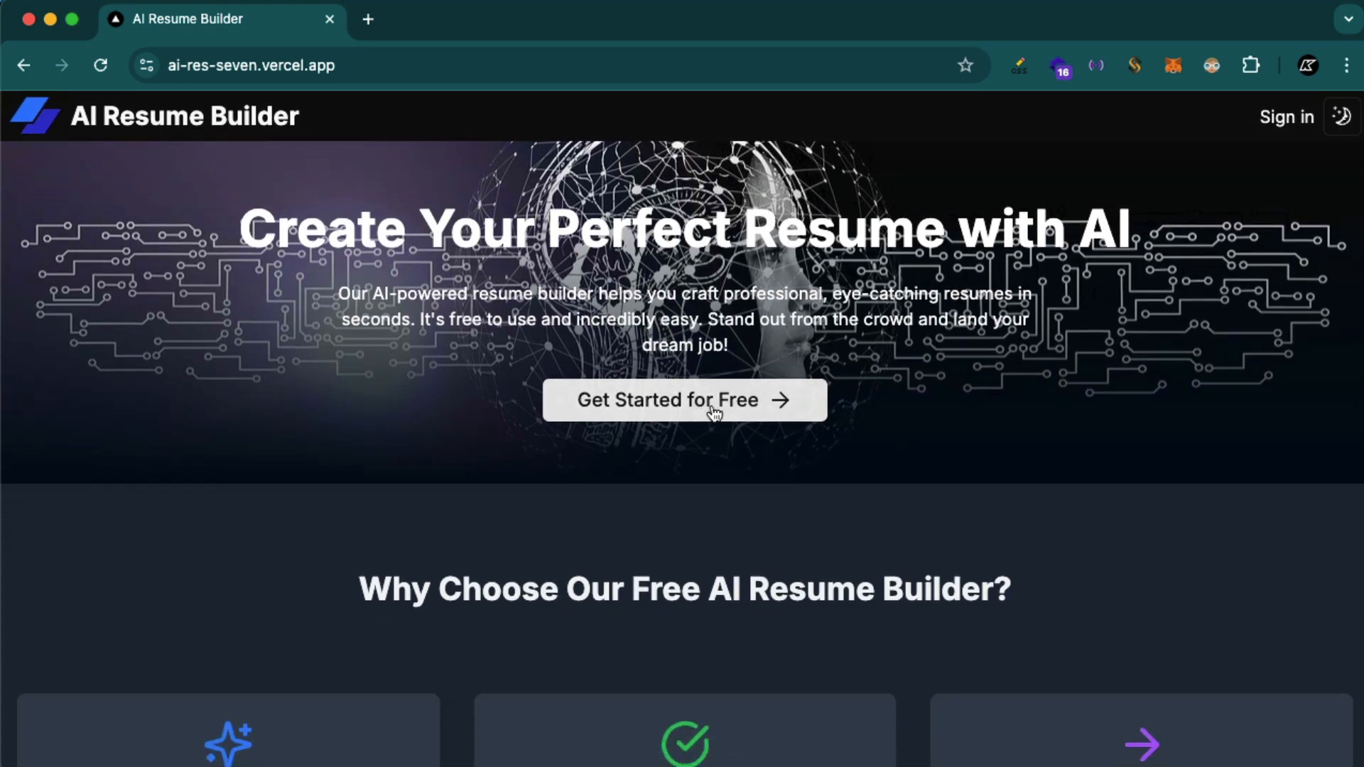
# Step: Browse the landing page and switch the site from dark to light theme via the toggle beside Sign in
pyautogui.scroll(-3)
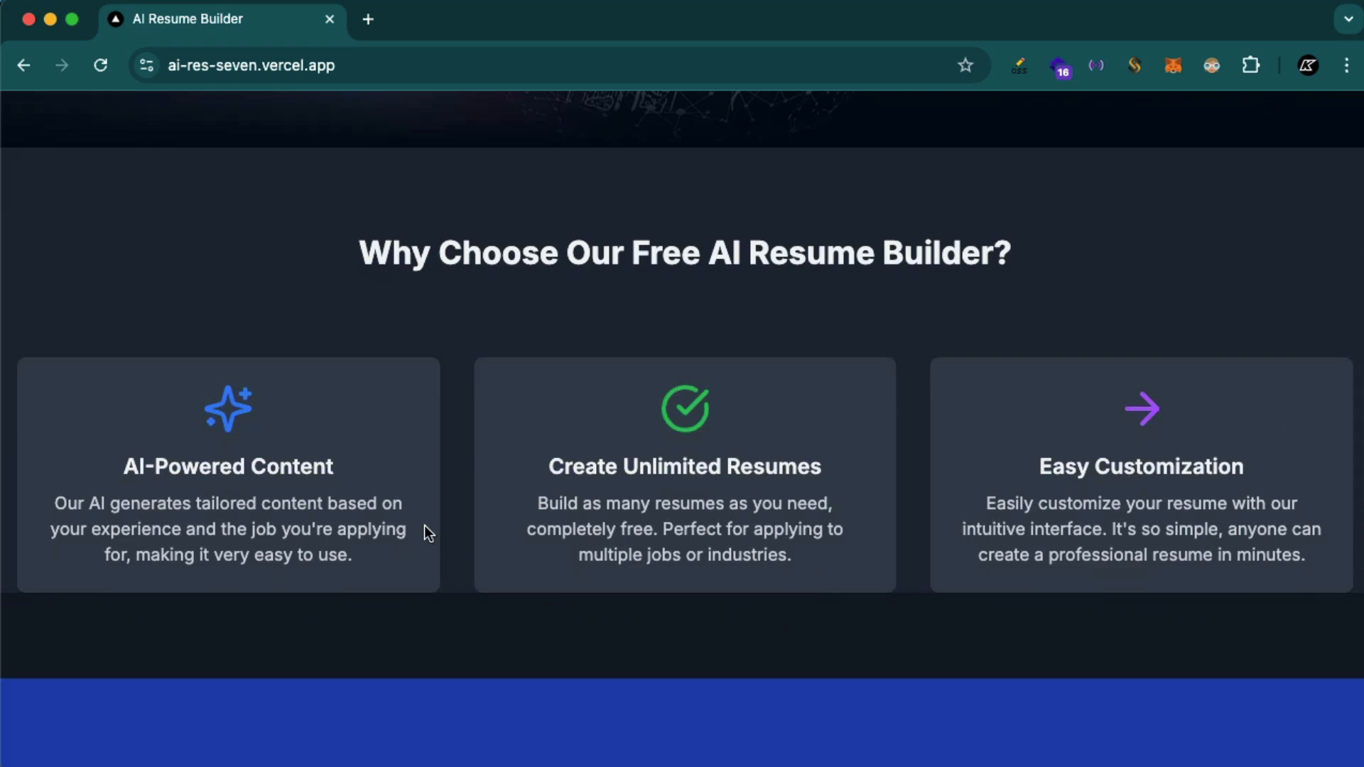
pyautogui.scroll(-3)
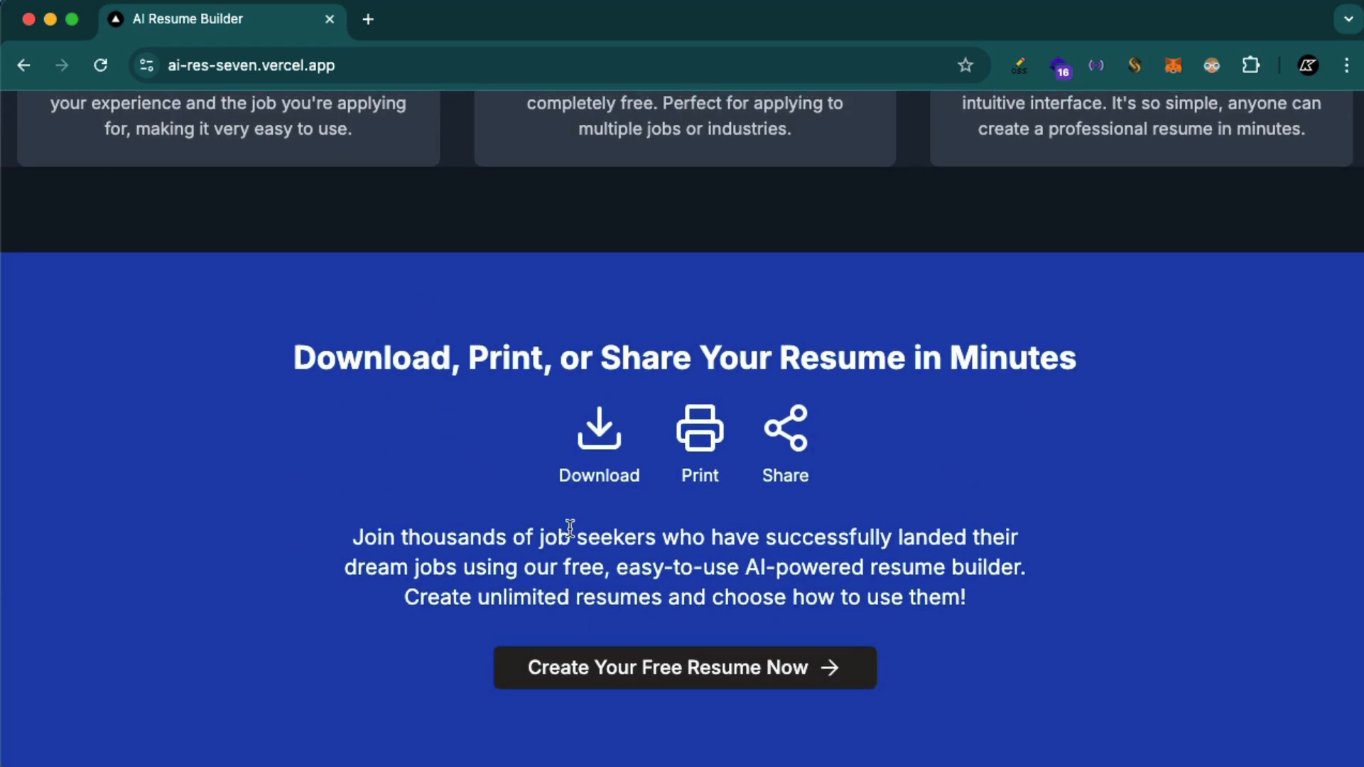
pyautogui.moveTo(885, 456)
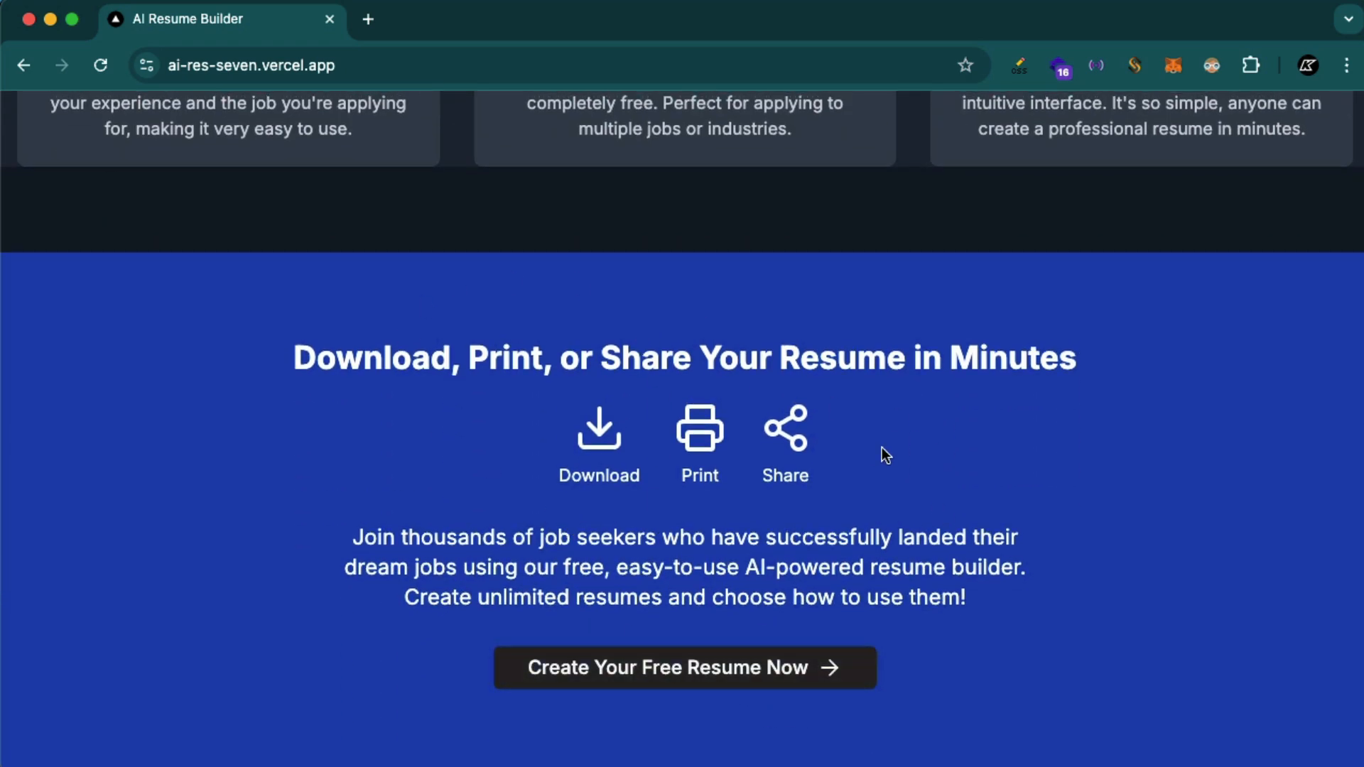
pyautogui.scroll(3)
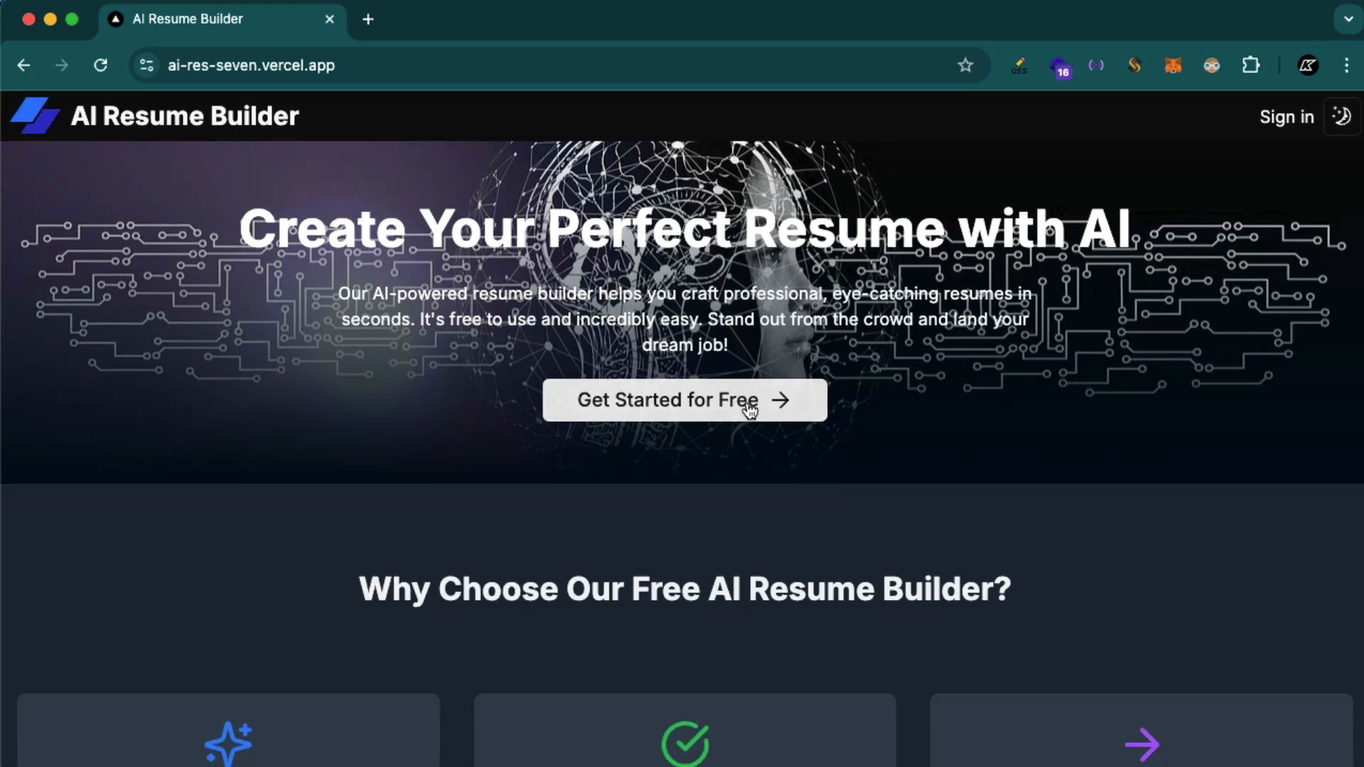
pyautogui.moveTo(770, 371)
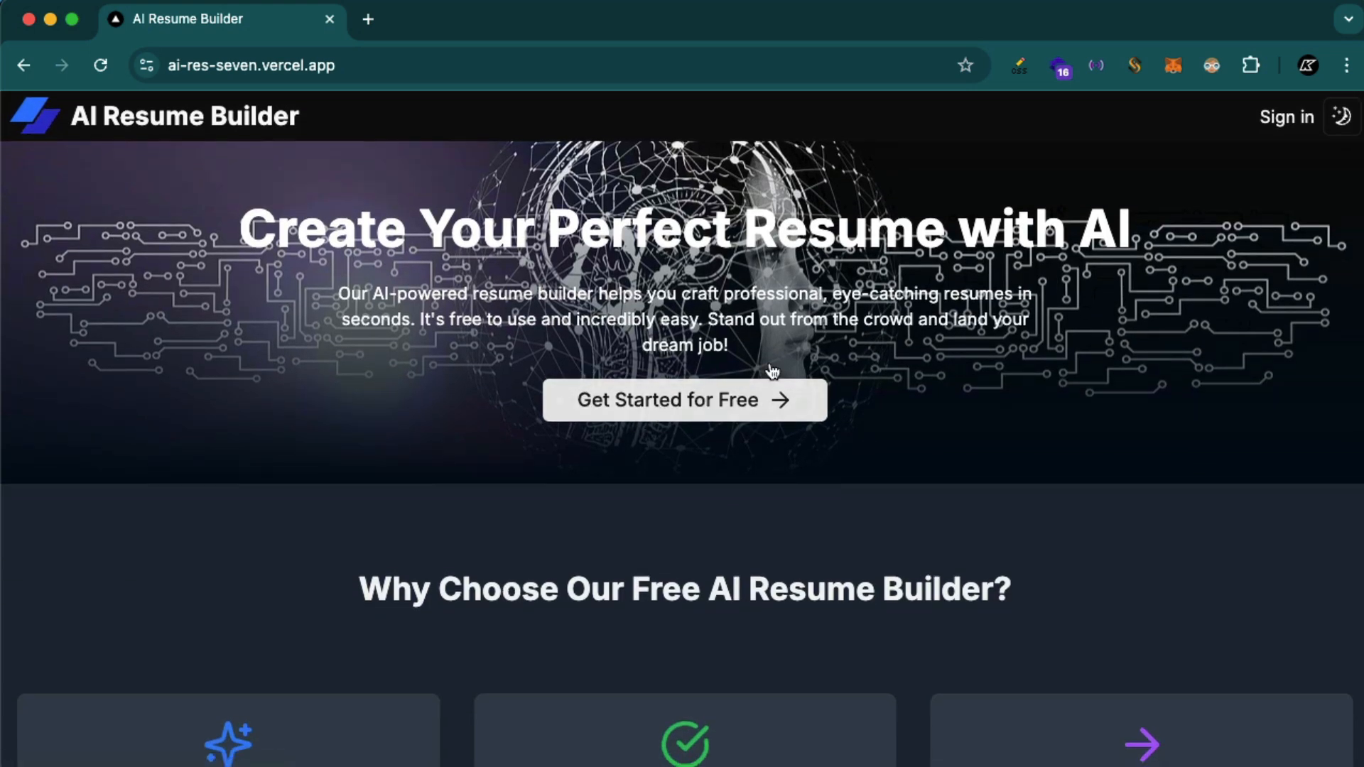
pyautogui.moveTo(1296, 186)
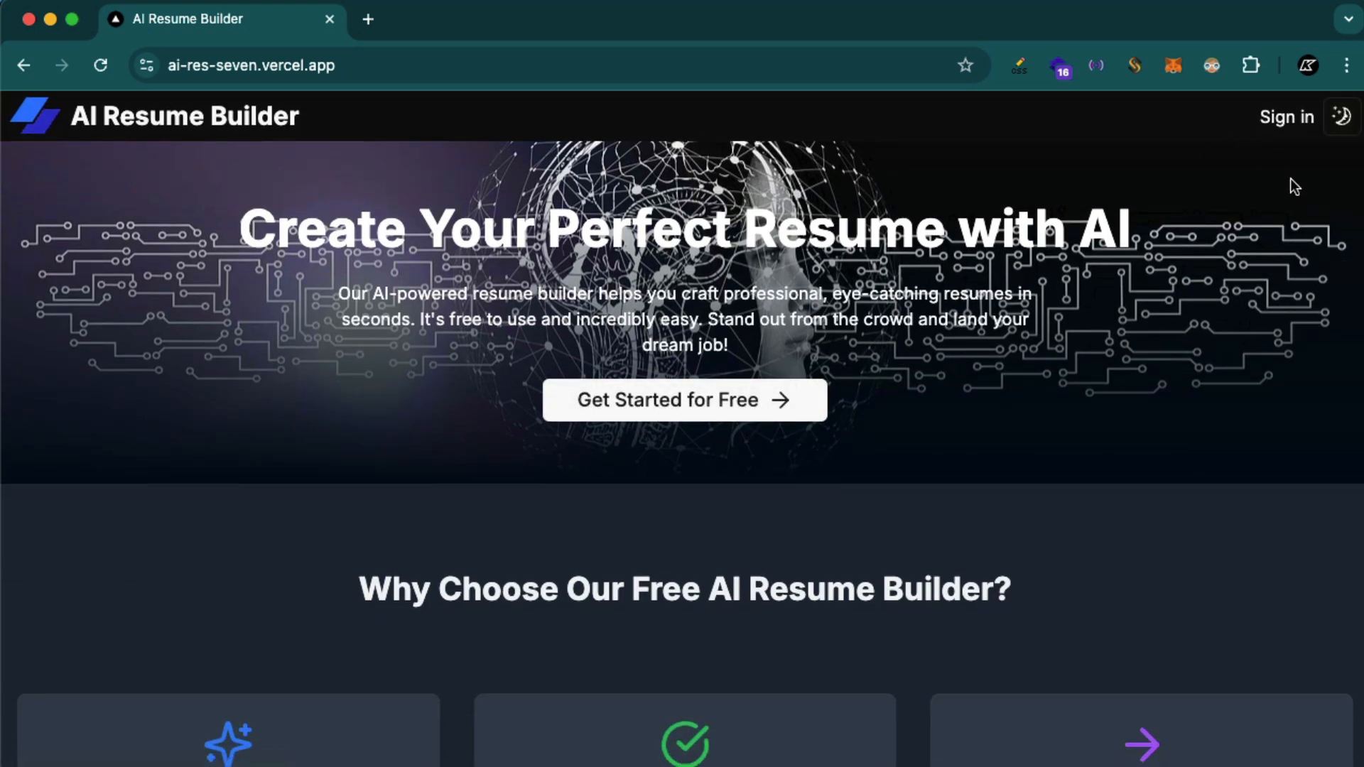
pyautogui.moveTo(1291, 207)
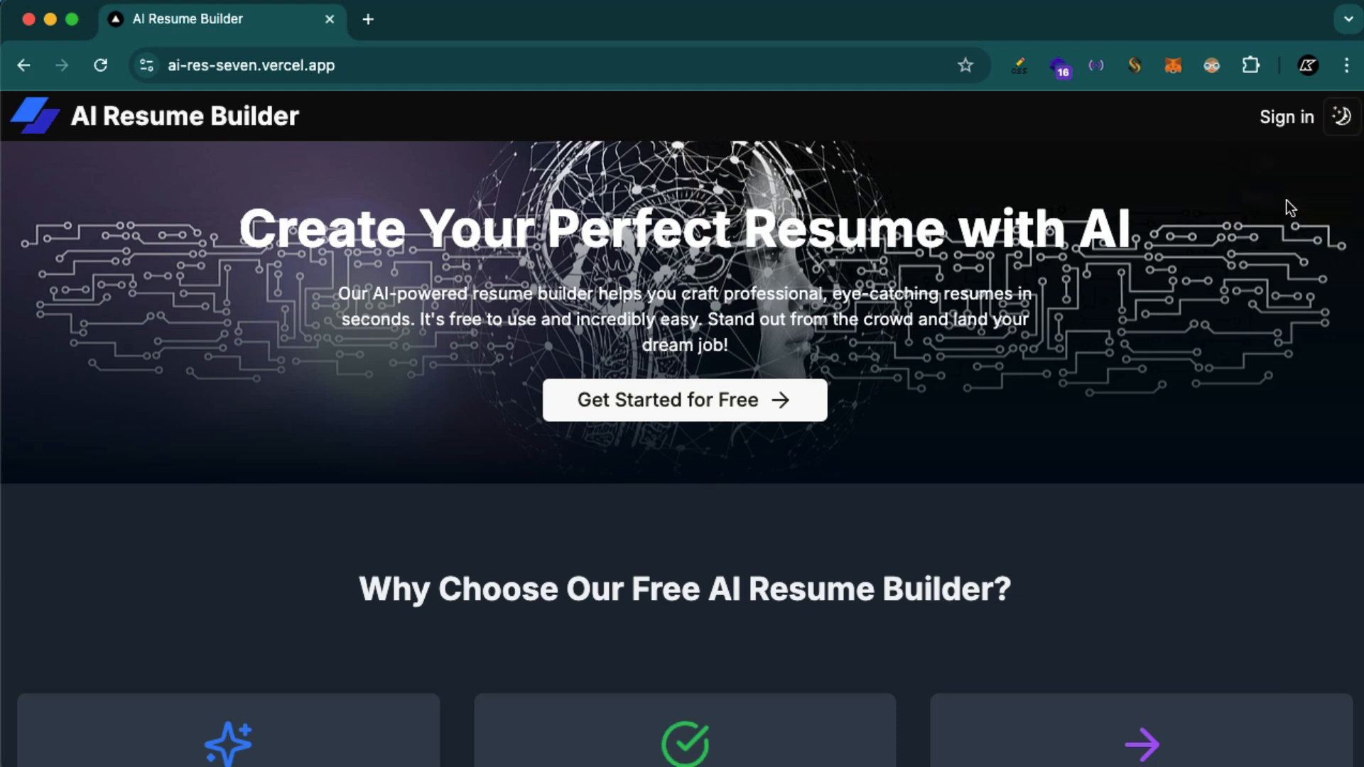
pyautogui.click(1340, 116)
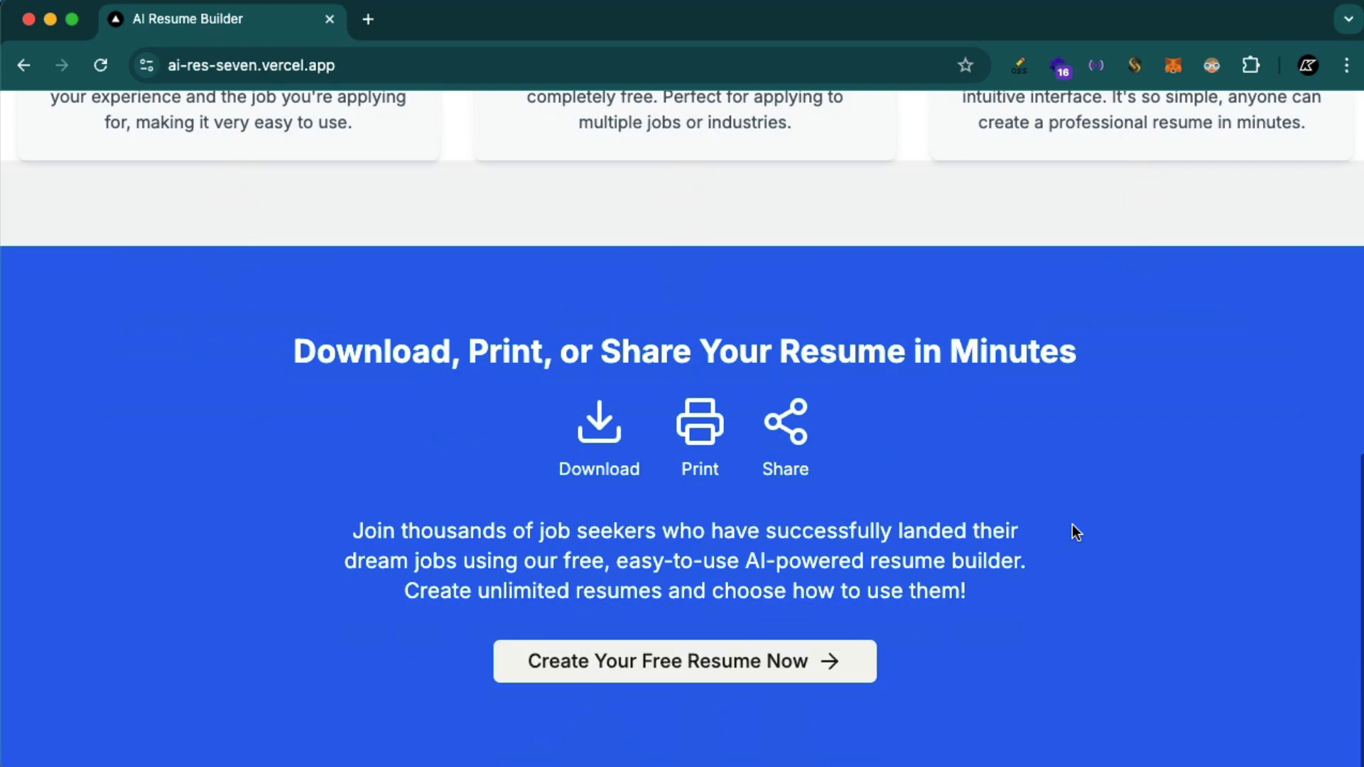
pyautogui.scroll(3)
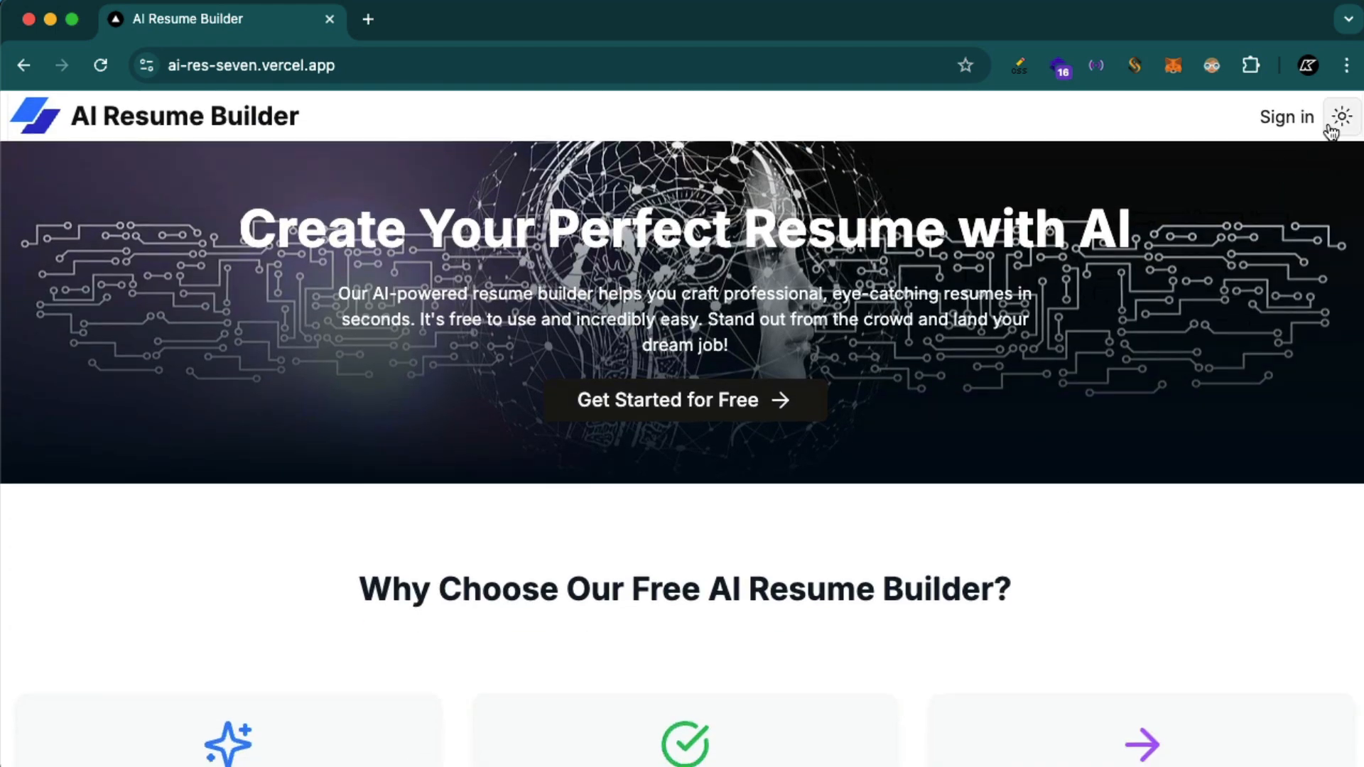
pyautogui.moveTo(690, 401)
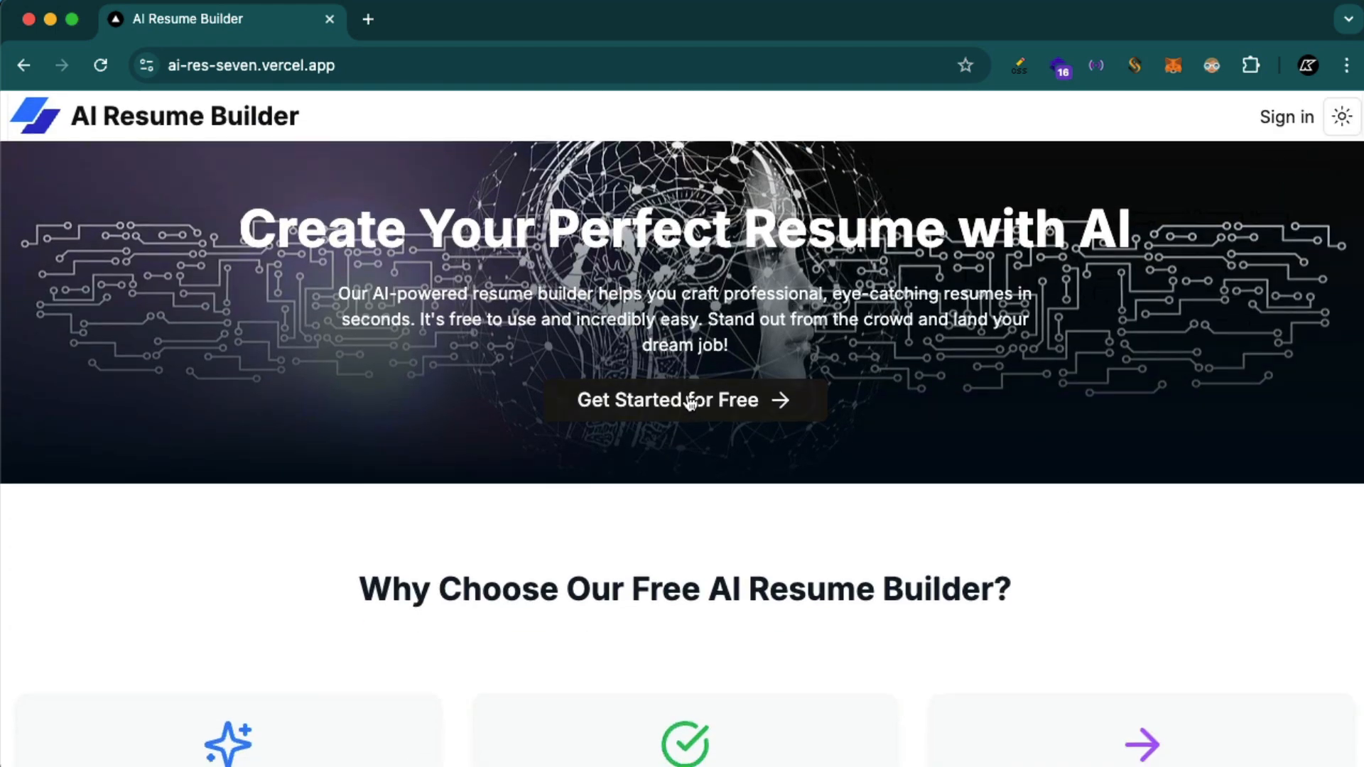
pyautogui.click(683, 401)
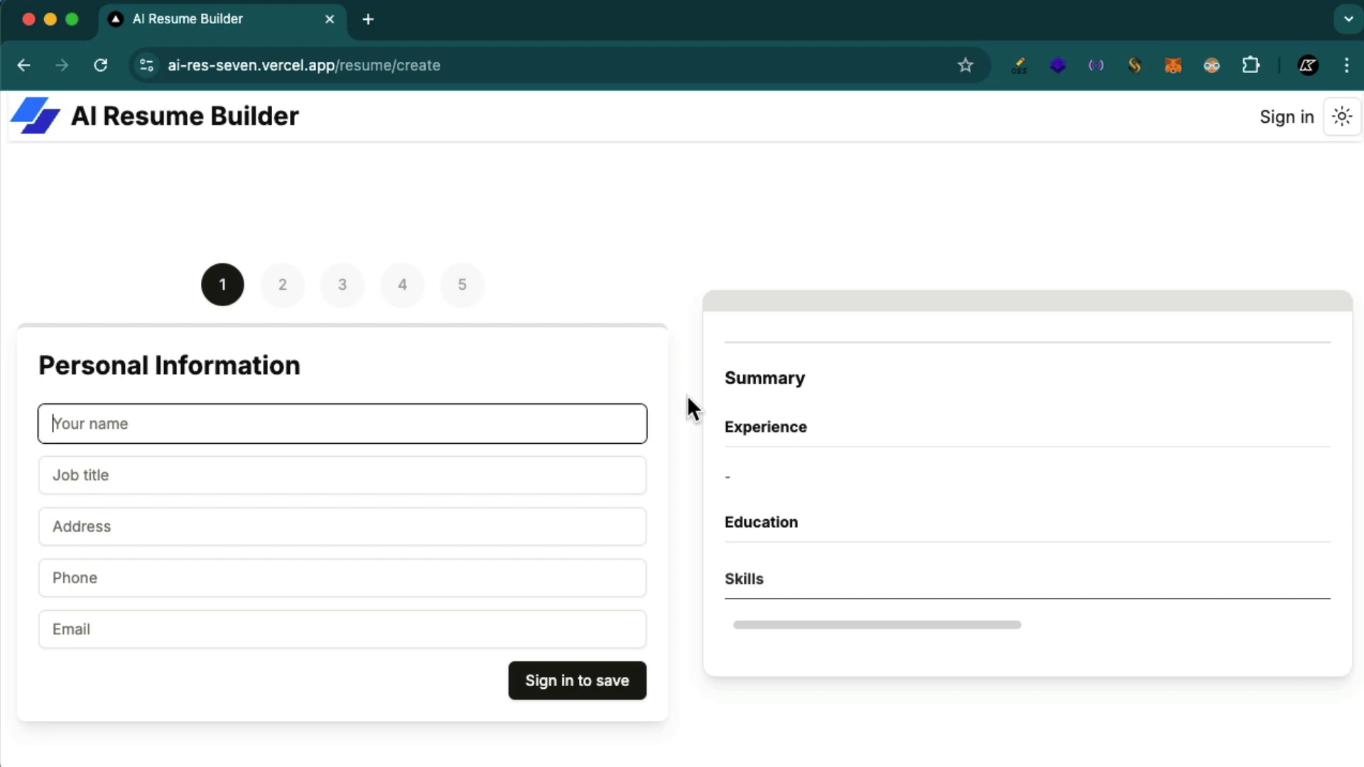
pyautogui.moveTo(426, 281)
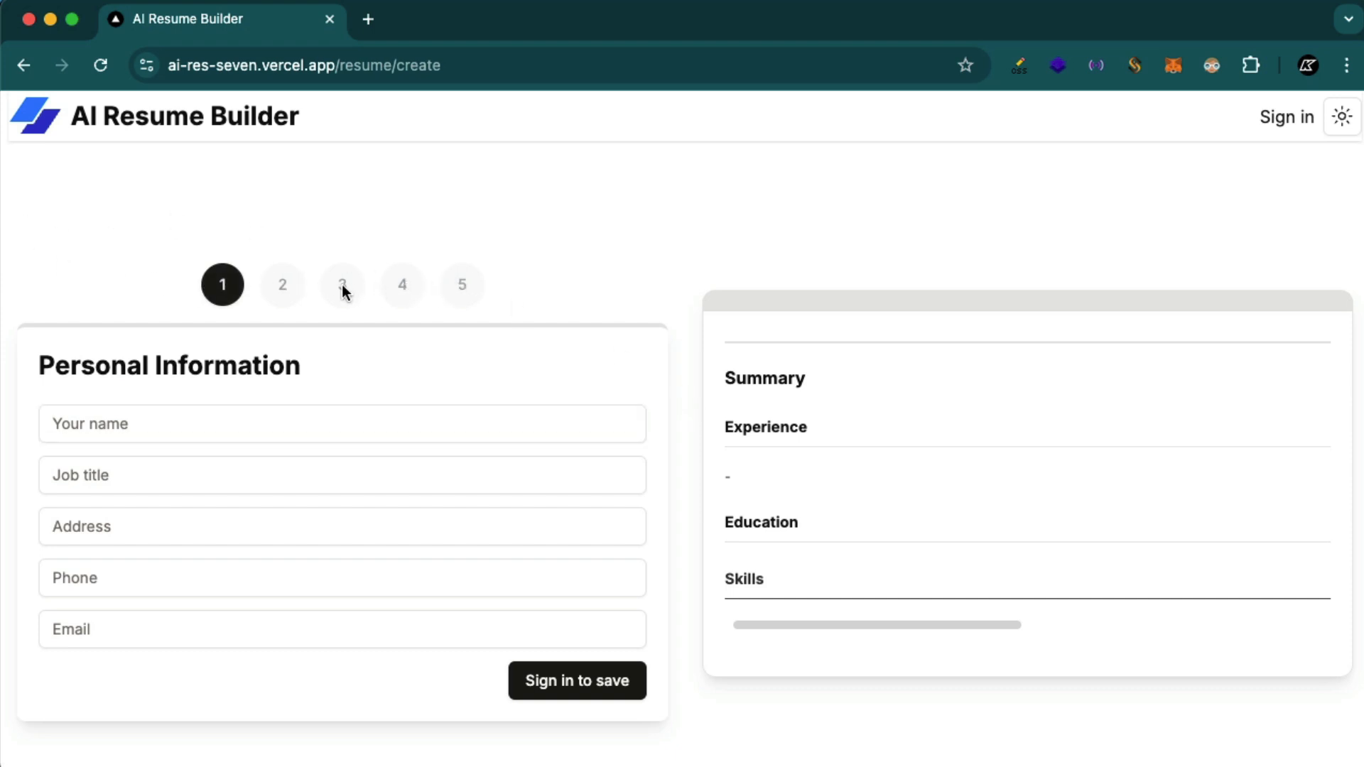
pyautogui.moveTo(237, 415)
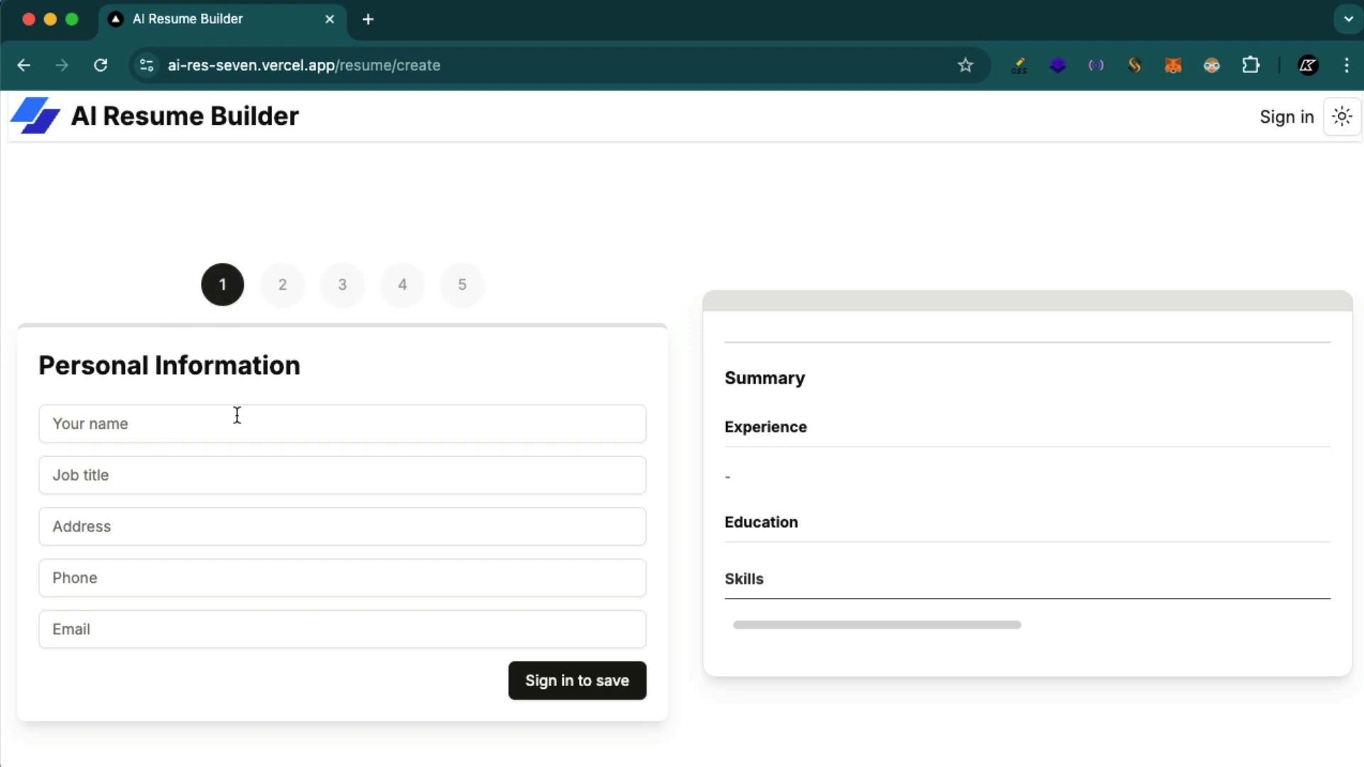
pyautogui.moveTo(591, 700)
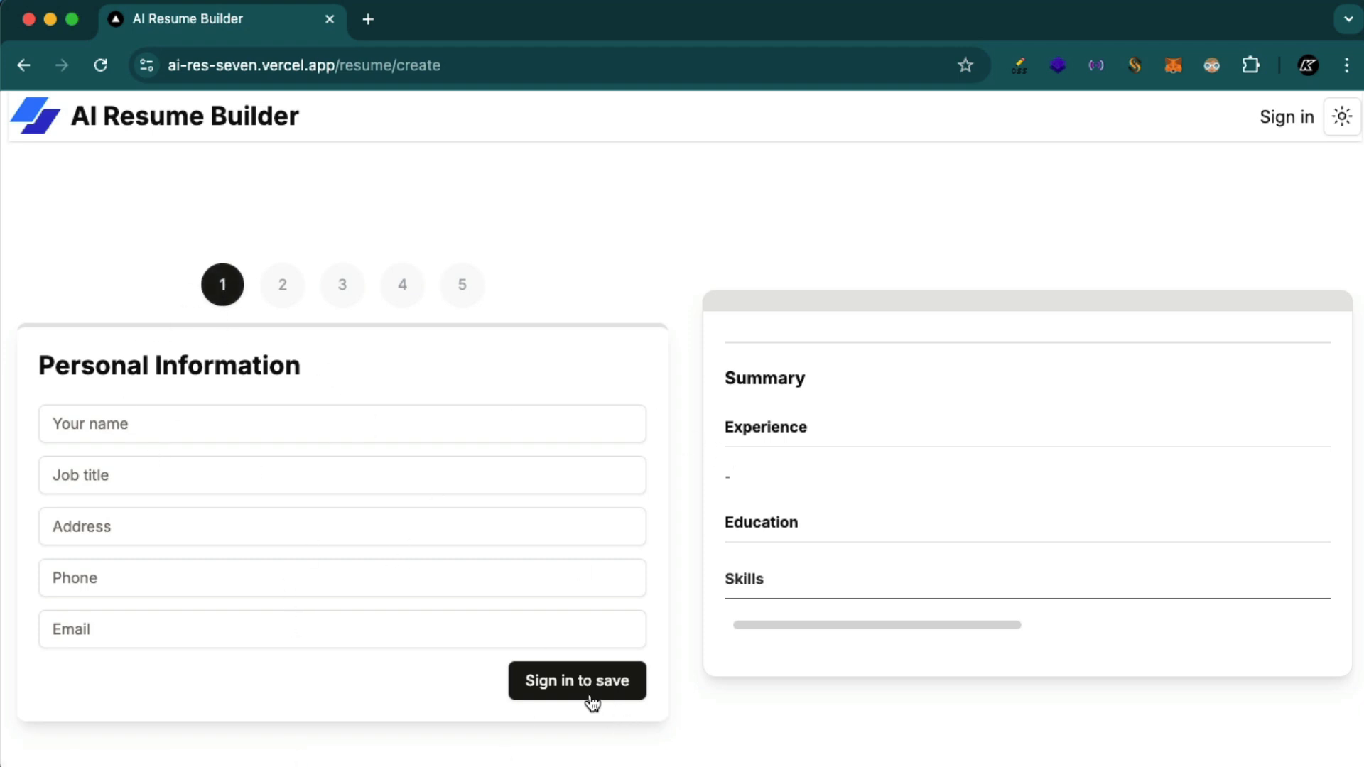
pyautogui.moveTo(925, 548)
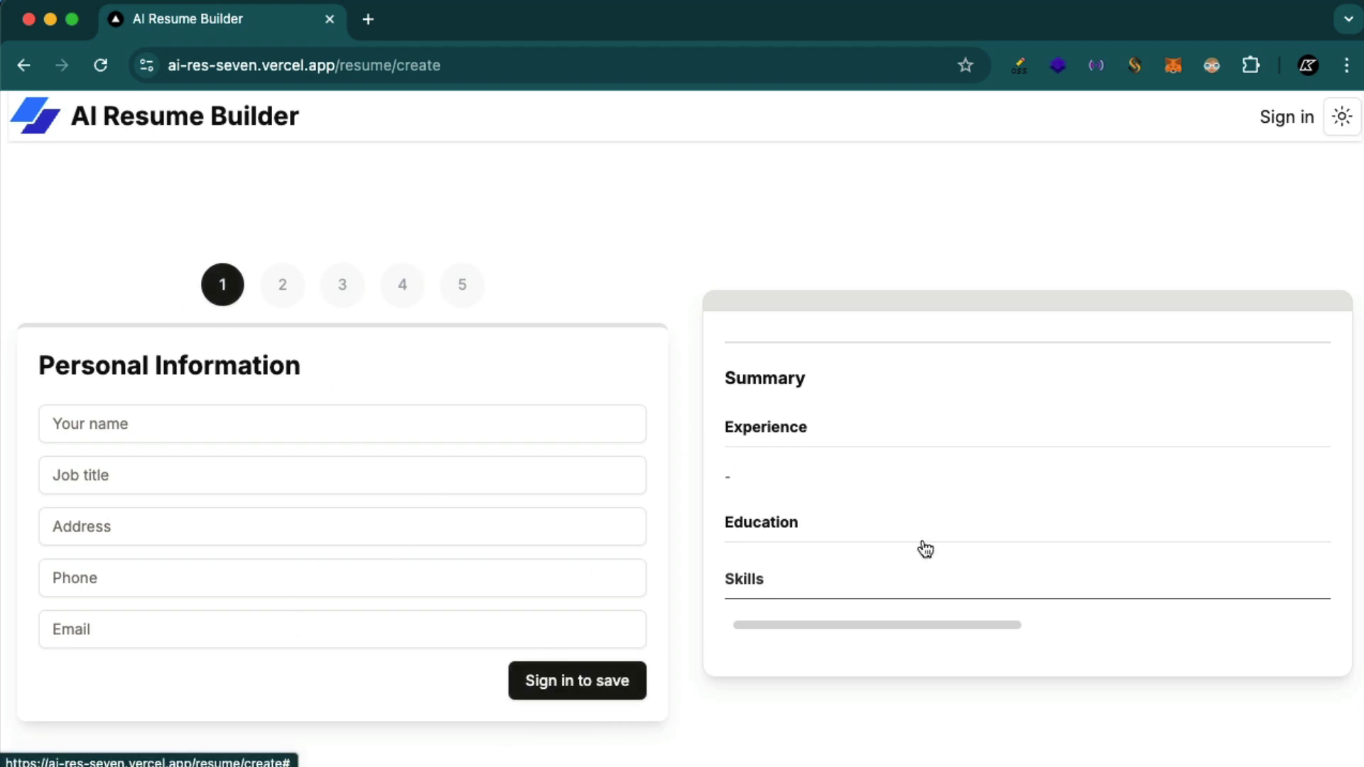
pyautogui.moveTo(985, 385)
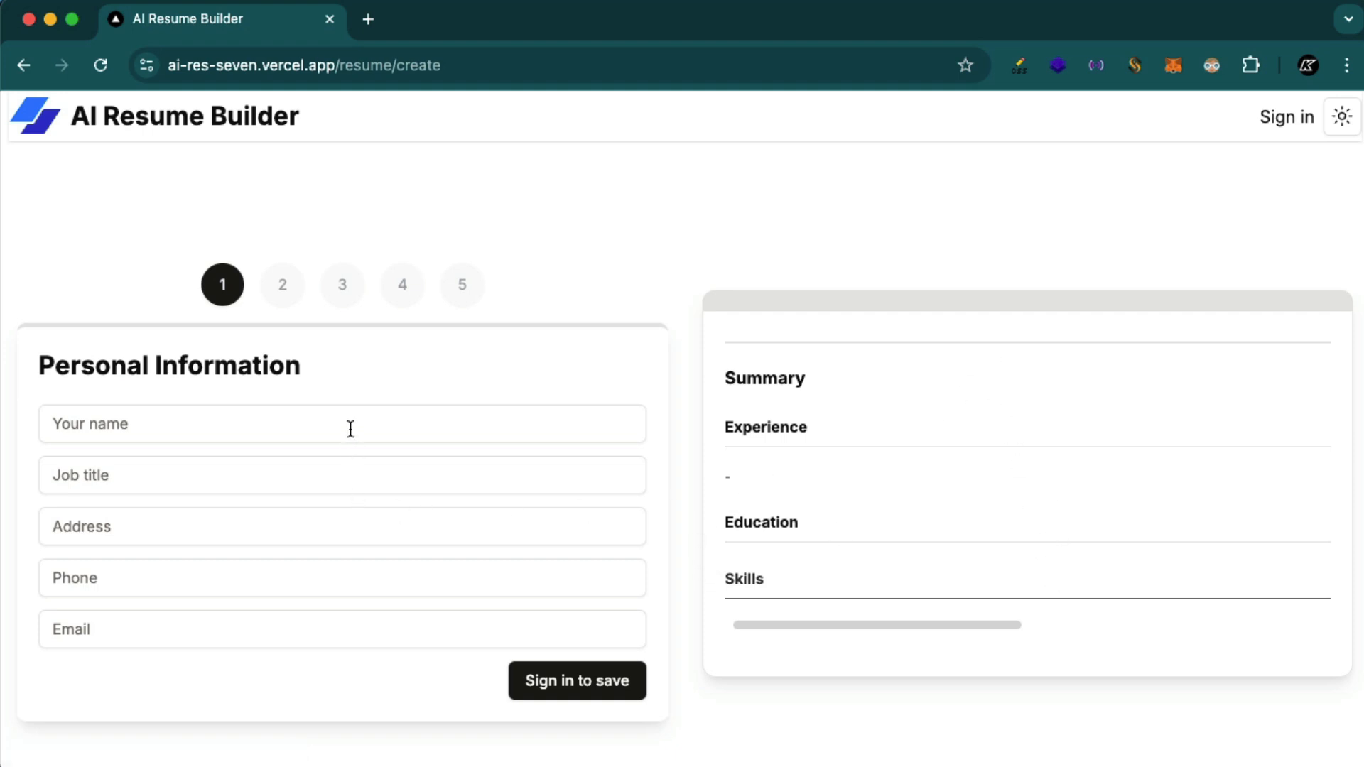
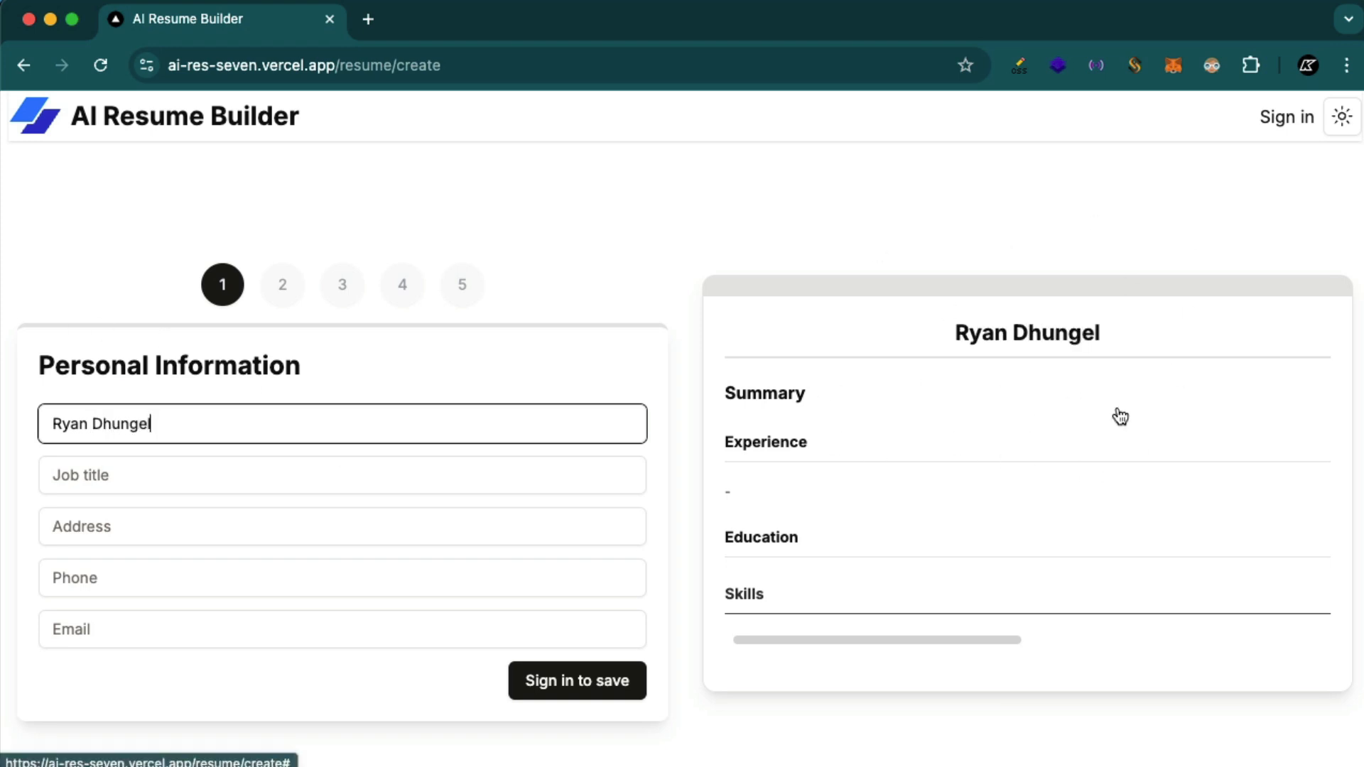
pyautogui.click(341, 474)
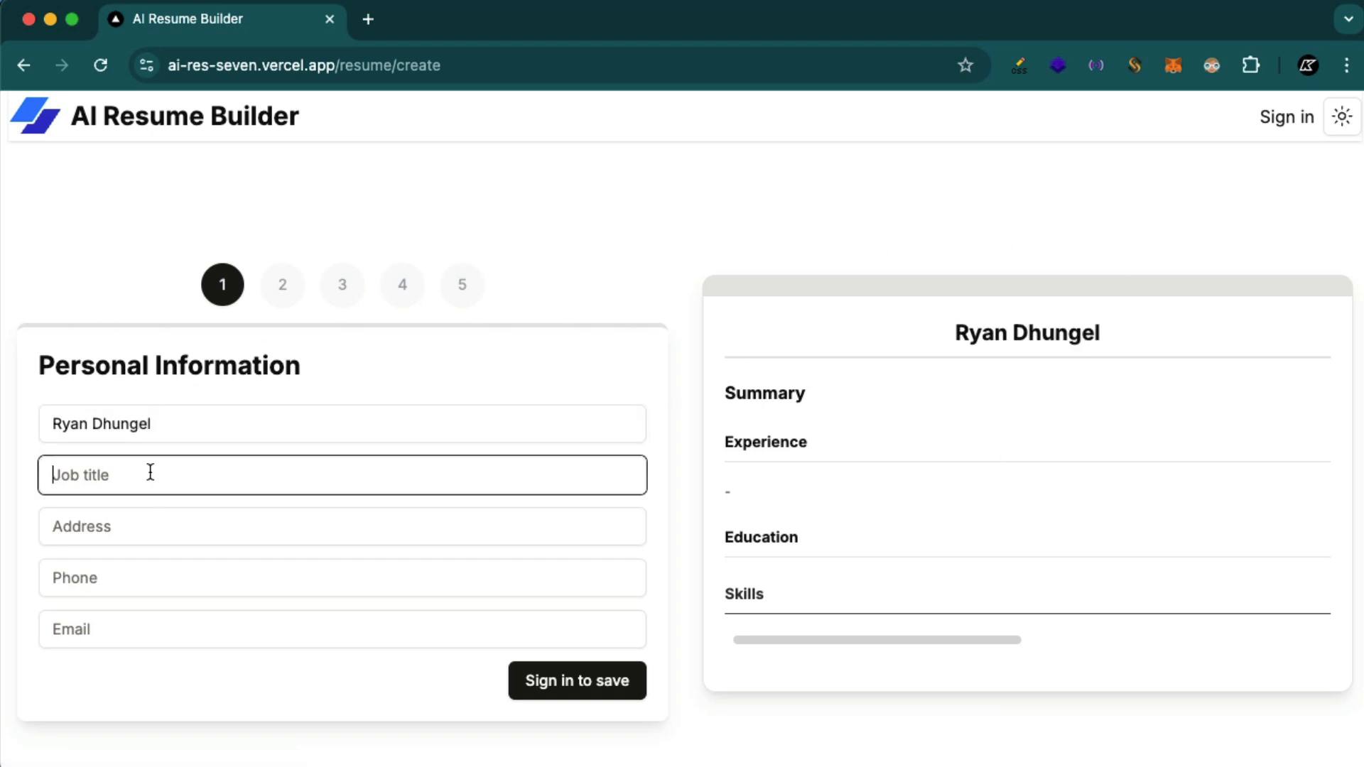
pyautogui.write('Web Devel')
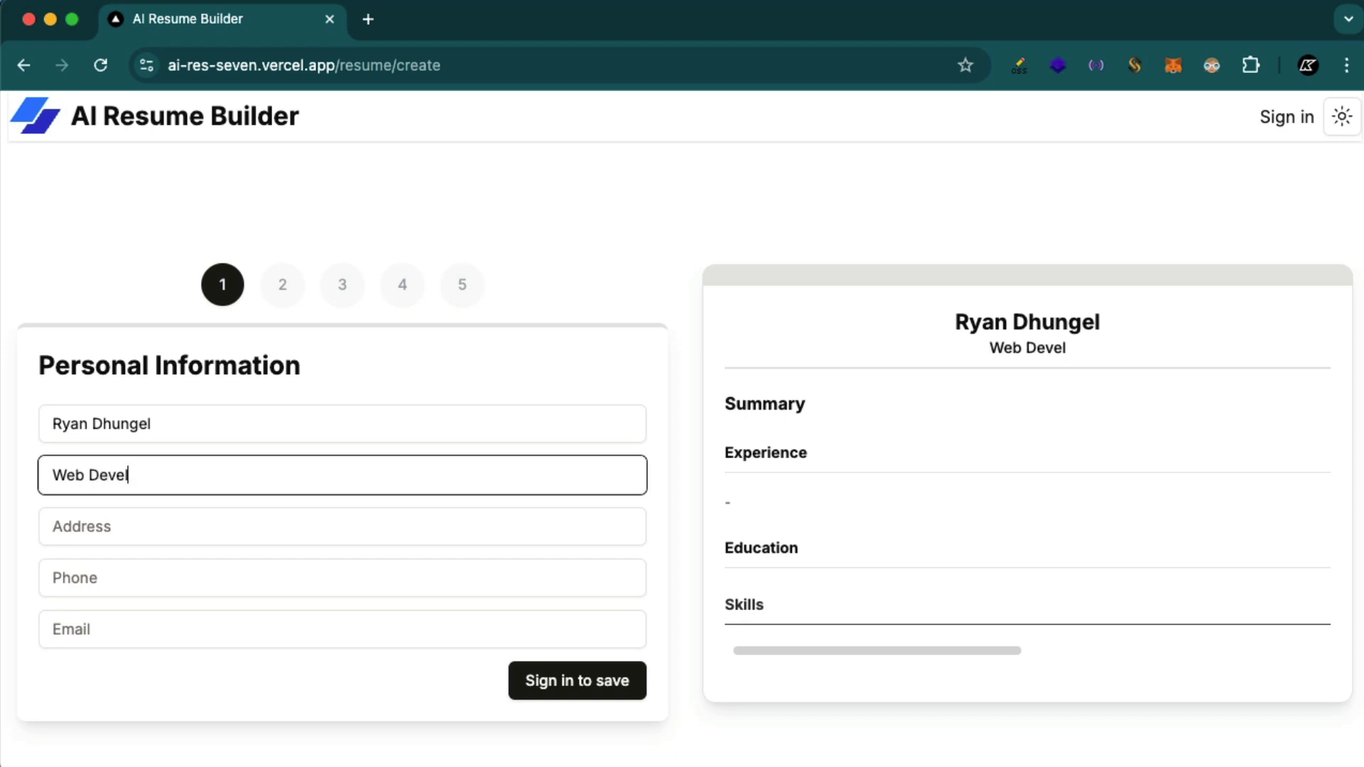
pyautogui.write('oper')
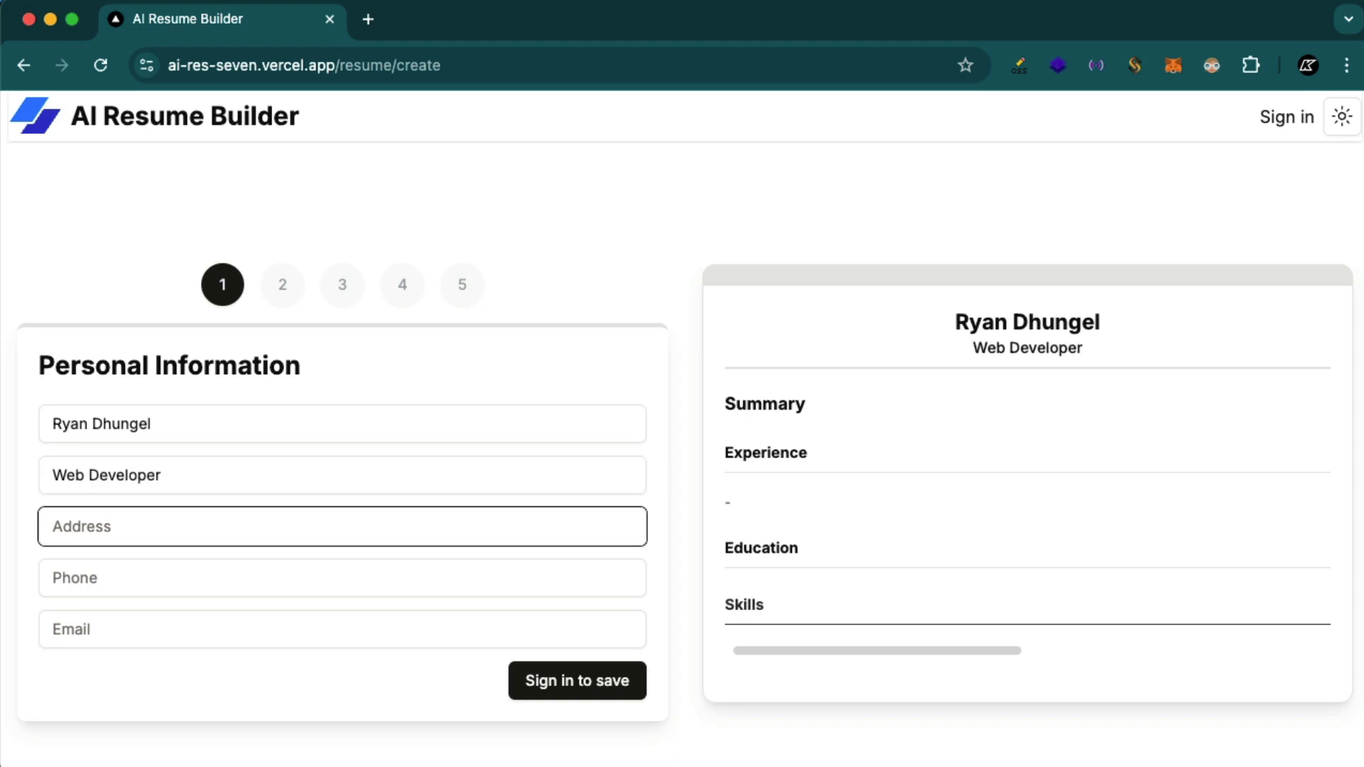
pyautogui.write('George St')
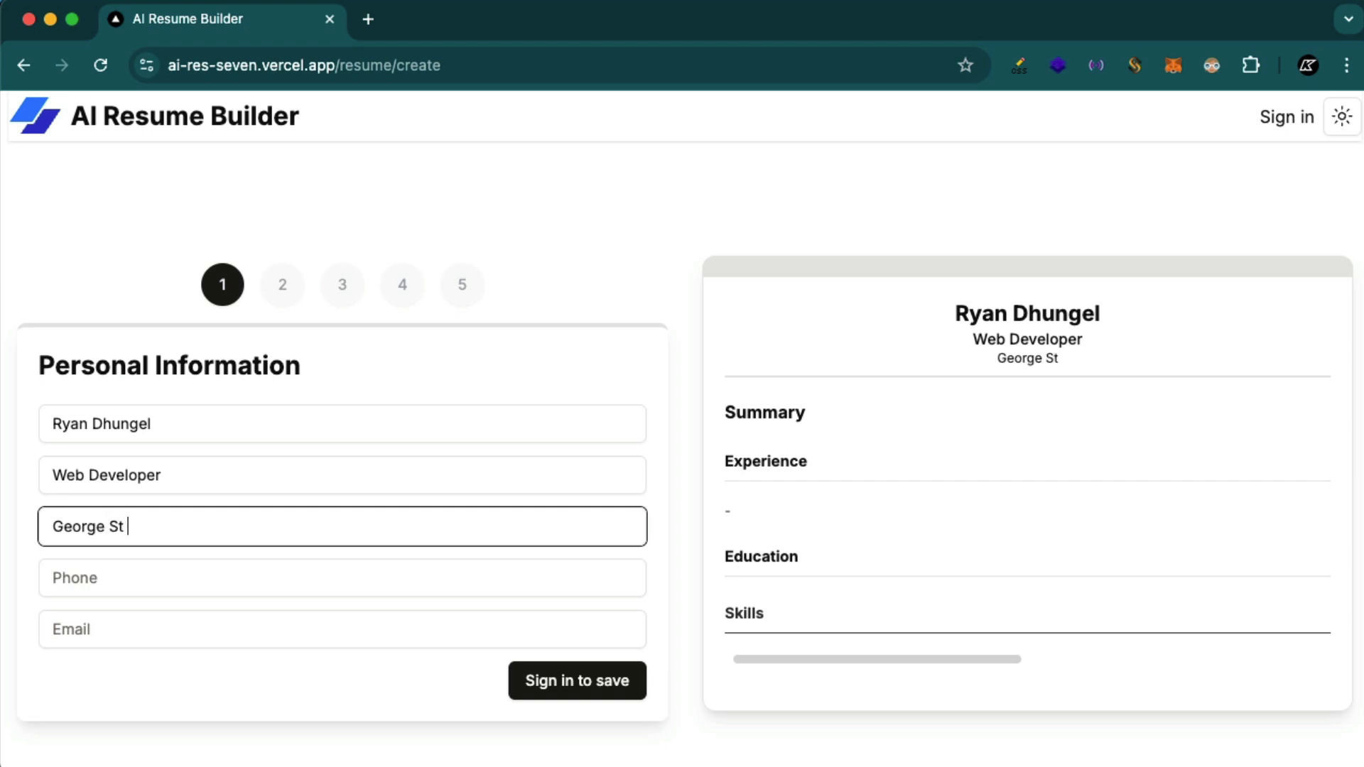
pyautogui.write('Sydney 2000')
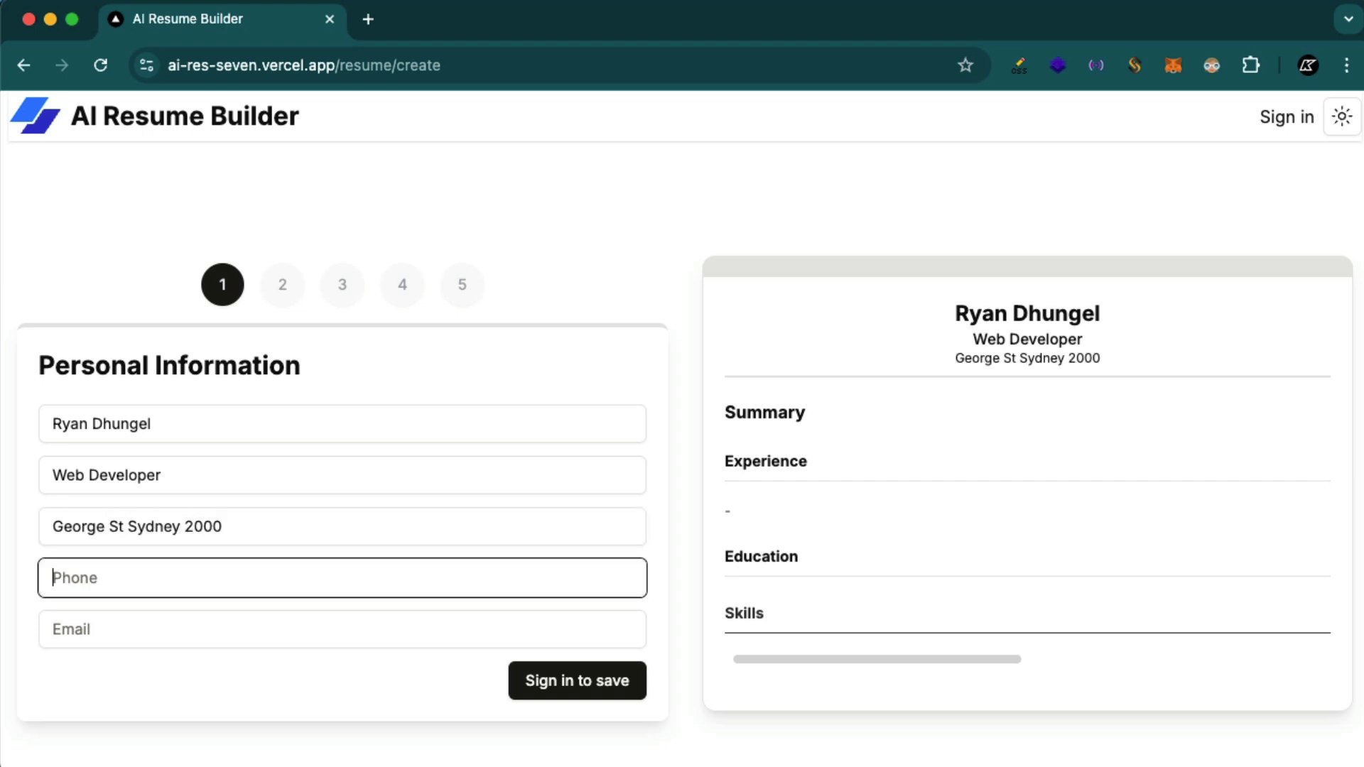
pyautogui.write('0909090909')
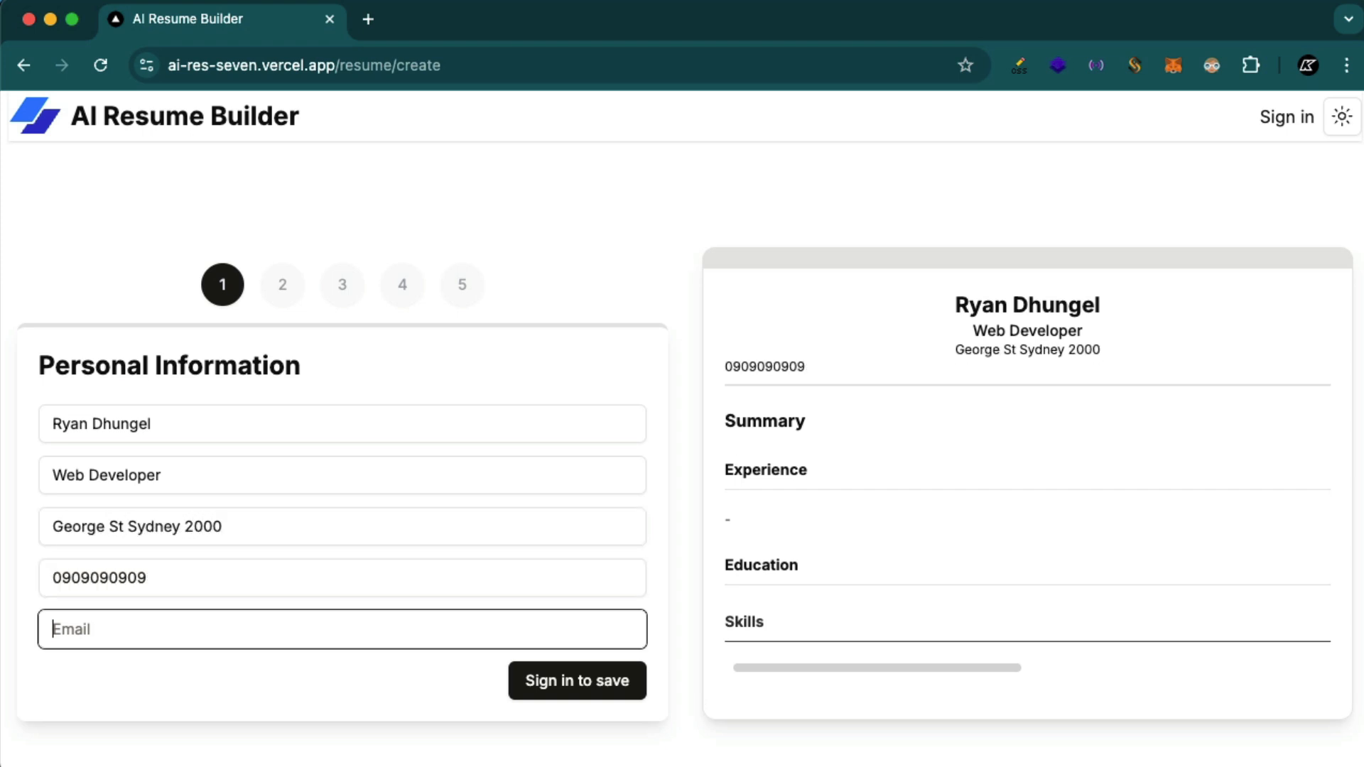
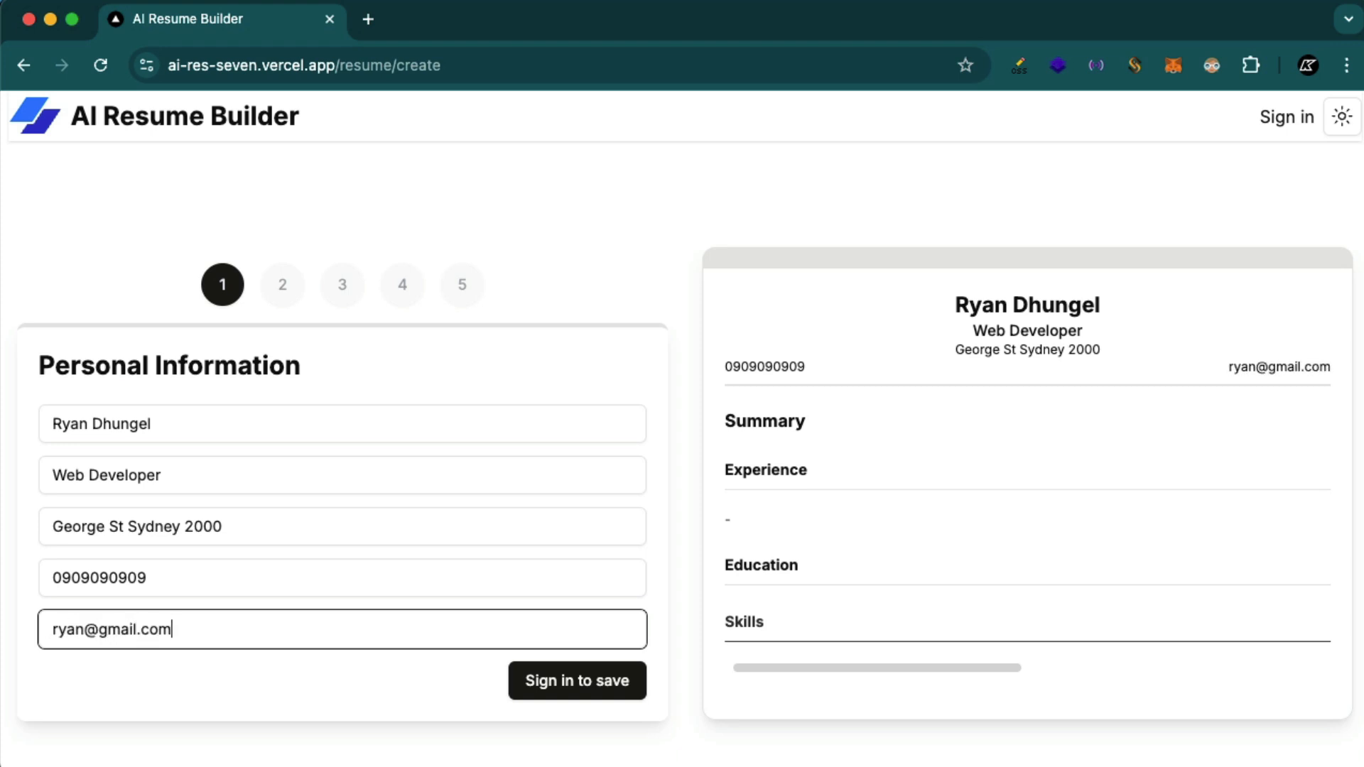
pyautogui.moveTo(462, 284)
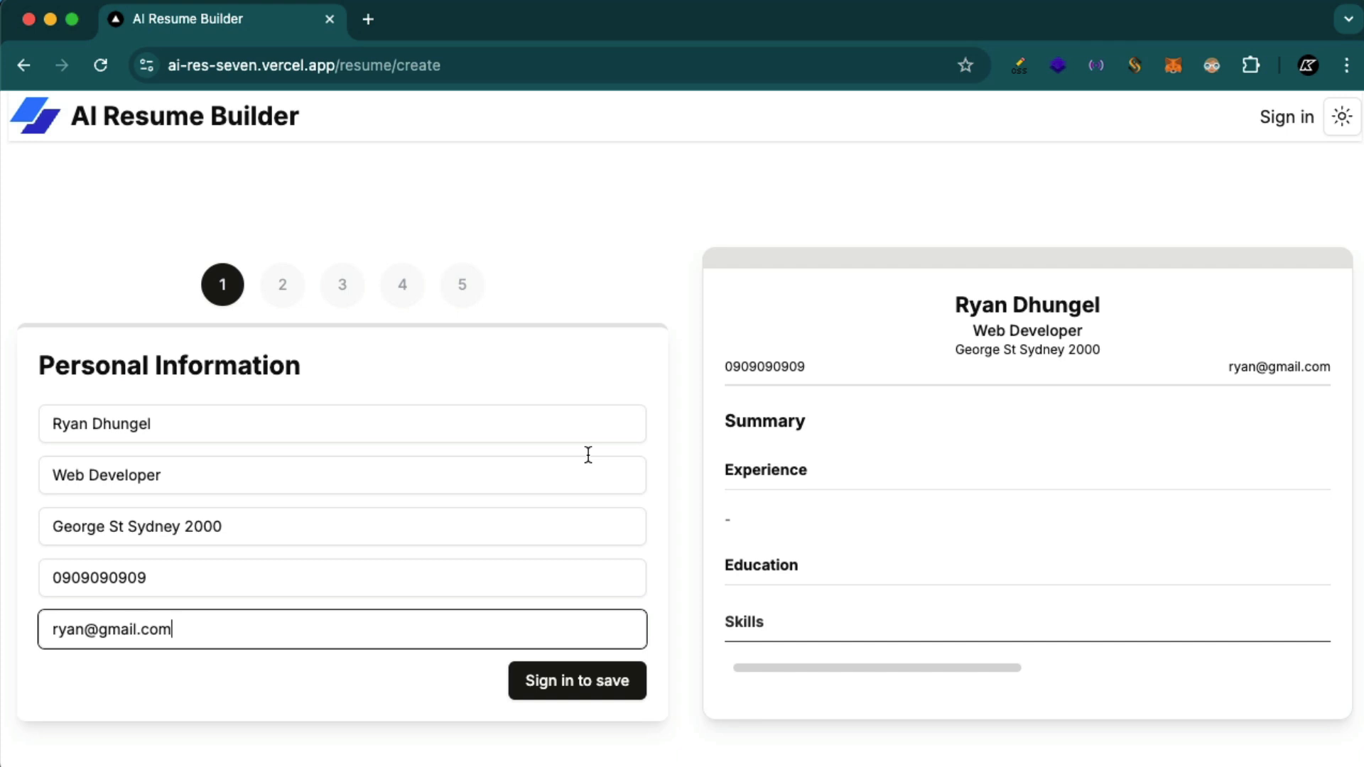
pyautogui.moveTo(136, 350)
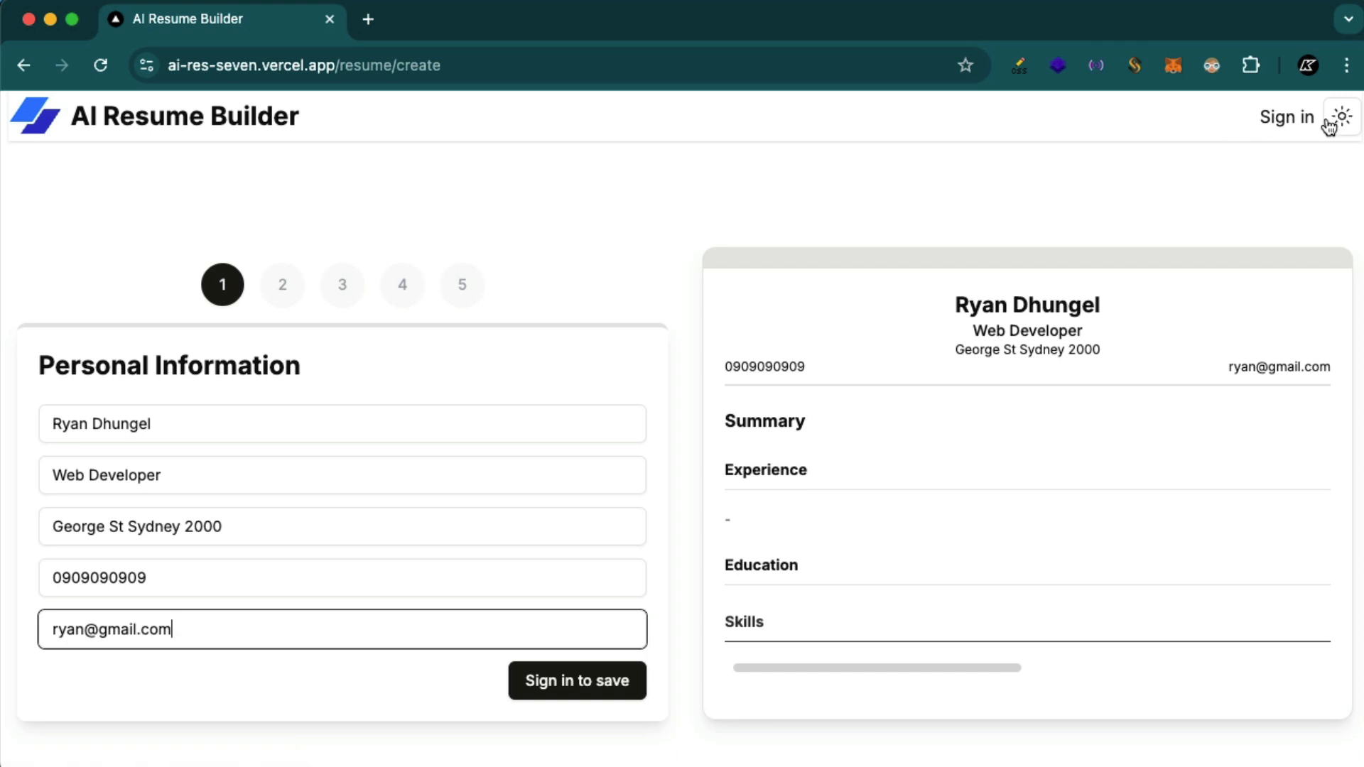
pyautogui.moveTo(507, 586)
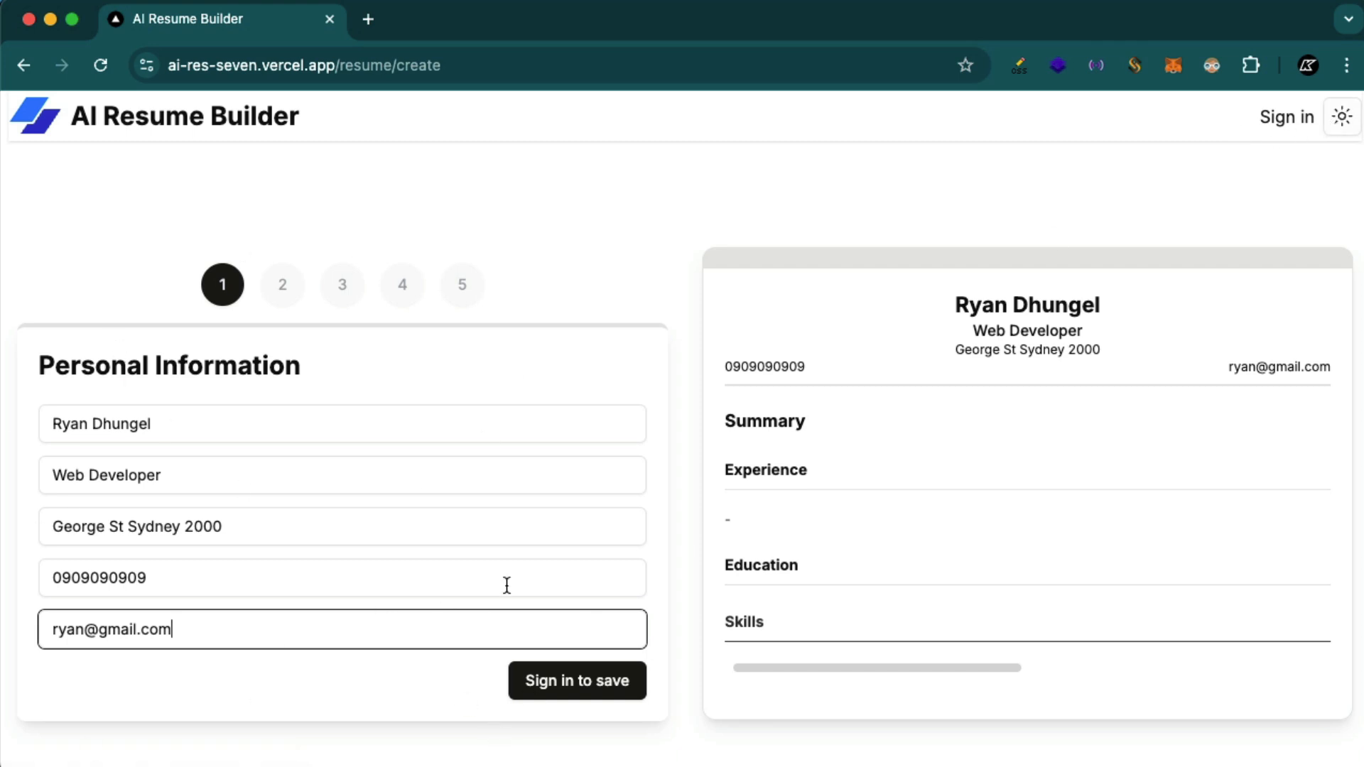
pyautogui.moveTo(518, 567)
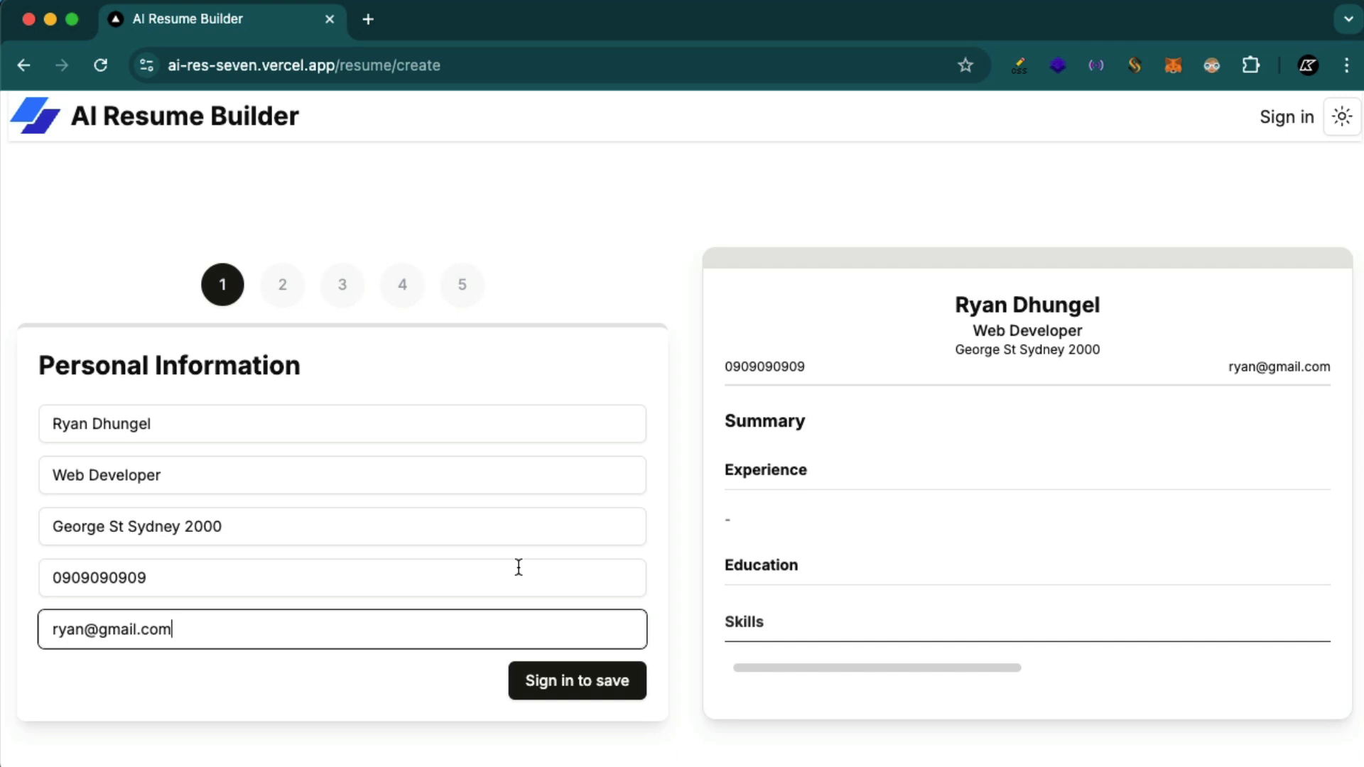
pyautogui.moveTo(1200, 135)
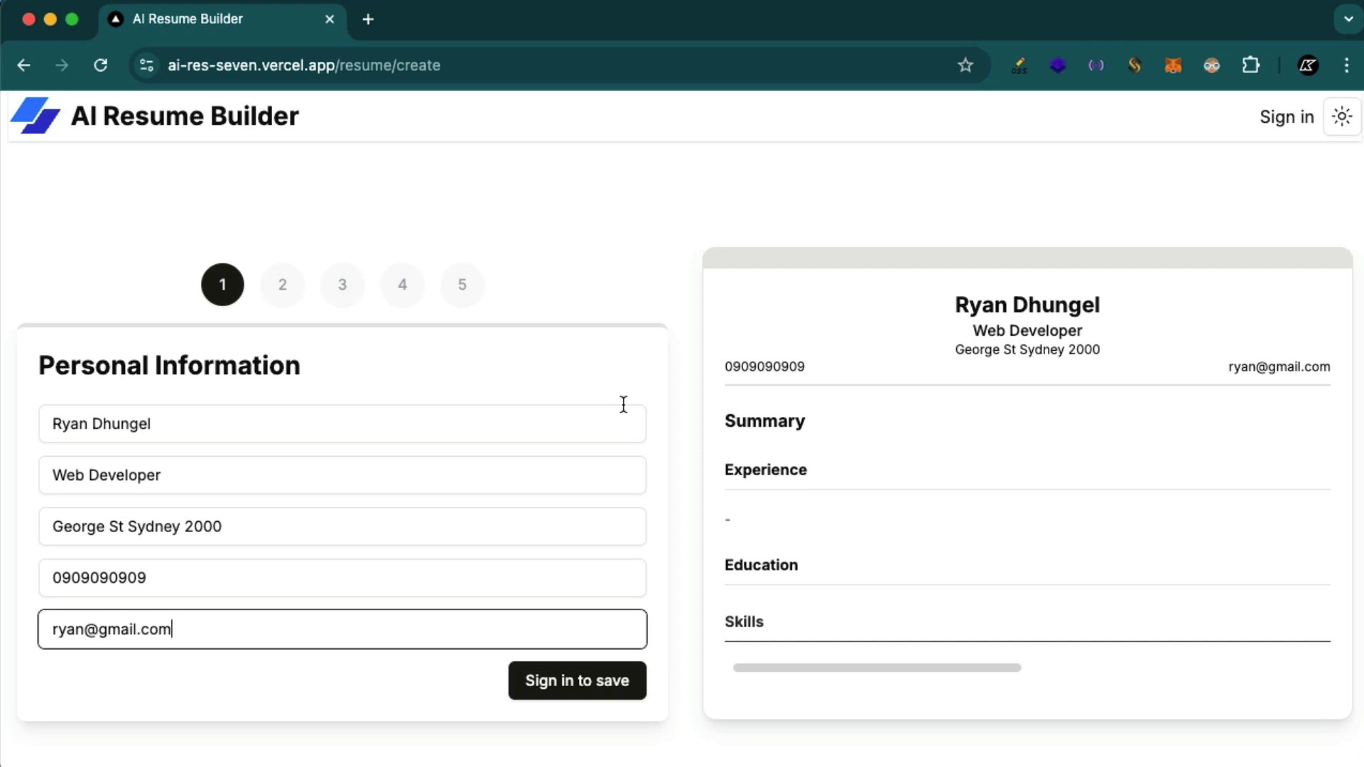
pyautogui.moveTo(439, 338)
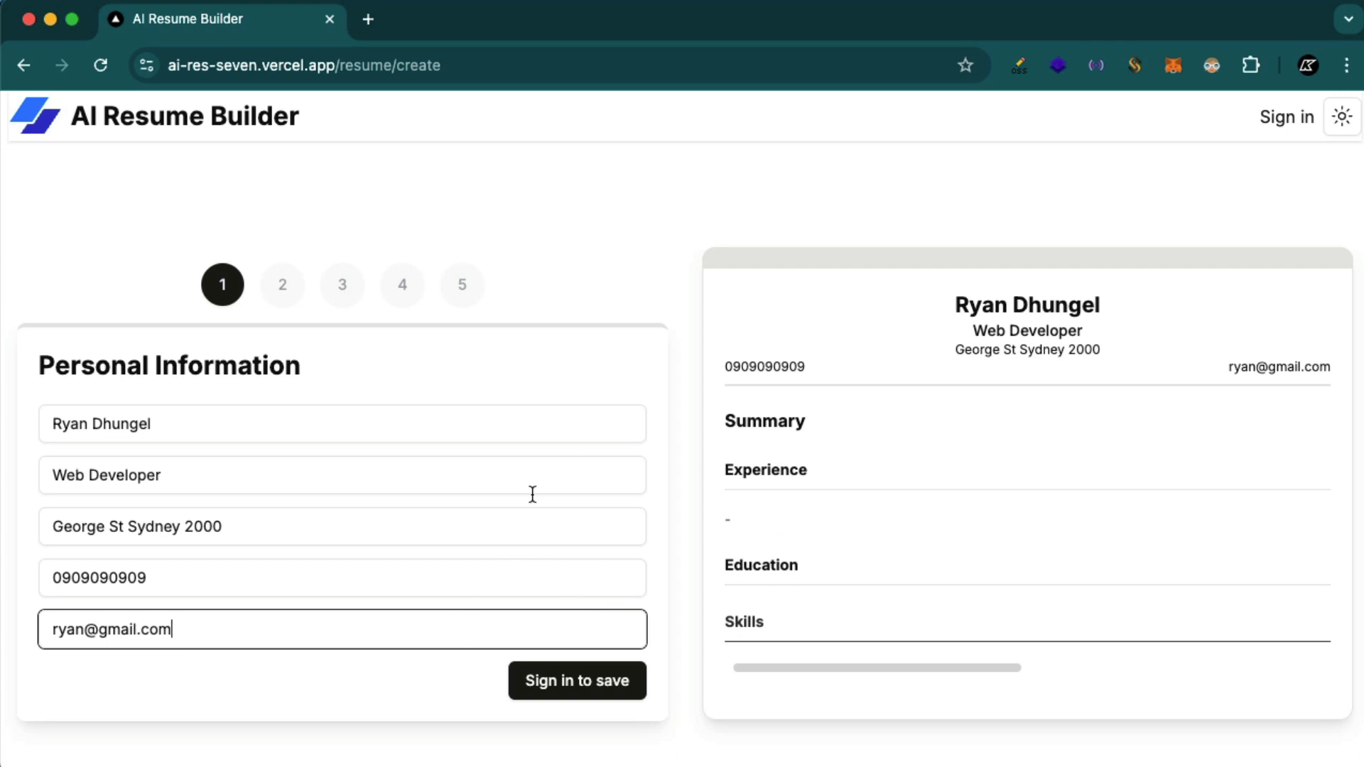
pyautogui.moveTo(577, 681)
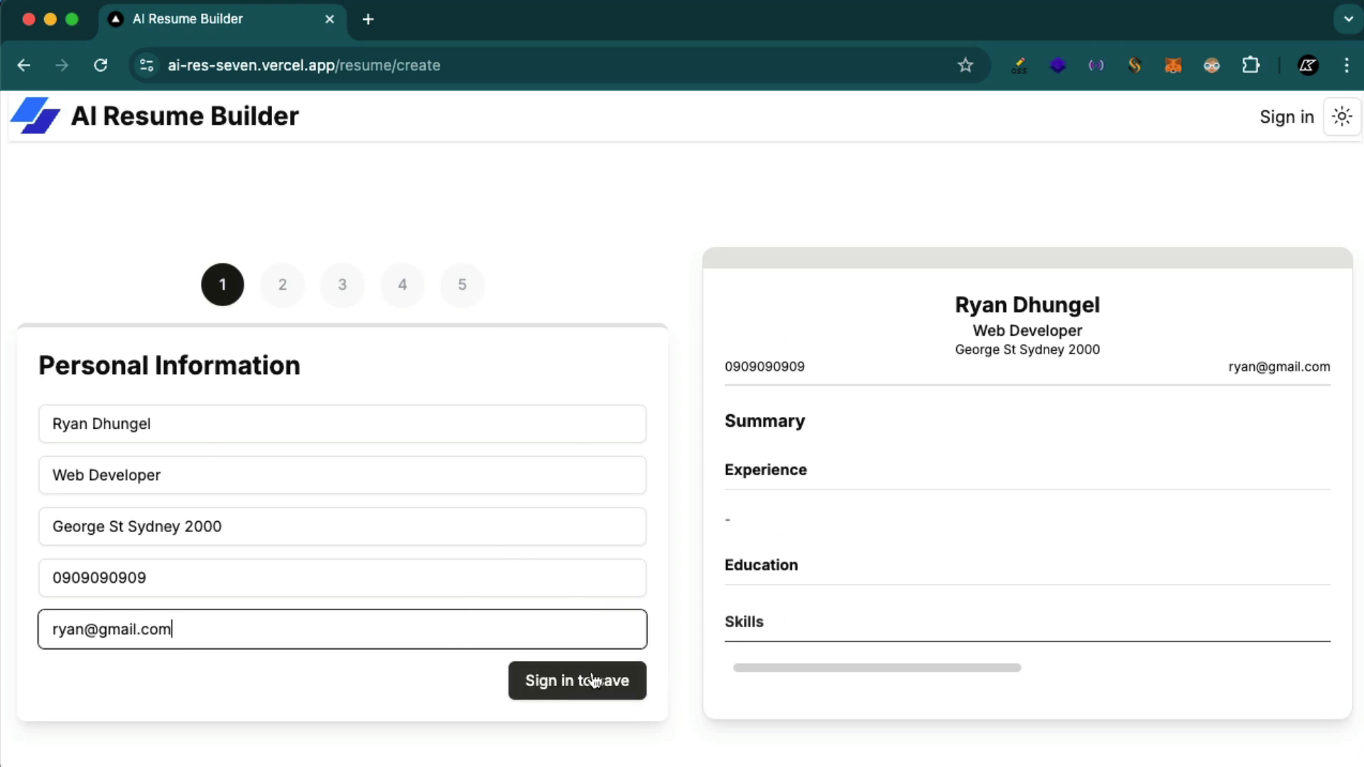
pyautogui.moveTo(332, 515)
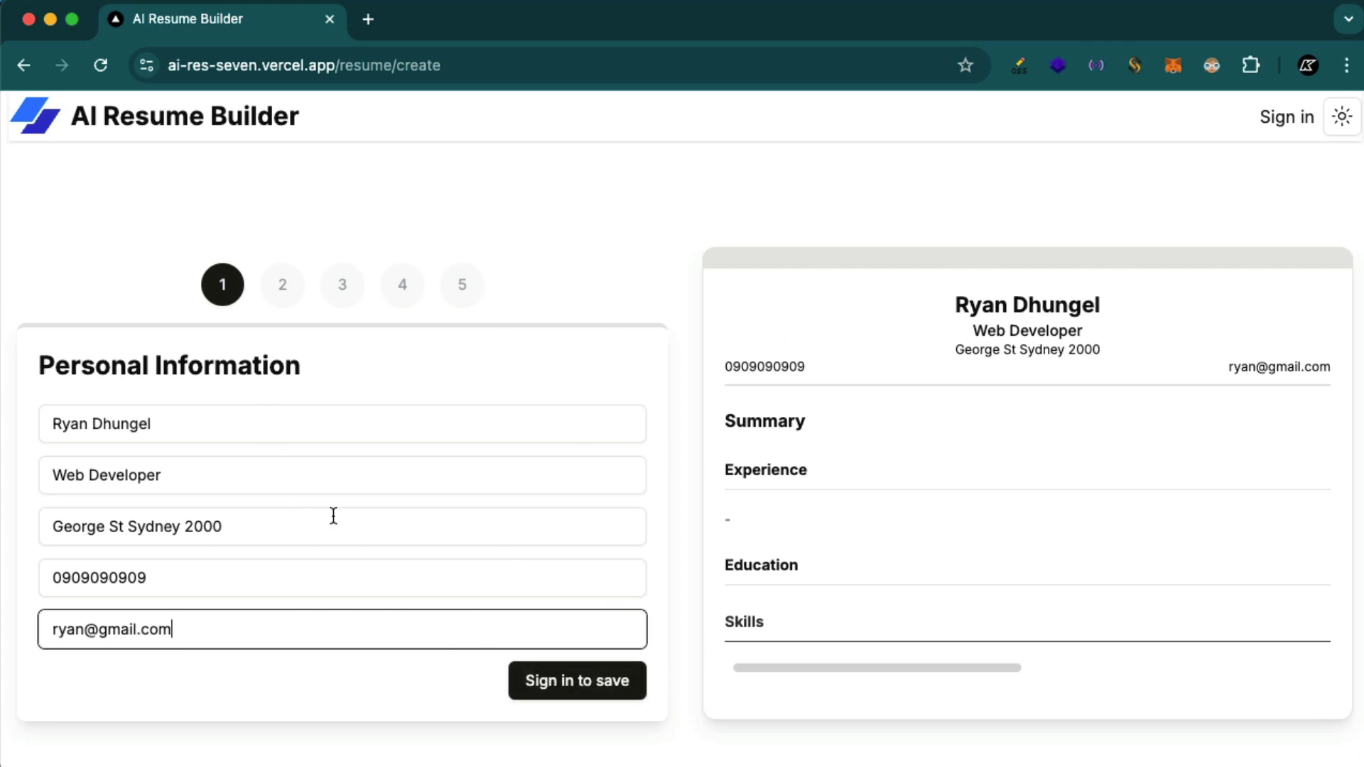
# Step: Choose Sign in to save so the Clerk sign-in page for AI Resume Generator appears
pyautogui.click(577, 681)
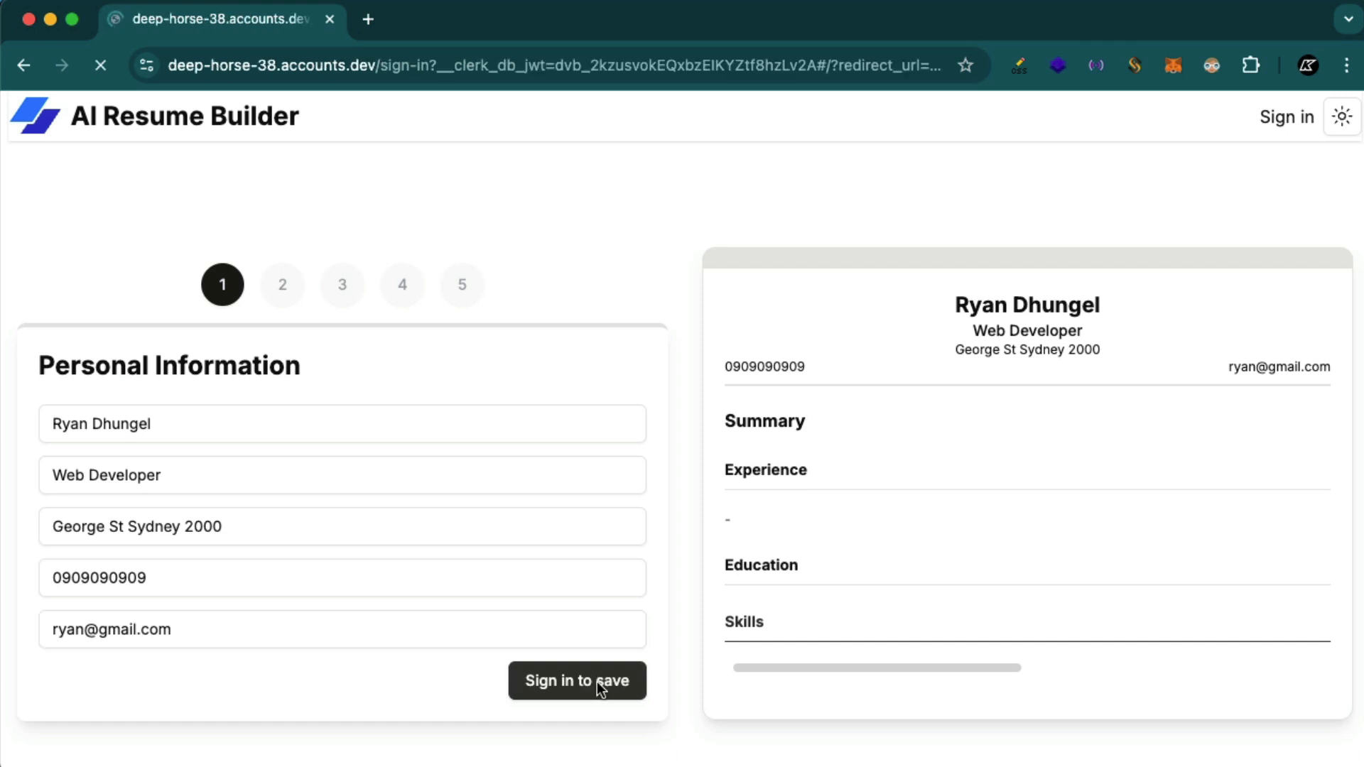
pyautogui.click(576, 680)
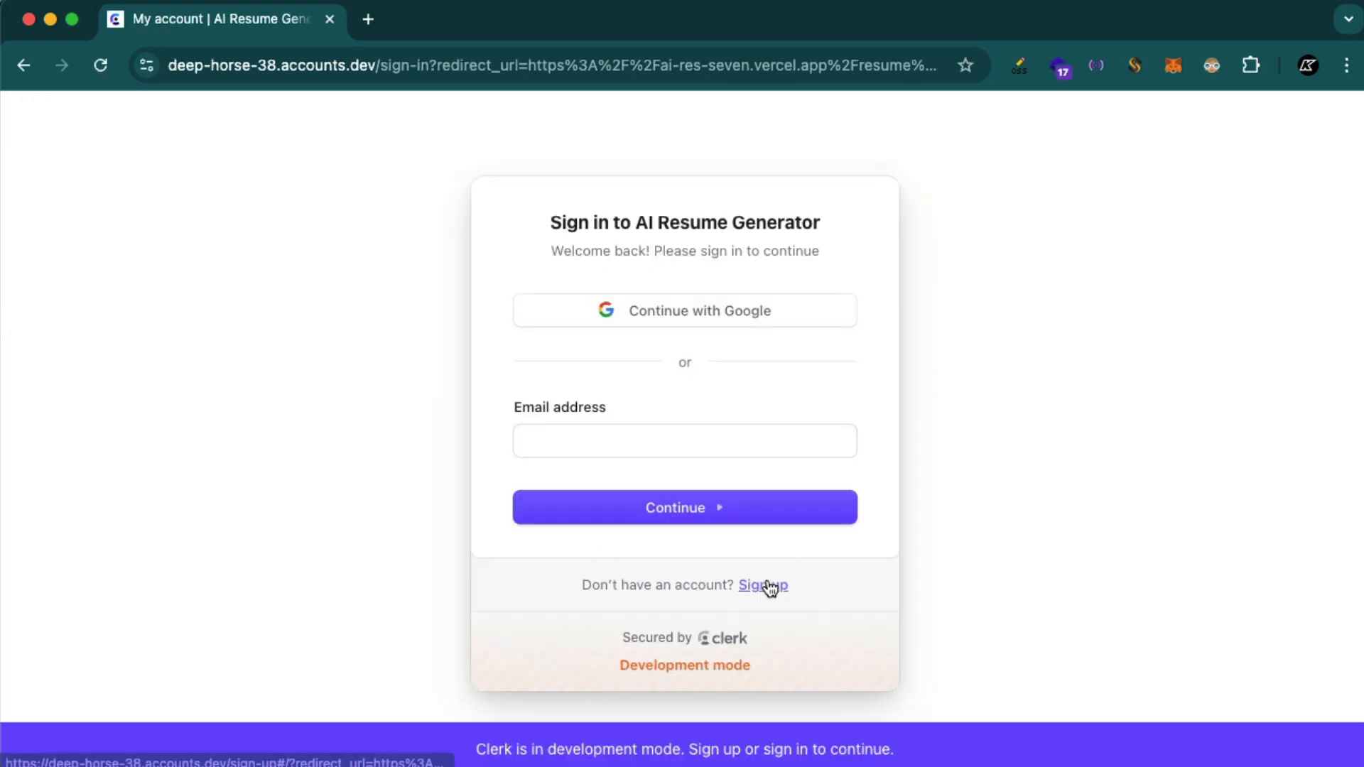
pyautogui.moveTo(684, 311)
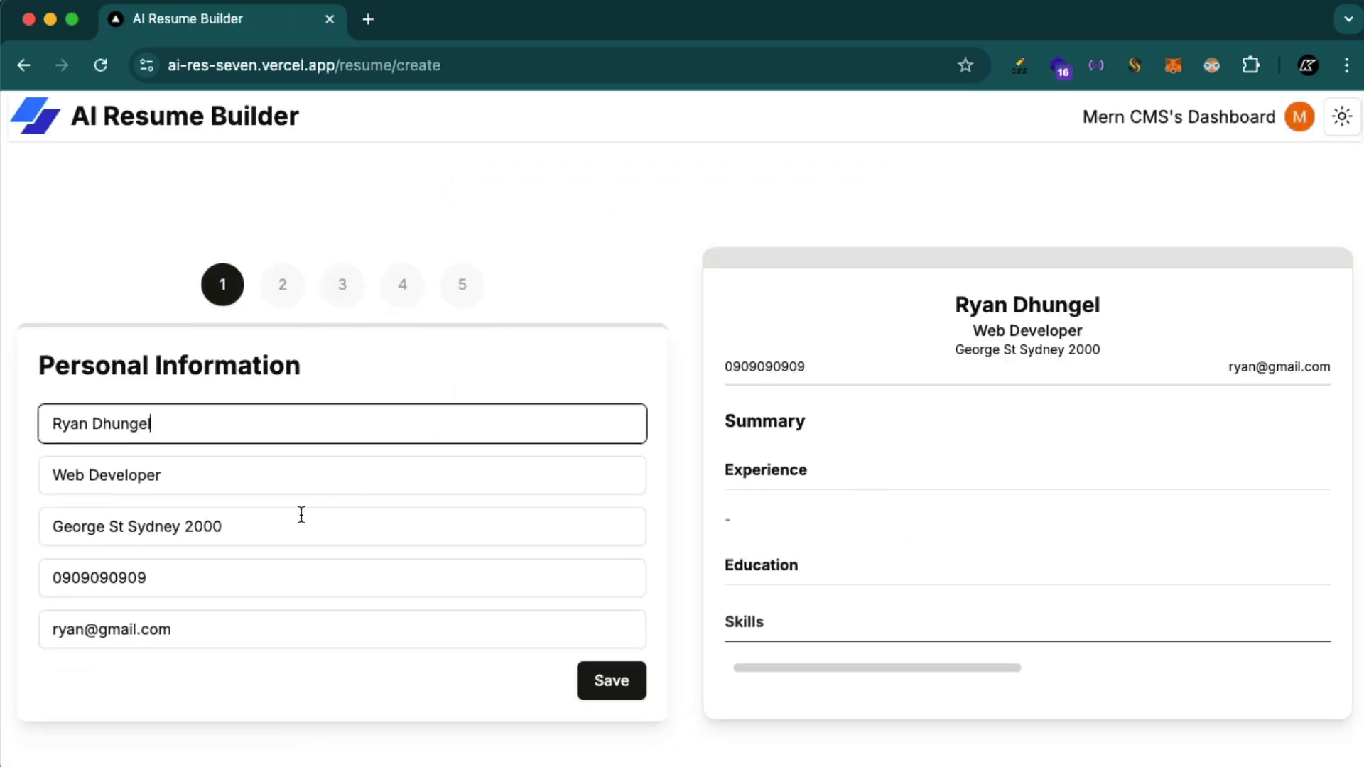
pyautogui.moveTo(331, 572)
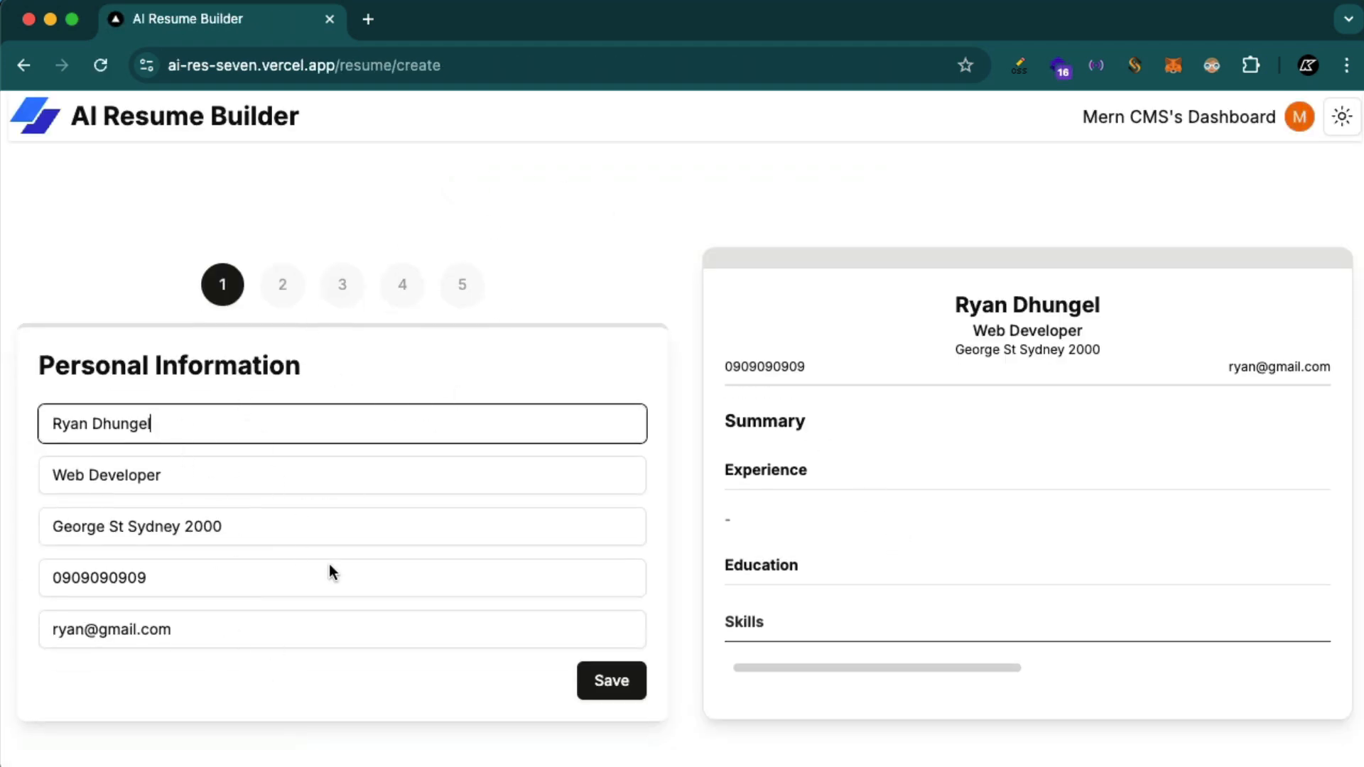
pyautogui.moveTo(290, 369)
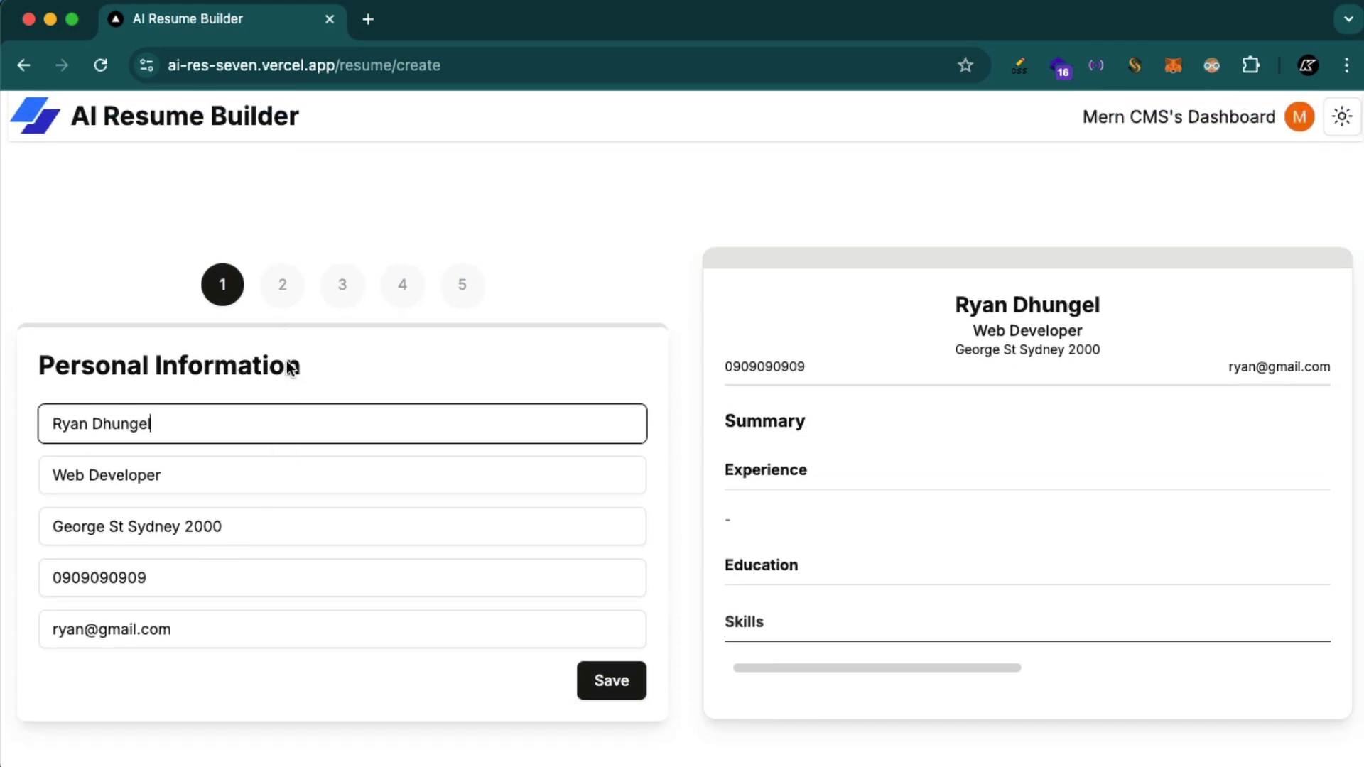
pyautogui.moveTo(340, 456)
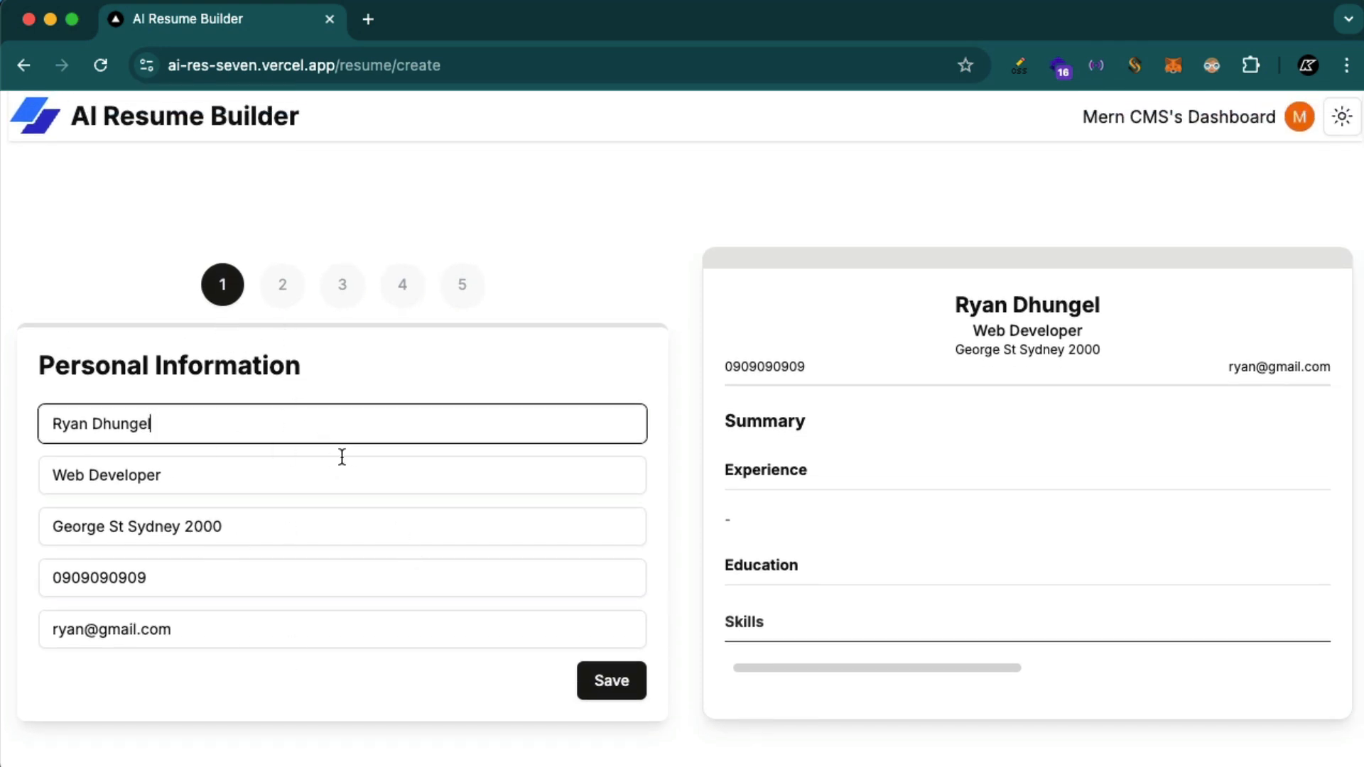
pyautogui.moveTo(280, 564)
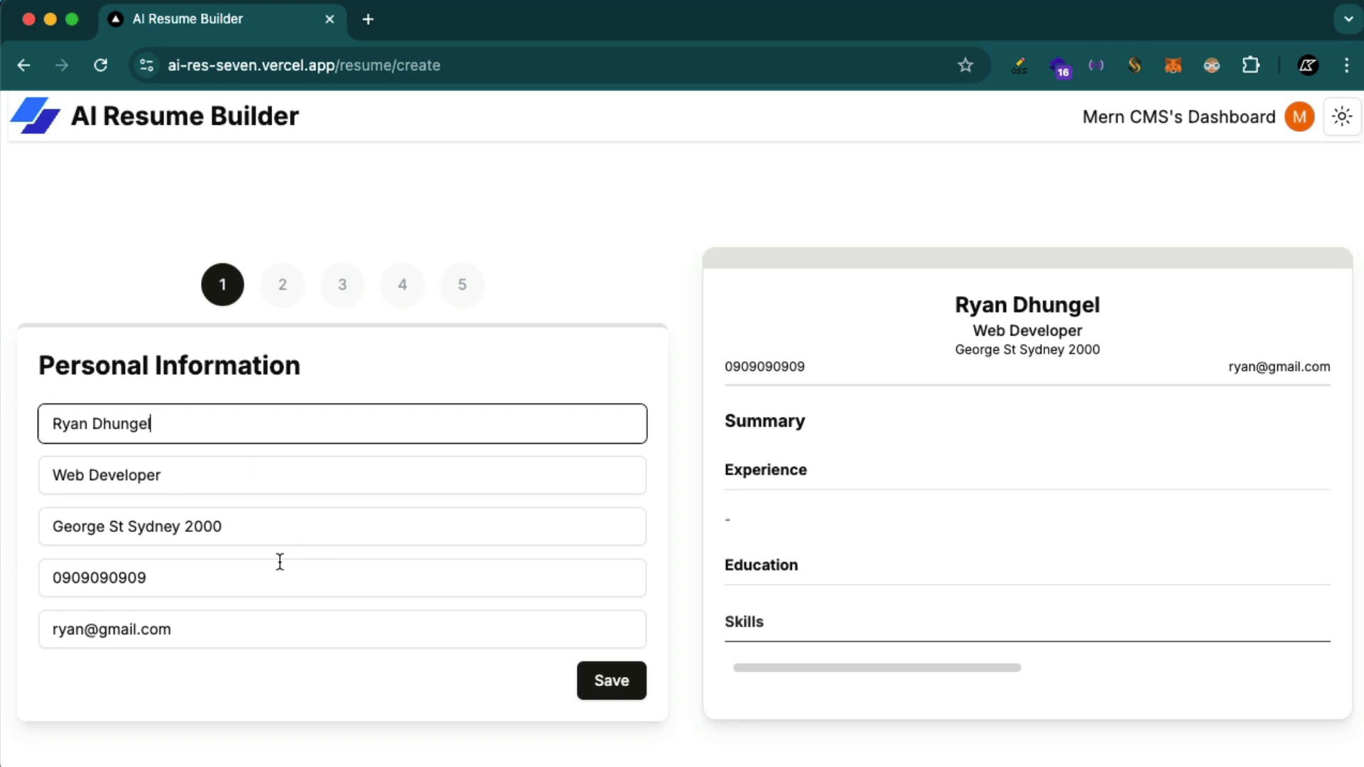
pyautogui.moveTo(533, 677)
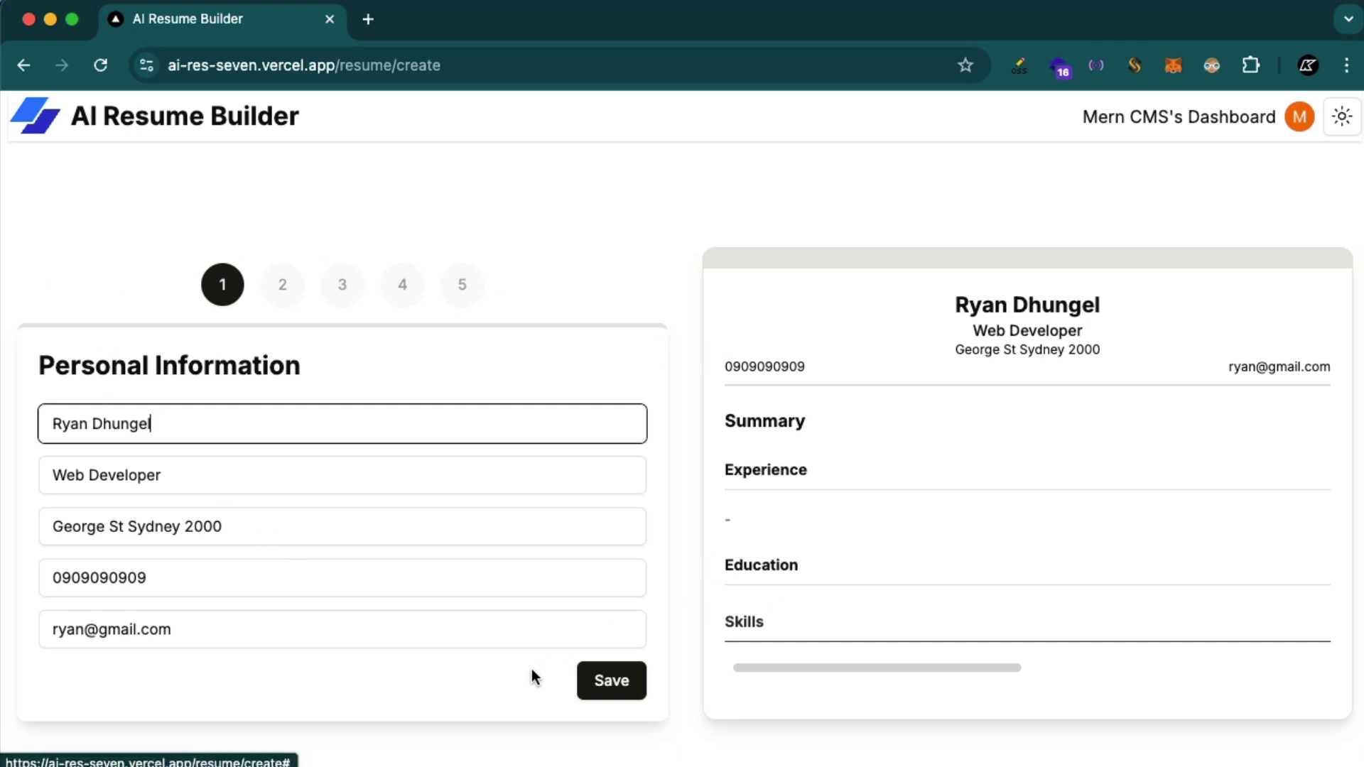
# Step: Save step 1, toggle the theme Dark then back to Light, and begin the summary with 'I am'
pyautogui.click(611, 680)
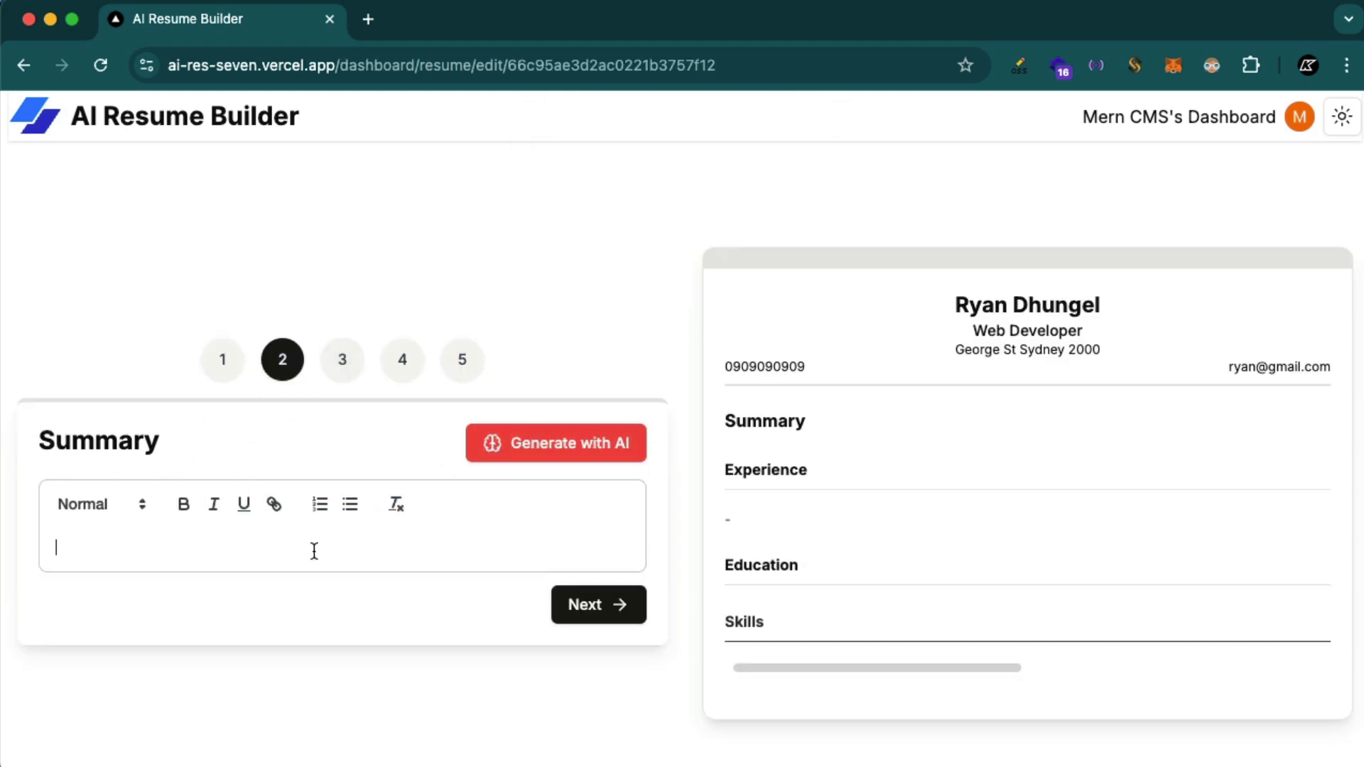
pyautogui.moveTo(1341, 115)
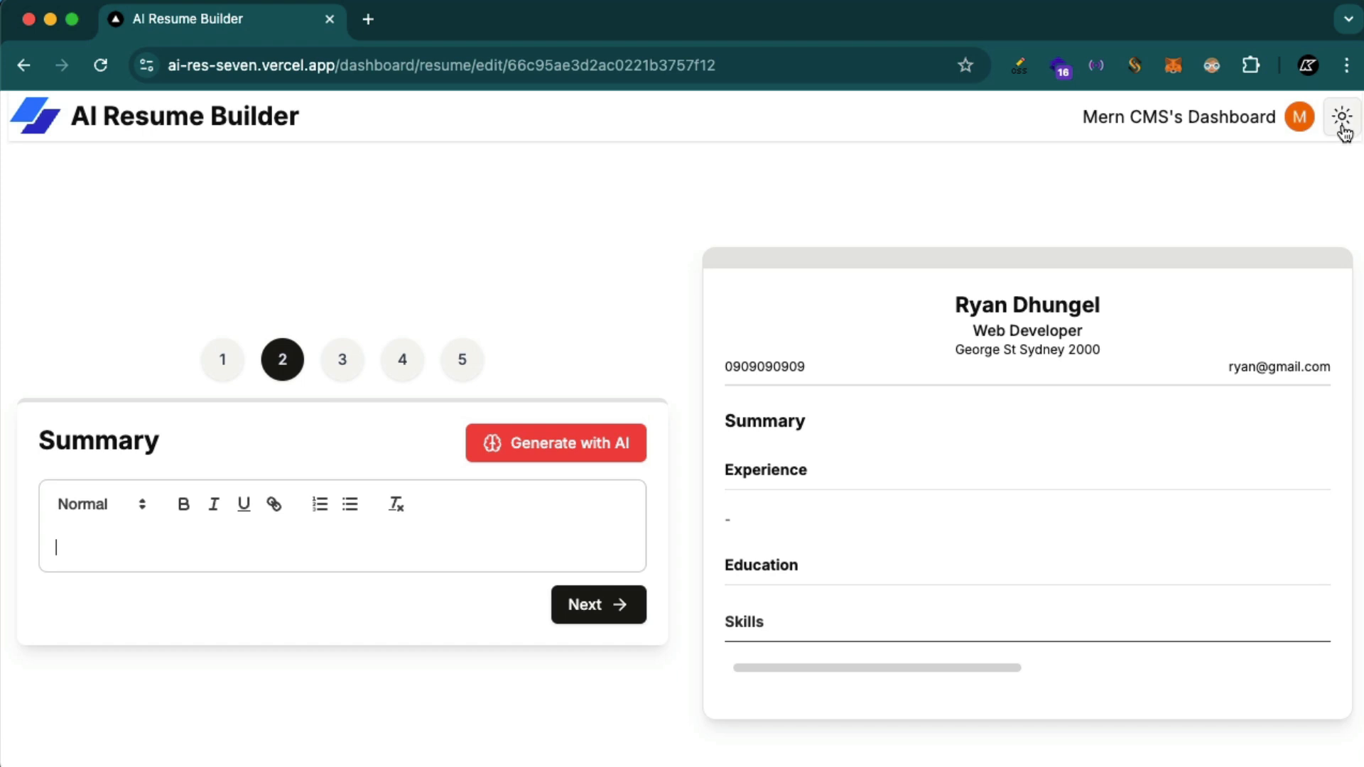
pyautogui.click(1342, 115)
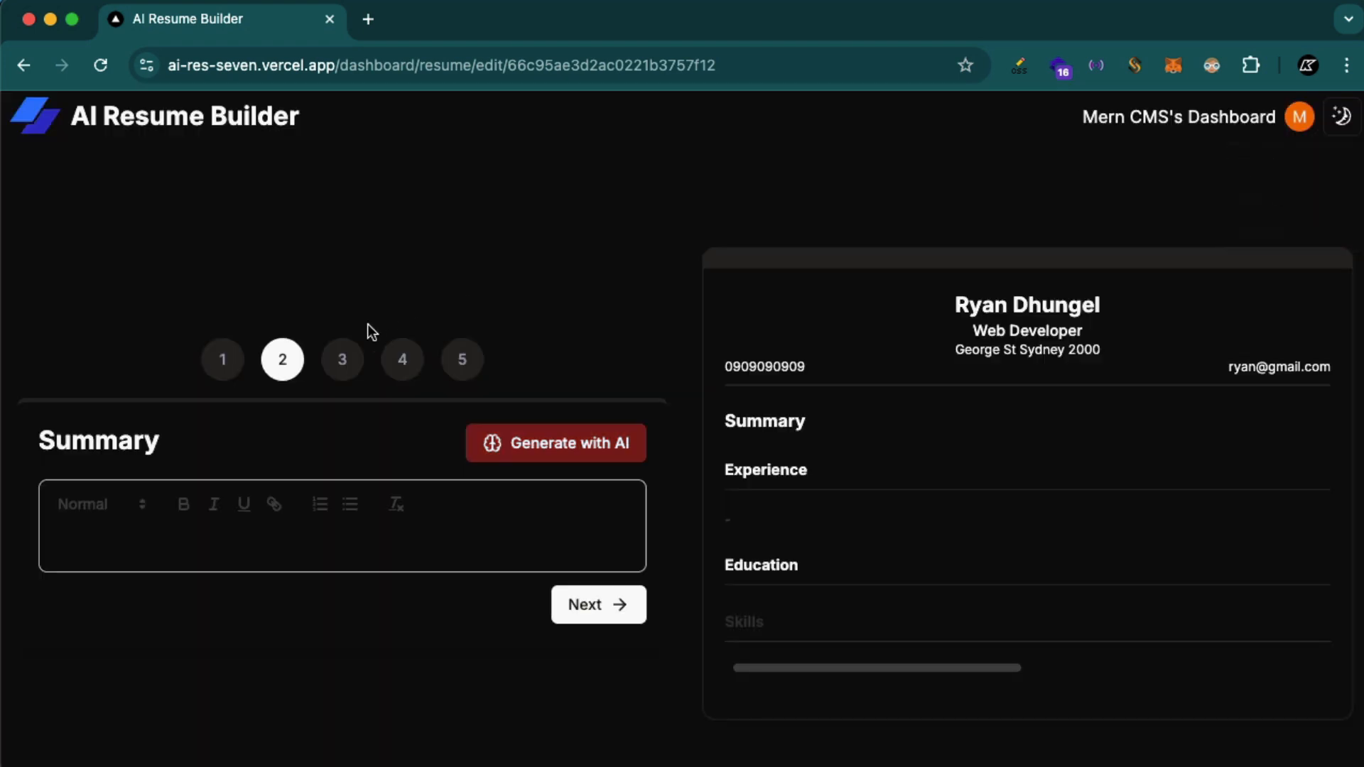
pyautogui.click(1342, 116)
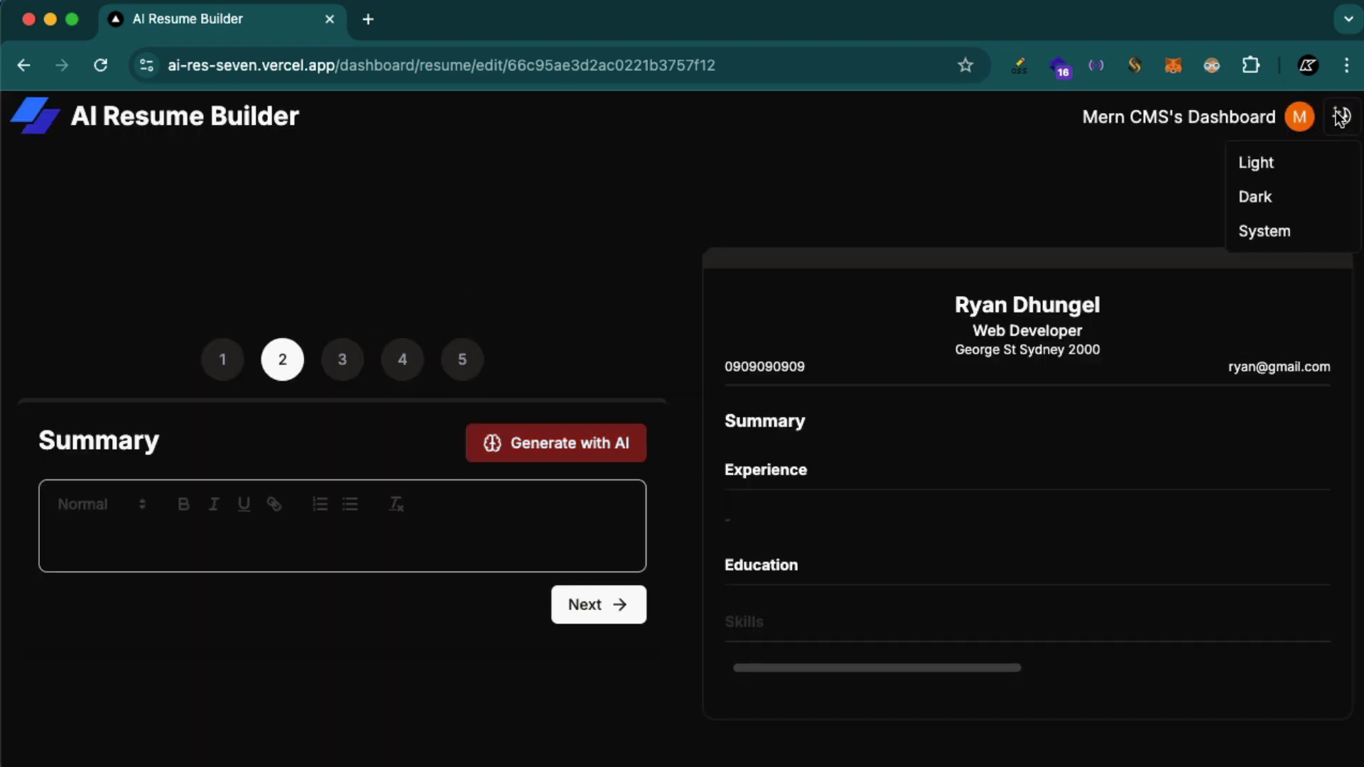
pyautogui.click(1254, 162)
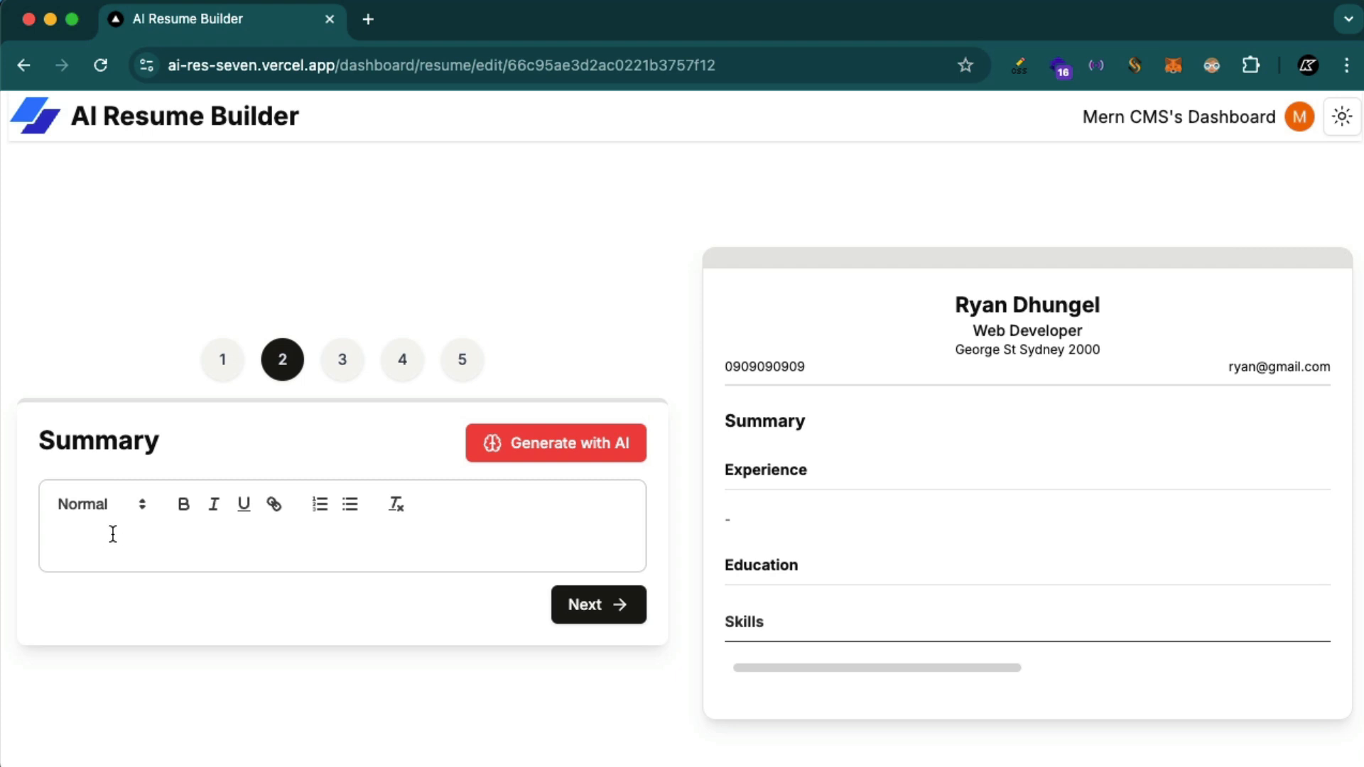
pyautogui.moveTo(109, 556)
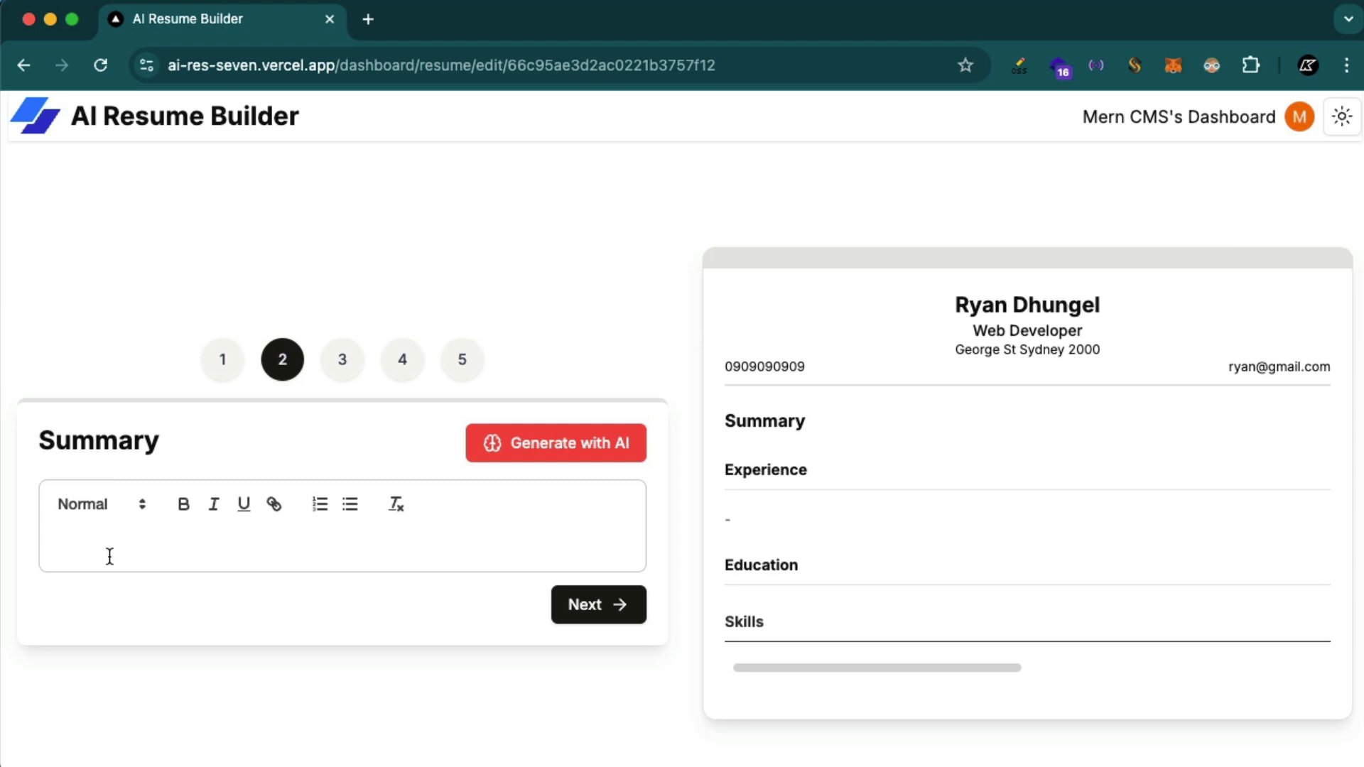
pyautogui.write('I am')
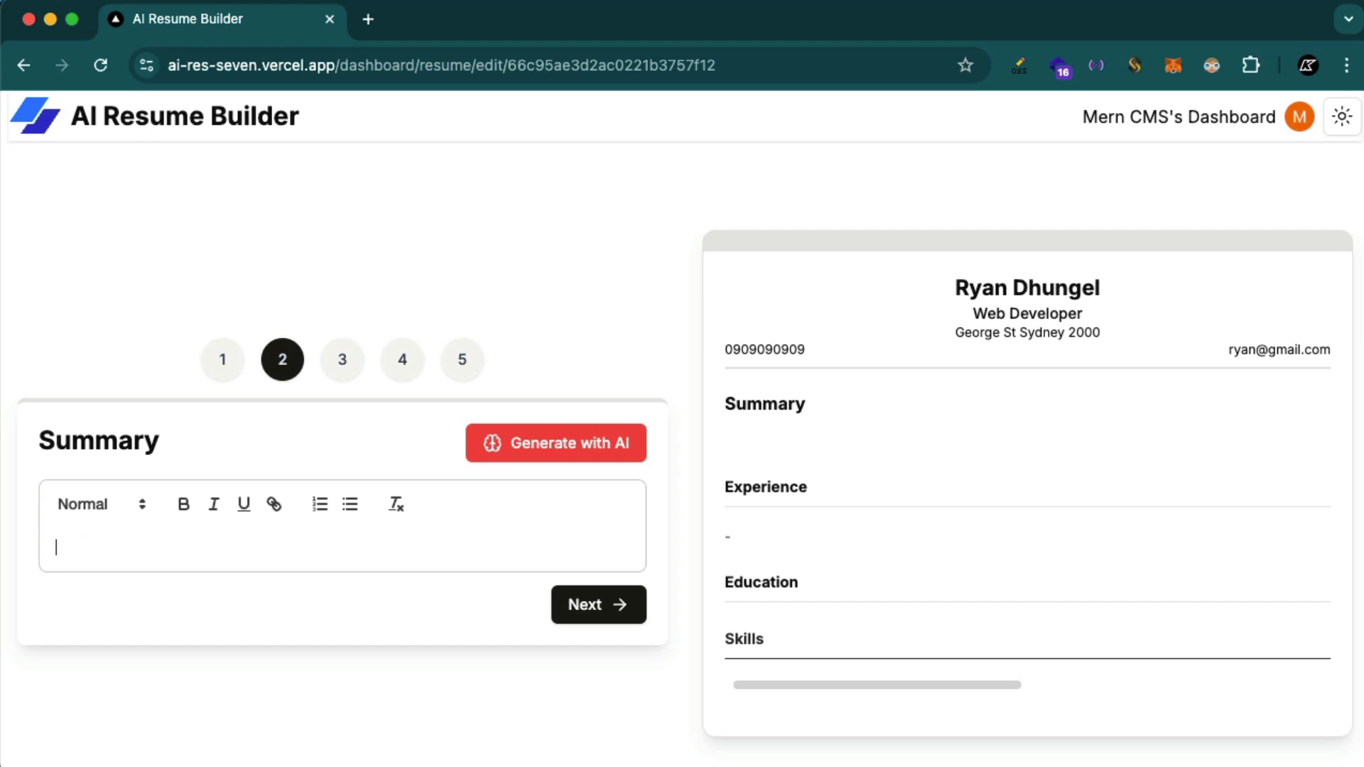
pyautogui.moveTo(589, 447)
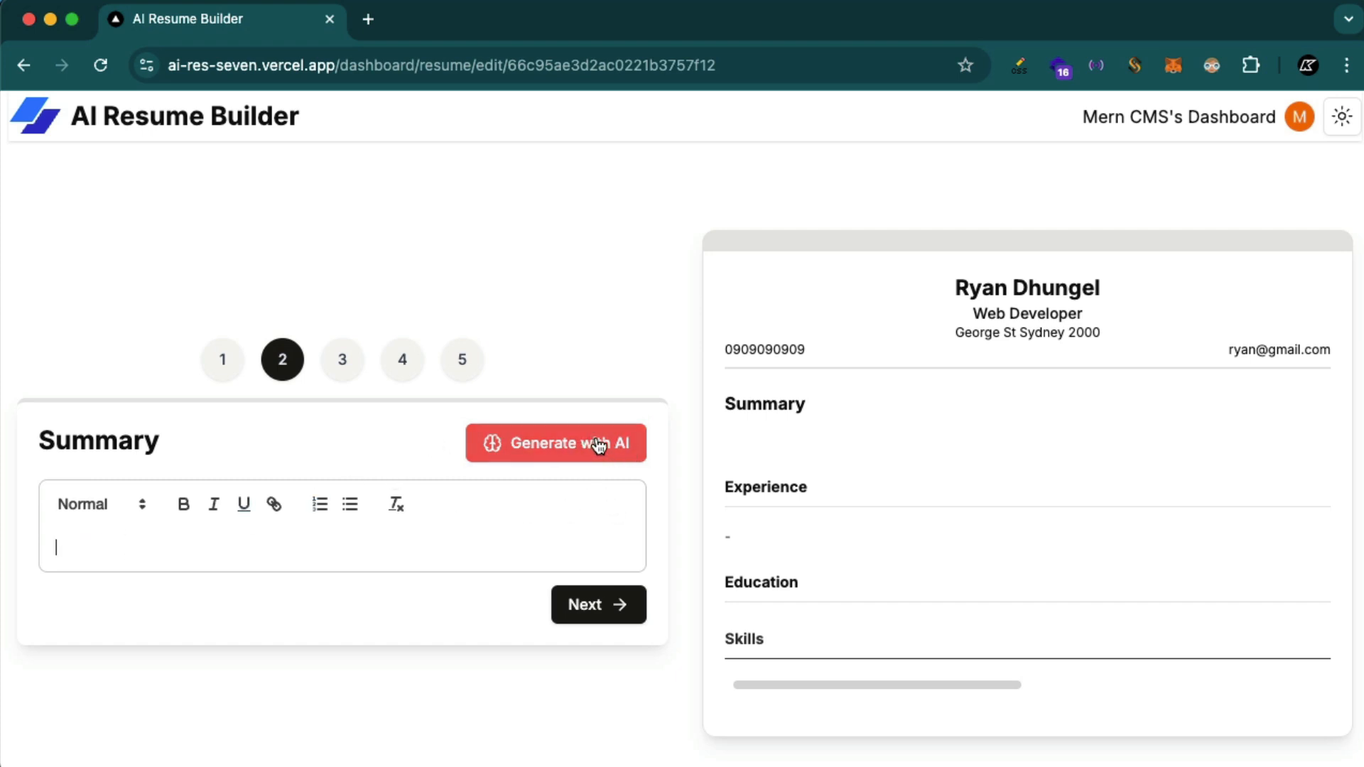
pyautogui.moveTo(983, 293)
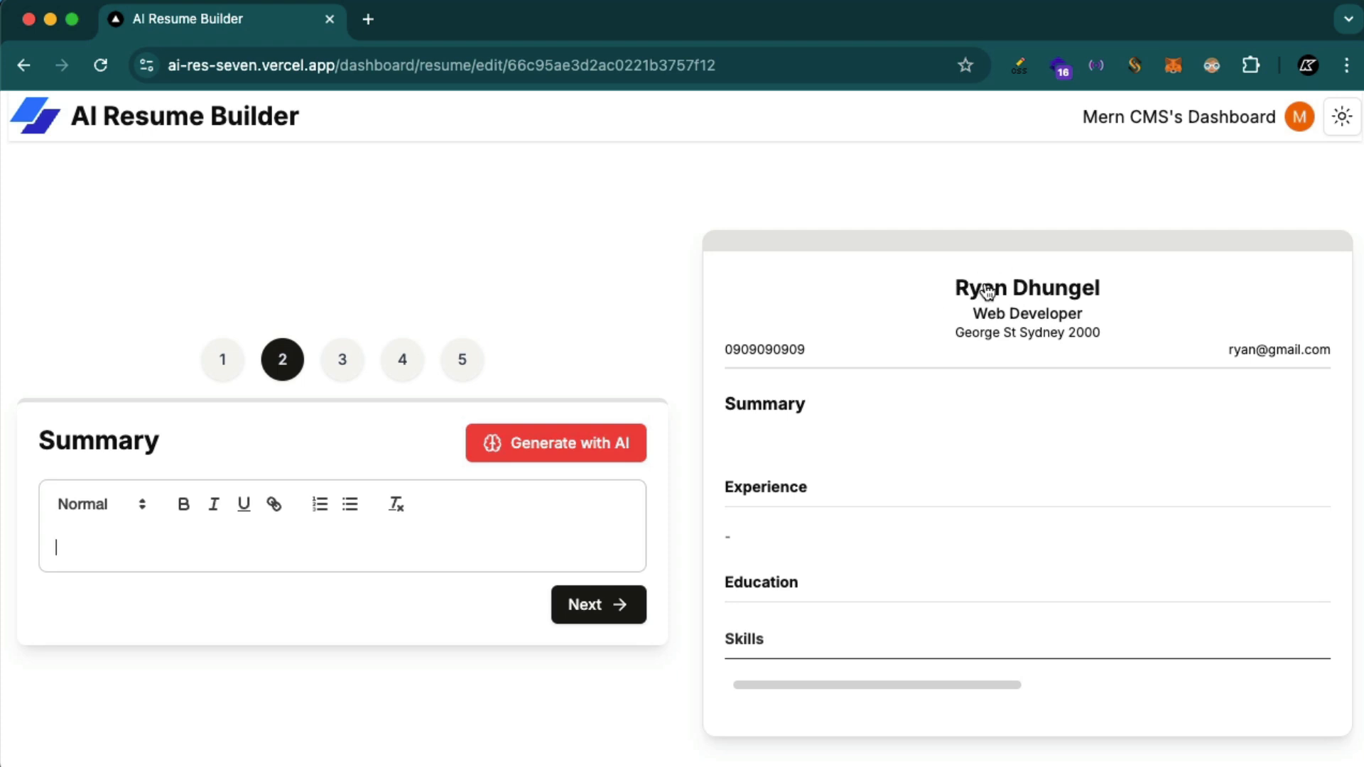
pyautogui.moveTo(982, 322)
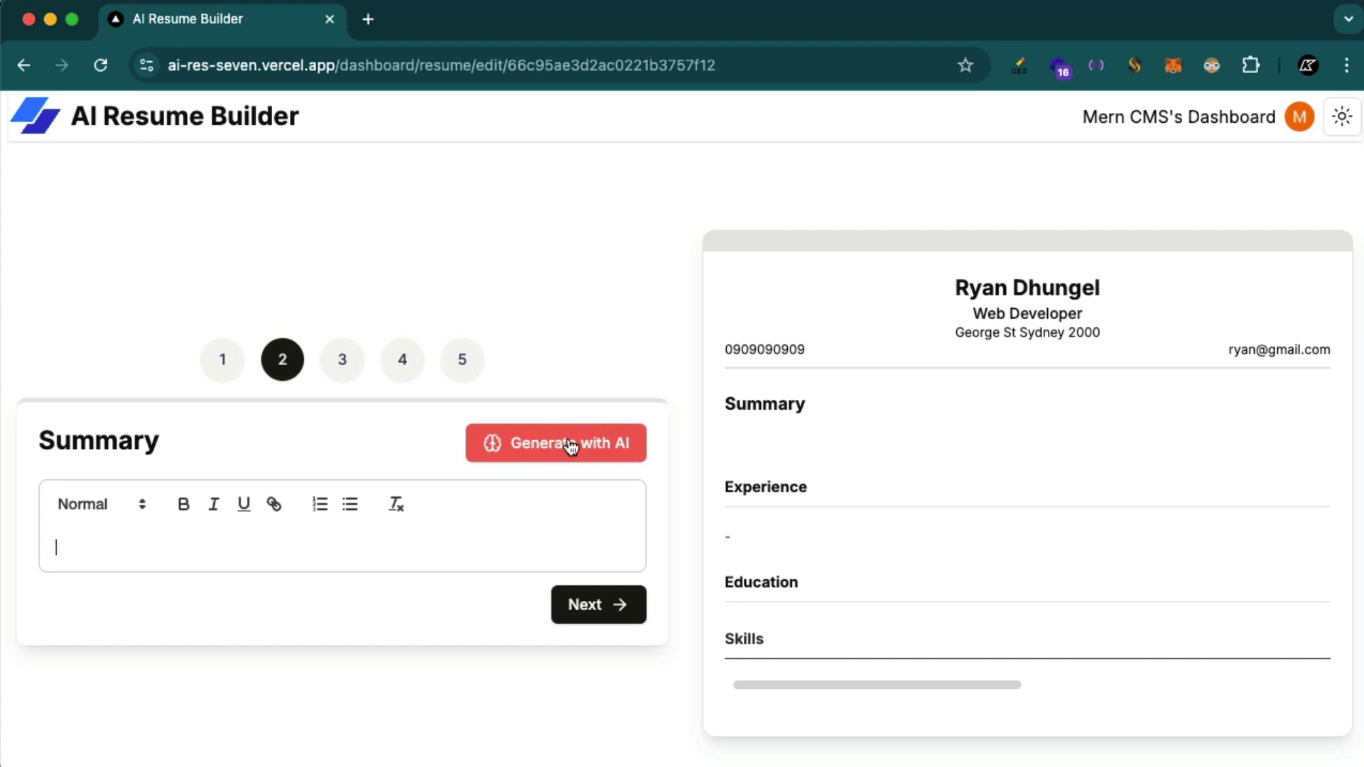
pyautogui.moveTo(1031, 322)
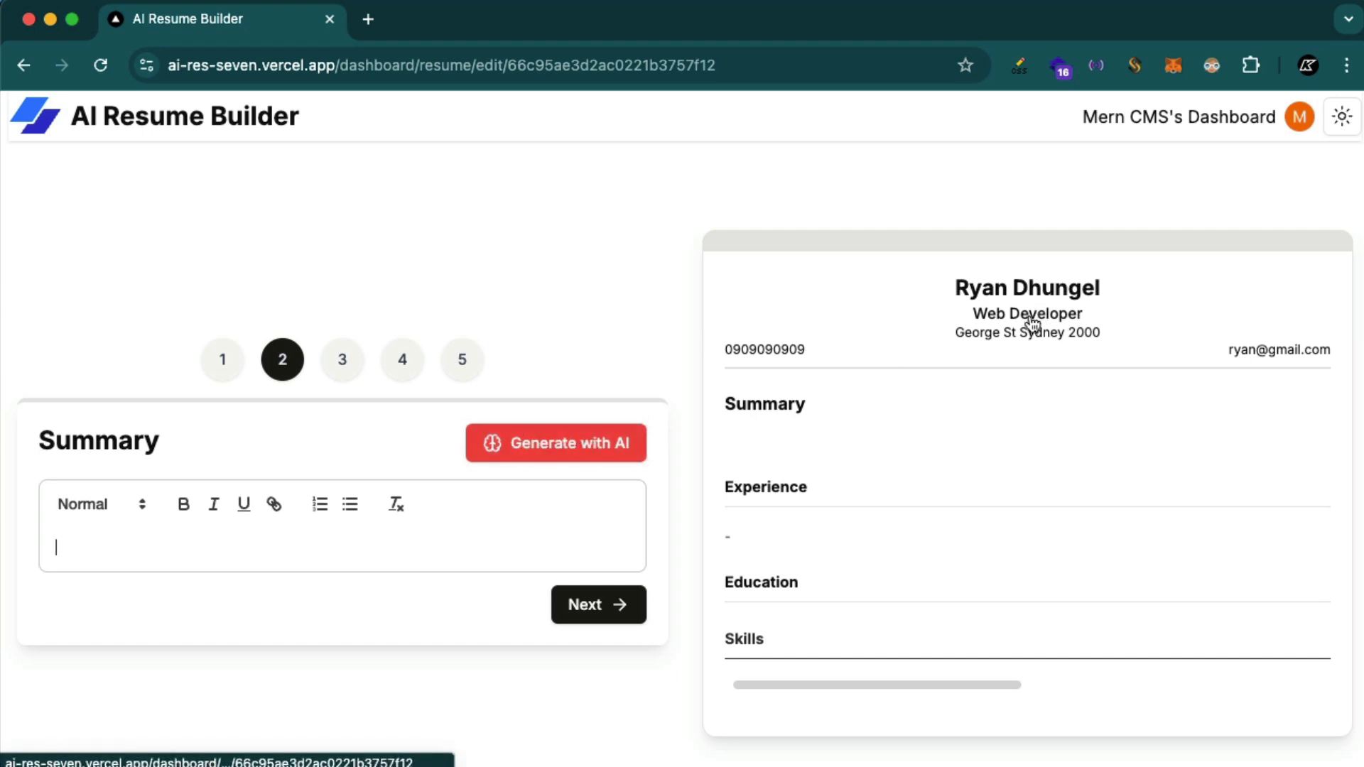
pyautogui.moveTo(481, 479)
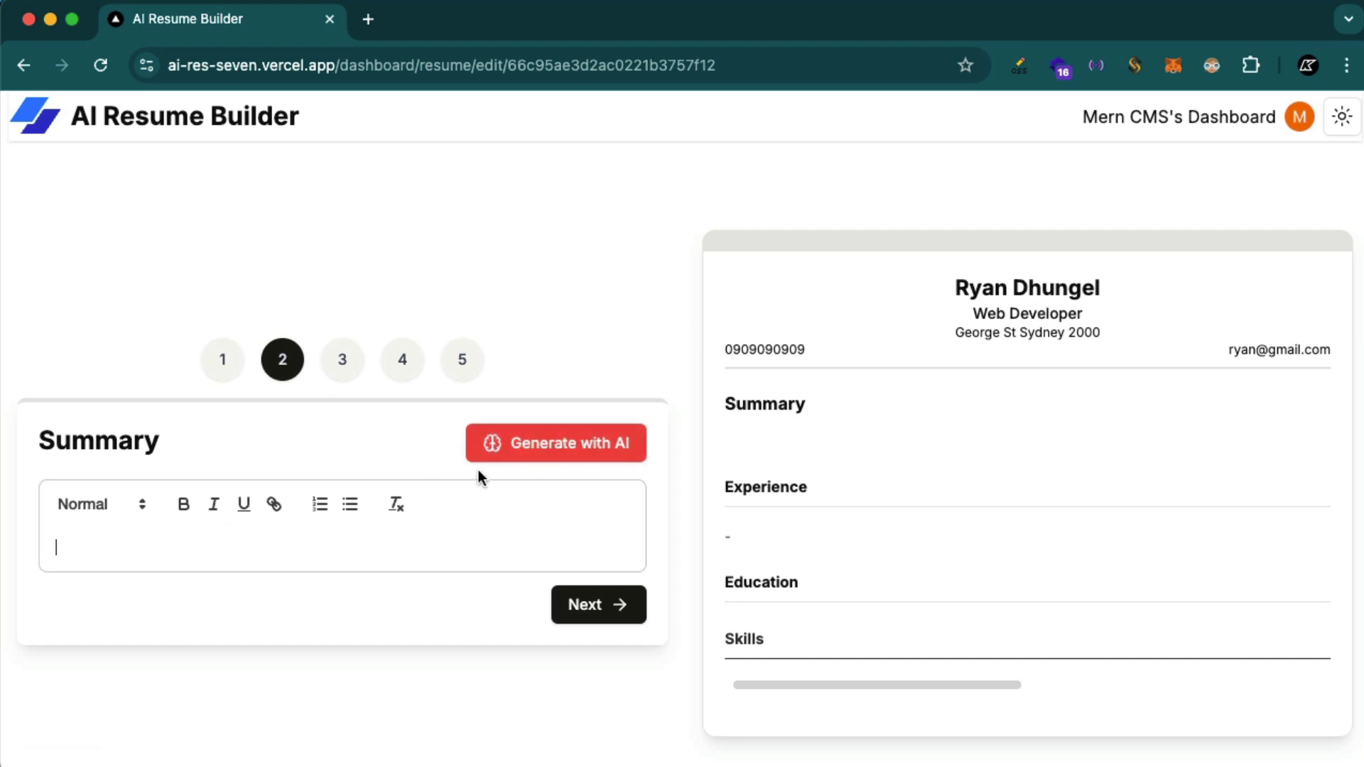
# Step: Generate the web-developer summary with AI and edit its ending so the preview updates
pyautogui.click(556, 444)
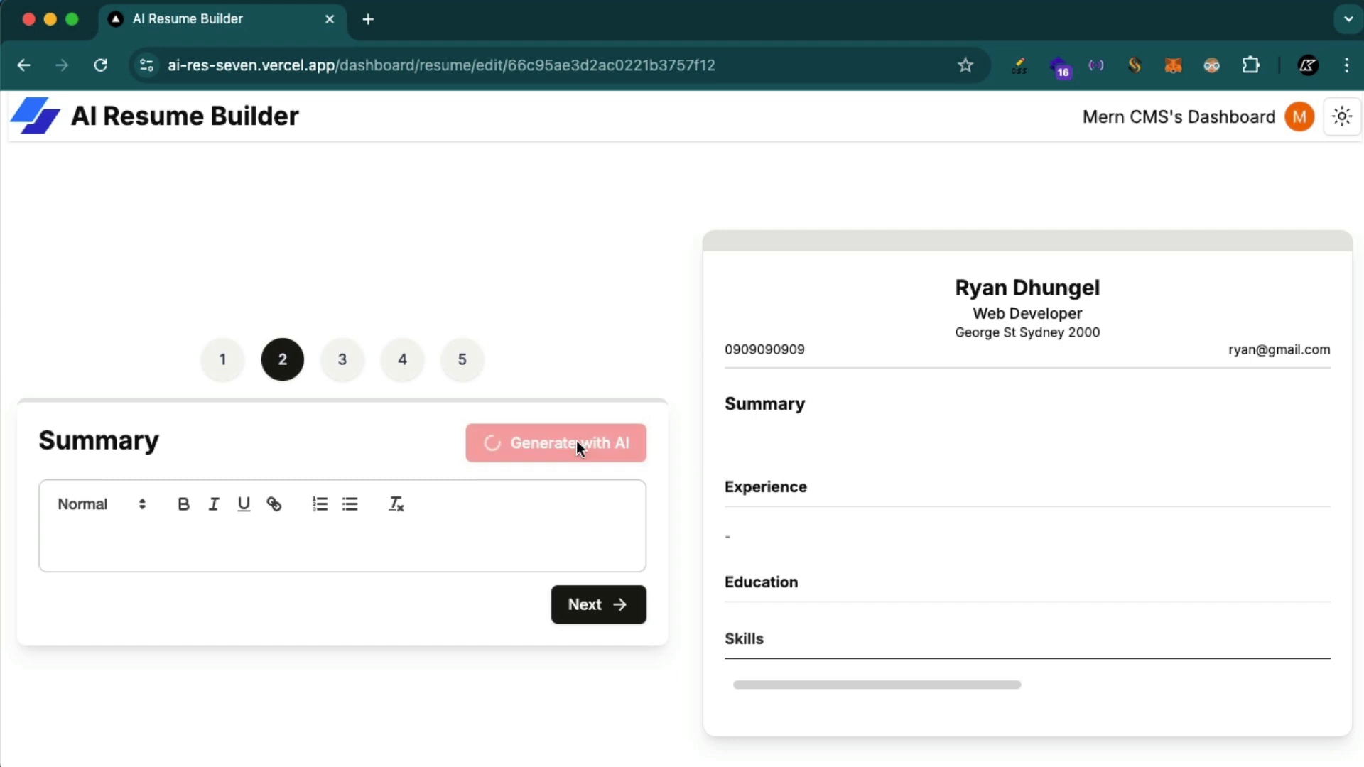
pyautogui.click(555, 444)
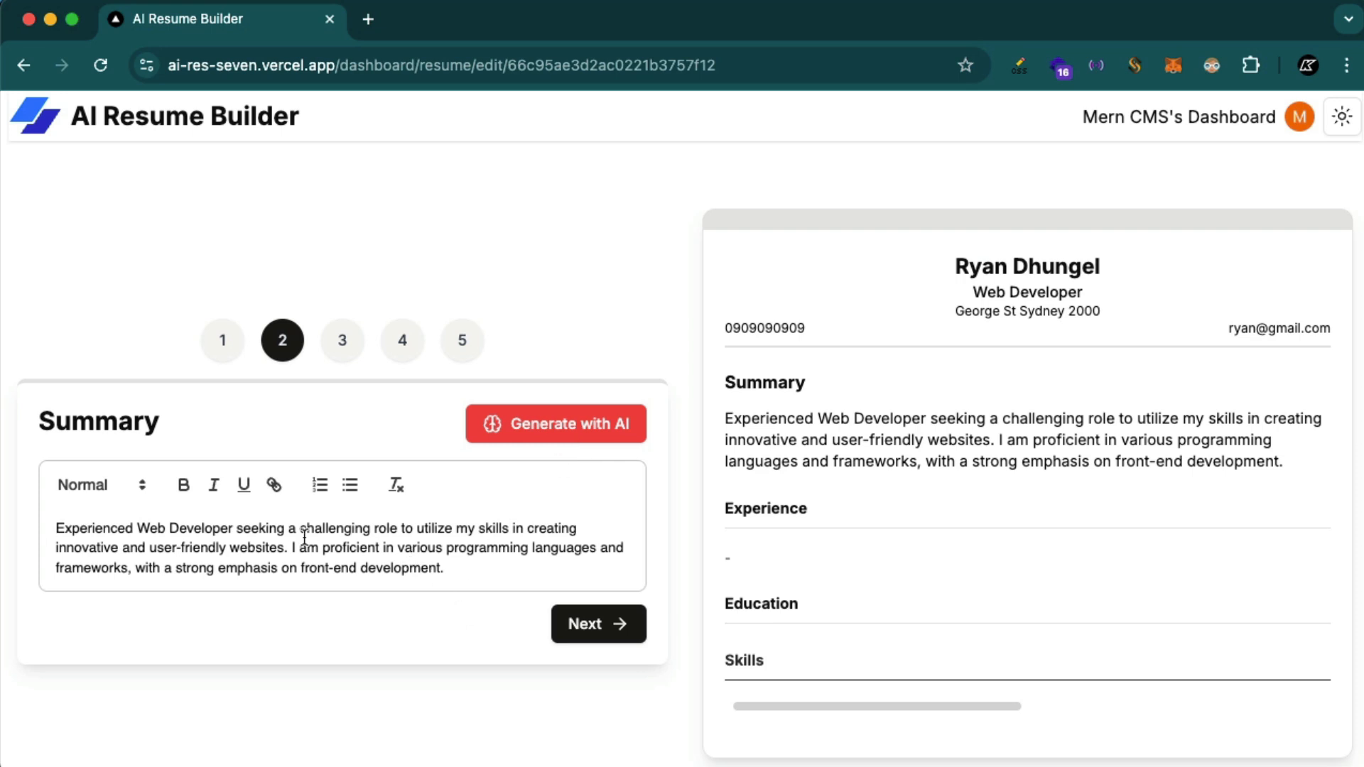
pyautogui.moveTo(514, 432)
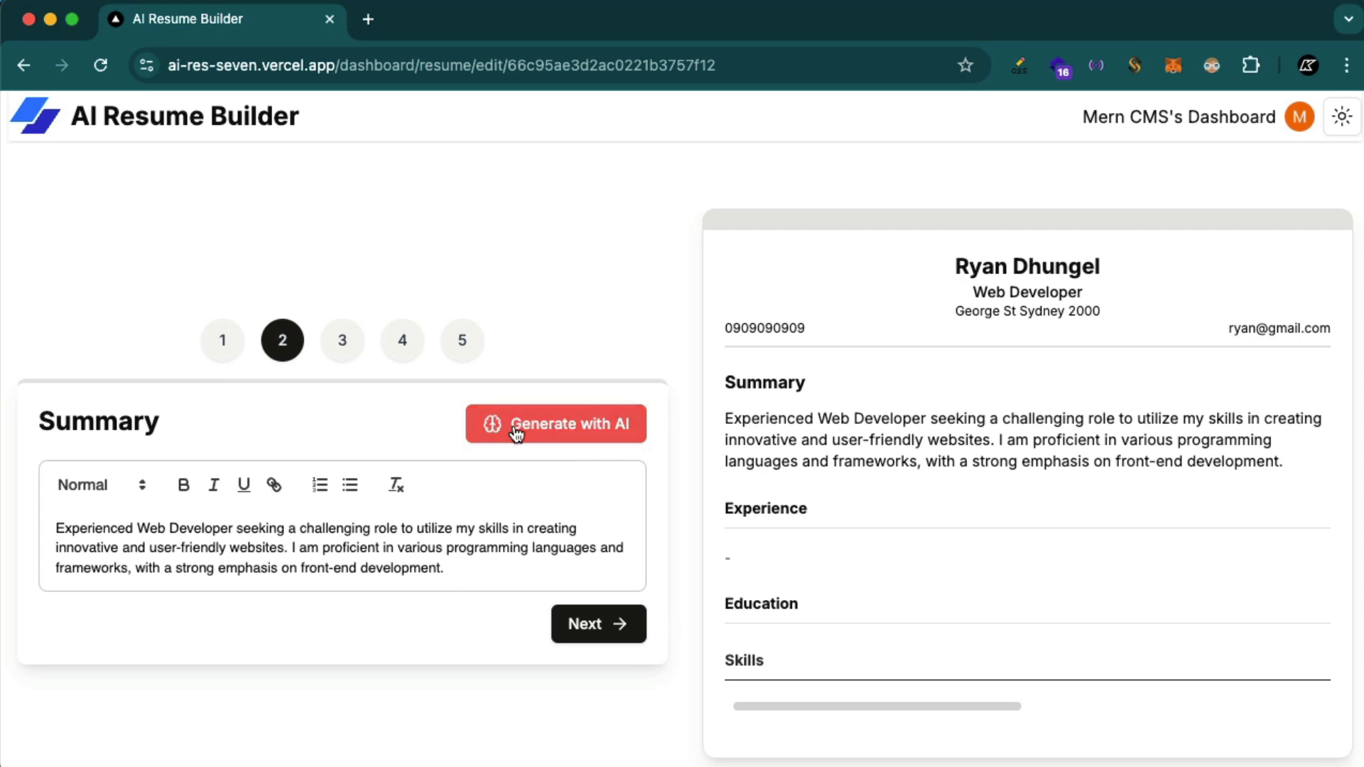
pyautogui.moveTo(1020, 445)
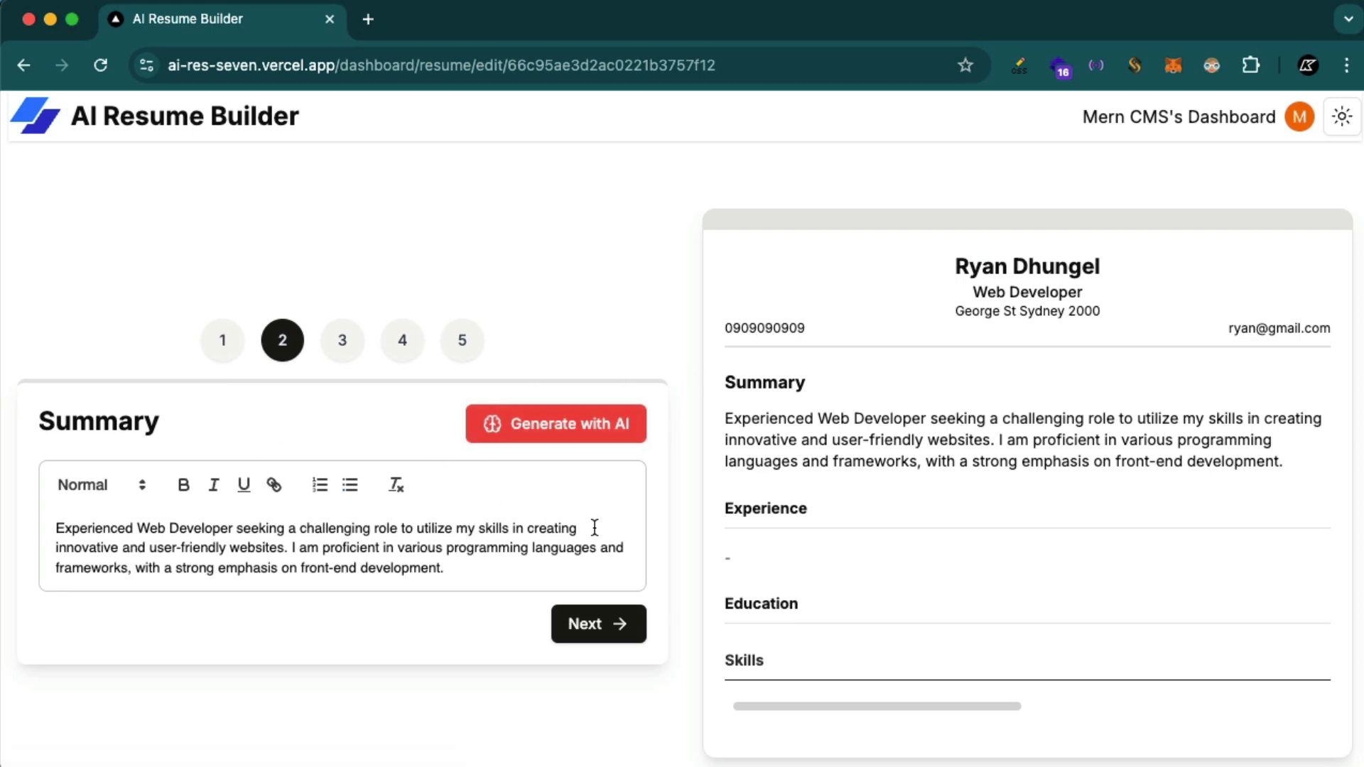
pyautogui.moveTo(516, 514)
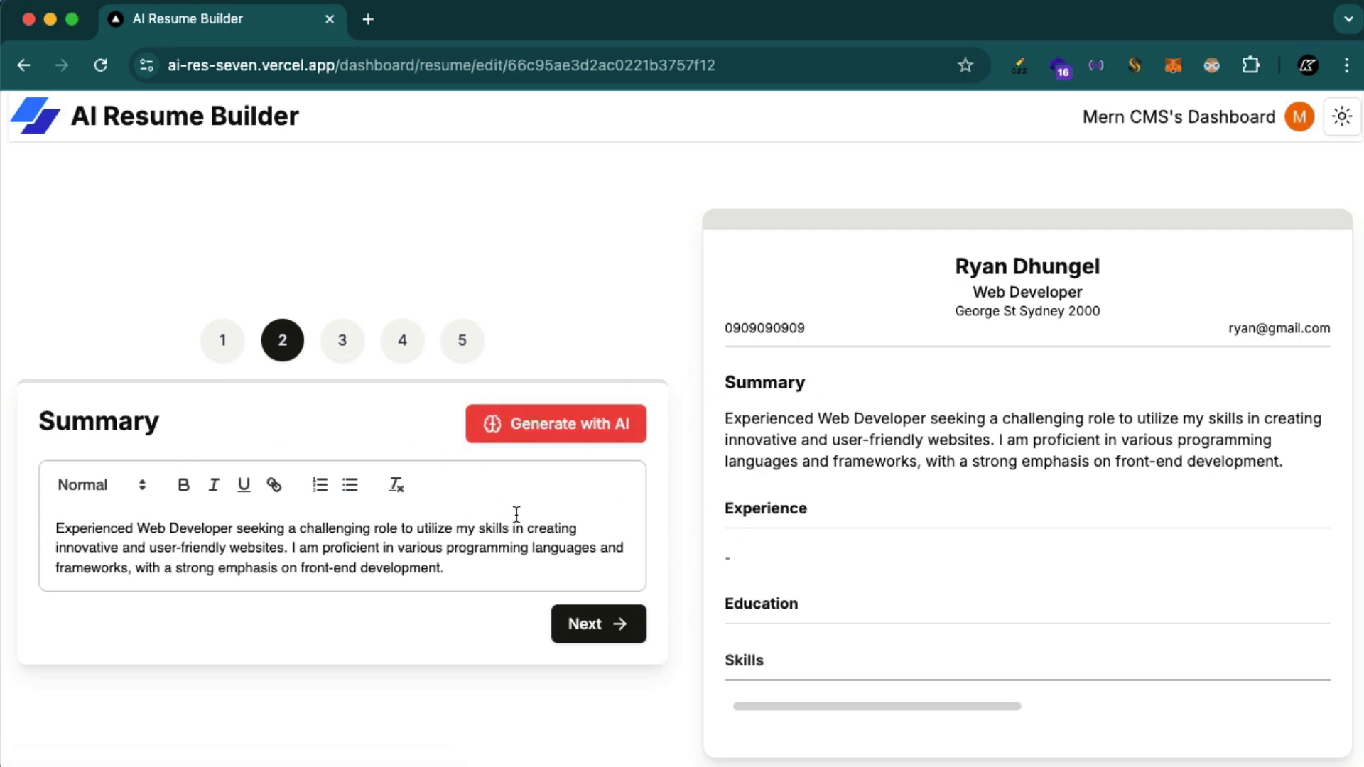
pyautogui.moveTo(474, 563)
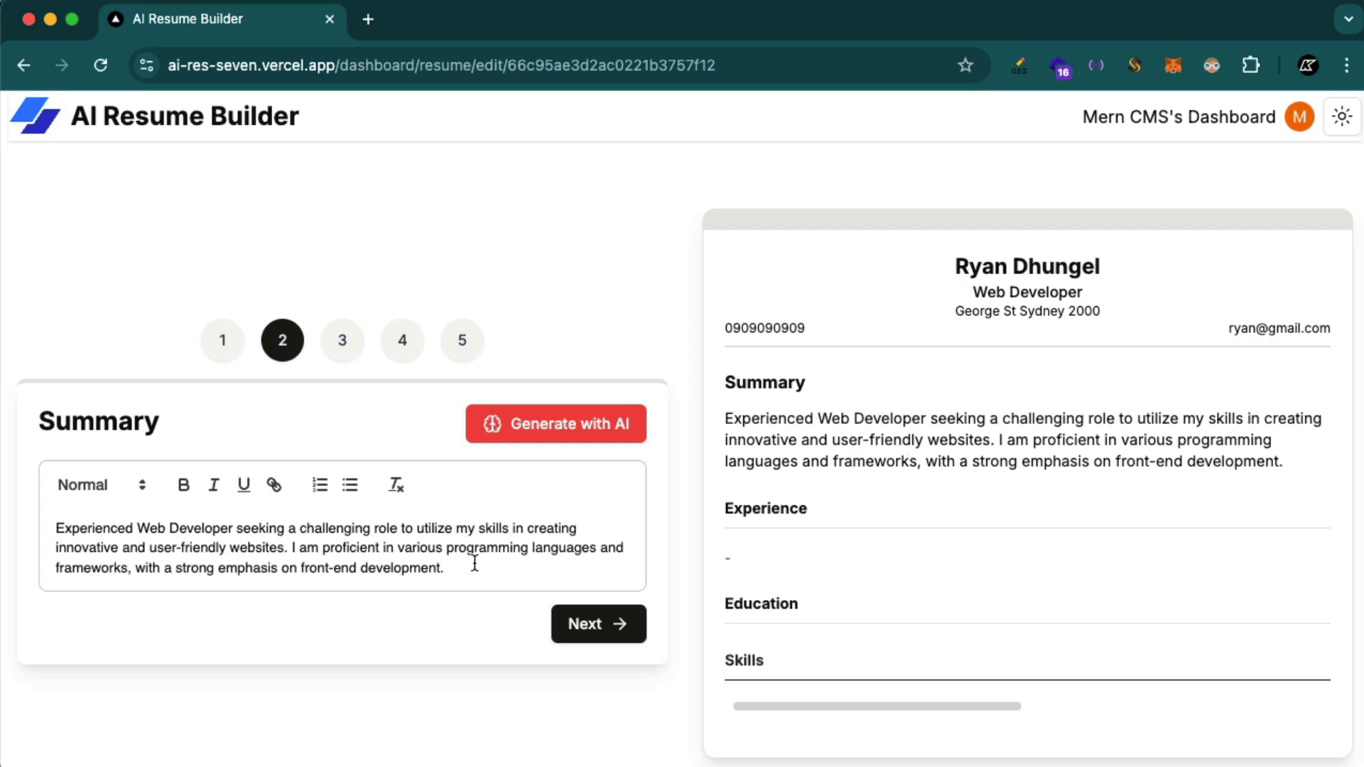
pyautogui.write('update')
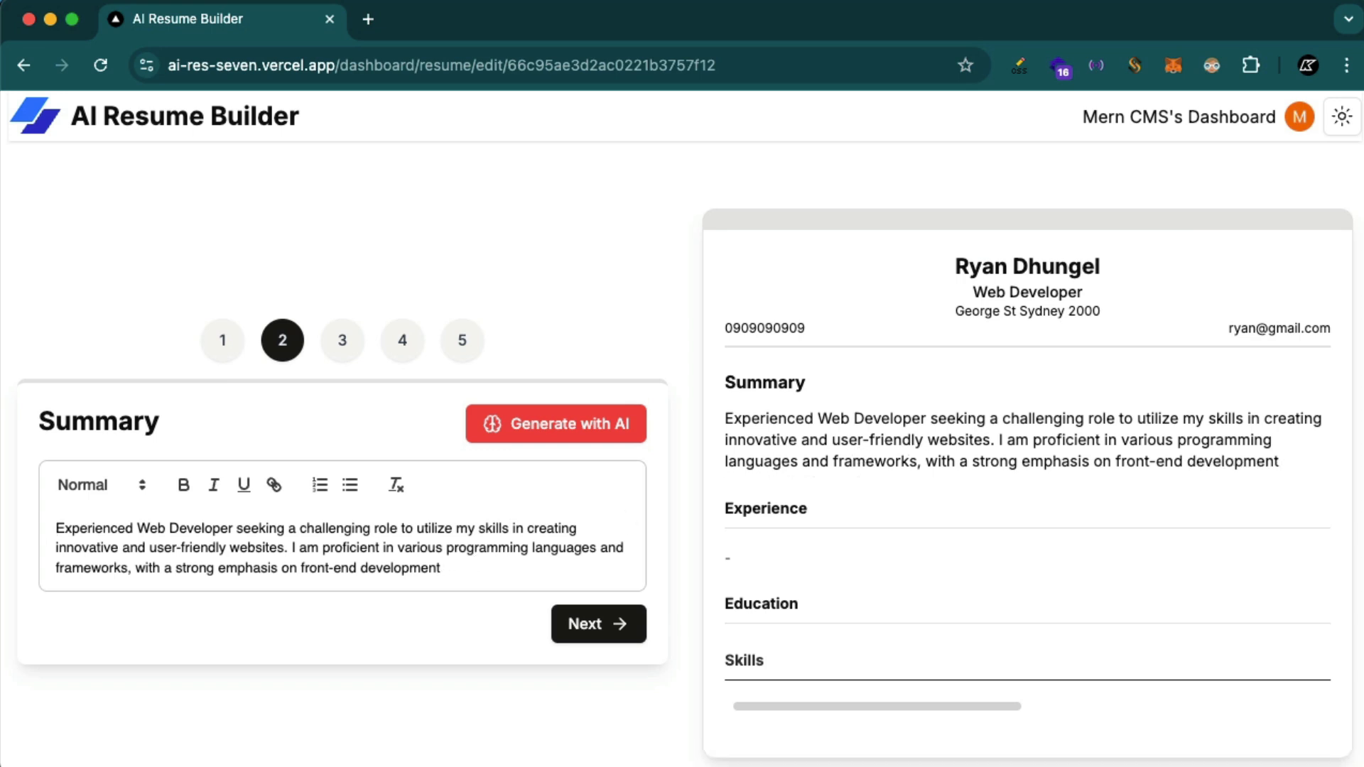
# Step: Move to Experiences and enter Web Developer at Kaloraat Pty Ltd
pyautogui.click(598, 624)
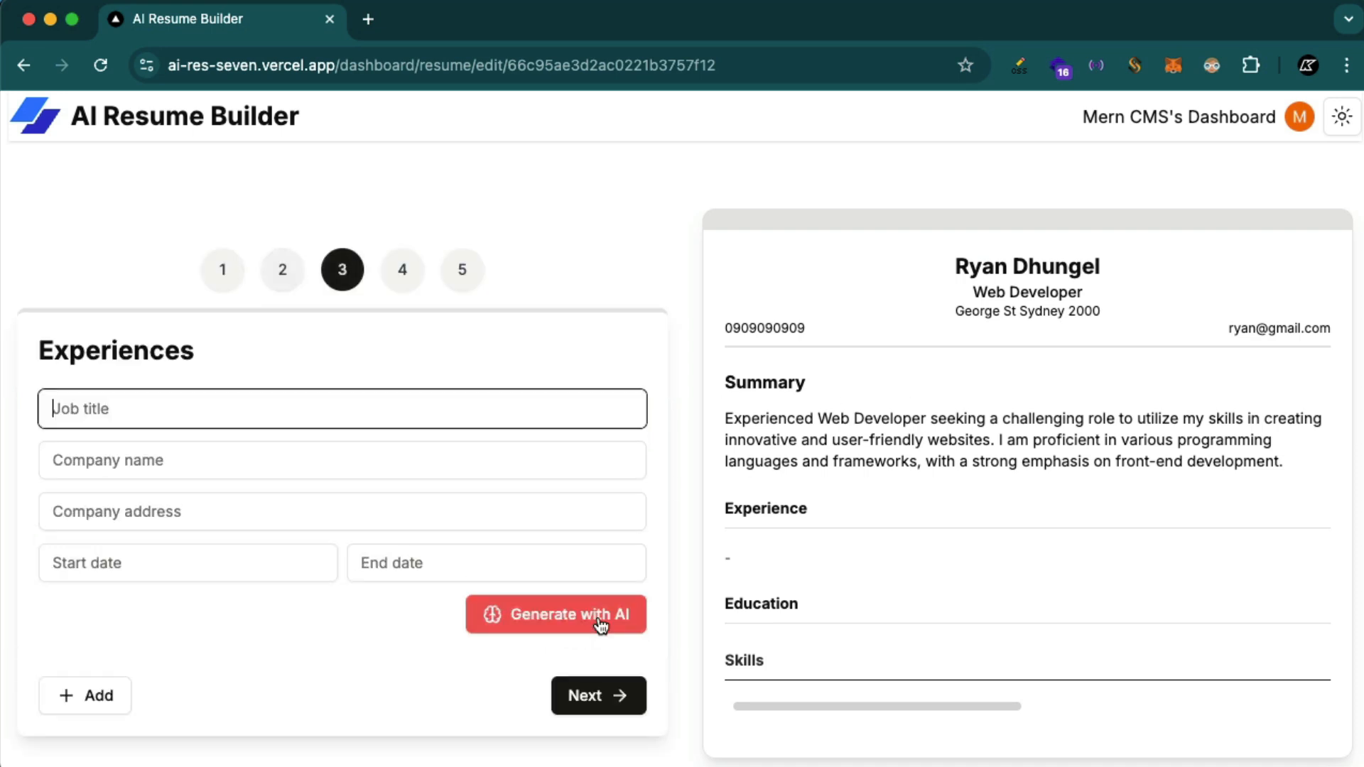
pyautogui.click(556, 614)
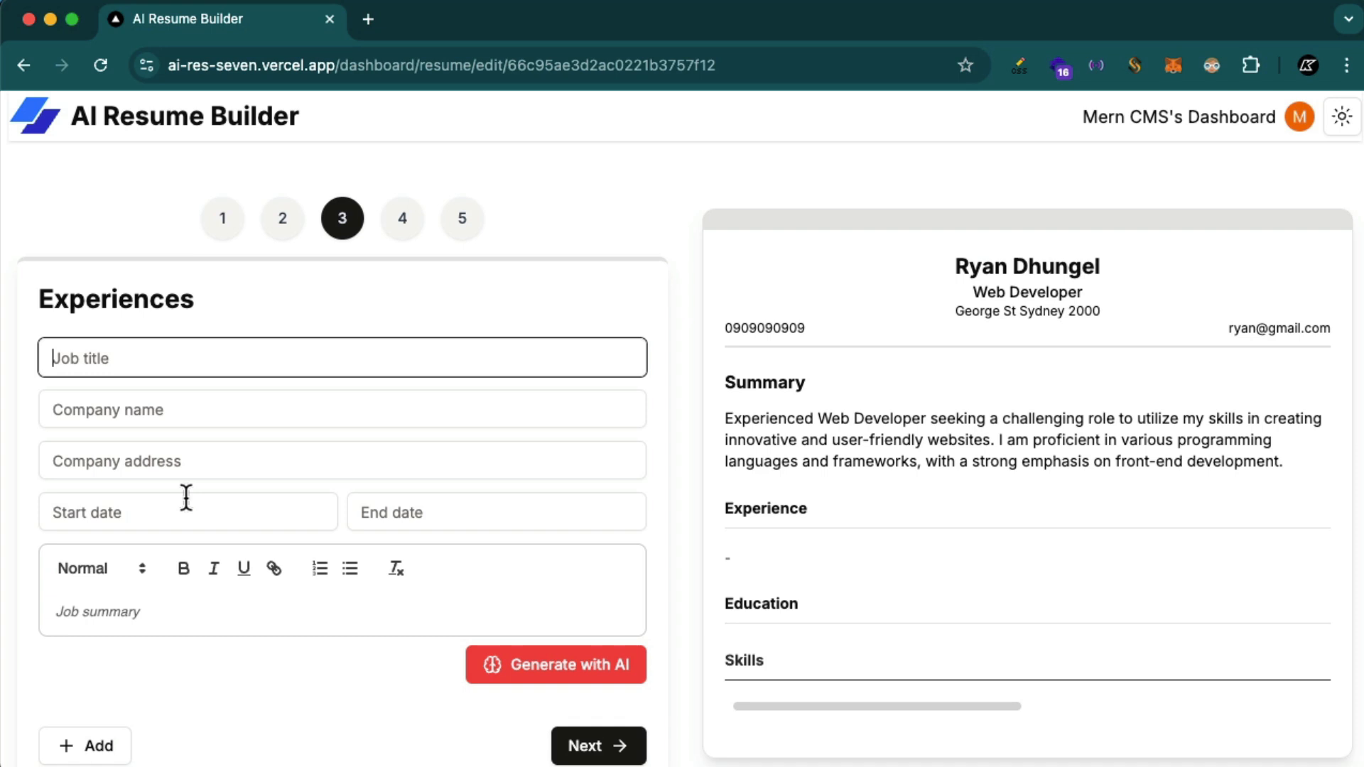
pyautogui.write('Web')
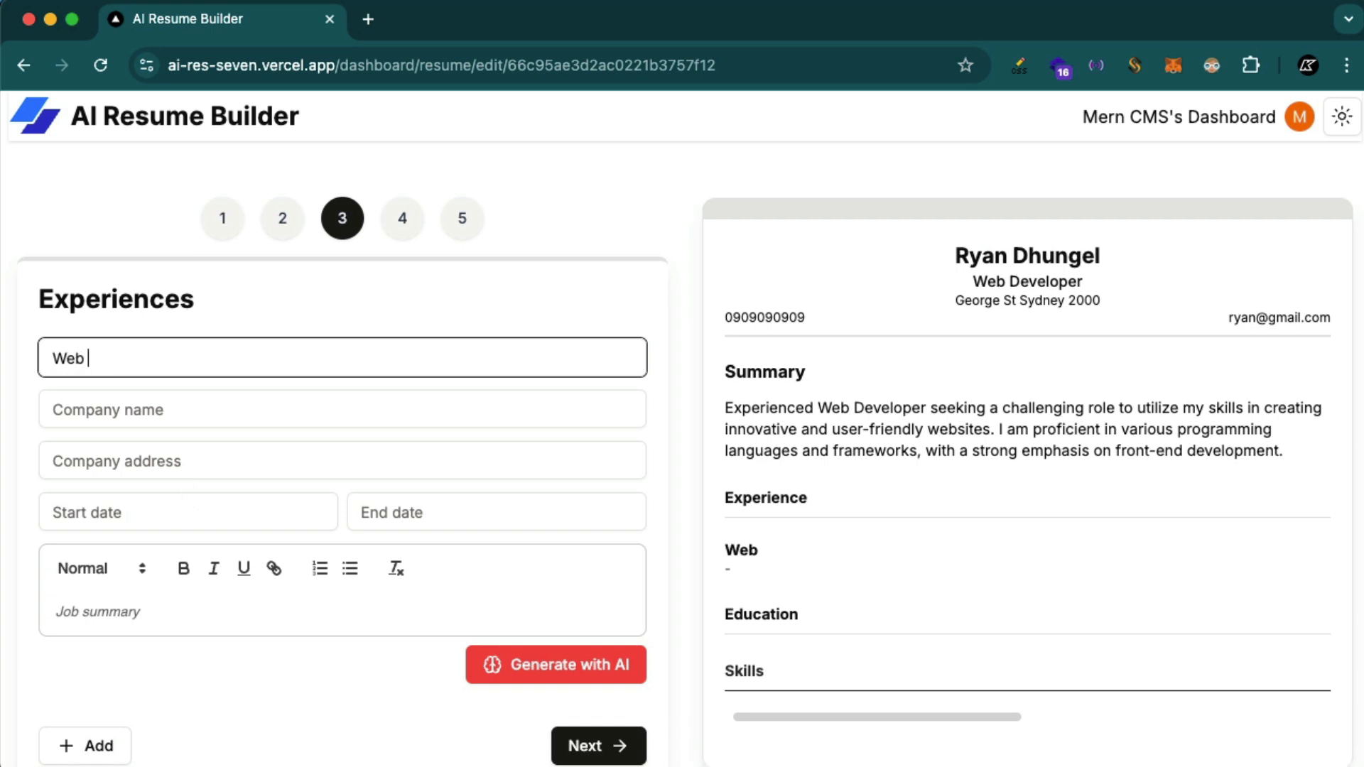
pyautogui.write('Developer')
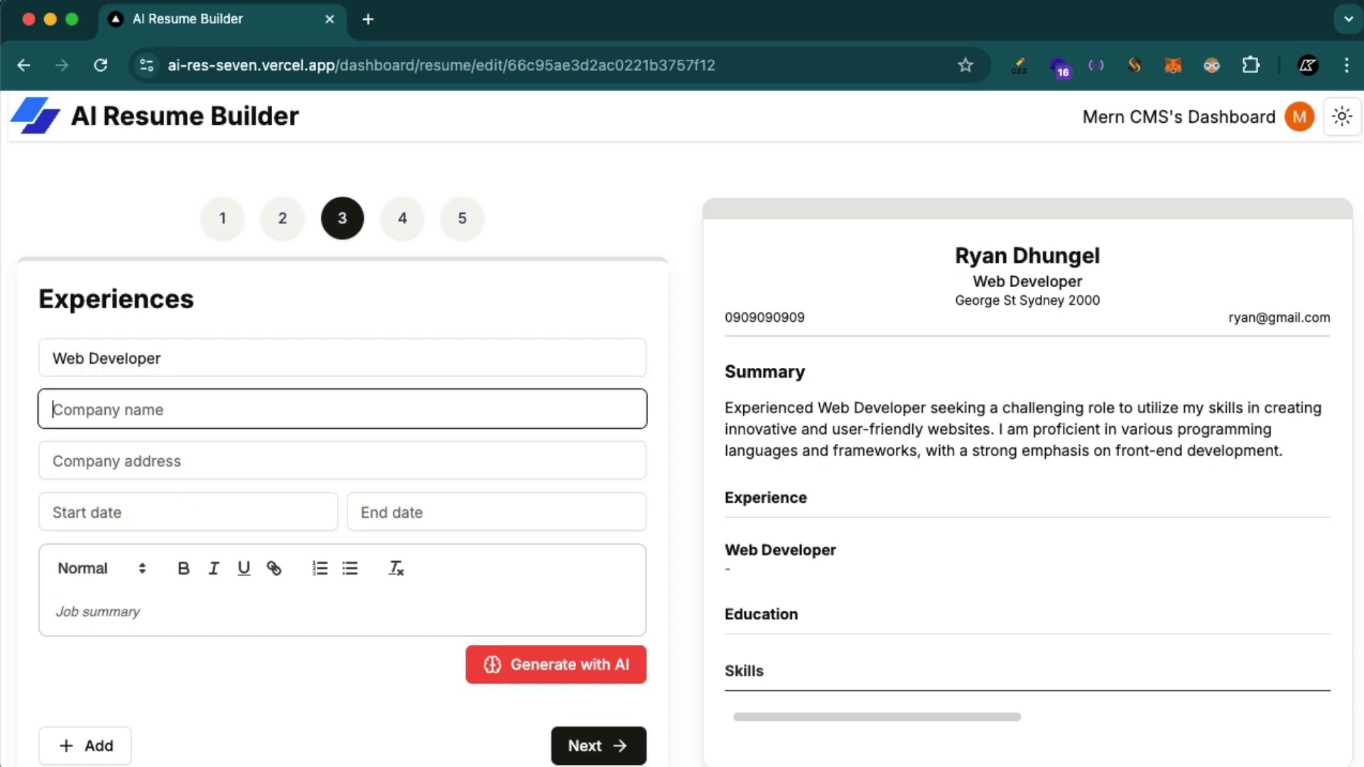
pyautogui.write('Kalo')
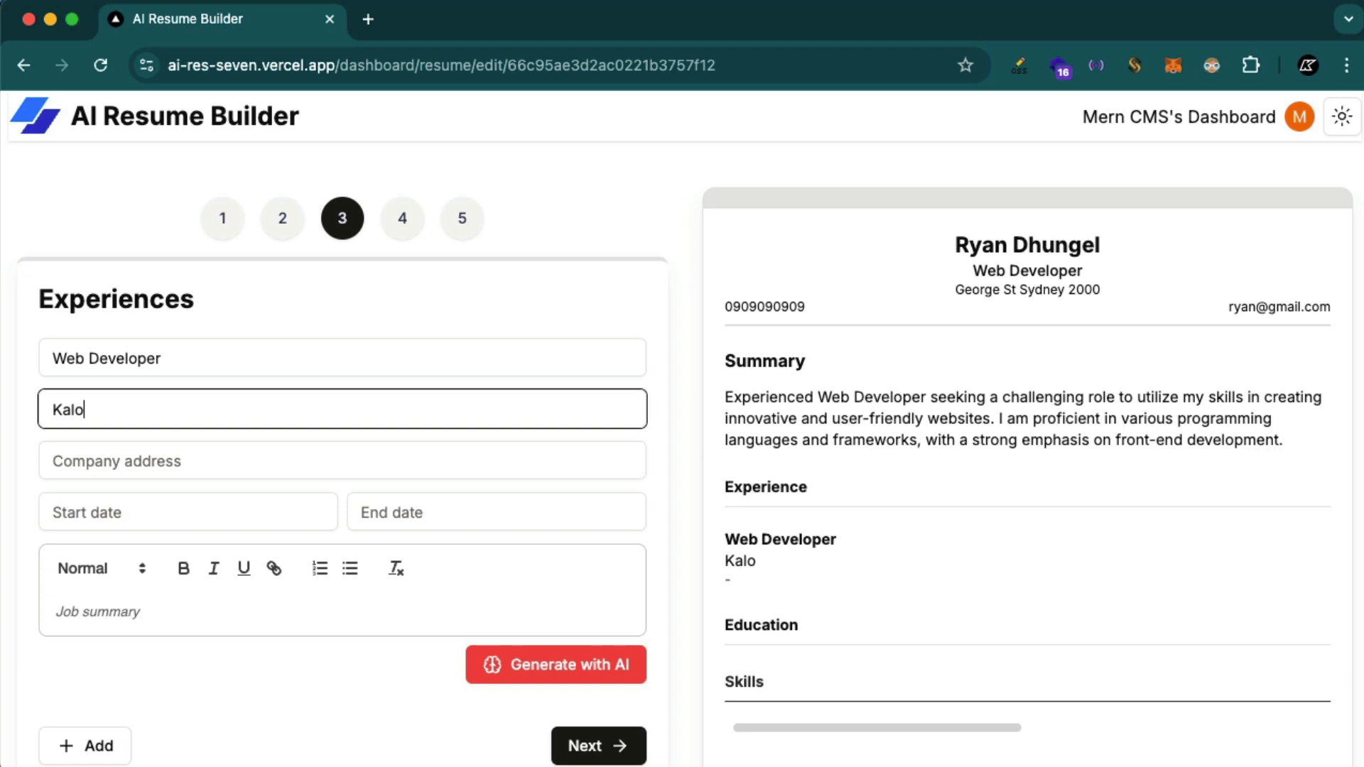
pyautogui.write('raat Pt')
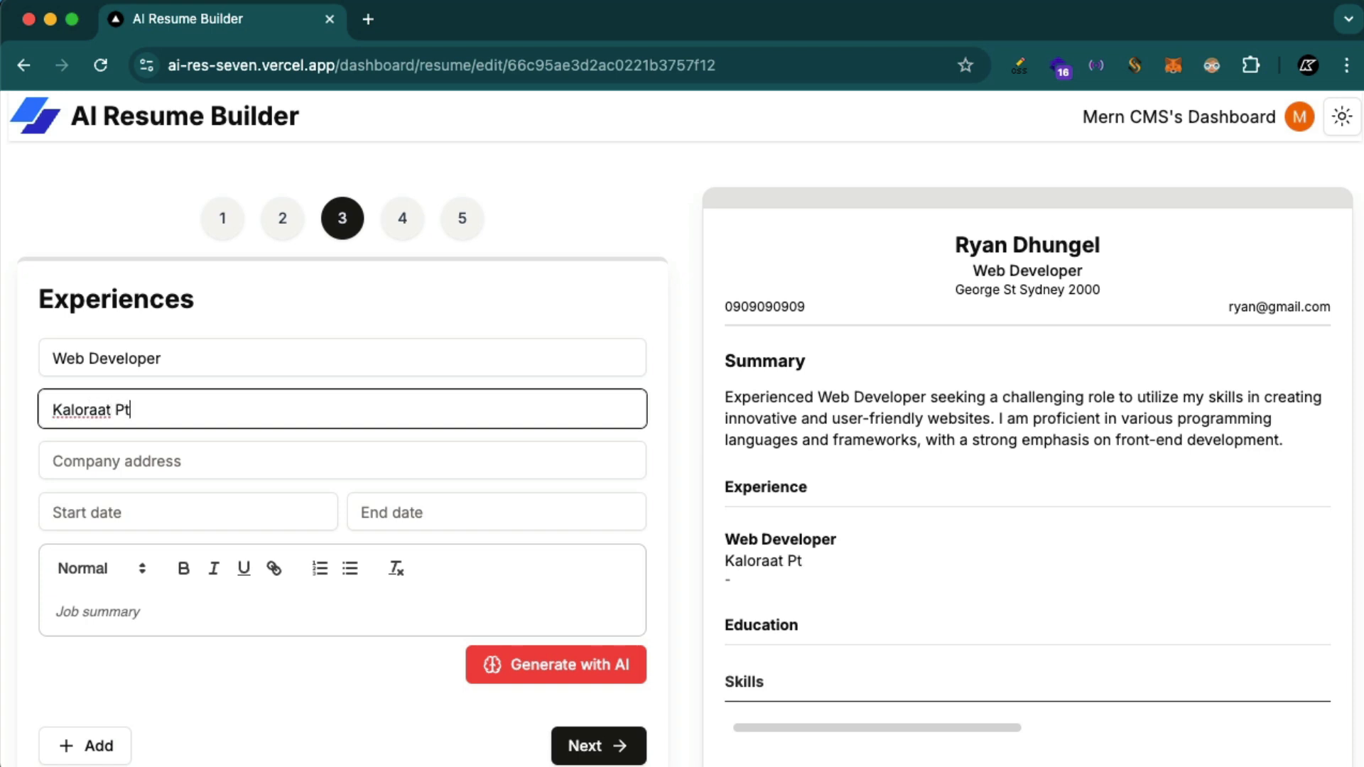
pyautogui.write('y Ltd')
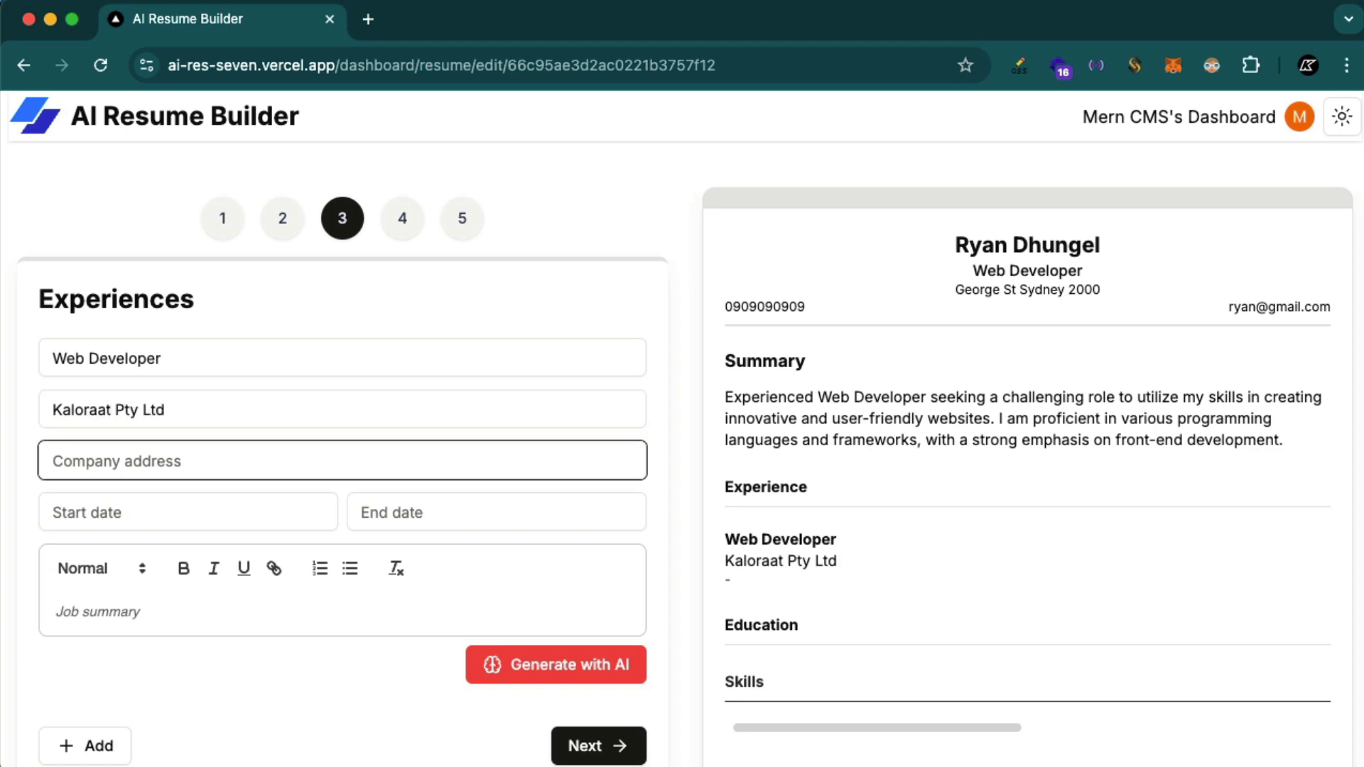
# Step: Add company address Sydney NSW with start 2019 and end 2022, then focus the job summary
pyautogui.write('Sydney NS')
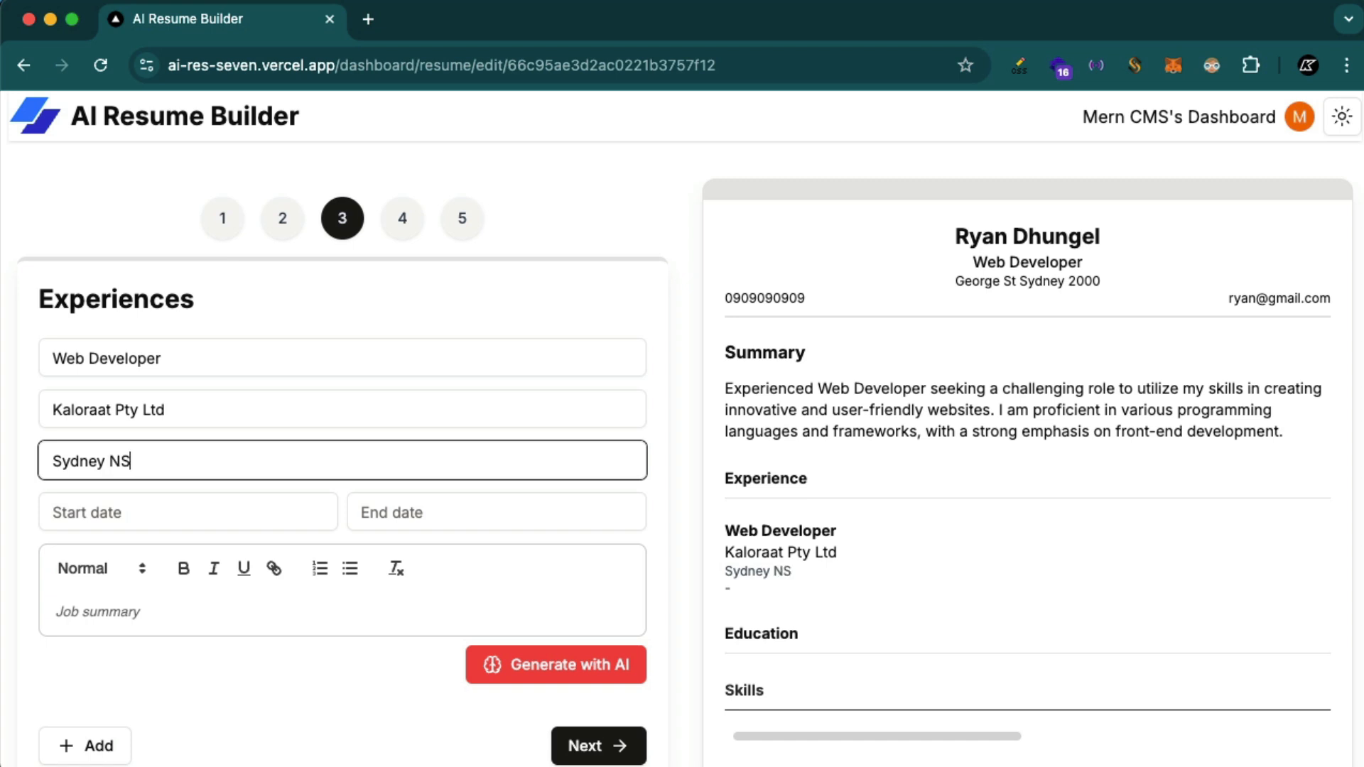
pyautogui.write('W')
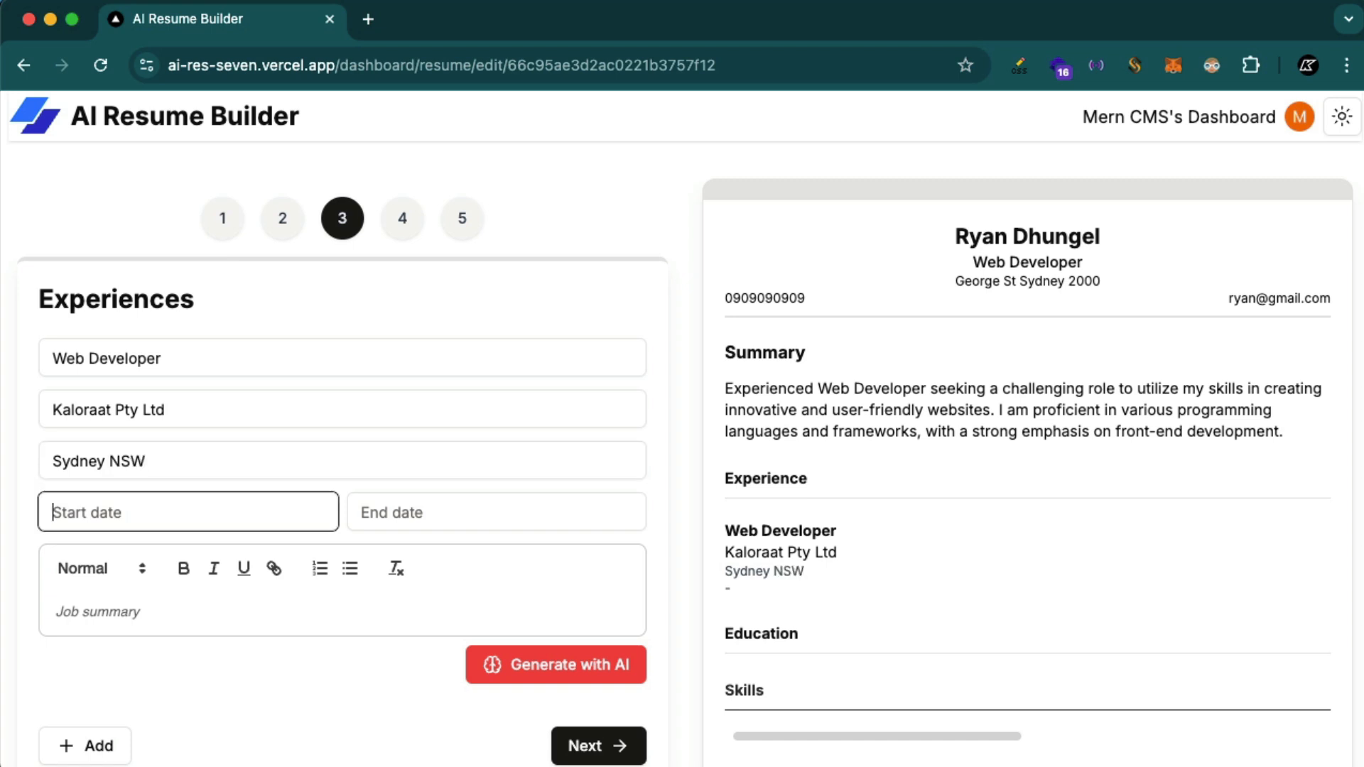
pyautogui.write('2019')
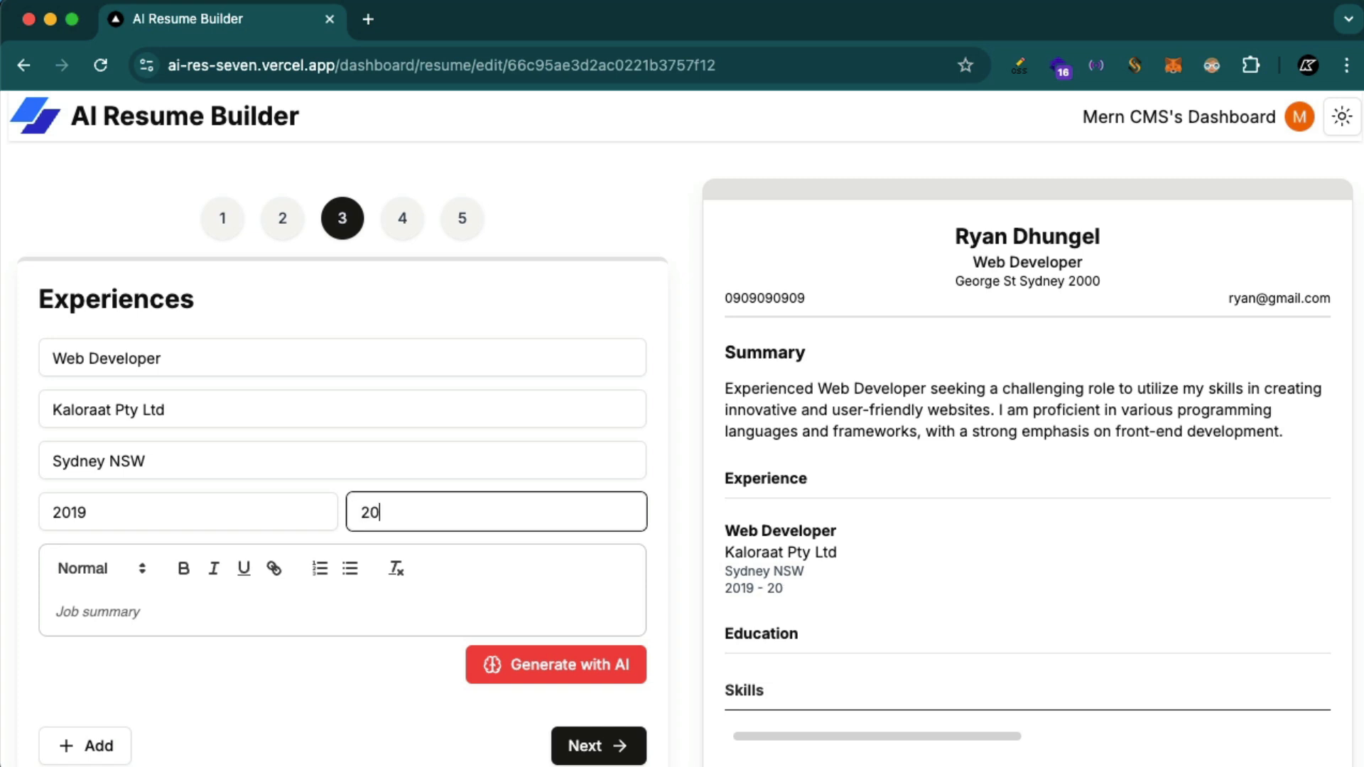
pyautogui.write('22')
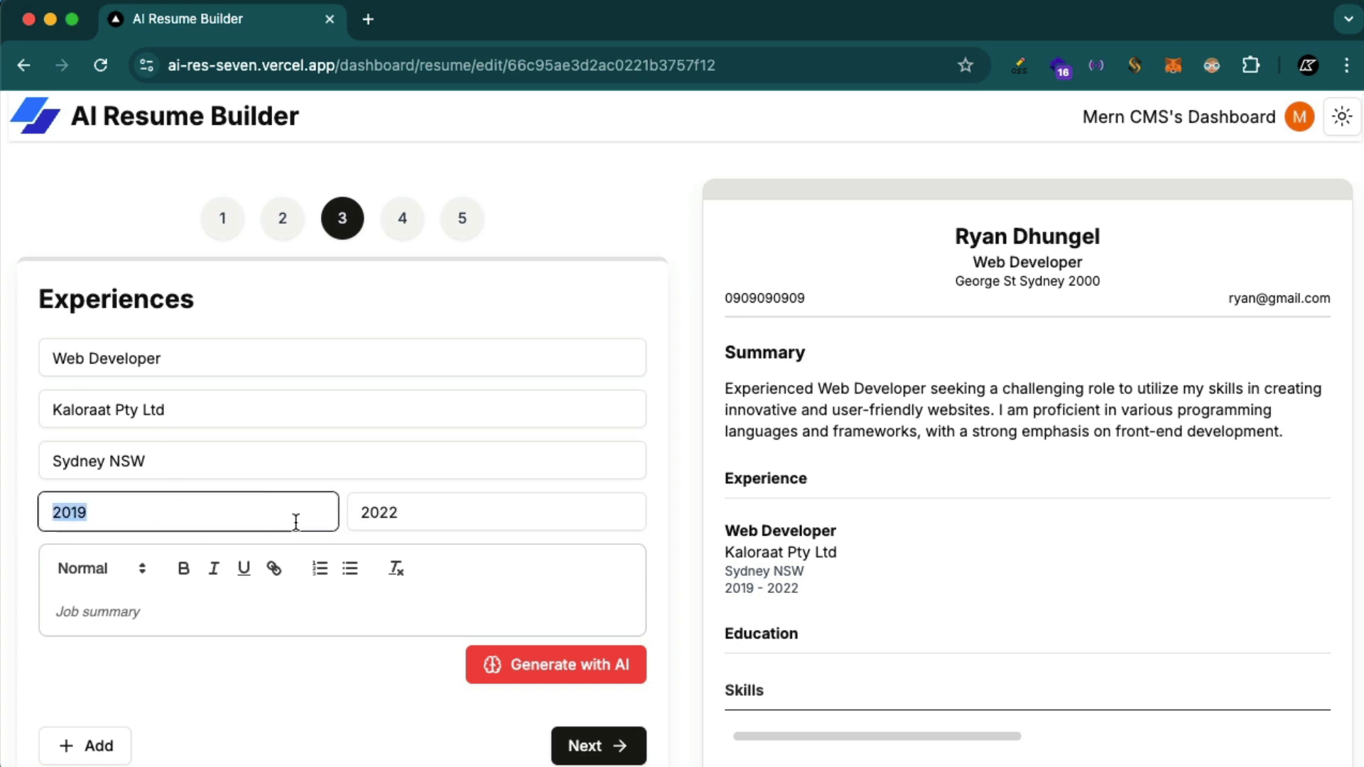
pyautogui.click(496, 511)
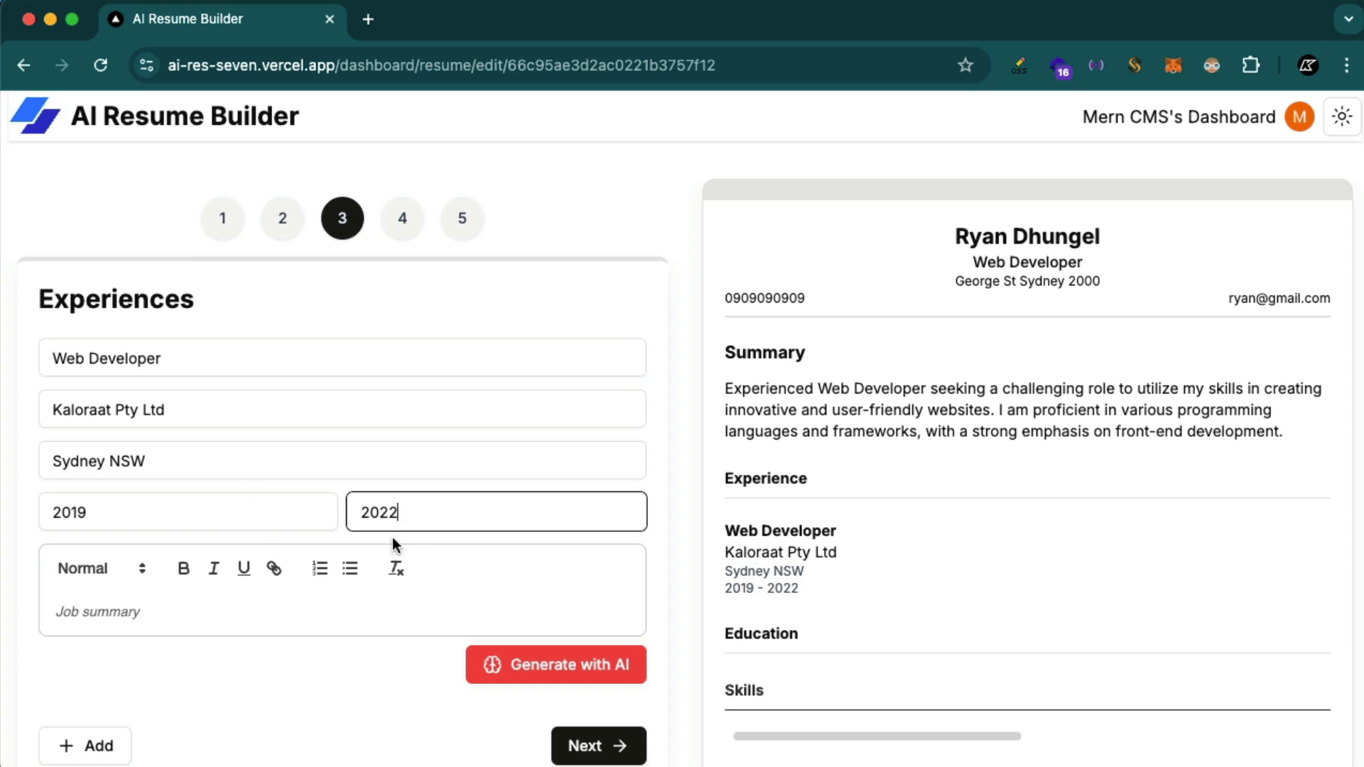
pyautogui.moveTo(160, 490)
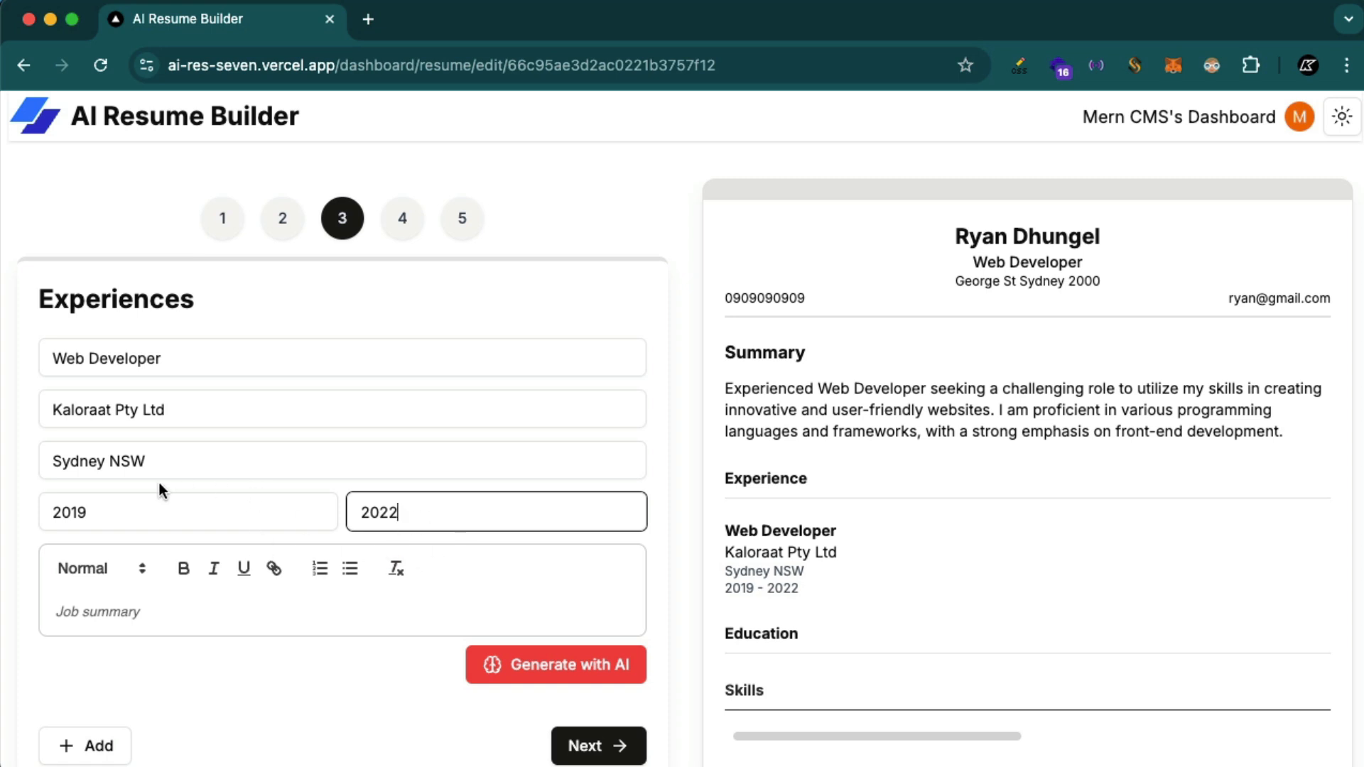
pyautogui.click(187, 511)
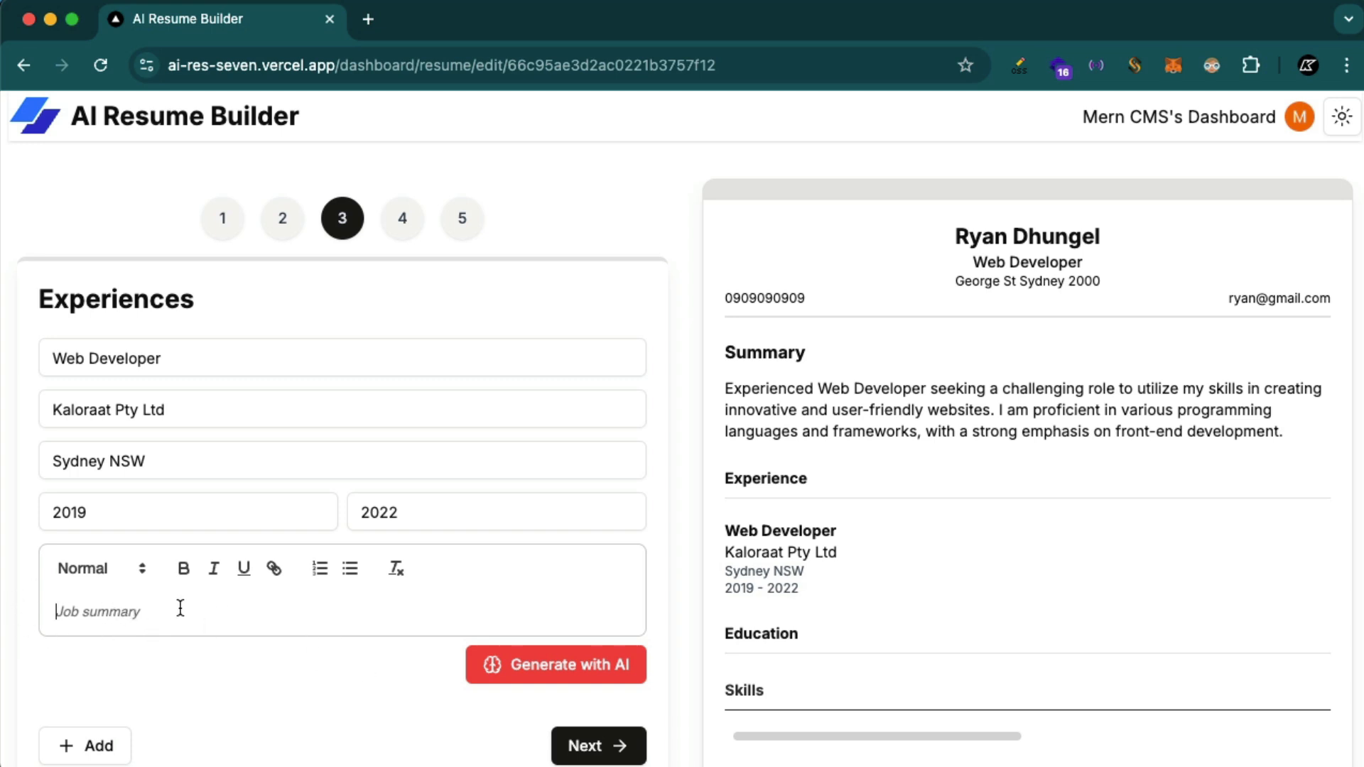
# Step: Generate the Web Developer duties with AI and trim the list to three bullets
pyautogui.click(556, 665)
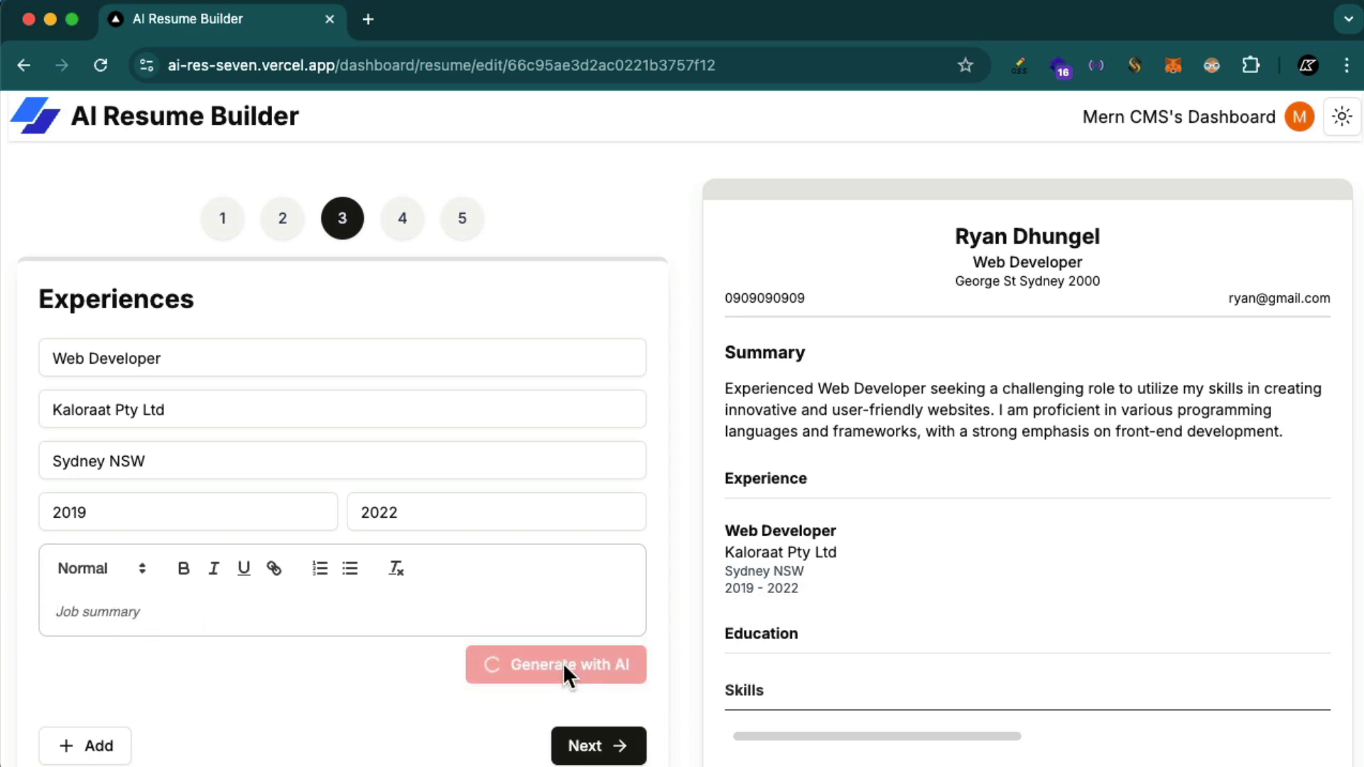
pyautogui.moveTo(176, 667)
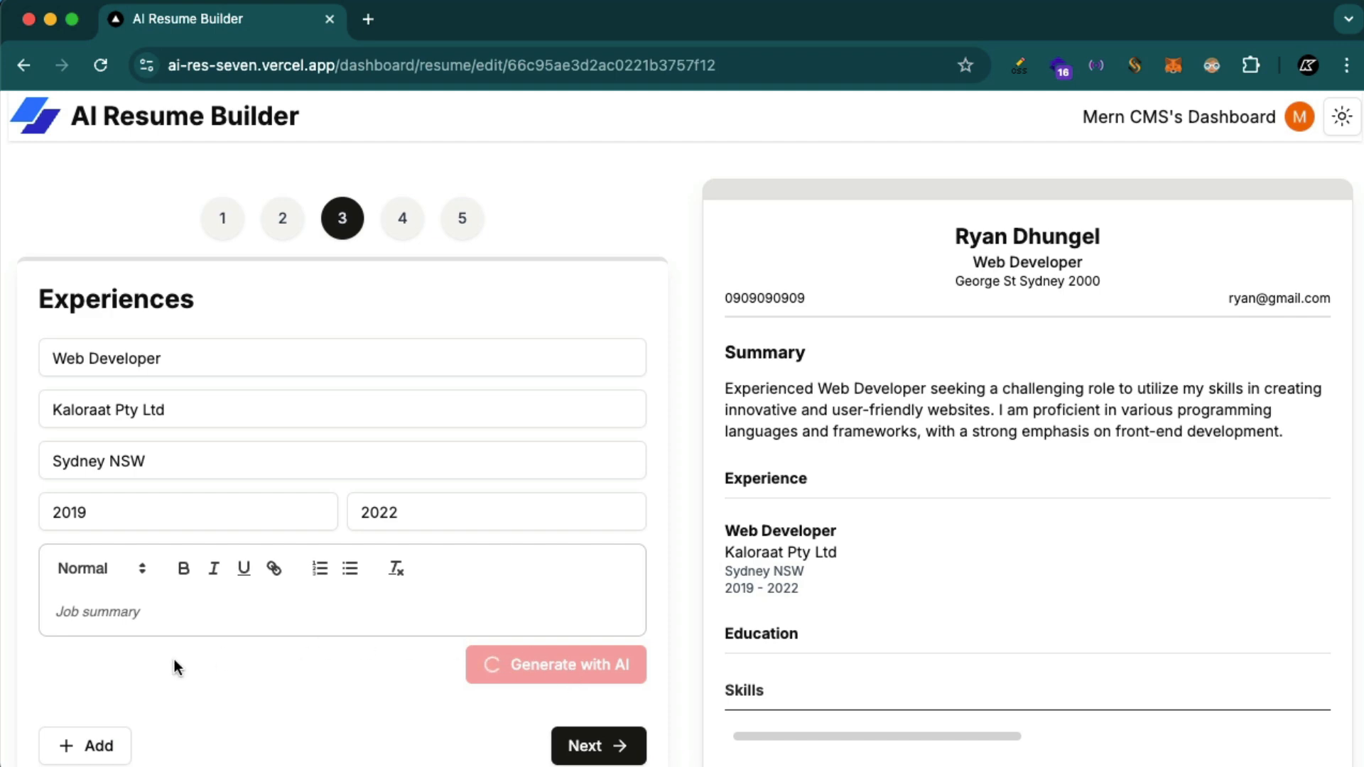
pyautogui.click(554, 664)
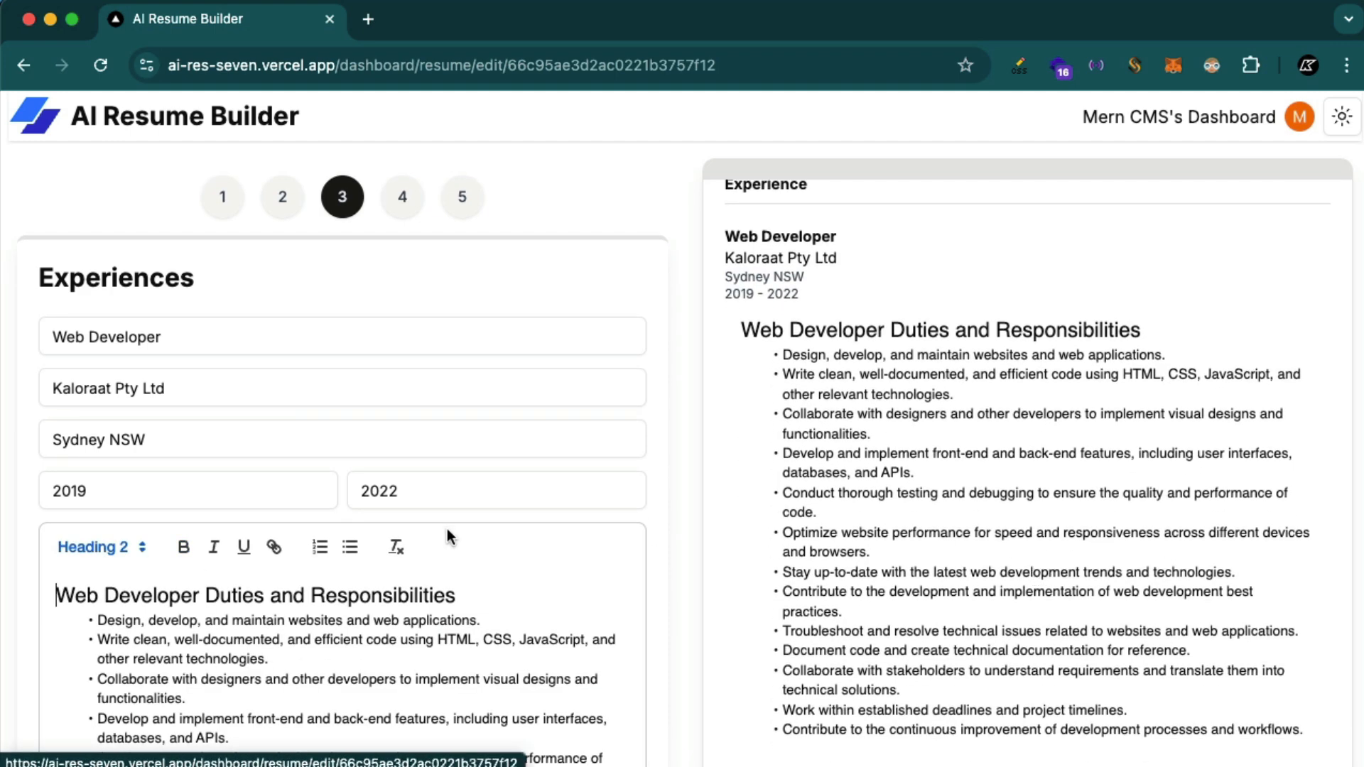
pyautogui.scroll(-3)
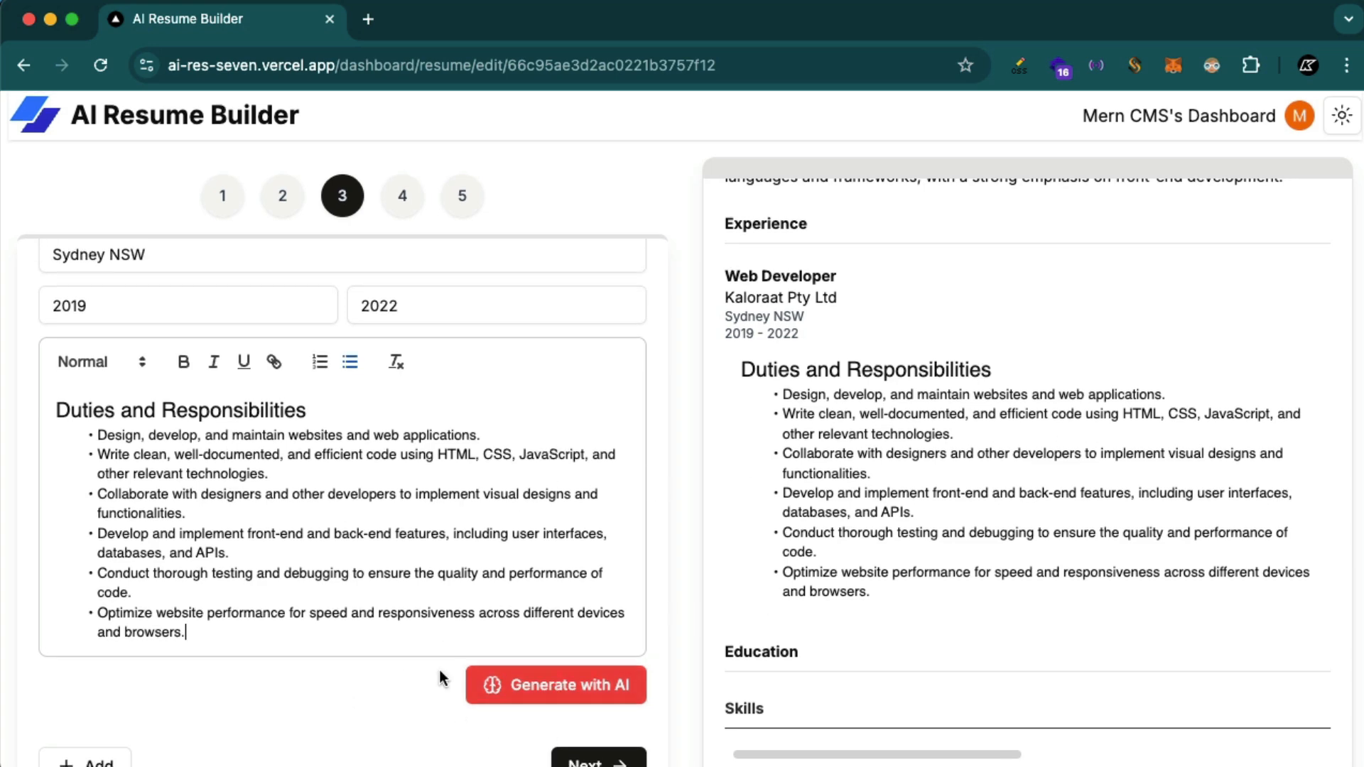
pyautogui.scroll(-3)
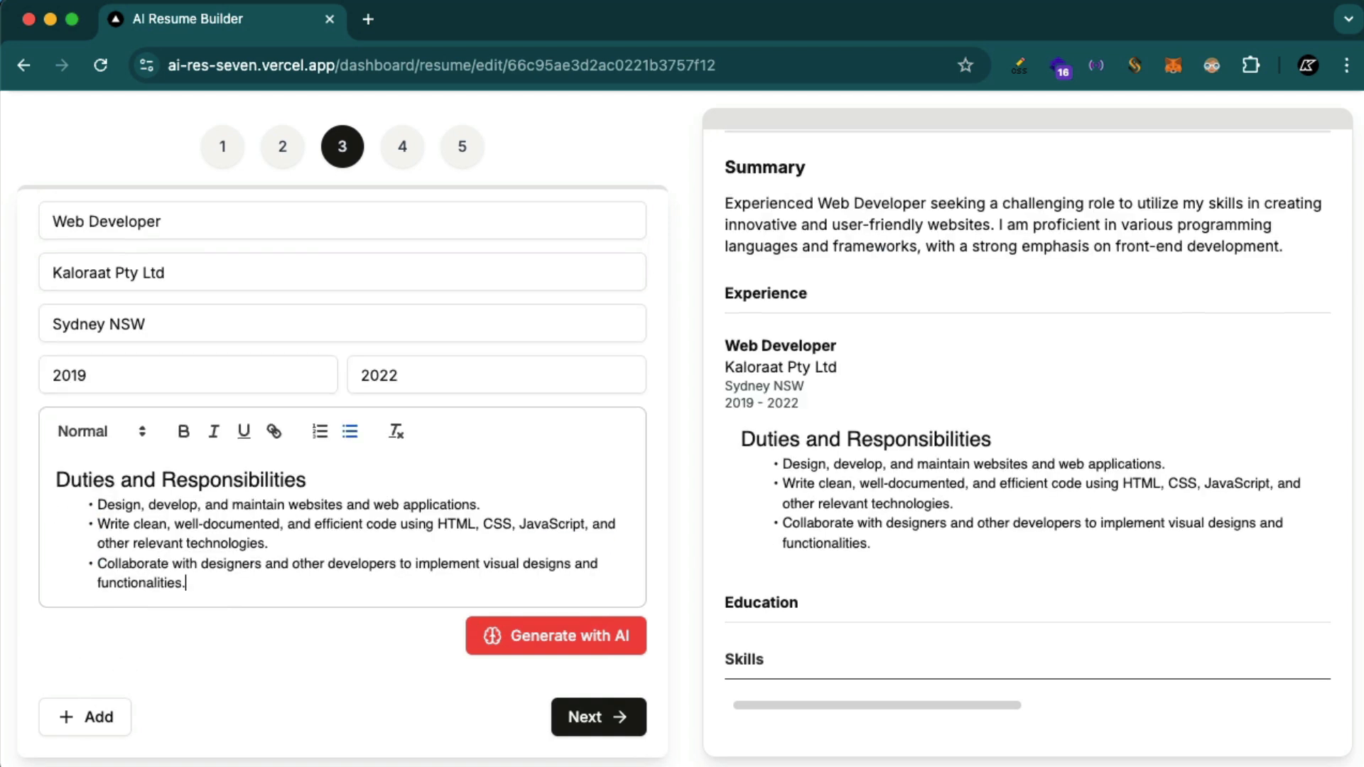
# Step: Add a second experience: Graphic Designer at Sydney Council, North Sydney, 2022 to 2024
pyautogui.click(84, 716)
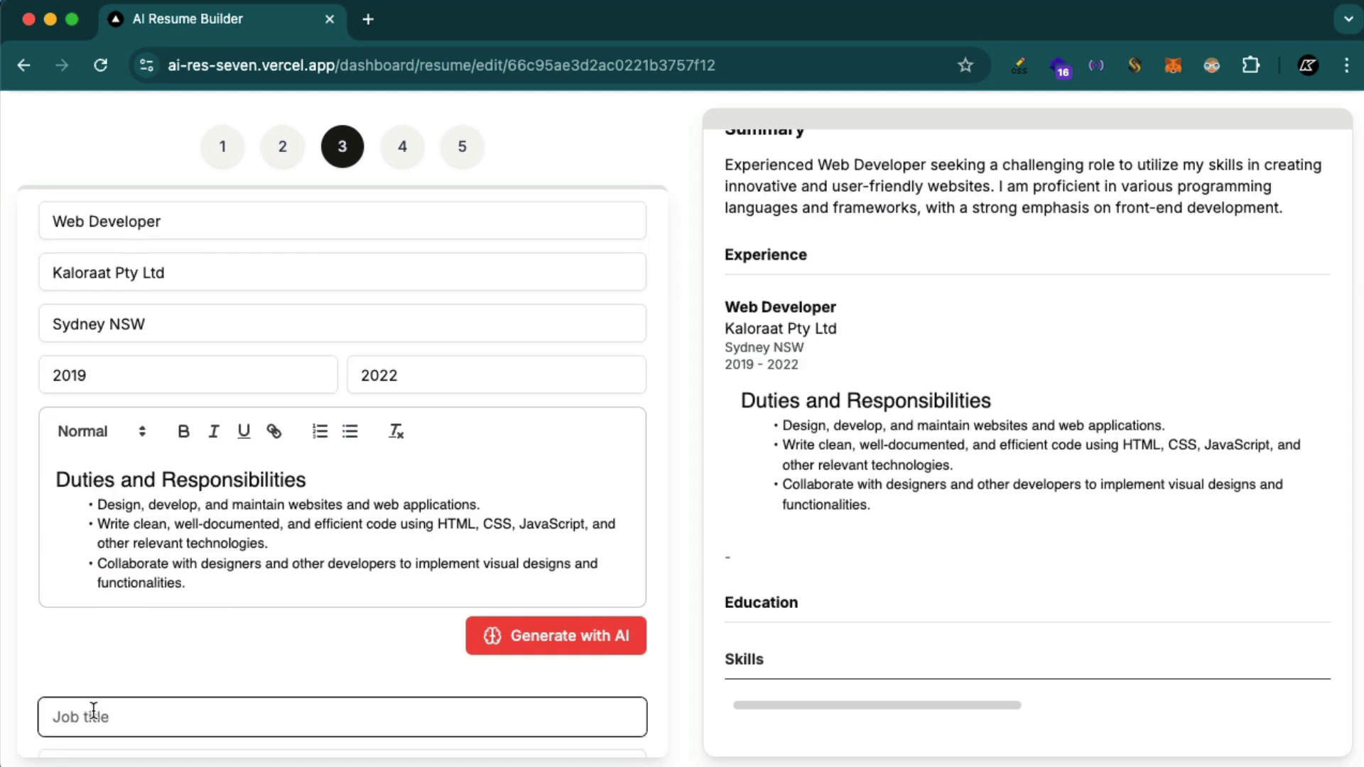
pyautogui.write('G')
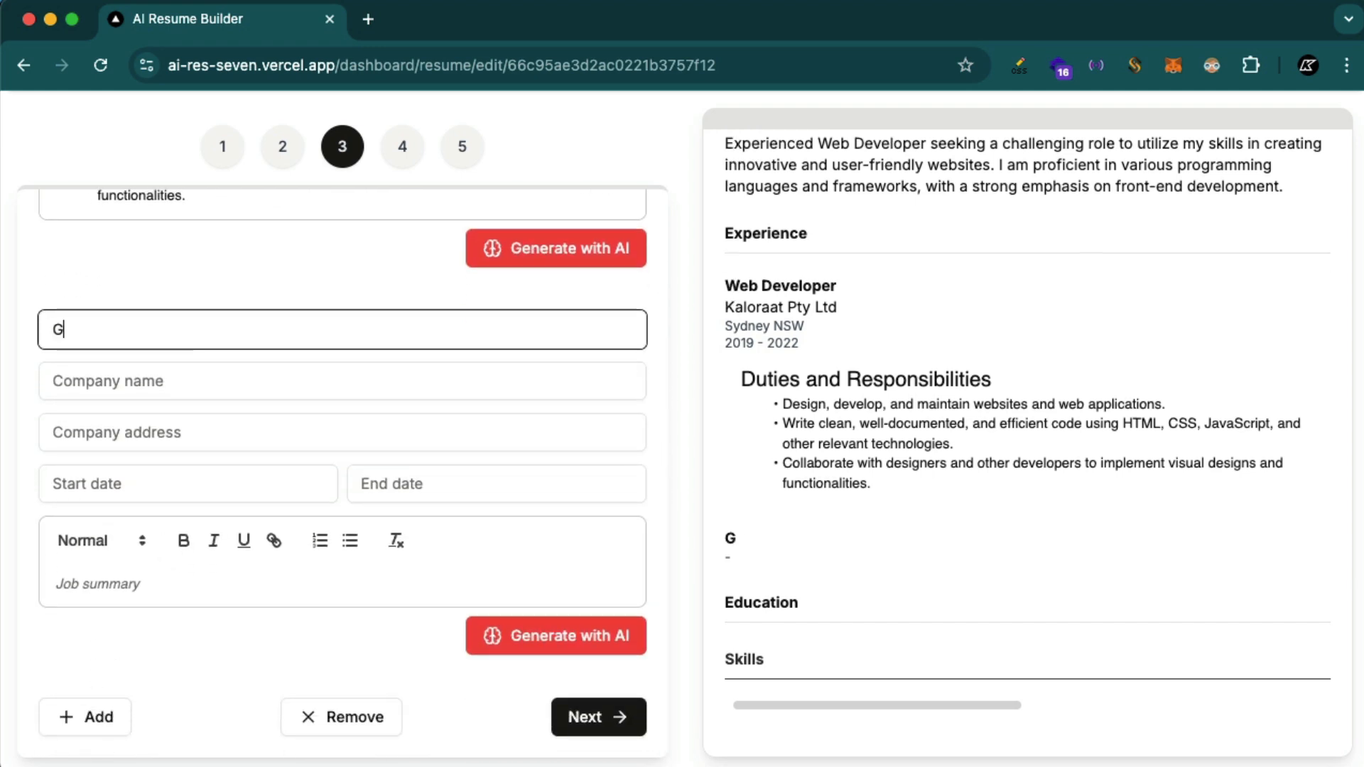
pyautogui.write('raphic Design')
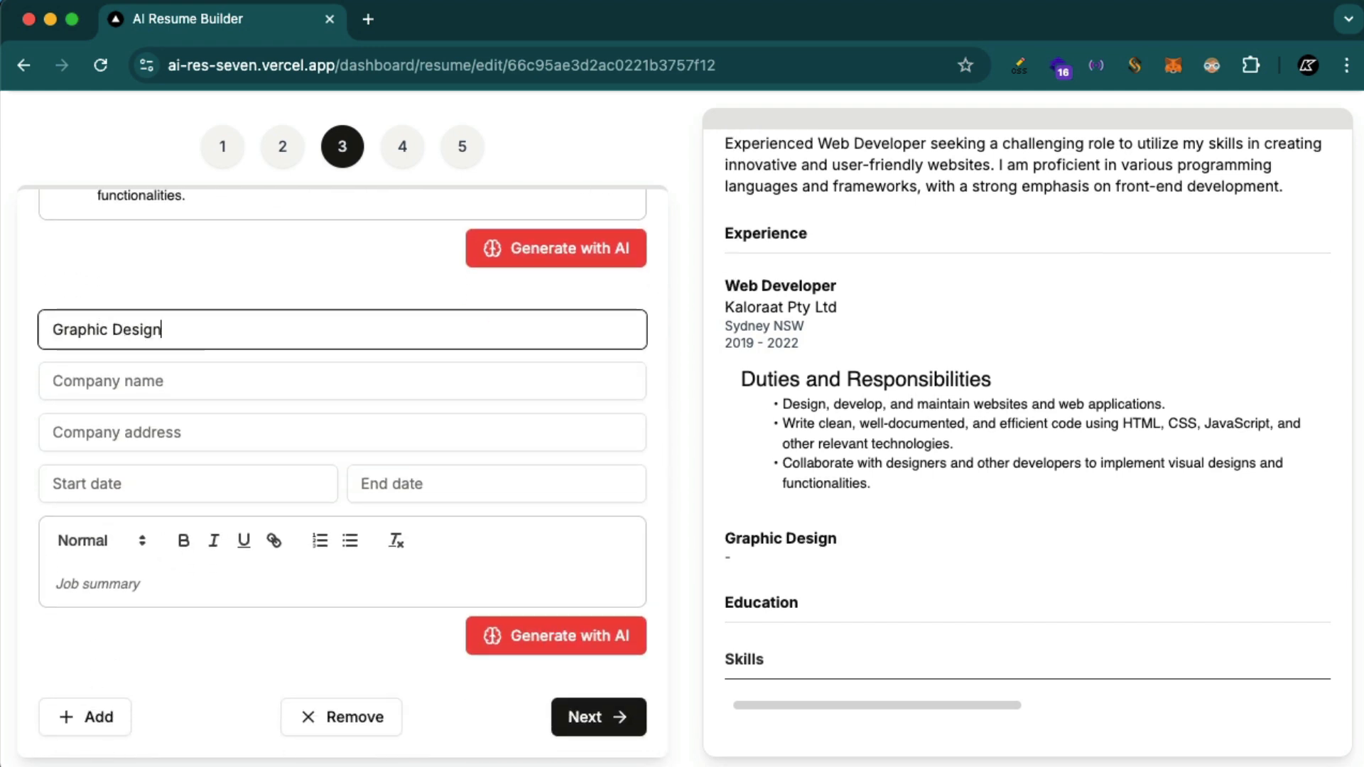
pyautogui.write('er')
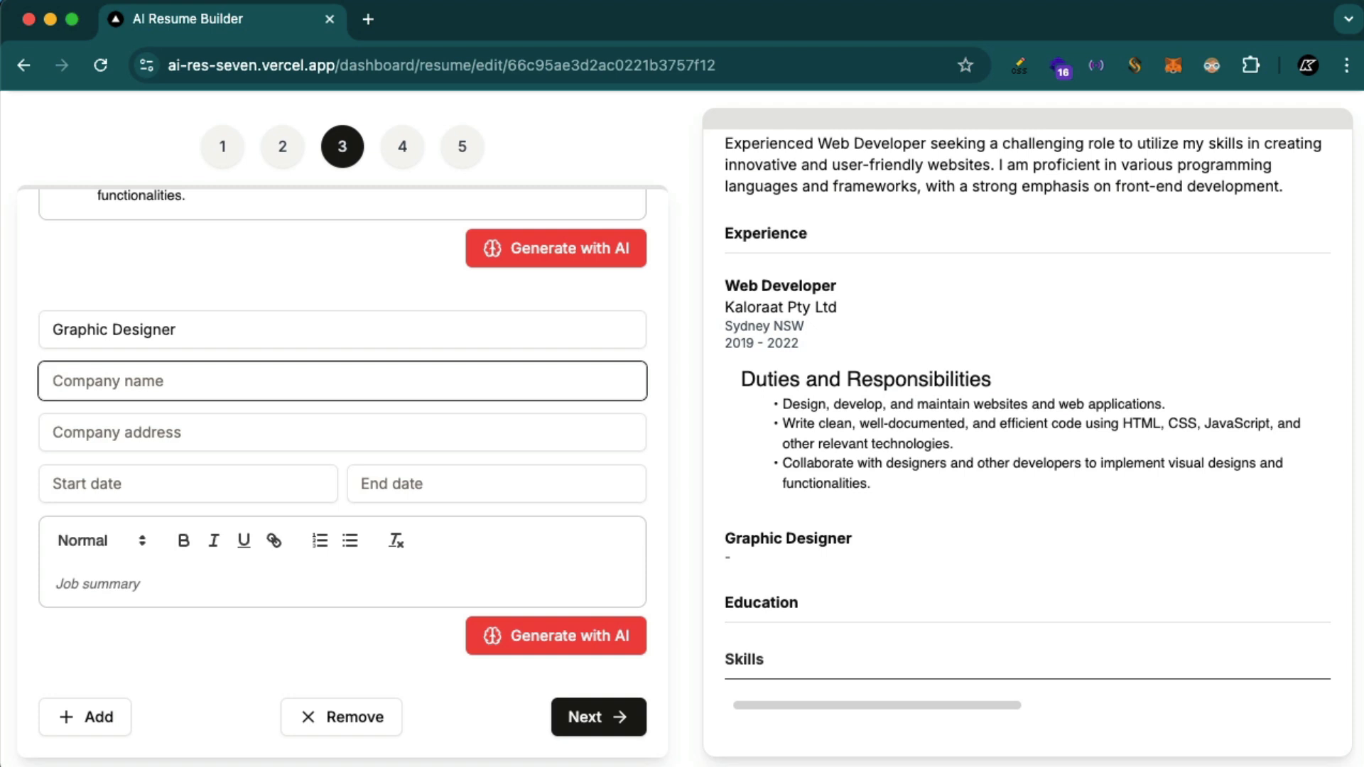
pyautogui.write('Sydney C')
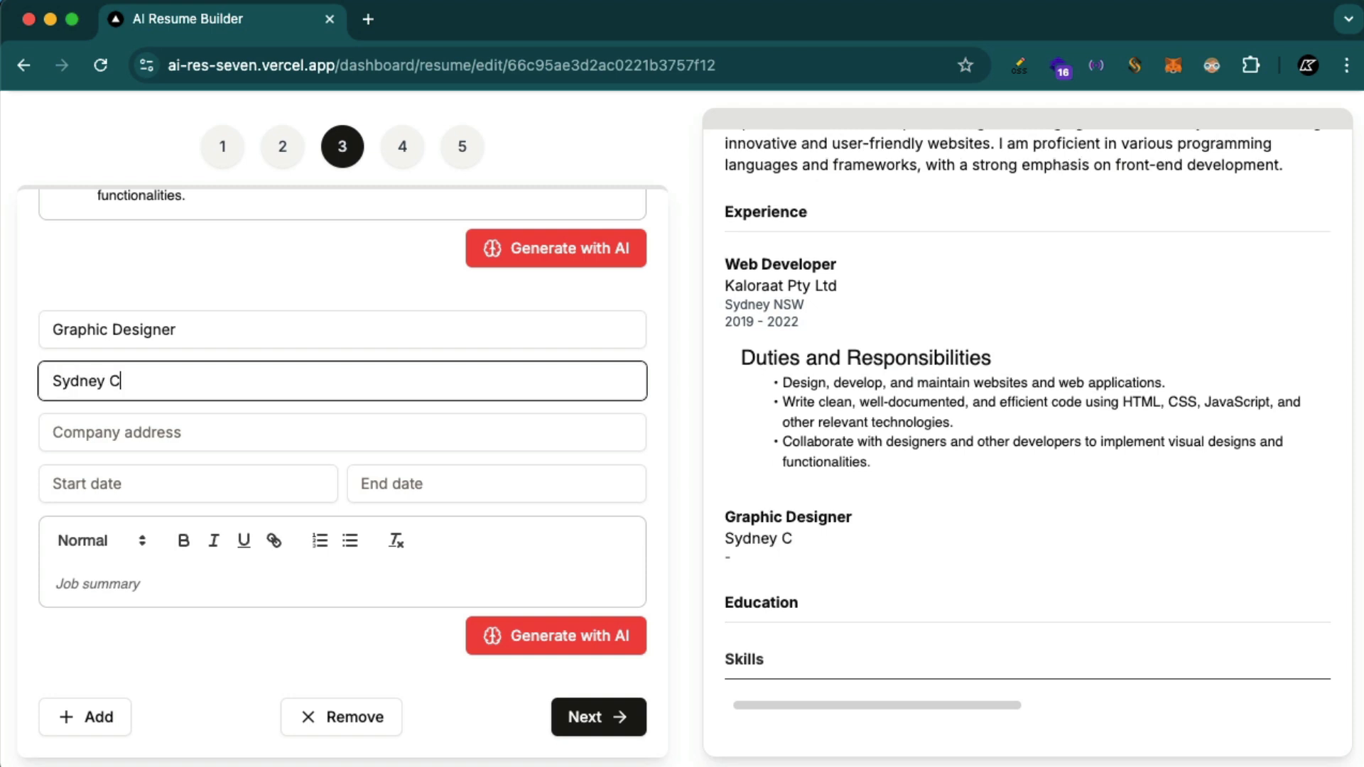
pyautogui.write('ouncil')
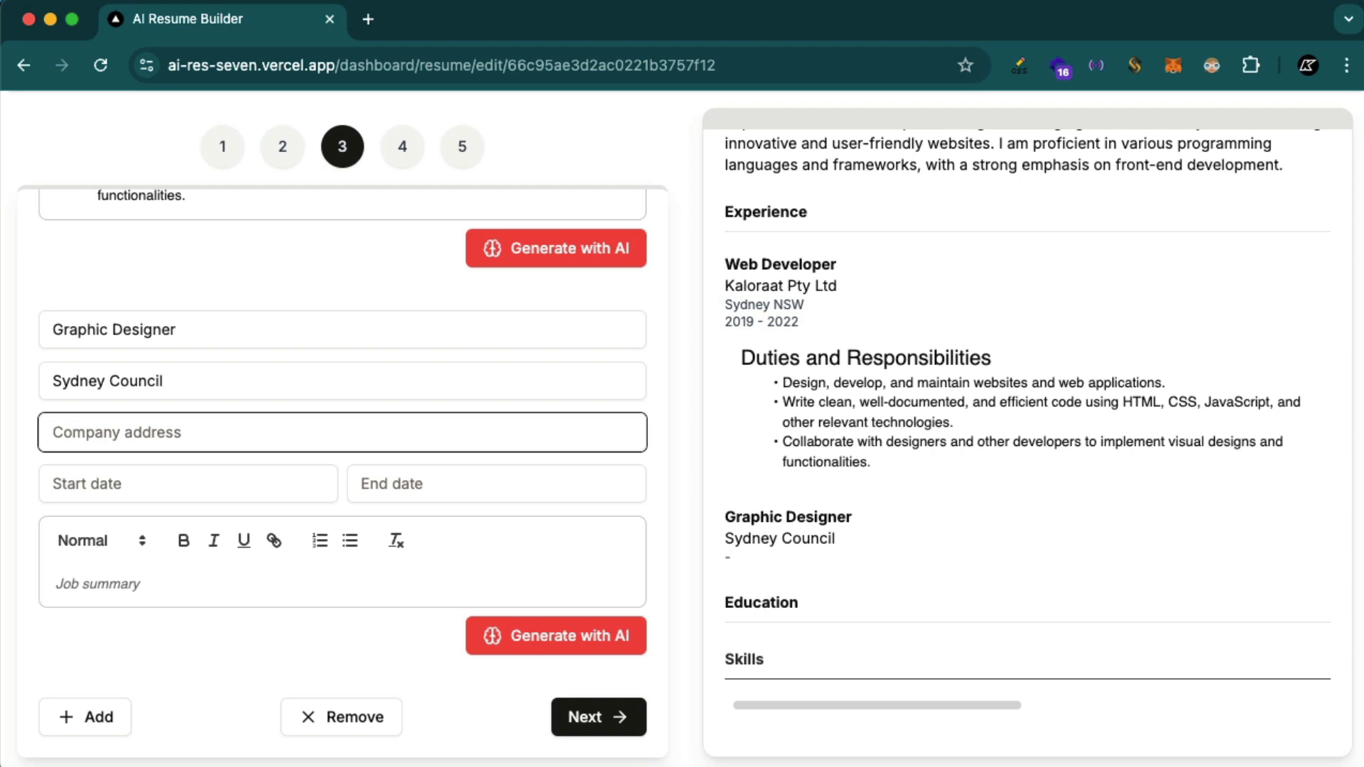
pyautogui.write('North Sydney')
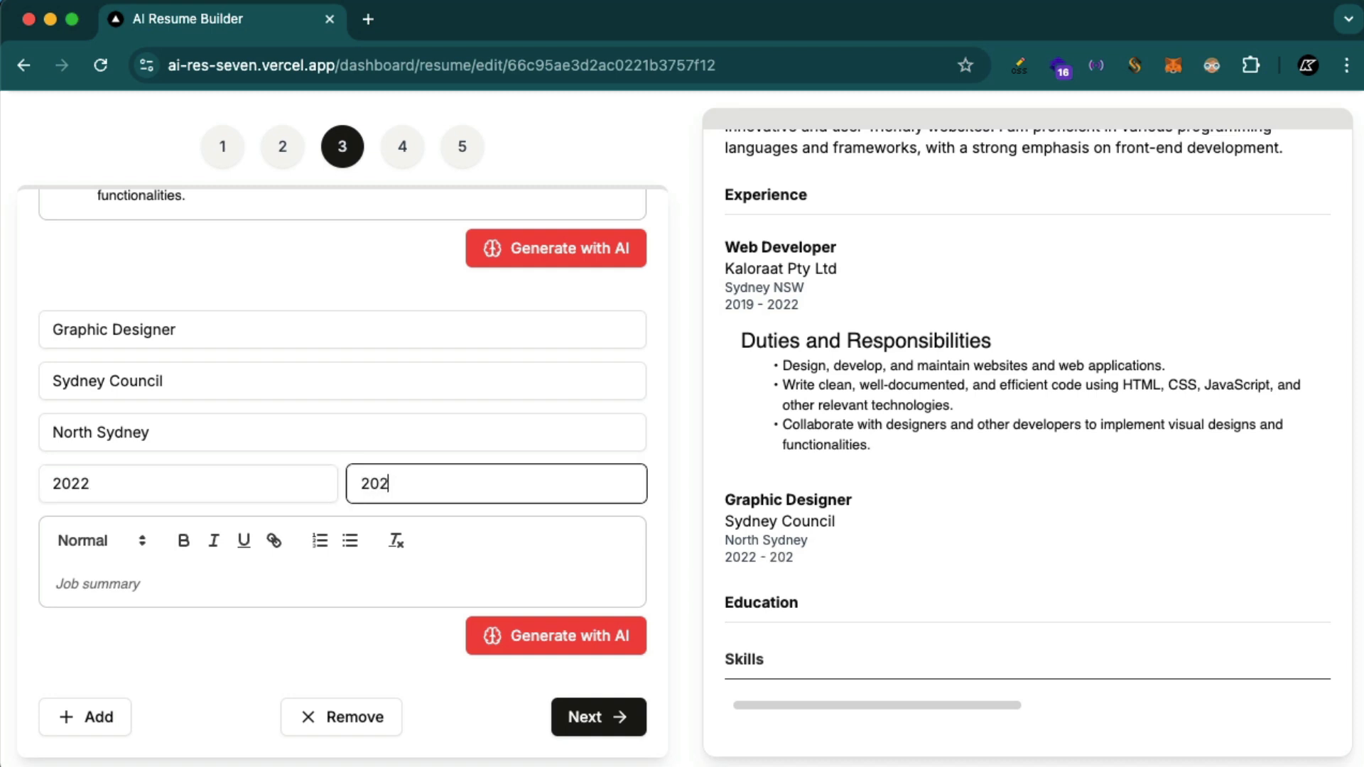
pyautogui.write('4')
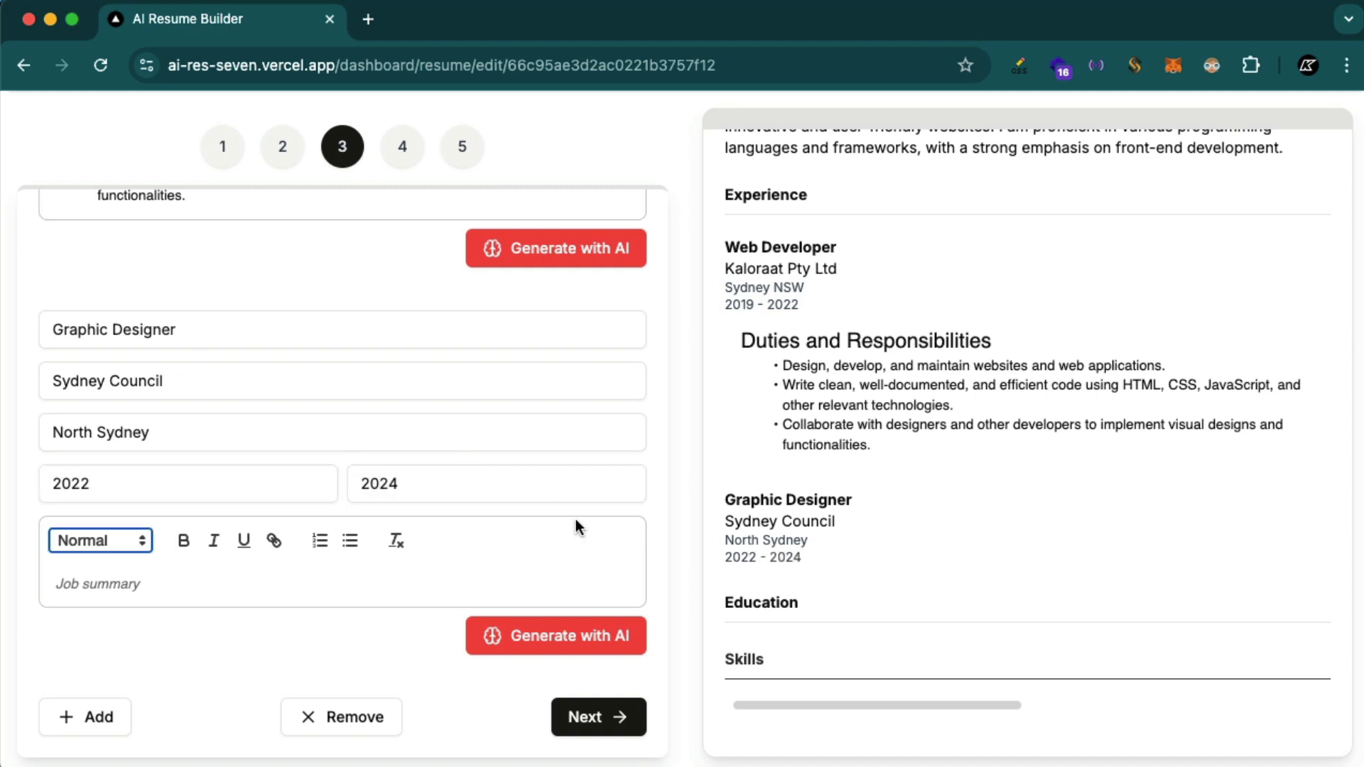
# Step: Generate three AI-written duty bullets for the Graphic Designer role
pyautogui.click(554, 635)
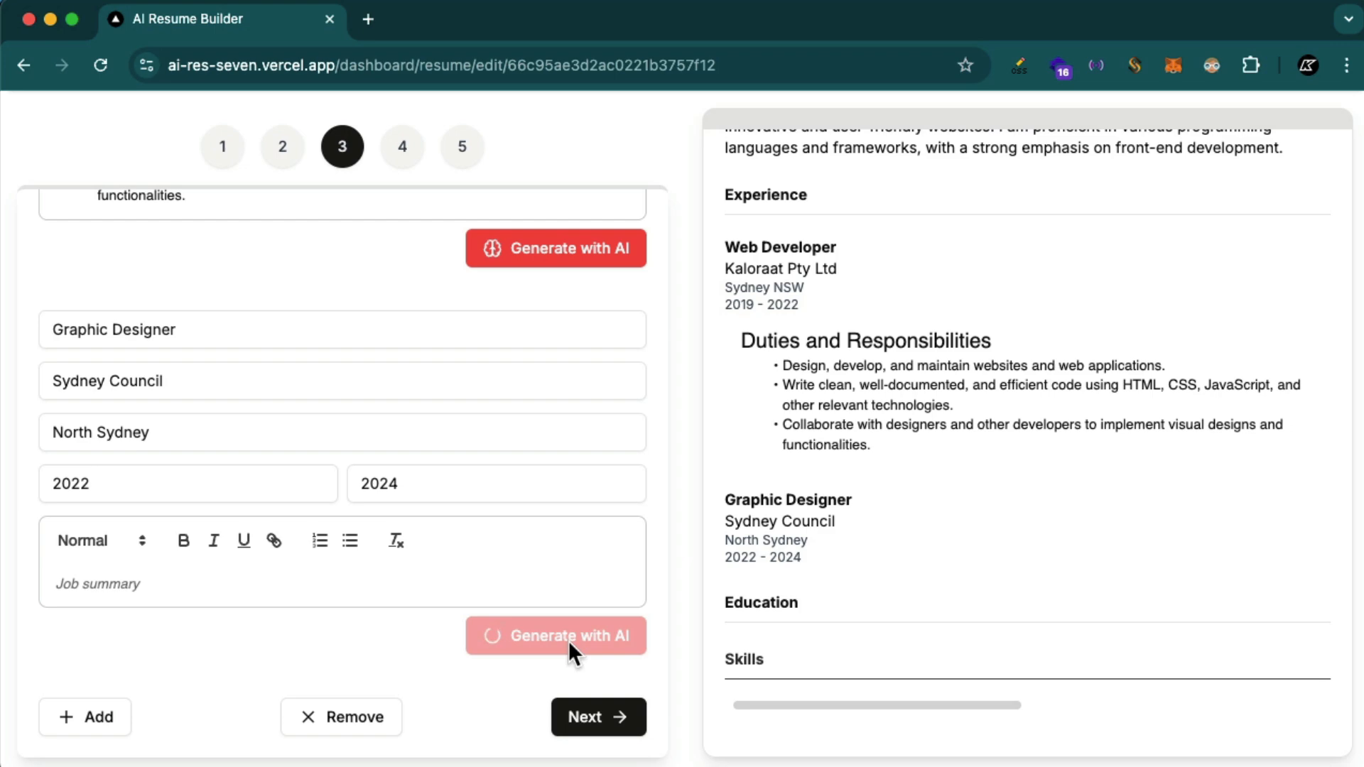
pyautogui.click(555, 635)
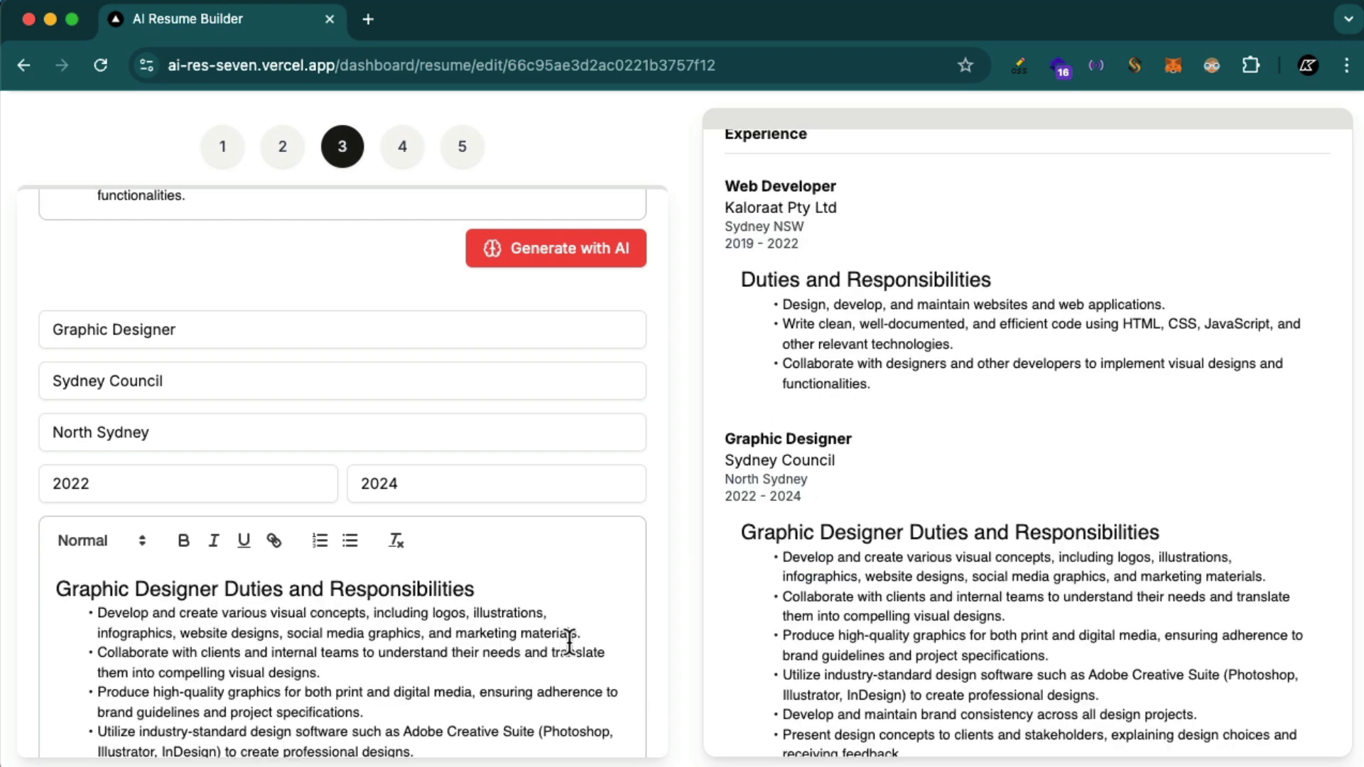
pyautogui.scroll(-3)
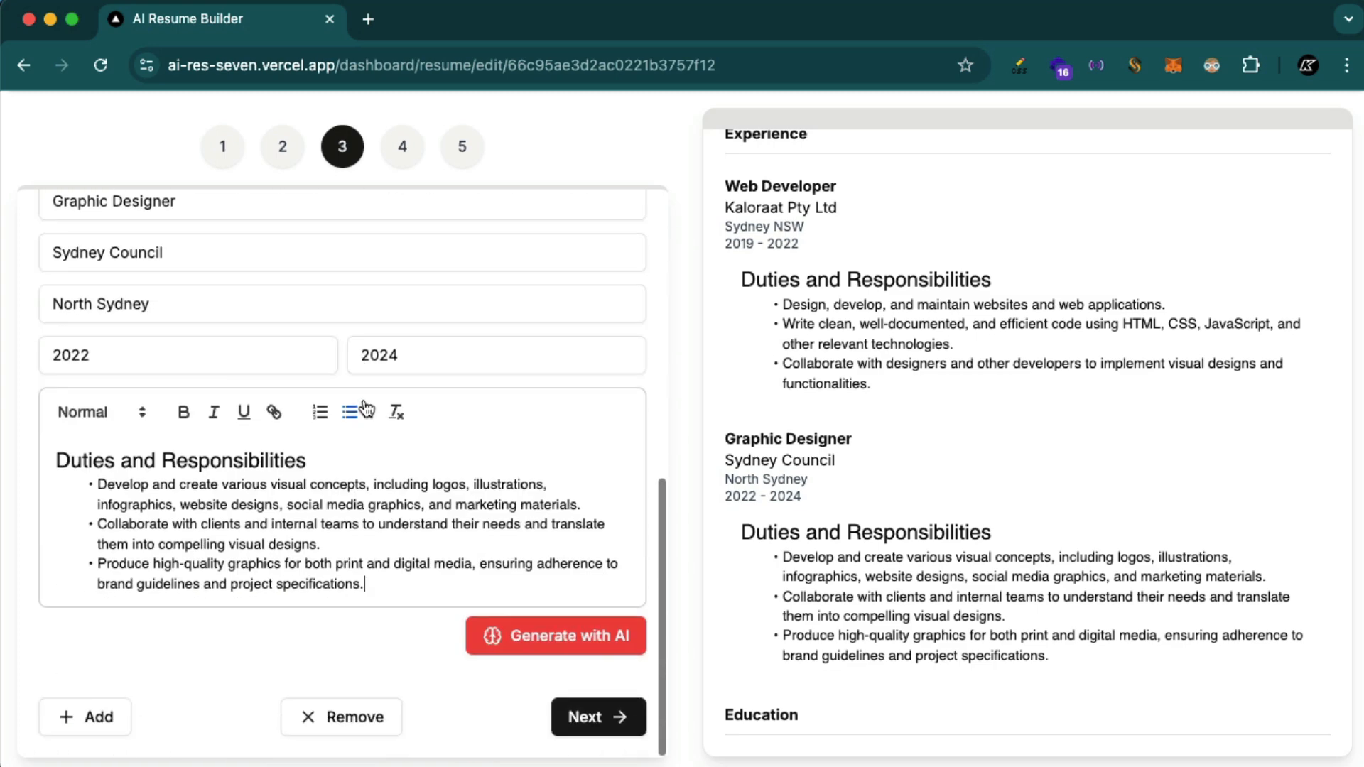
# Step: Add a junk extra entry, discard it, and save the two experiences with Next
pyautogui.click(84, 716)
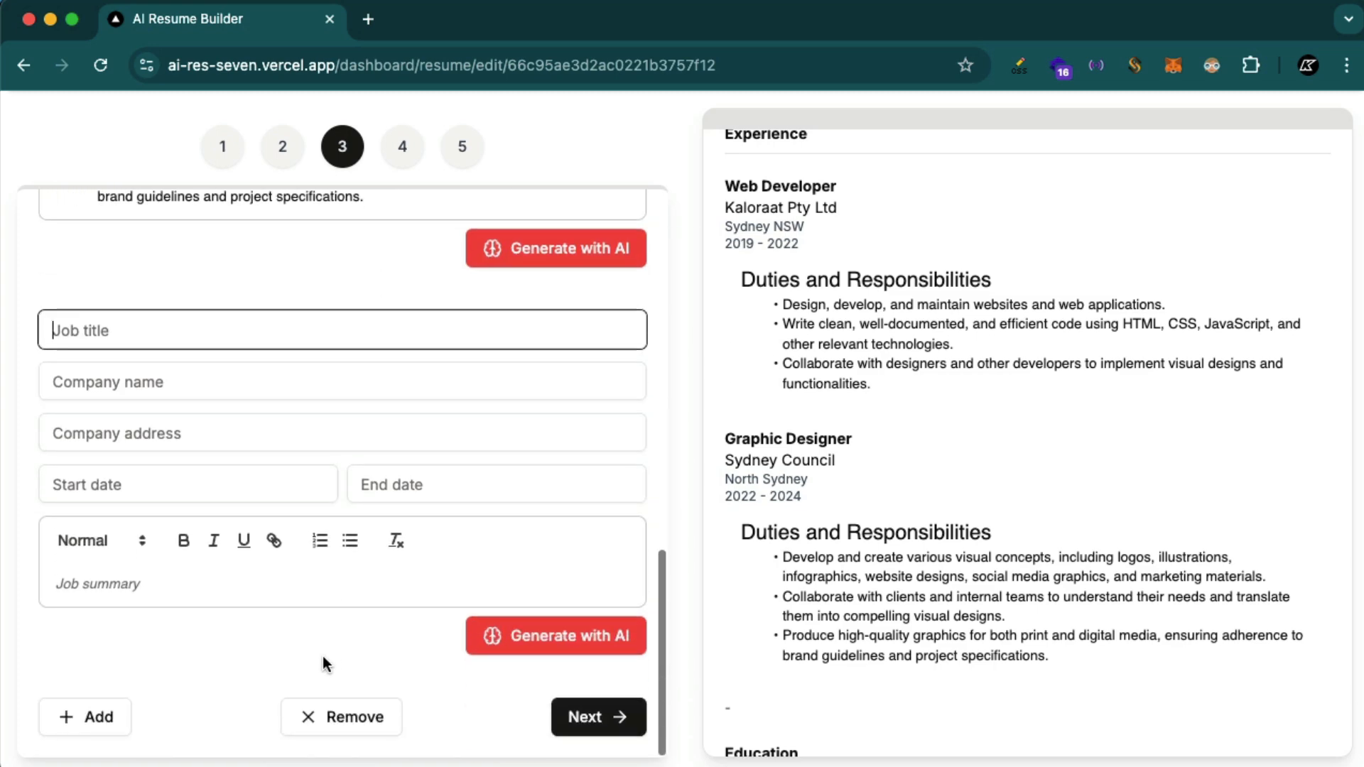
pyautogui.write('fdvkjhdfskjah')
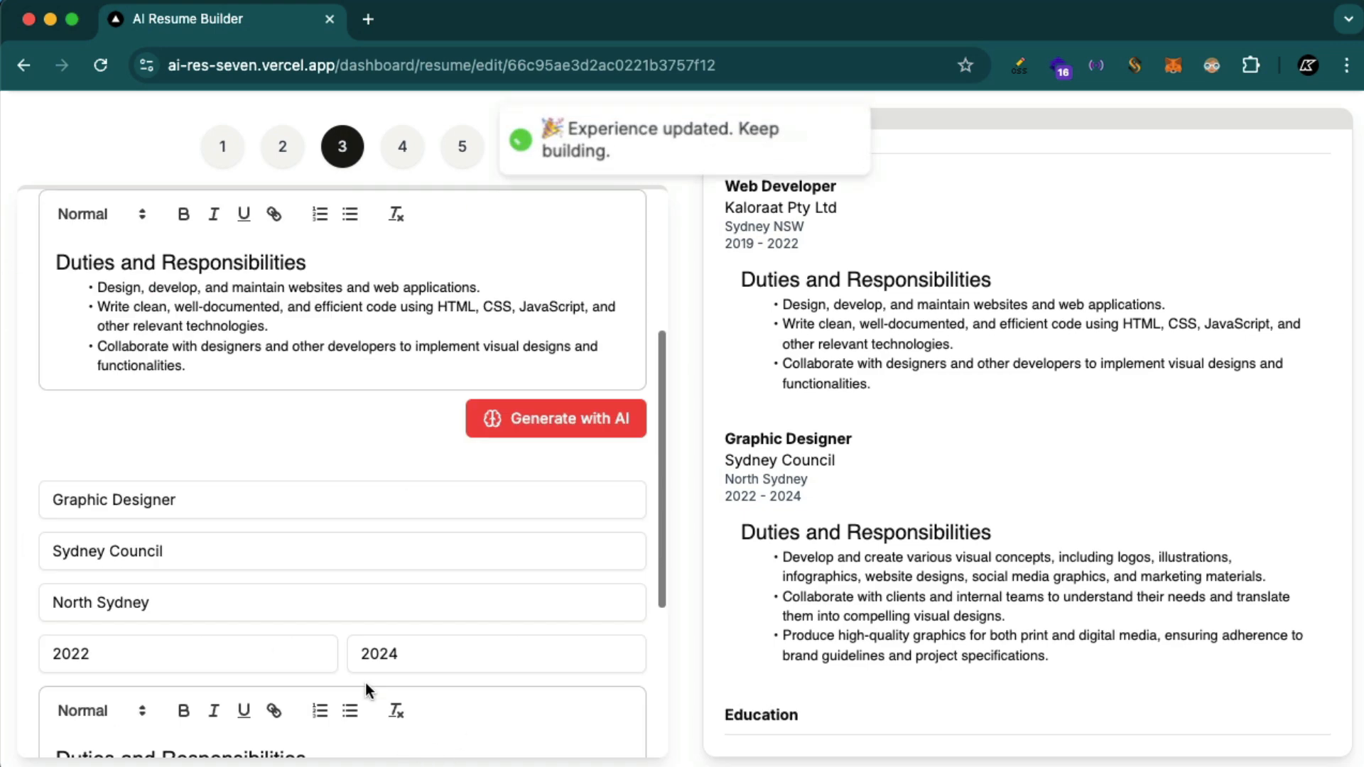
pyautogui.scroll(-3)
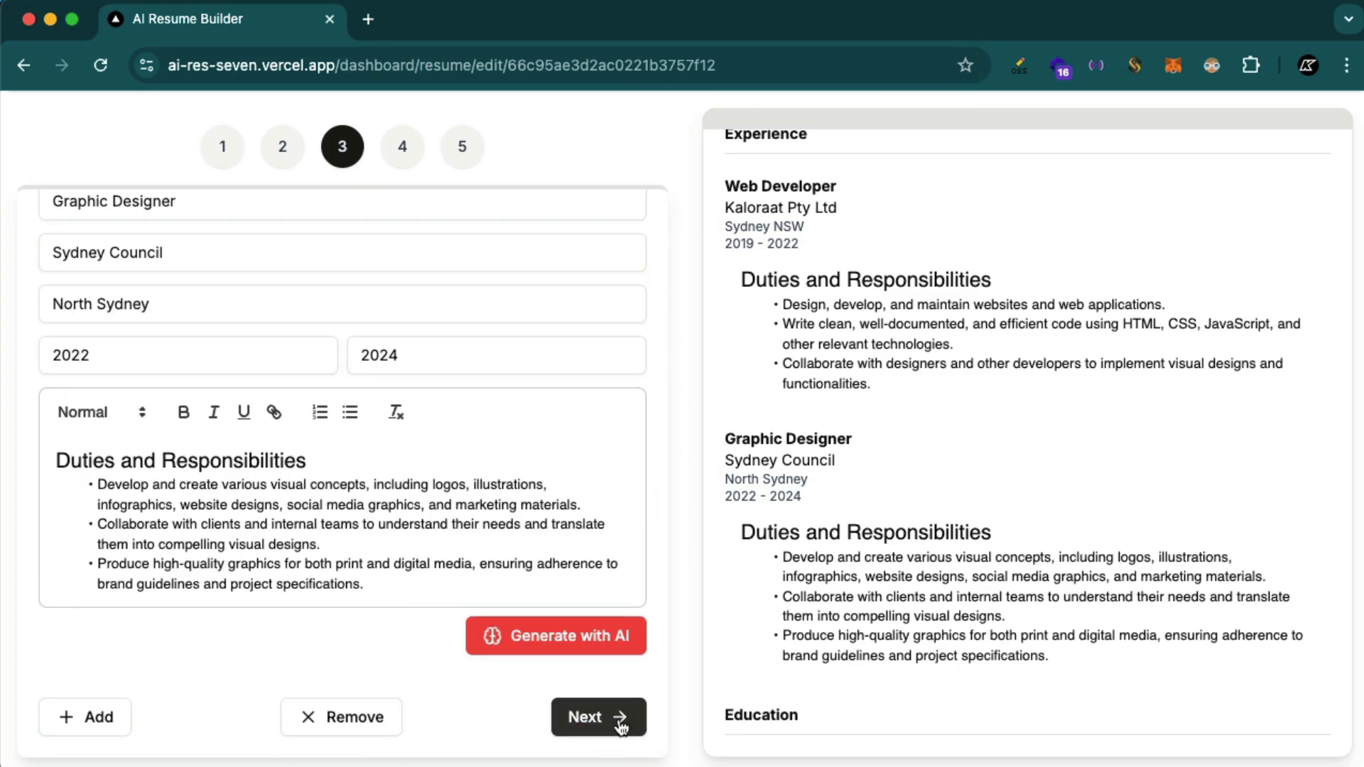
pyautogui.click(598, 716)
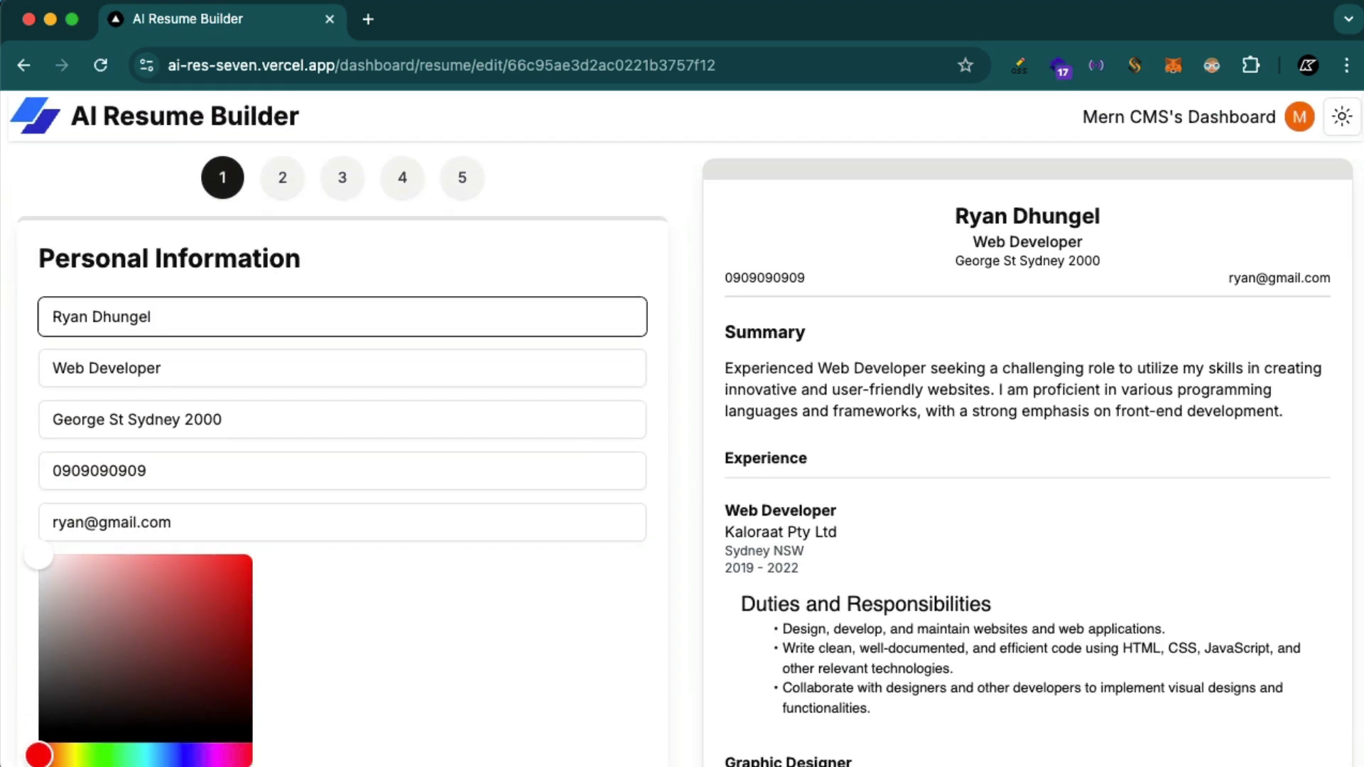
# Step: Return to step 1 and pick red in the colour picker so headings show in red
pyautogui.click(281, 178)
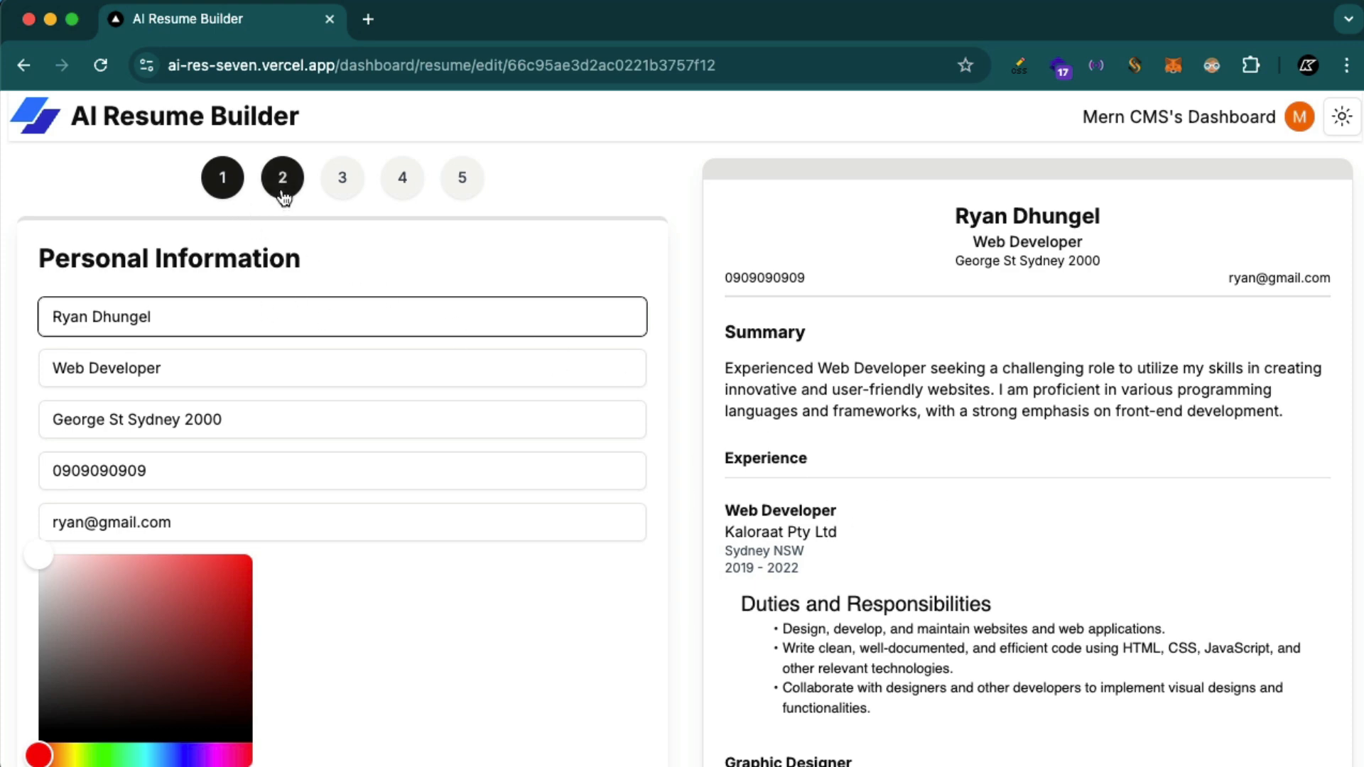
pyautogui.click(342, 178)
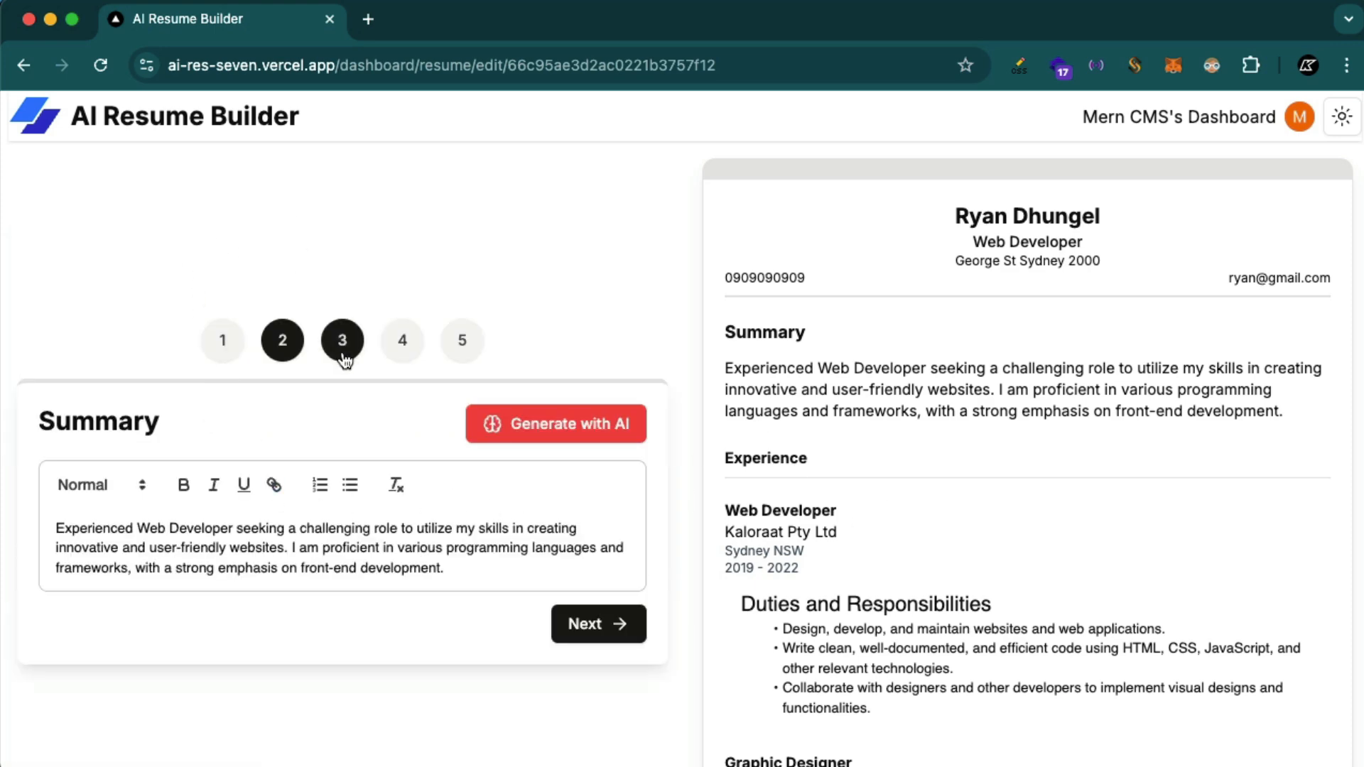
pyautogui.click(221, 340)
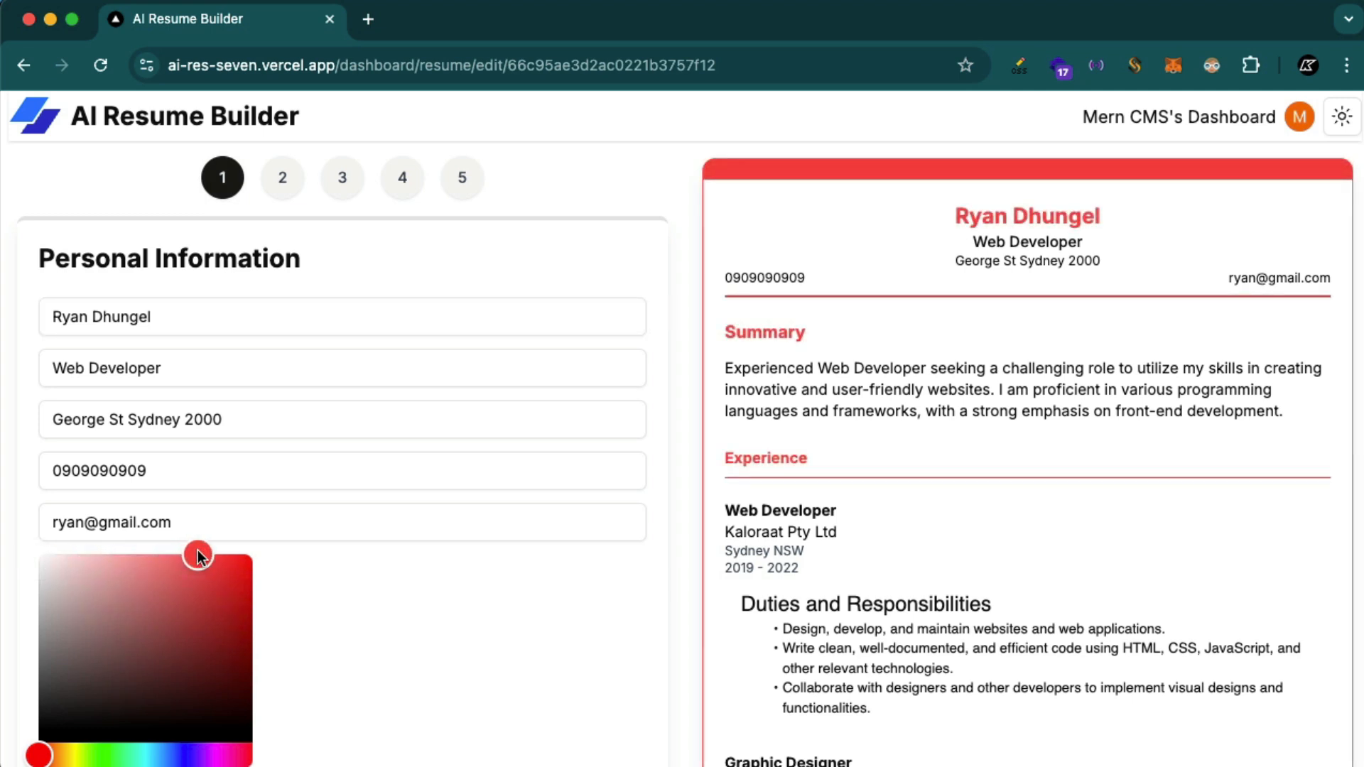
pyautogui.moveTo(963, 169)
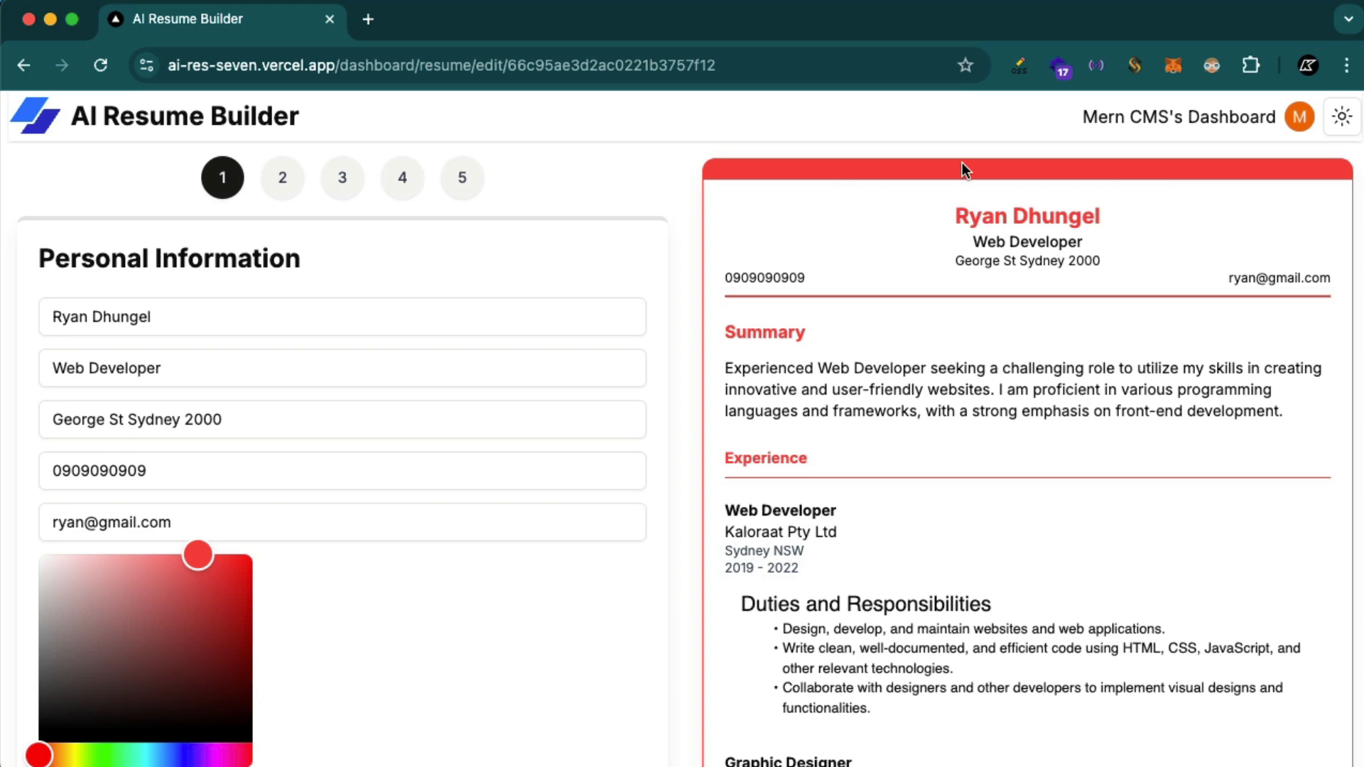
pyautogui.moveTo(463, 485)
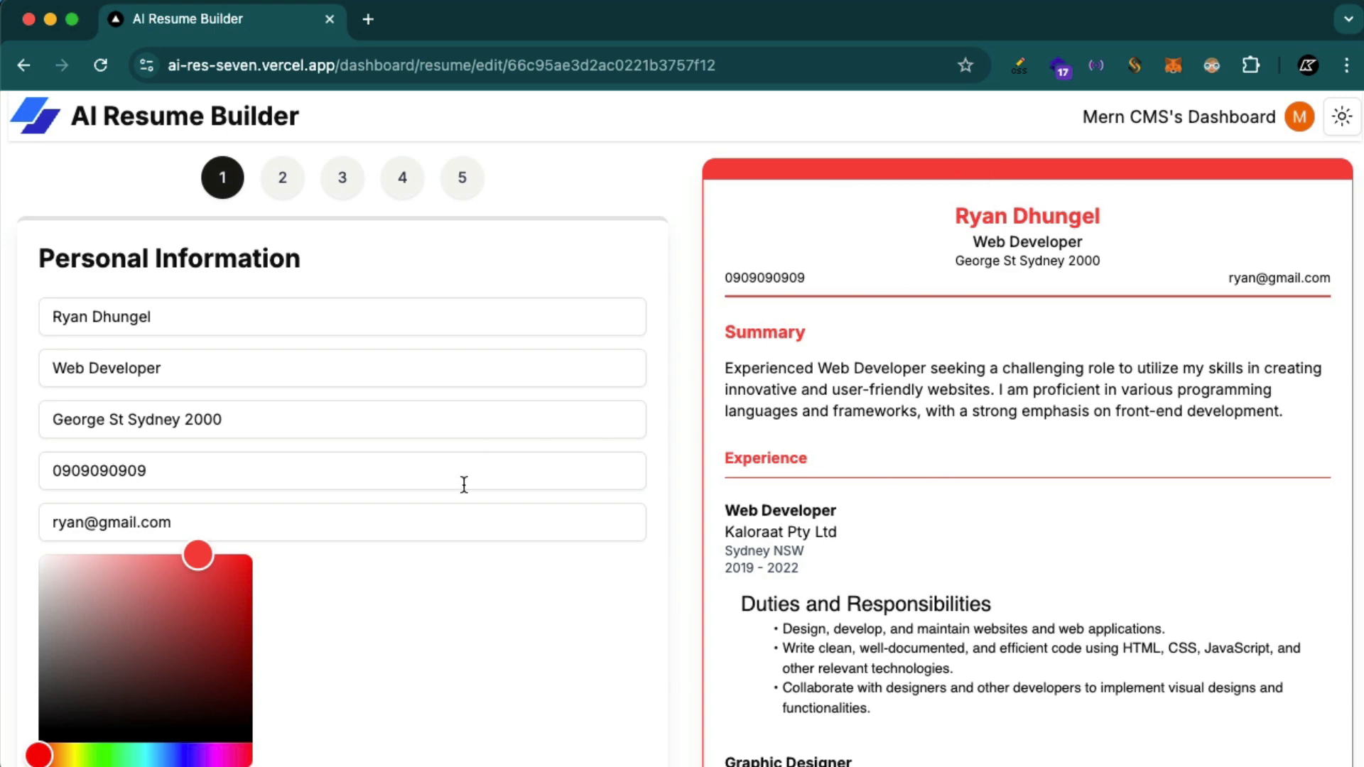
# Step: Click through Summary and Experiences, saving them to reach the empty Education step
pyautogui.scroll(-3)
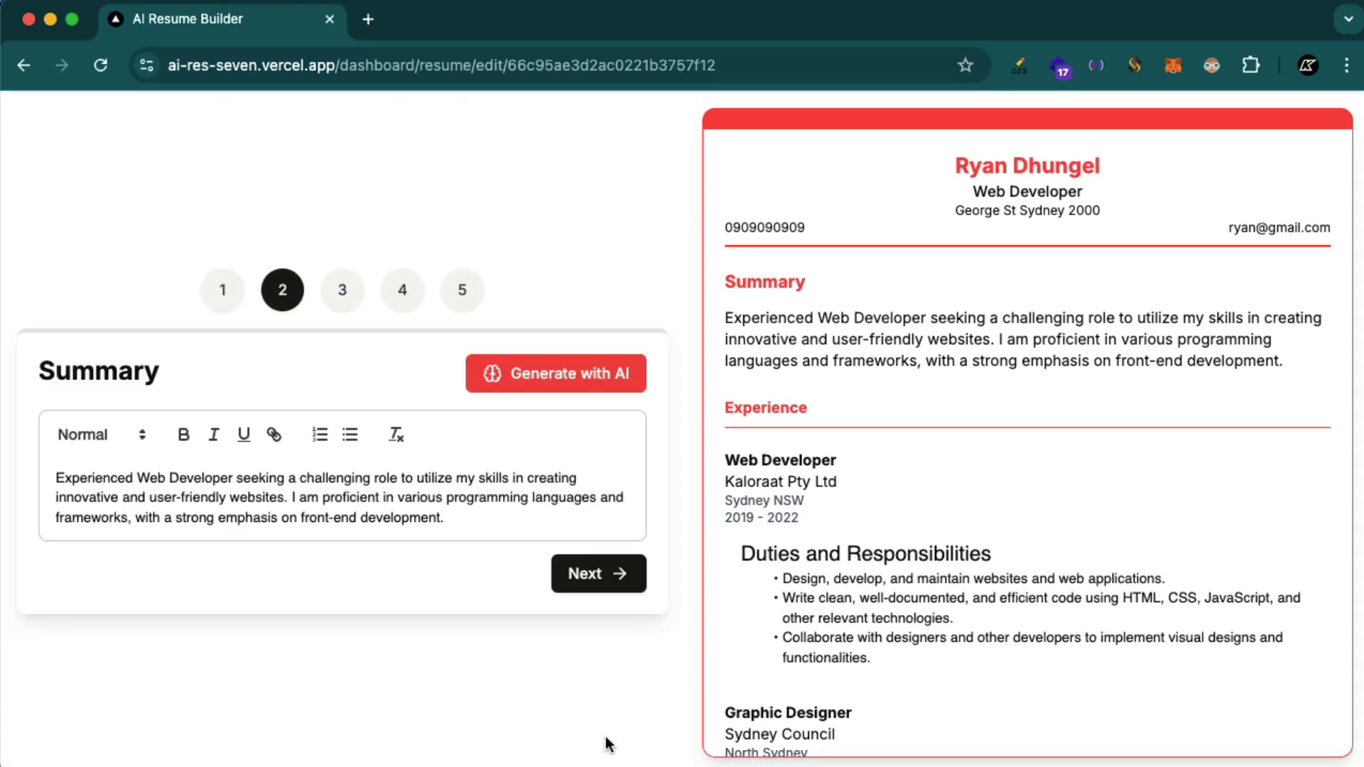
pyautogui.click(598, 573)
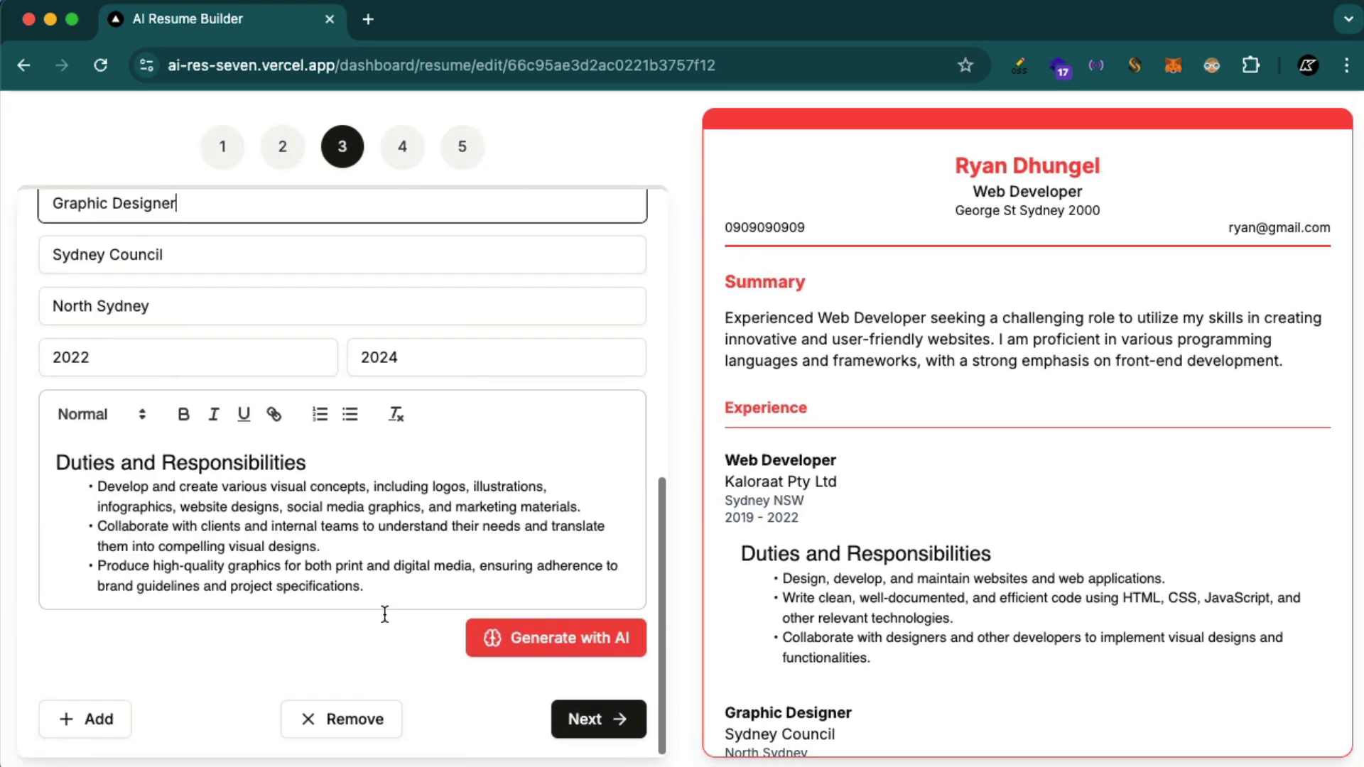
pyautogui.click(597, 719)
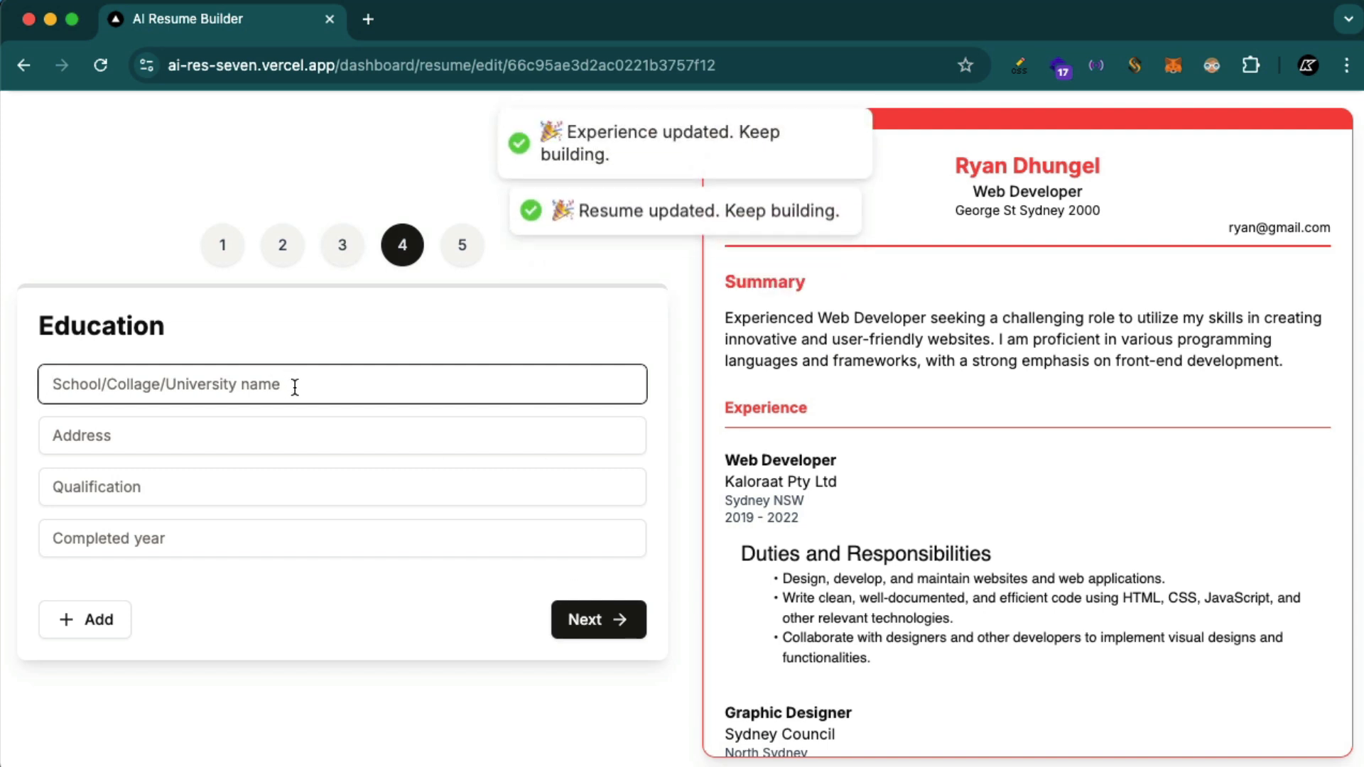
# Step: Enter the education entry: TAFE NSW, Design Center Enmore, Certificate IV, year 2020
pyautogui.write('TAFE NSW')
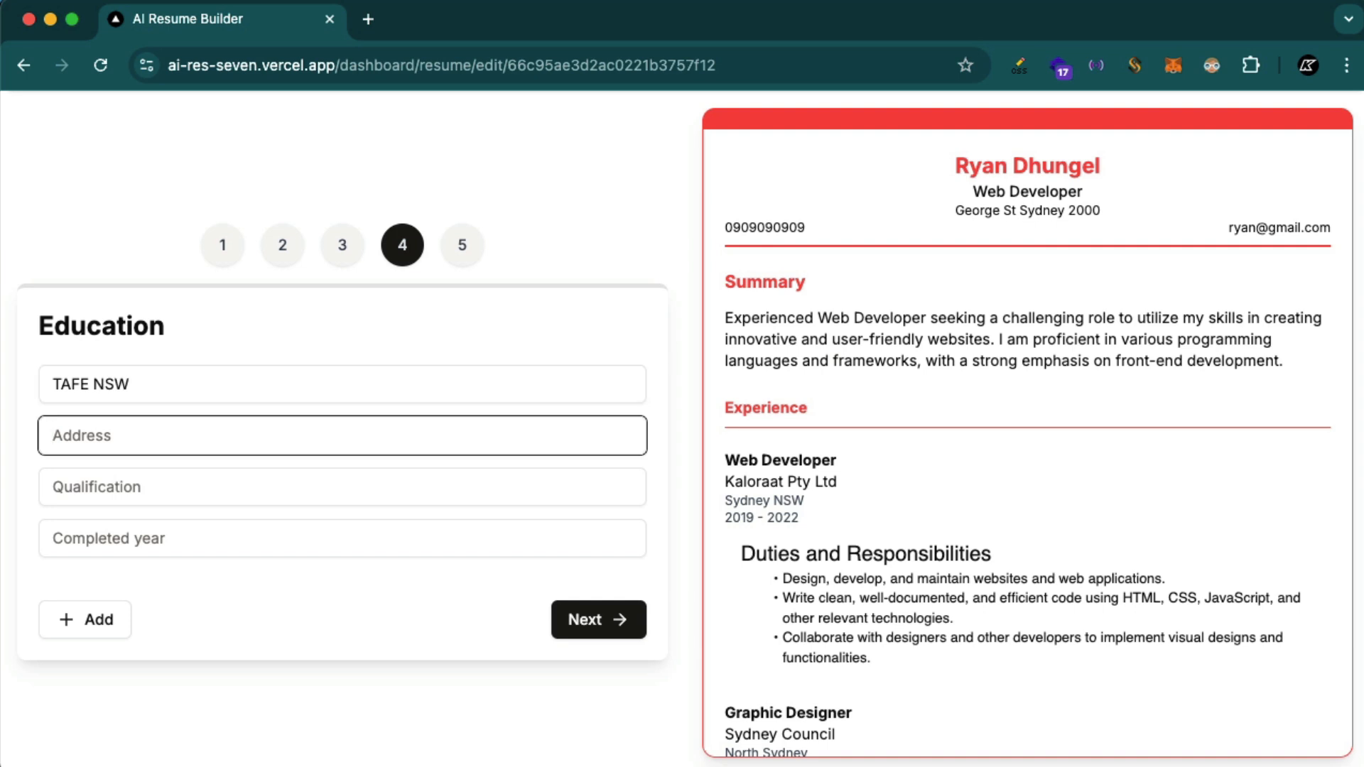
pyautogui.write('Design Center')
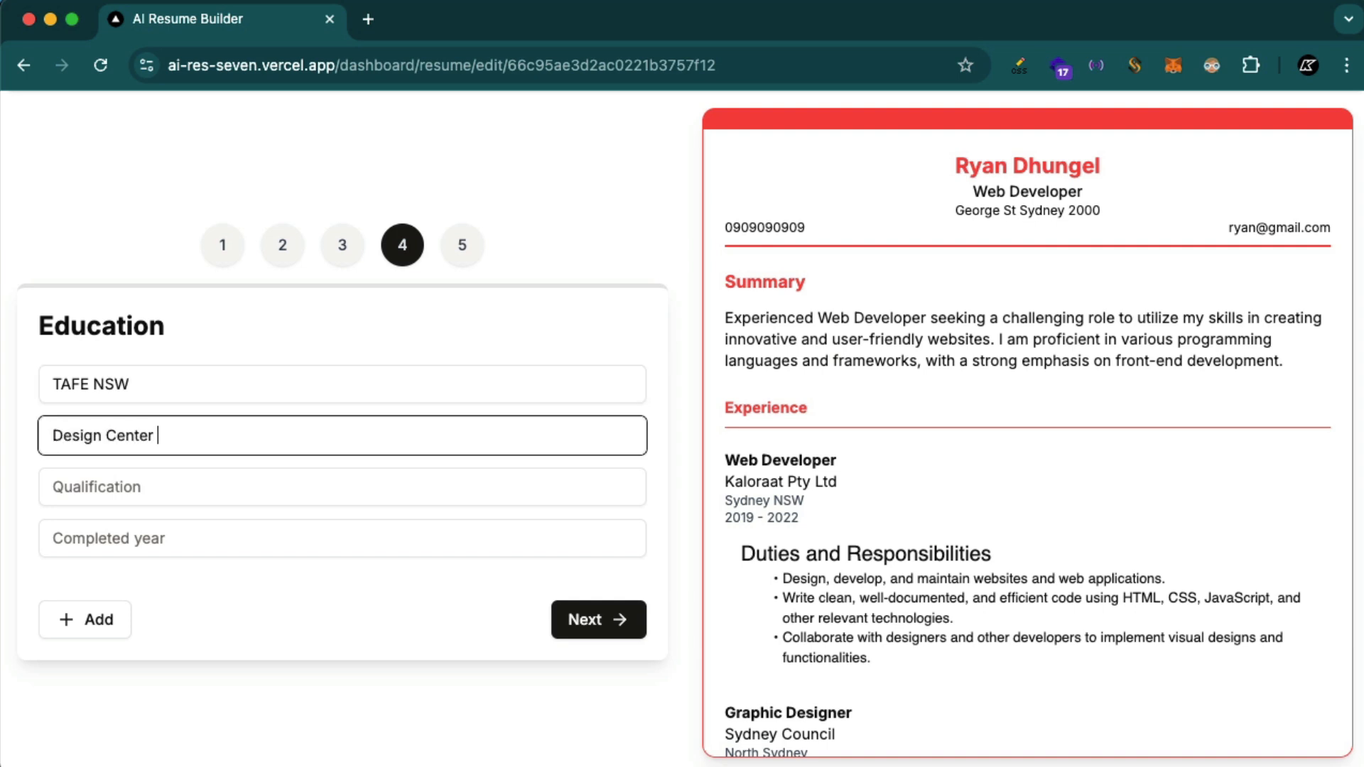
pyautogui.write('Enmore')
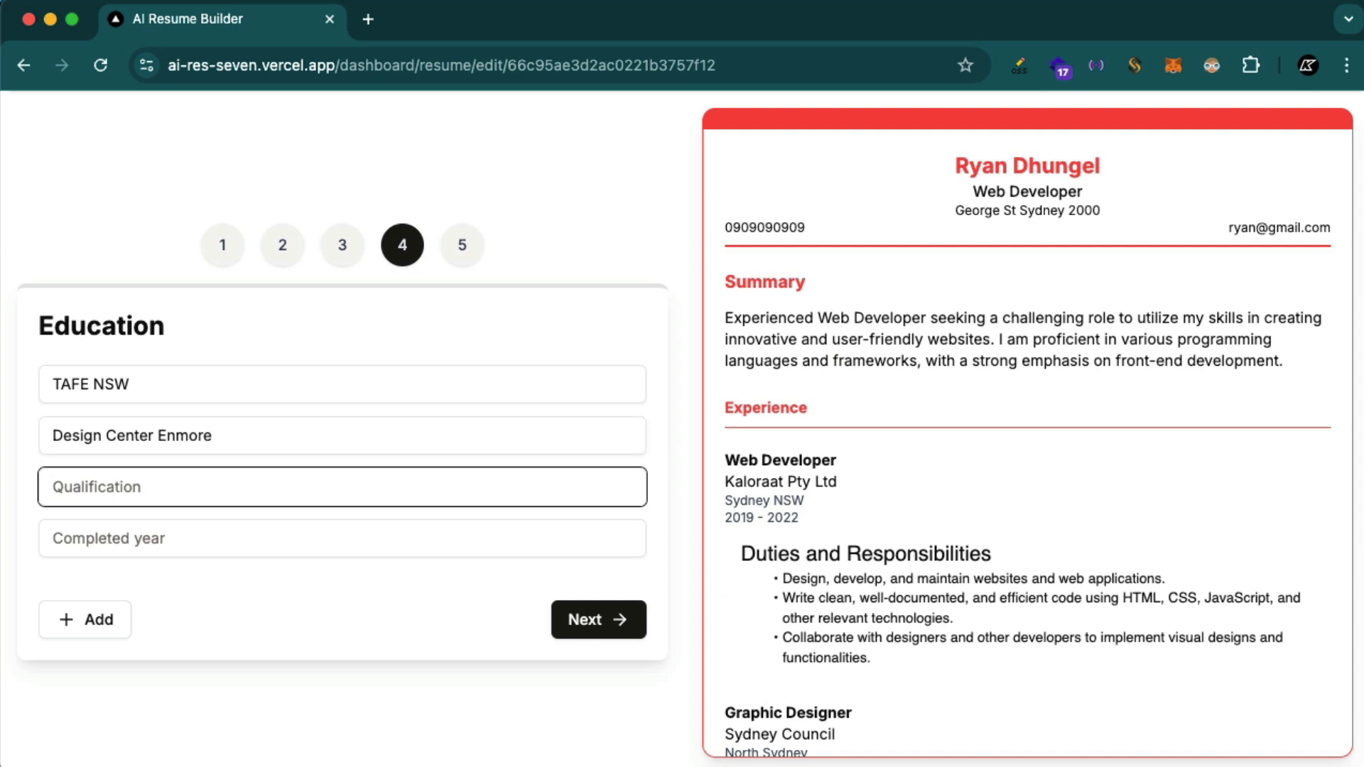
pyautogui.write('Certificate IV')
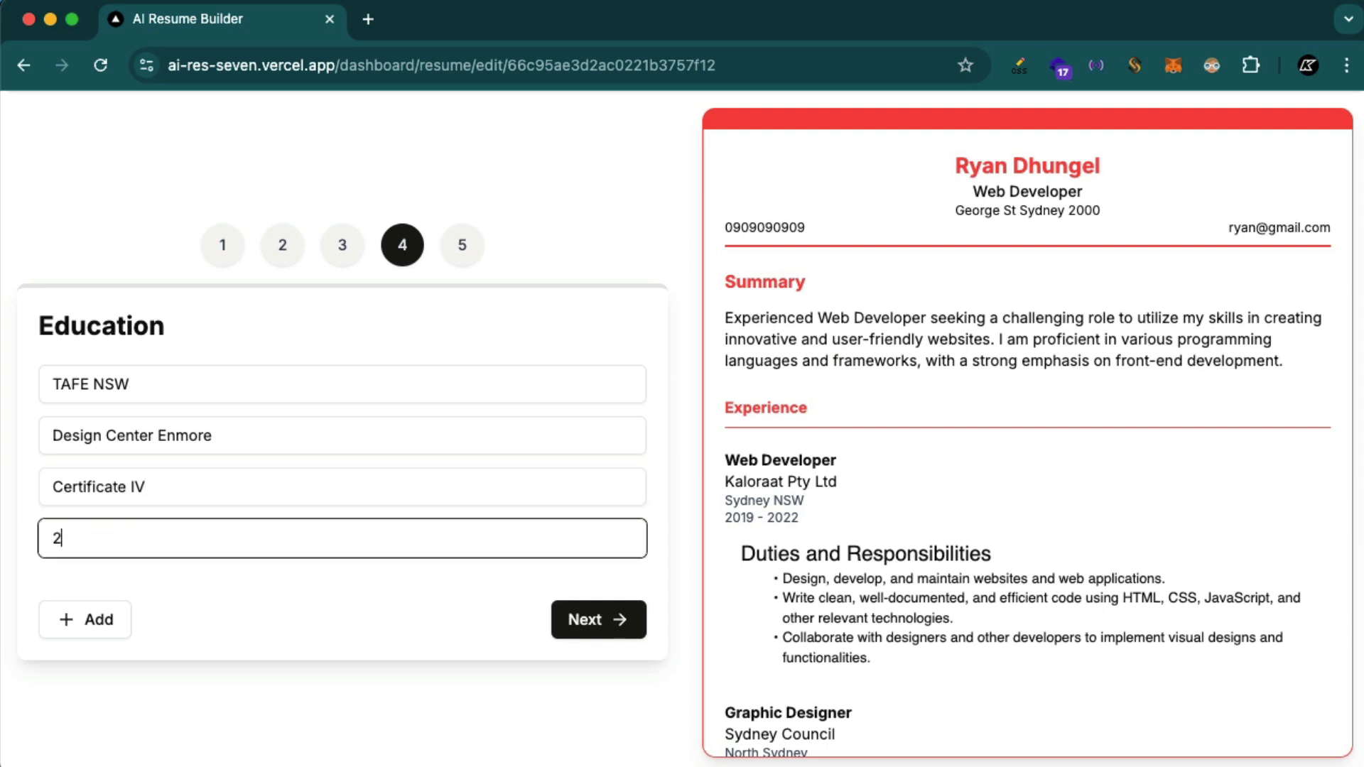
pyautogui.write('020')
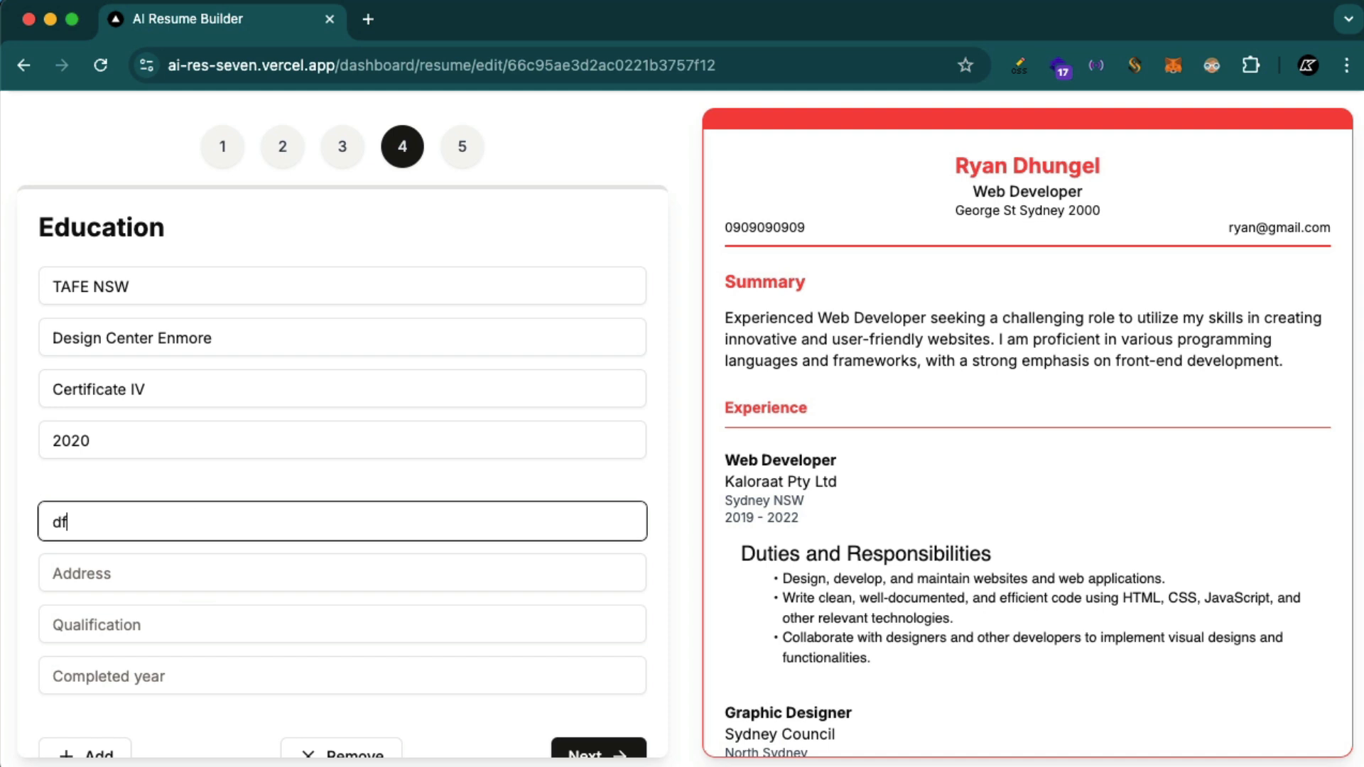
# Step: Discard the stray second education entry that got a junk value typed into it
pyautogui.write('gfsad')
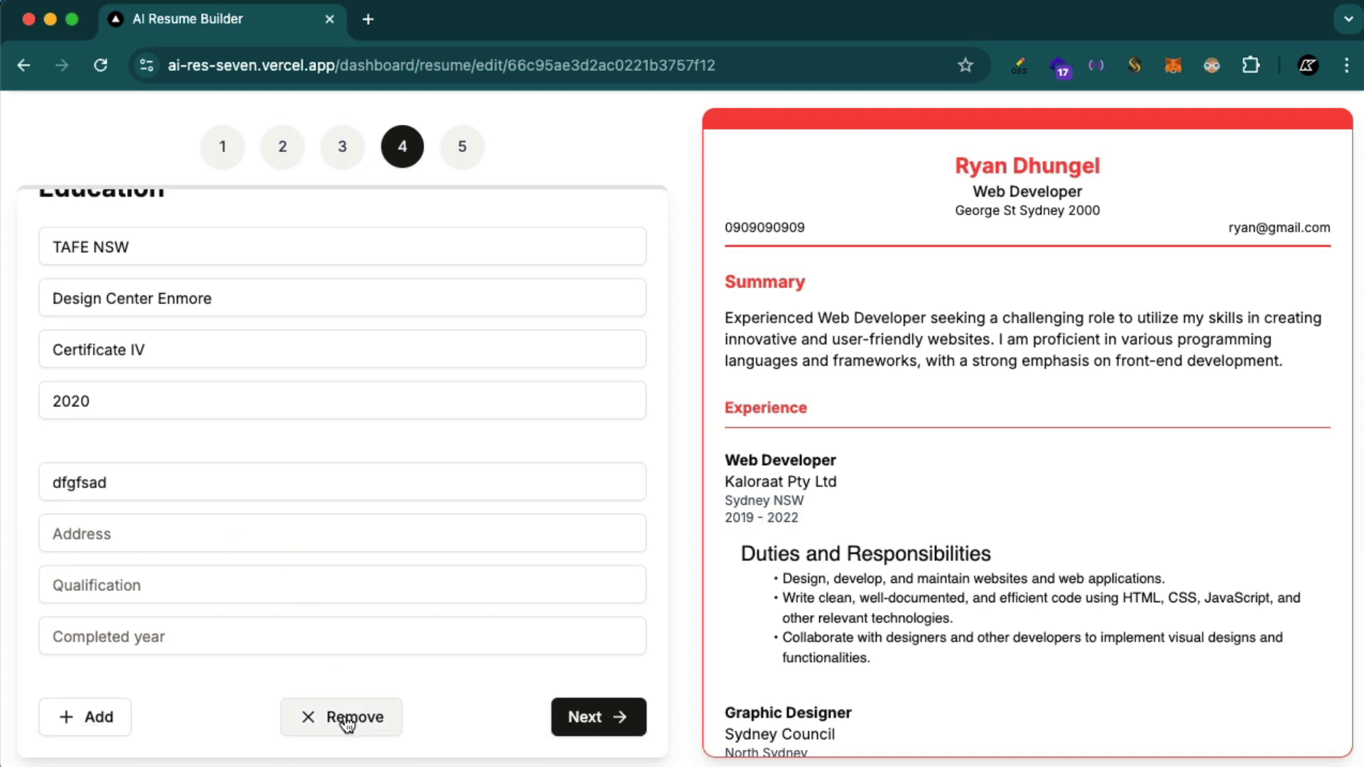
pyautogui.click(341, 716)
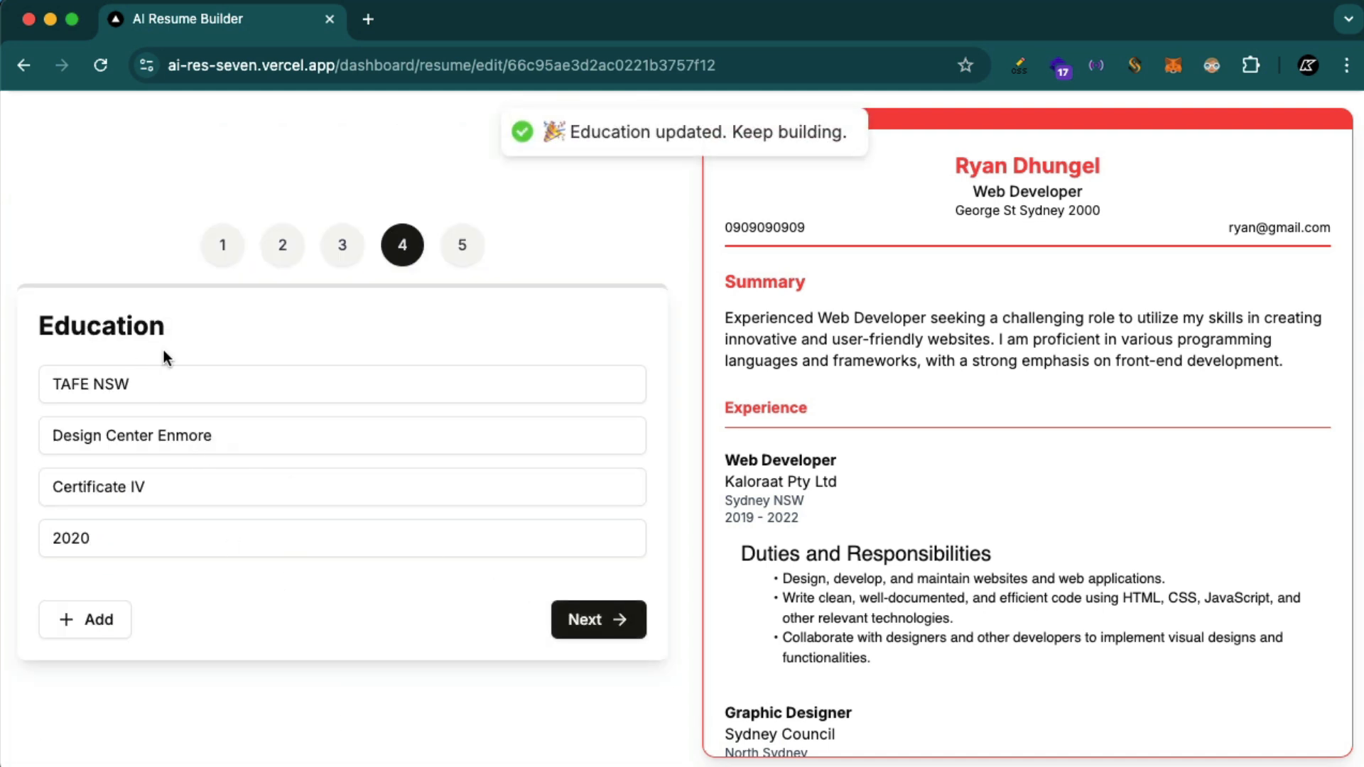
# Step: Save education, then add a React skill and settle its rating on Advanced
pyautogui.click(598, 619)
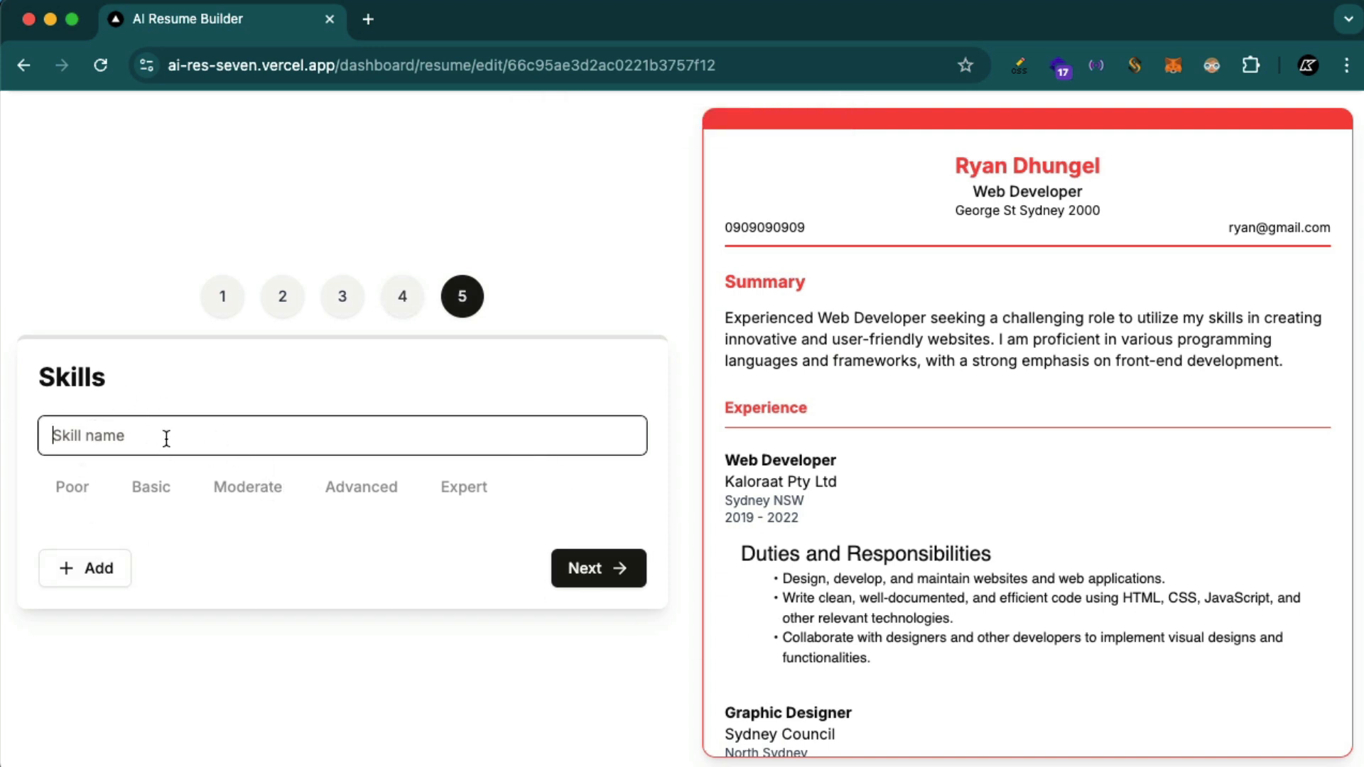
pyautogui.write('React')
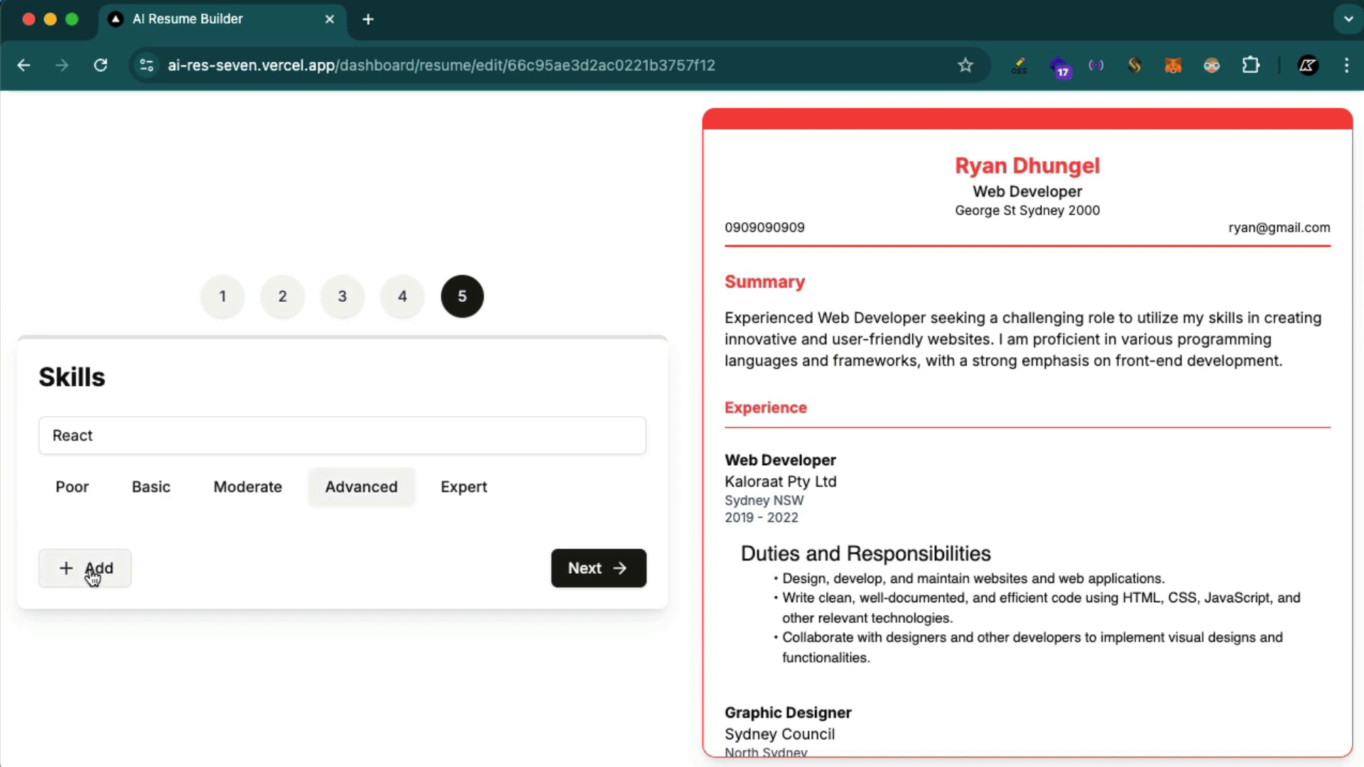
pyautogui.click(84, 569)
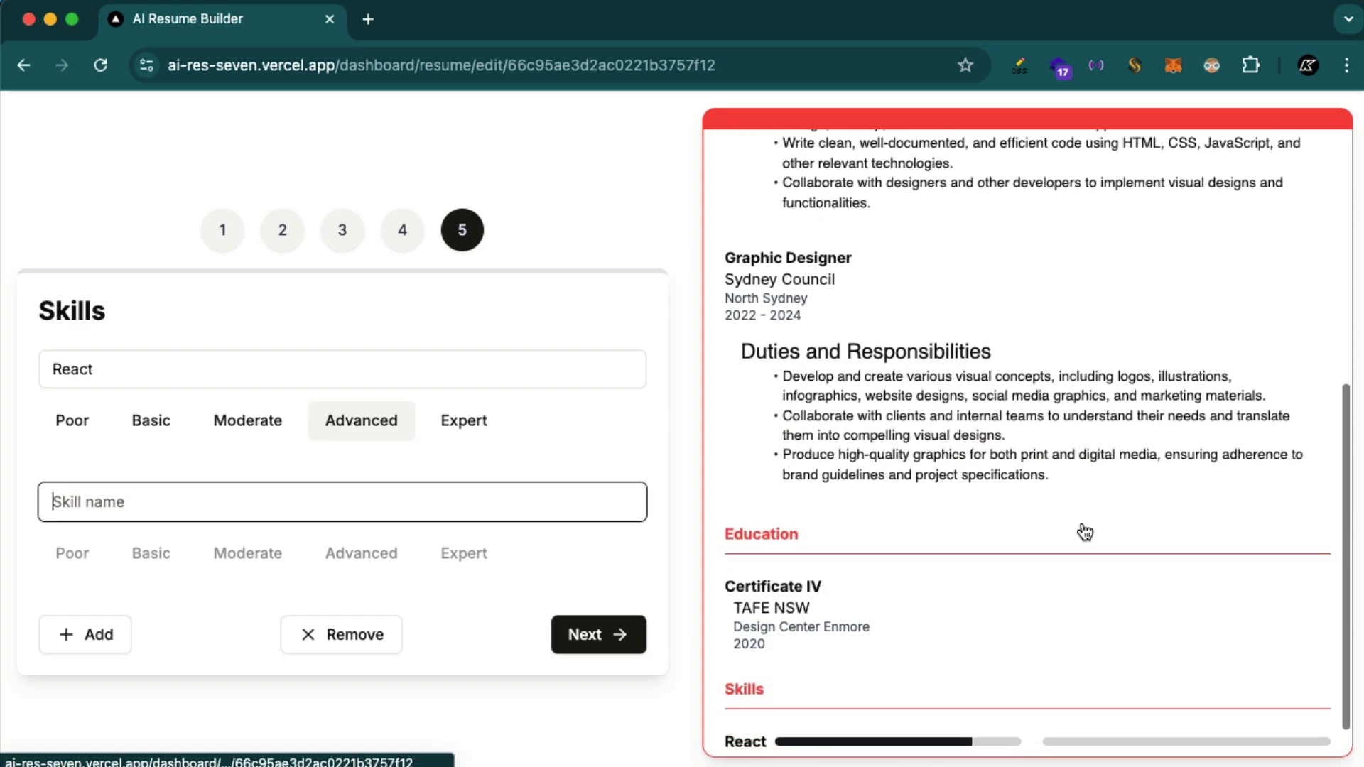
pyautogui.scroll(-3)
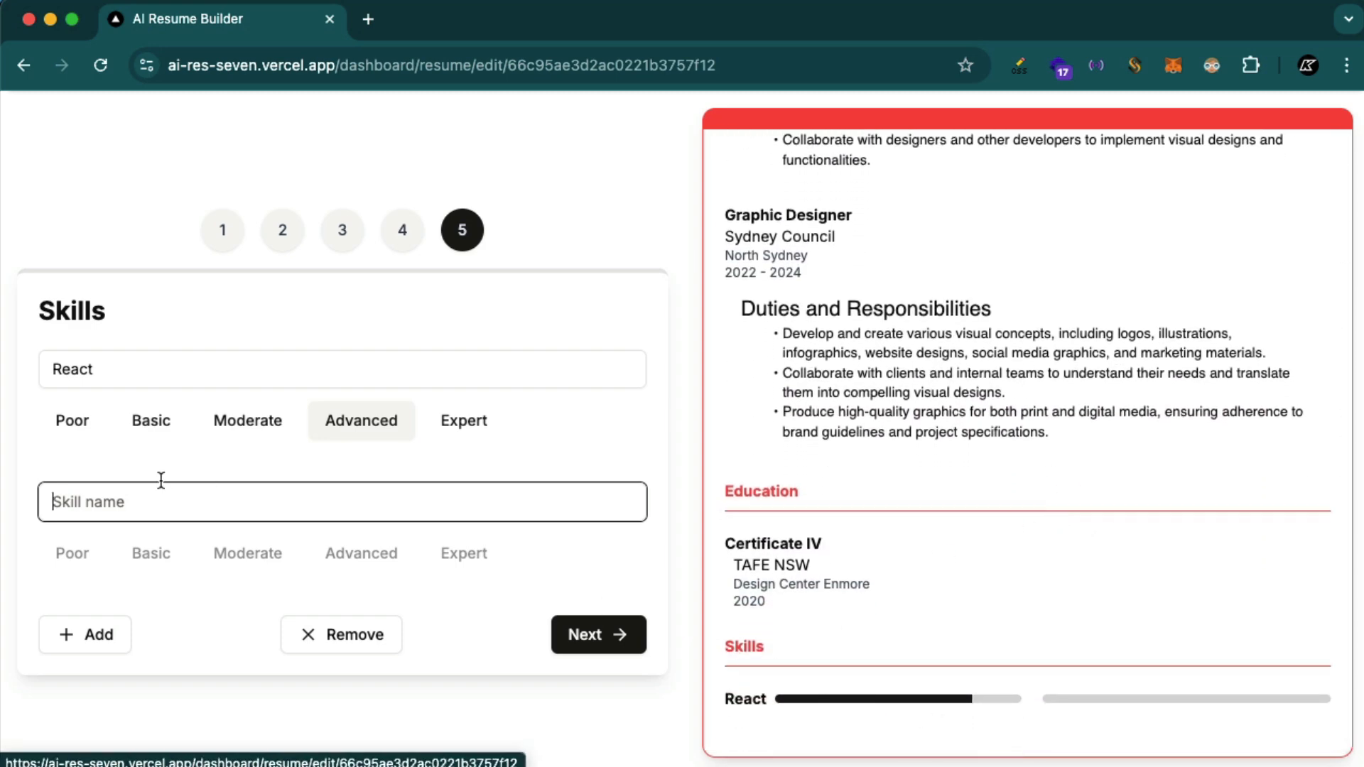
pyautogui.moveTo(984, 715)
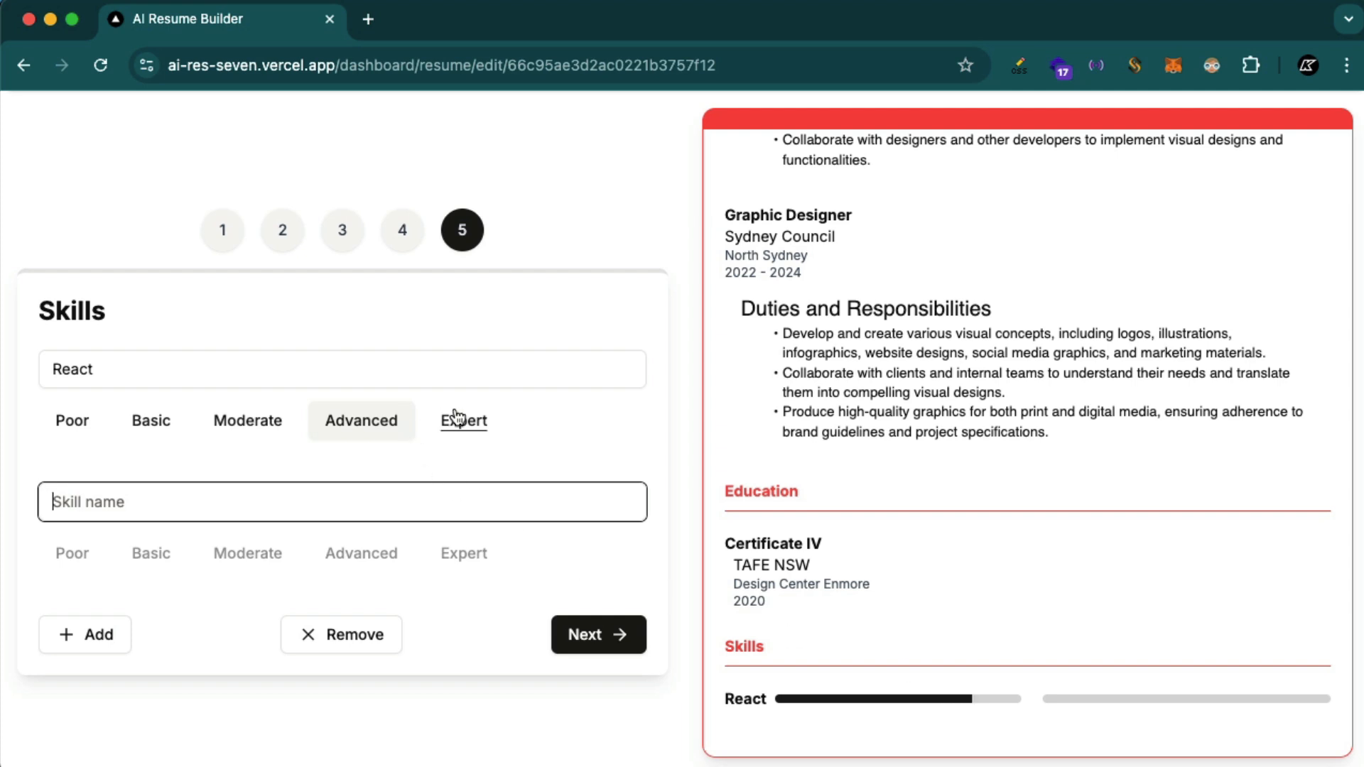
pyautogui.click(247, 421)
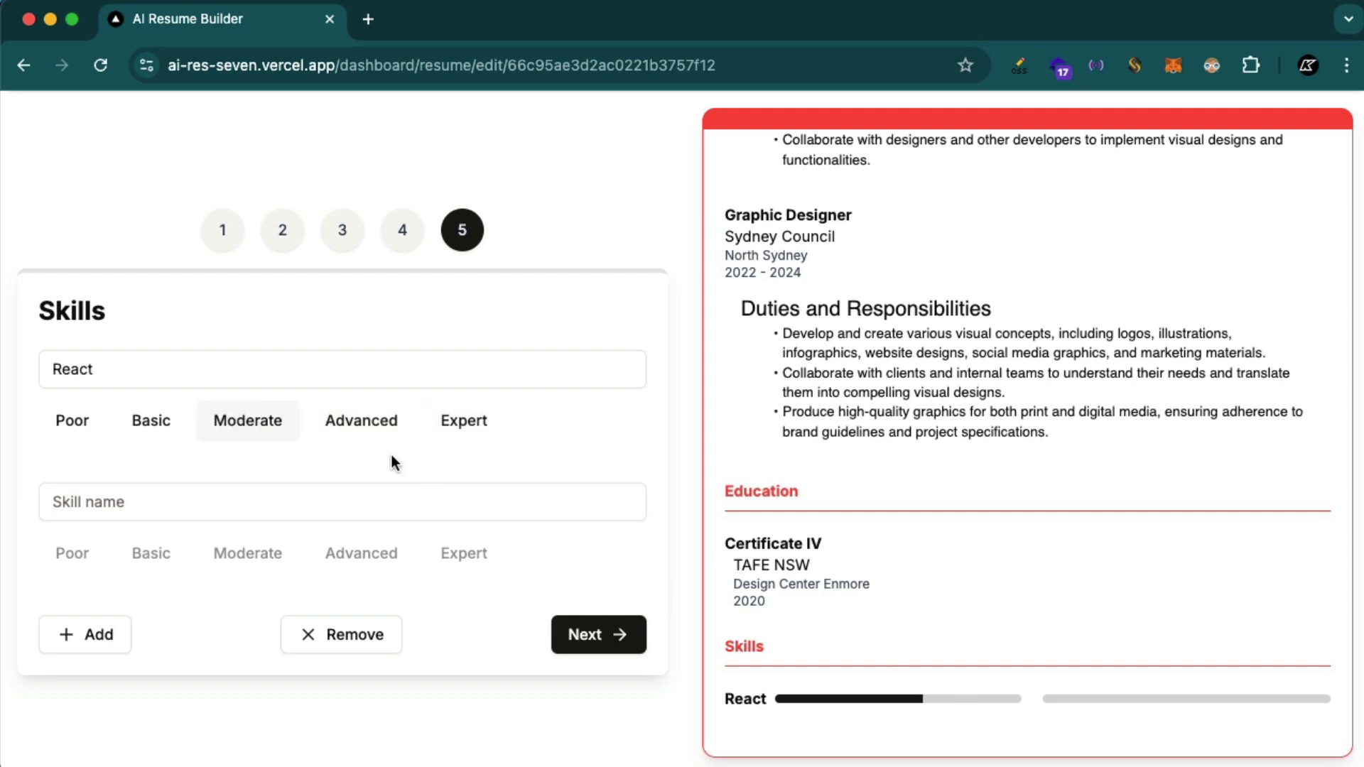
pyautogui.click(73, 420)
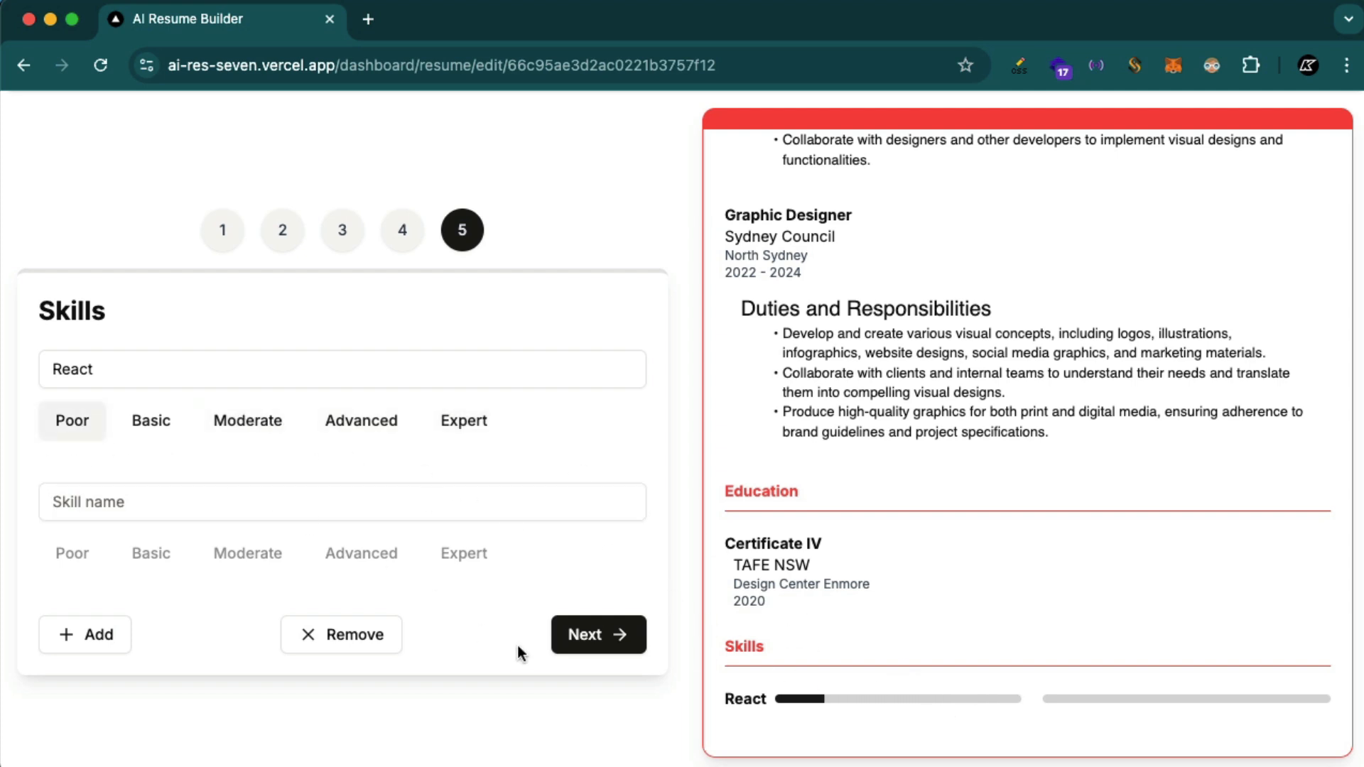
pyautogui.click(359, 420)
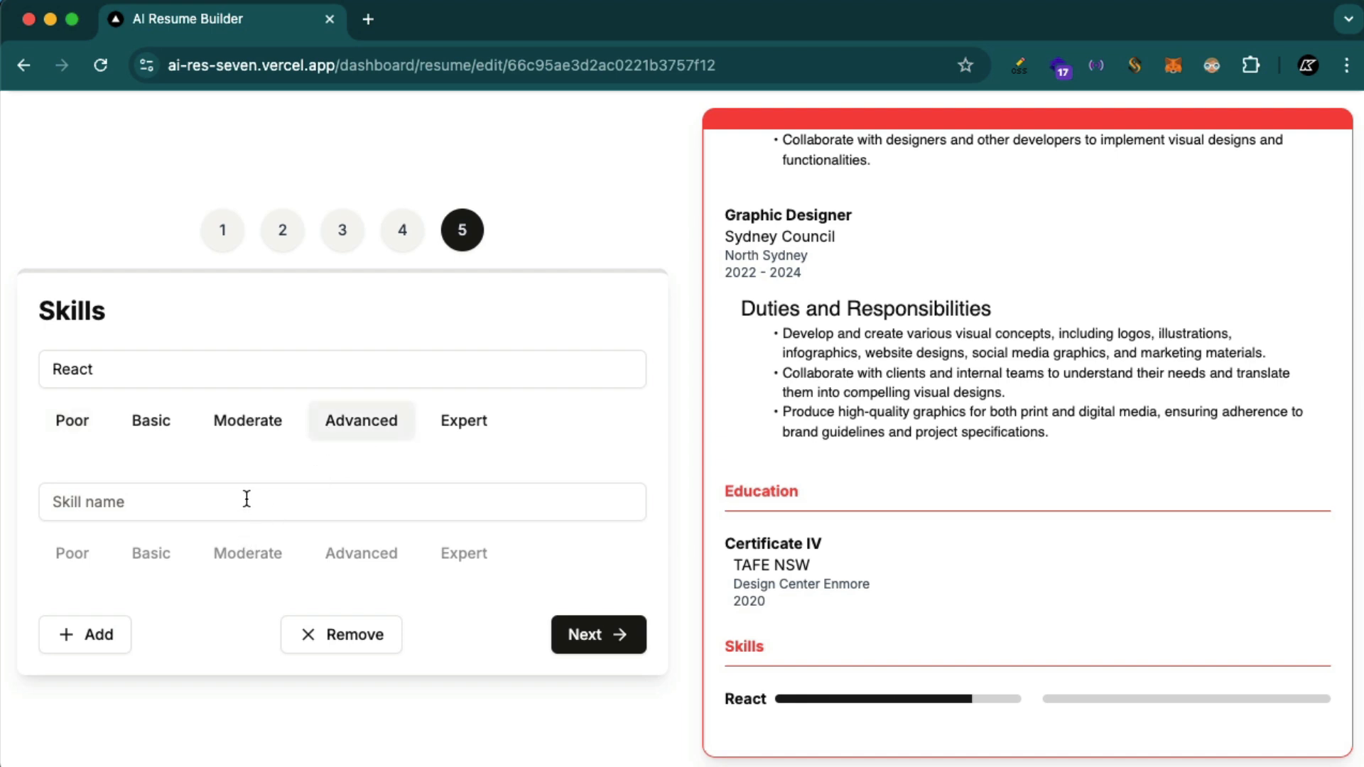
# Step: Add a second skill, Node Js, rated Expert
pyautogui.write('N')
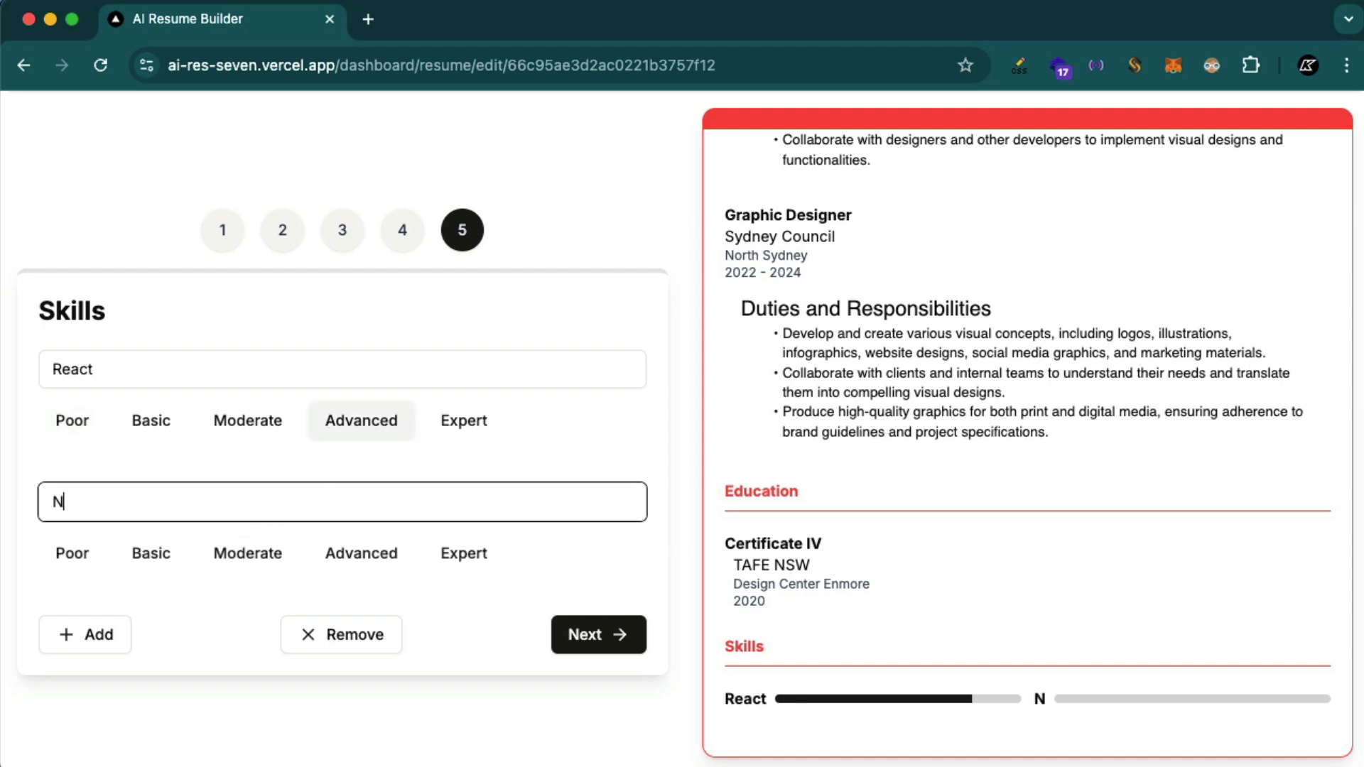
pyautogui.write('ode Js')
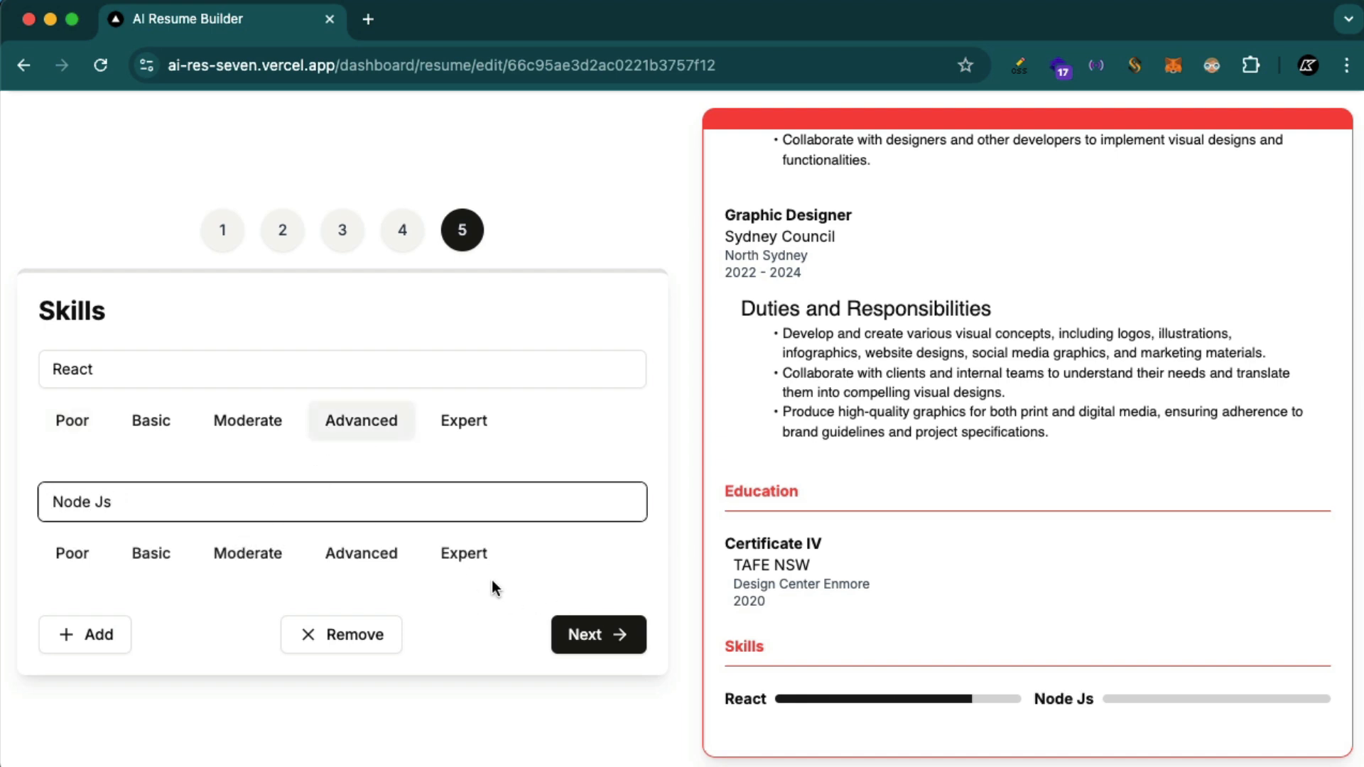
pyautogui.click(463, 553)
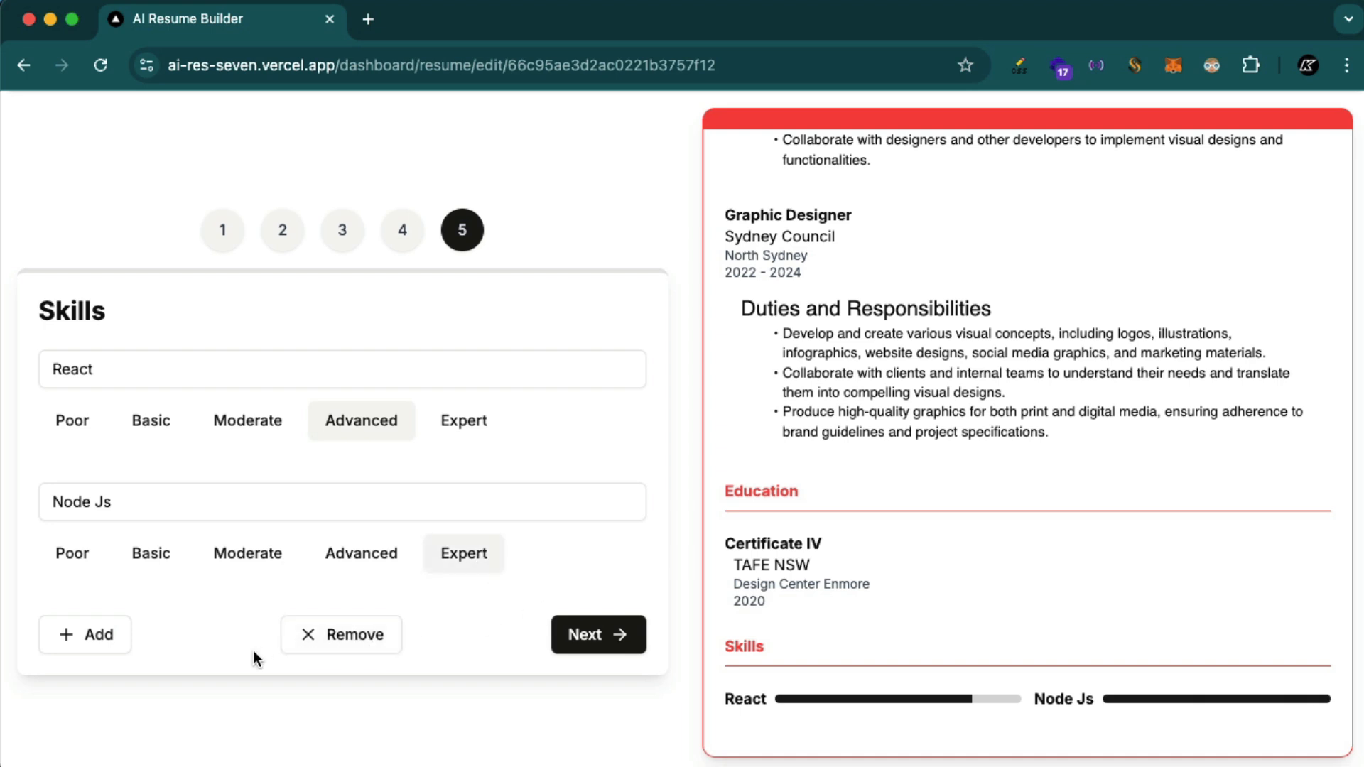
# Step: Try an Adobe Photoshop skill rated Advanced, remove it, and save the two-skill list
pyautogui.click(84, 633)
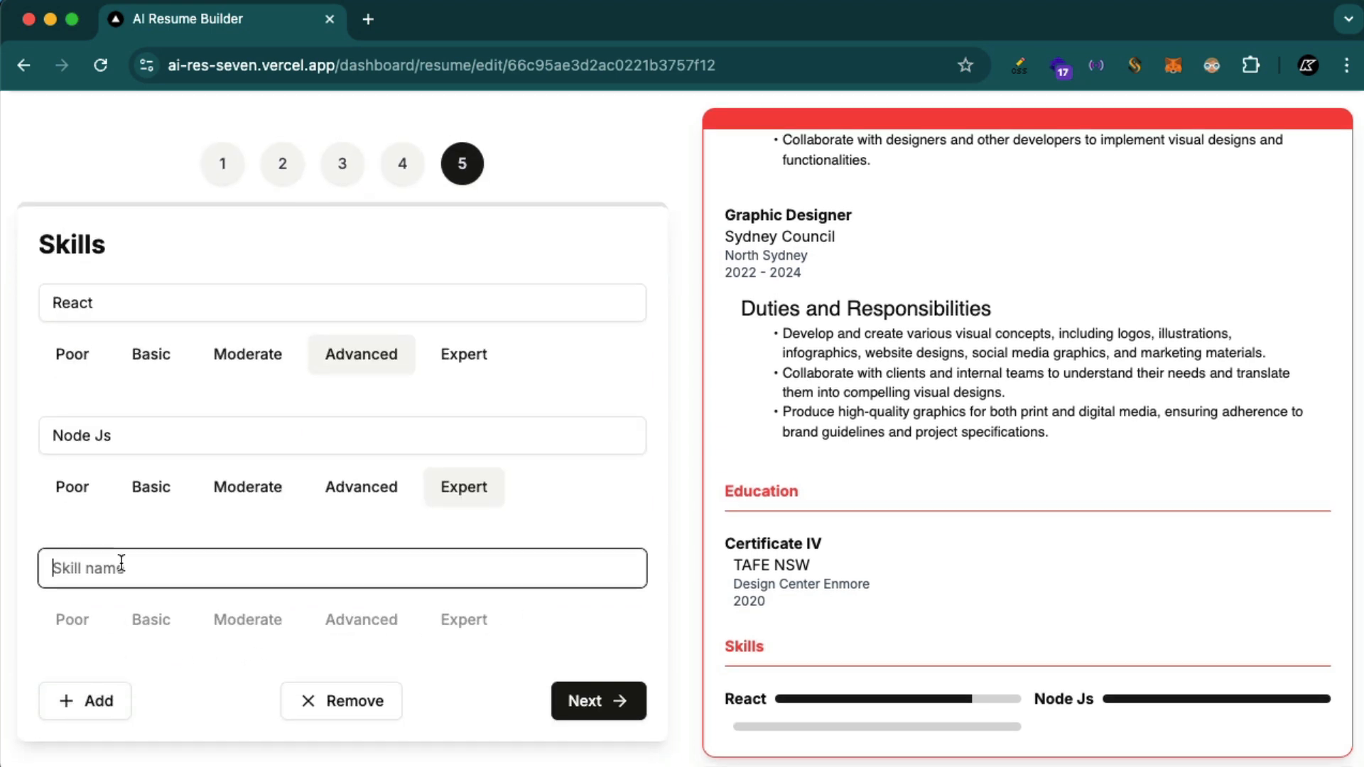
pyautogui.write('Adobe')
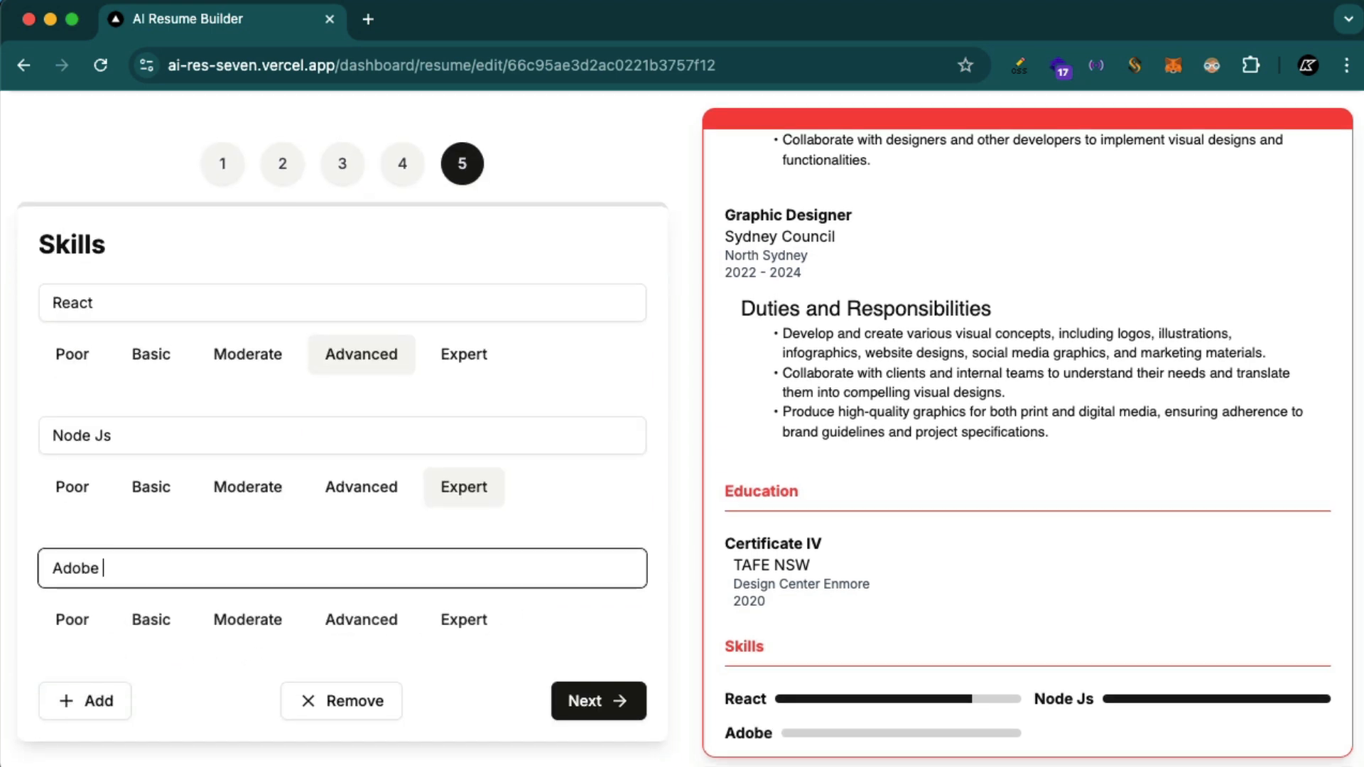
pyautogui.write('Photoshop')
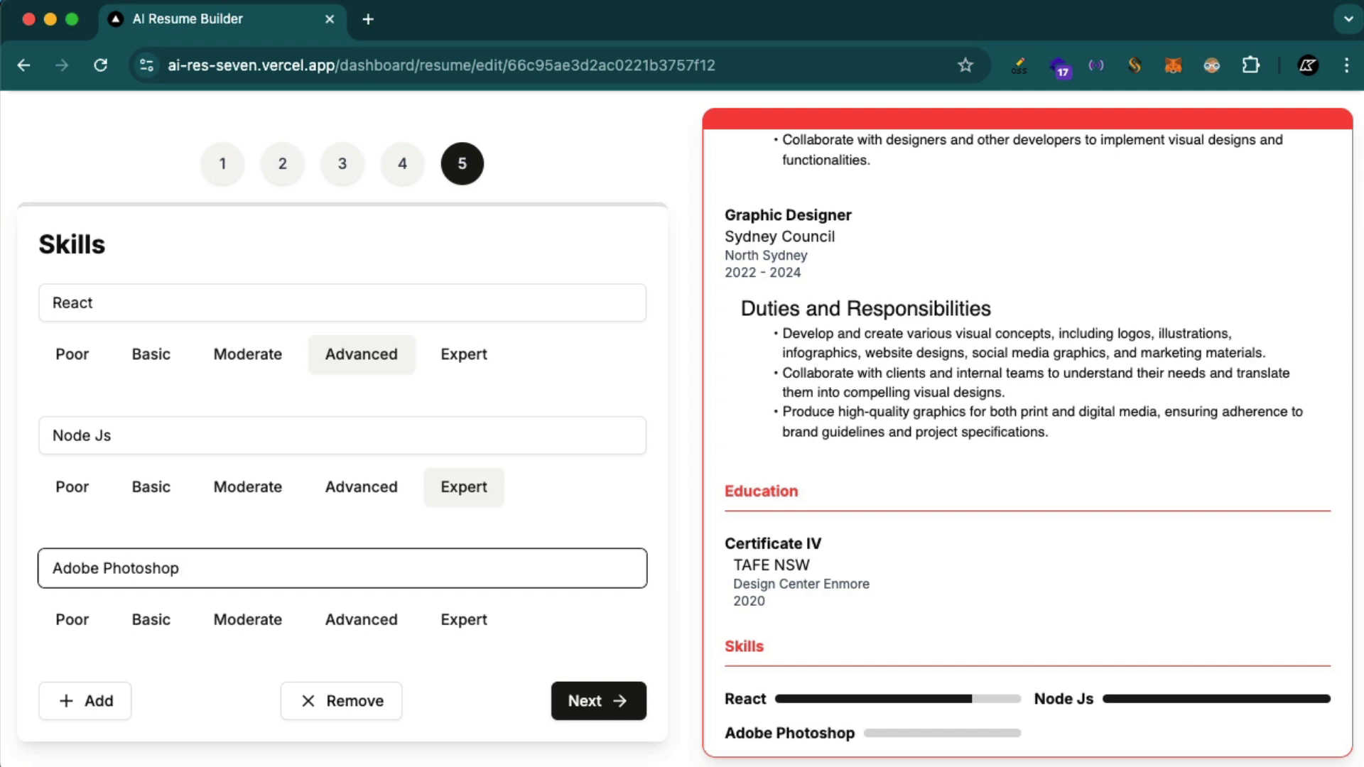
pyautogui.click(360, 619)
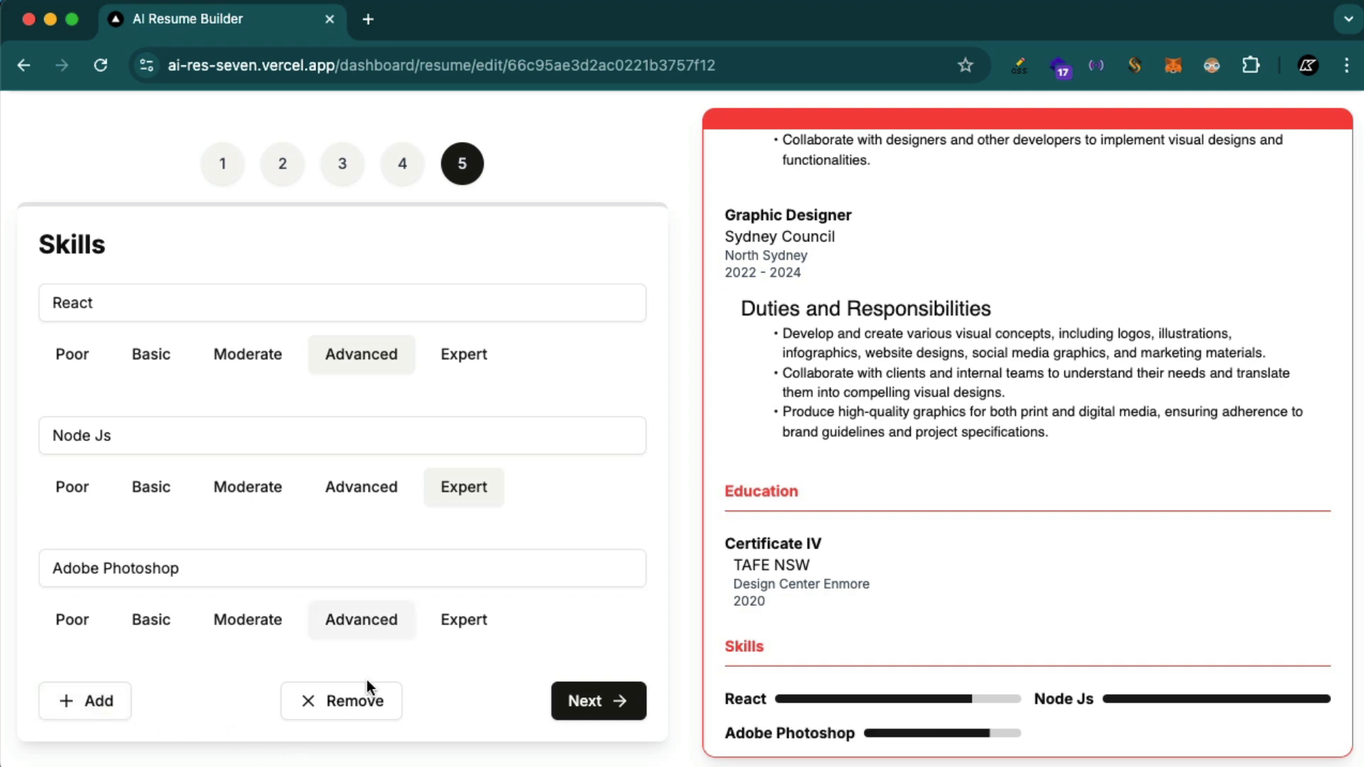
pyautogui.click(341, 701)
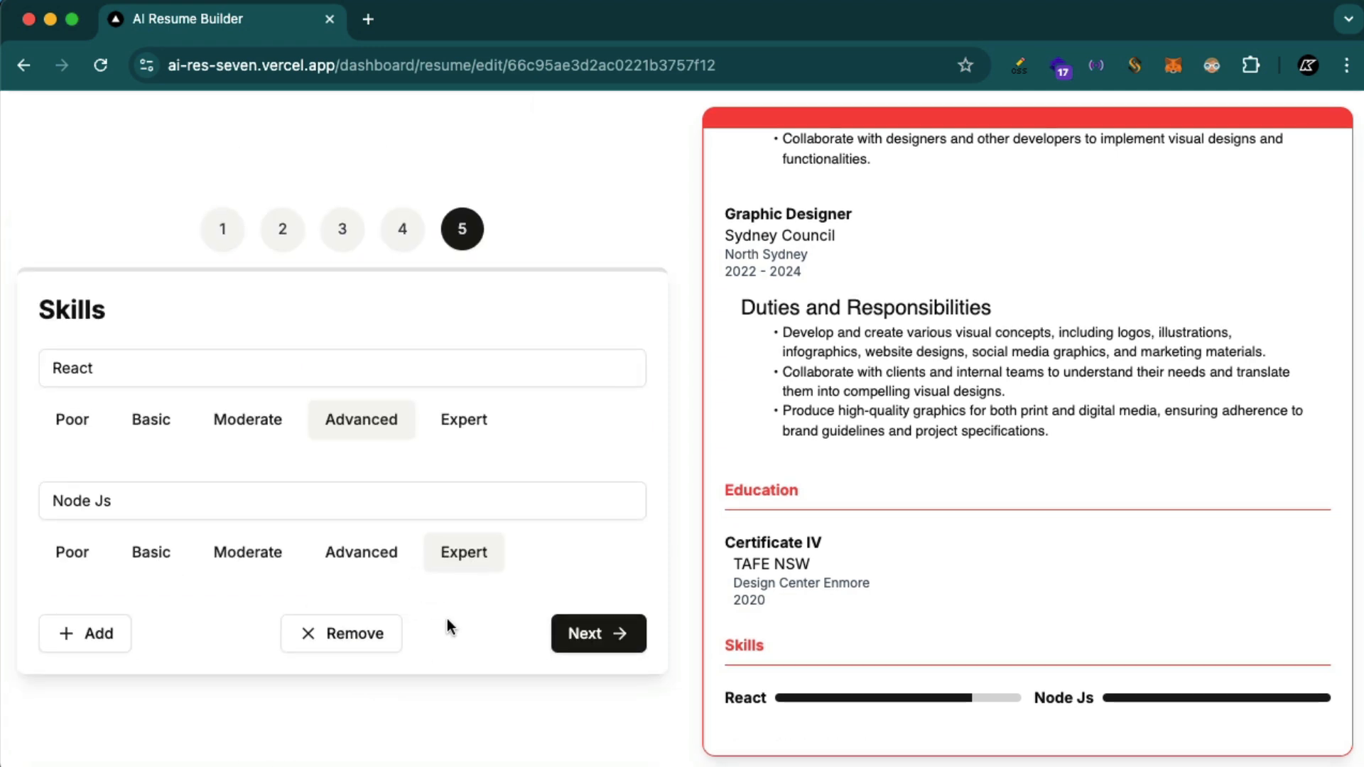
pyautogui.click(598, 634)
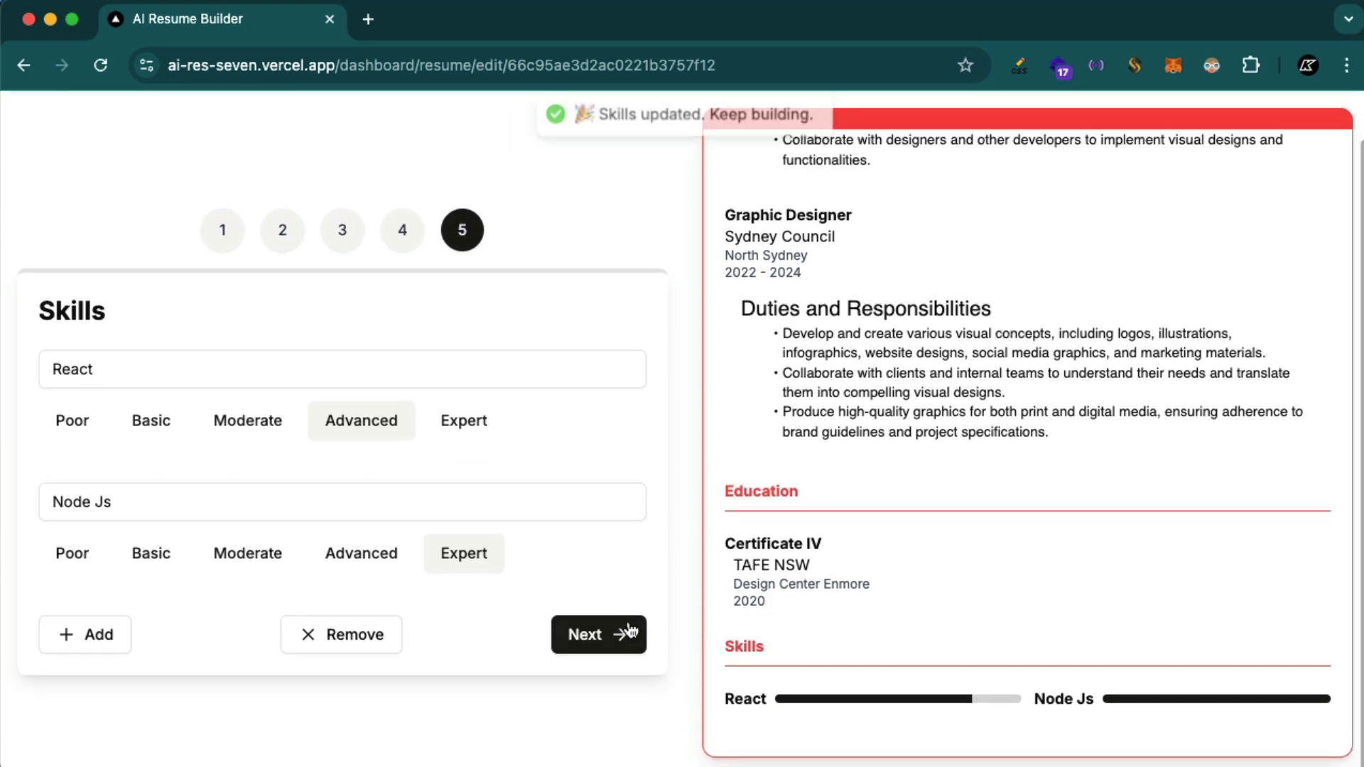
# Step: Finish the resume to reach the ready-to-download page and review it before heading to the dashboard
pyautogui.click(598, 633)
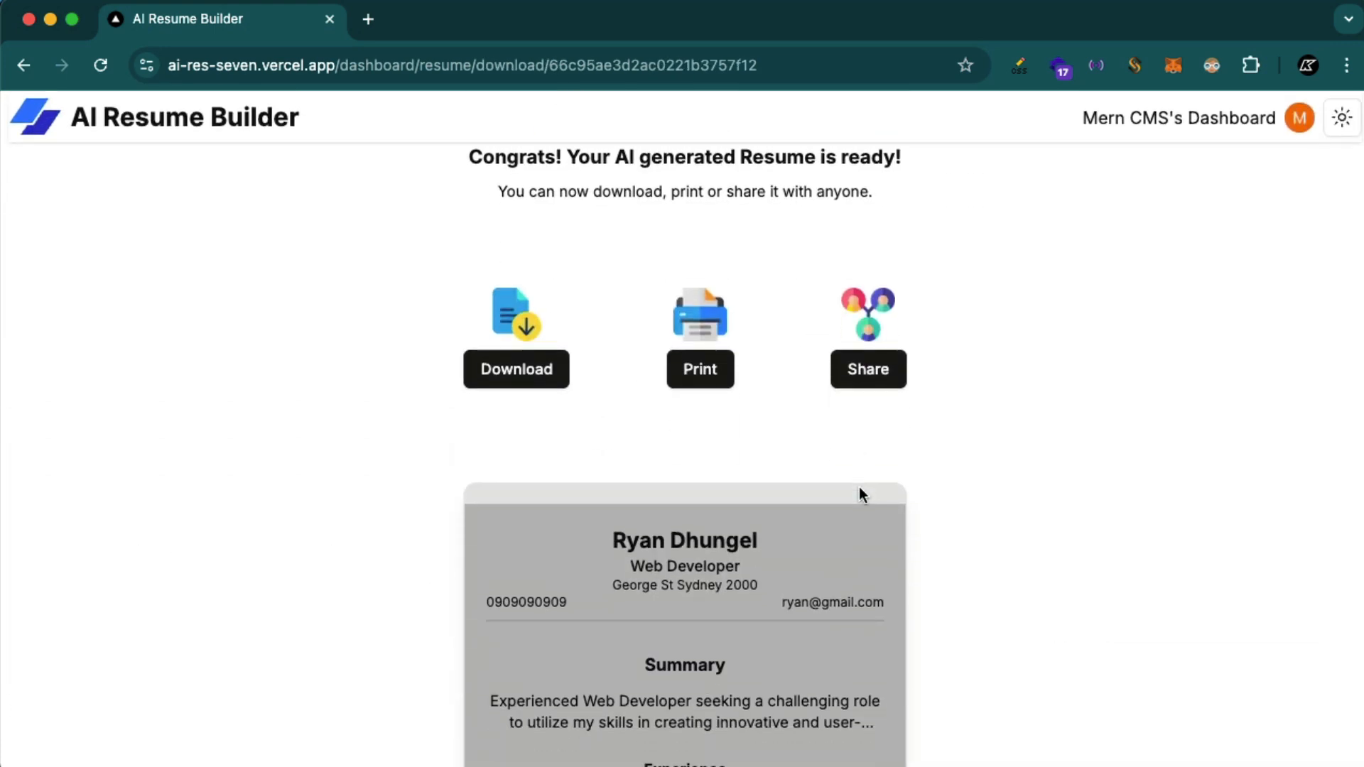
pyautogui.scroll(-3)
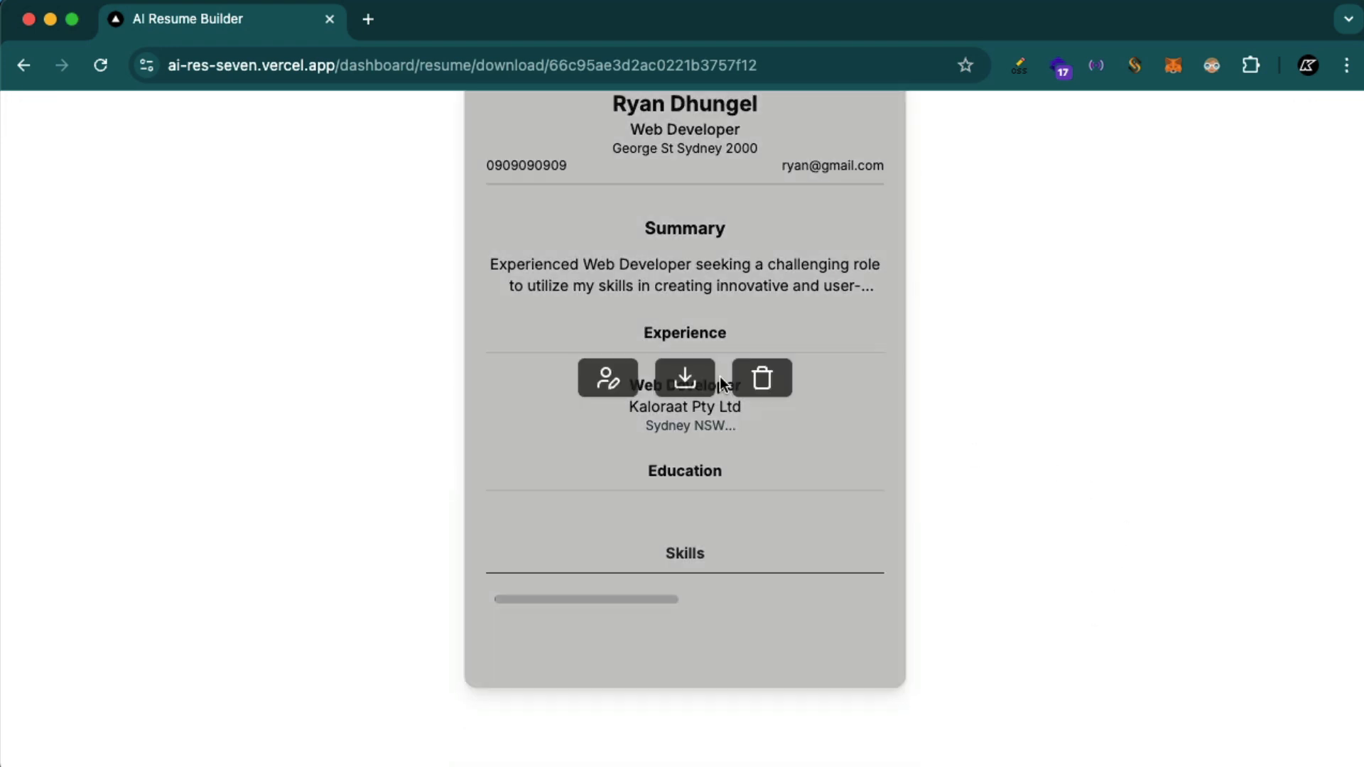
pyautogui.moveTo(609, 378)
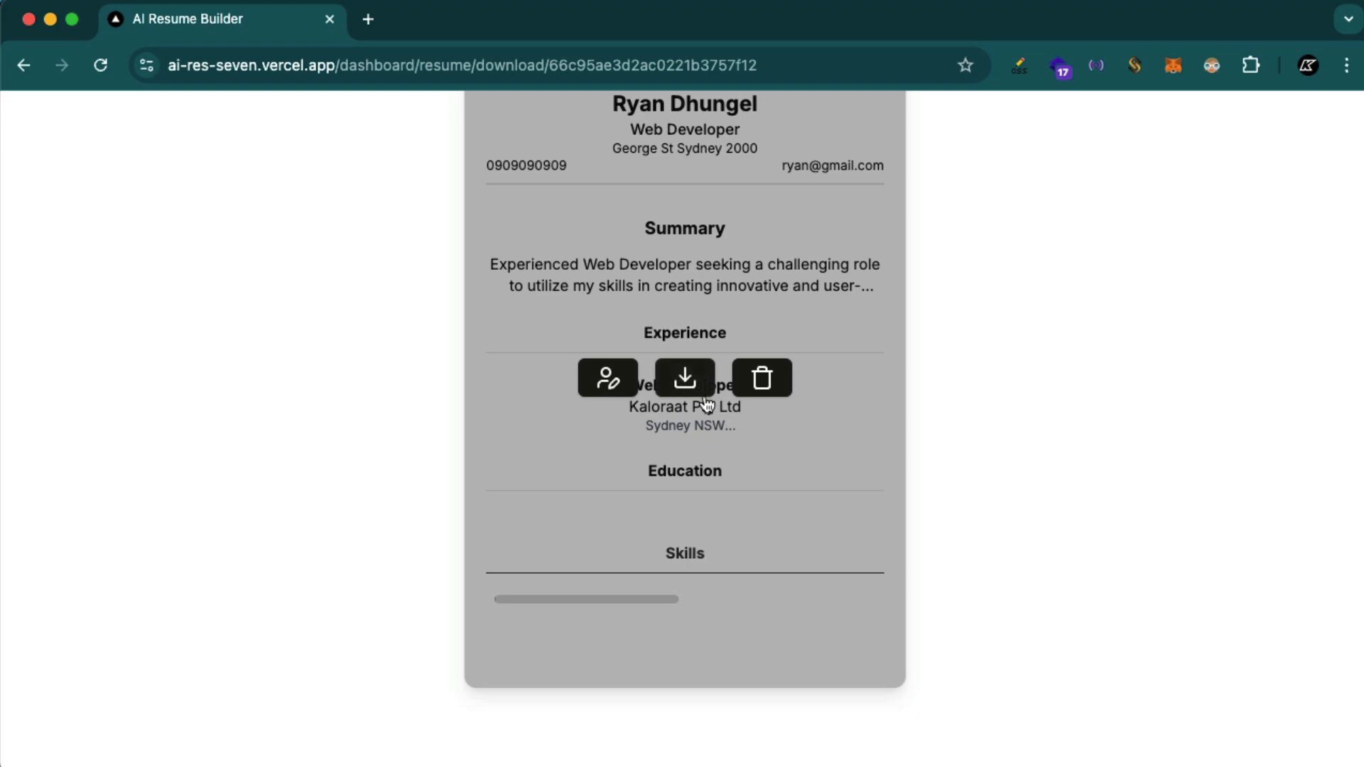
pyautogui.moveTo(839, 401)
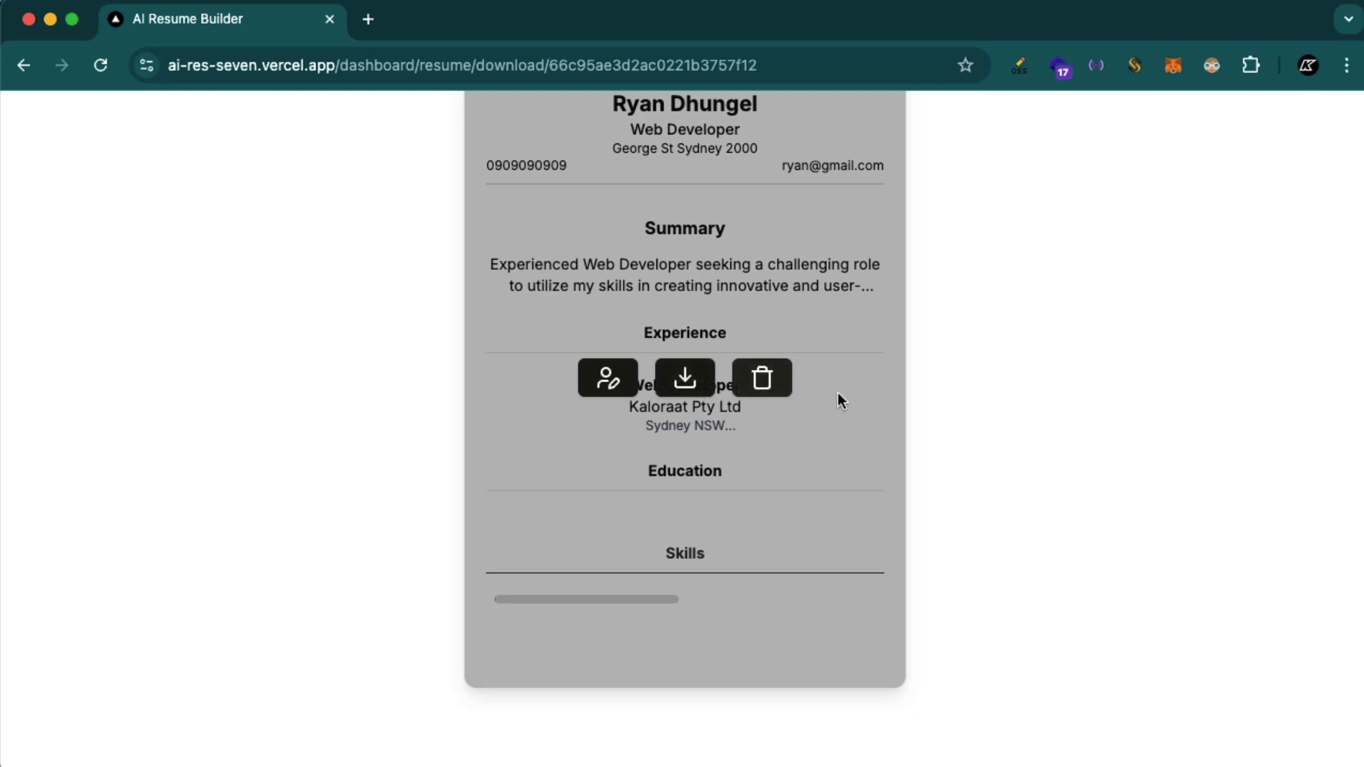
pyautogui.scroll(3)
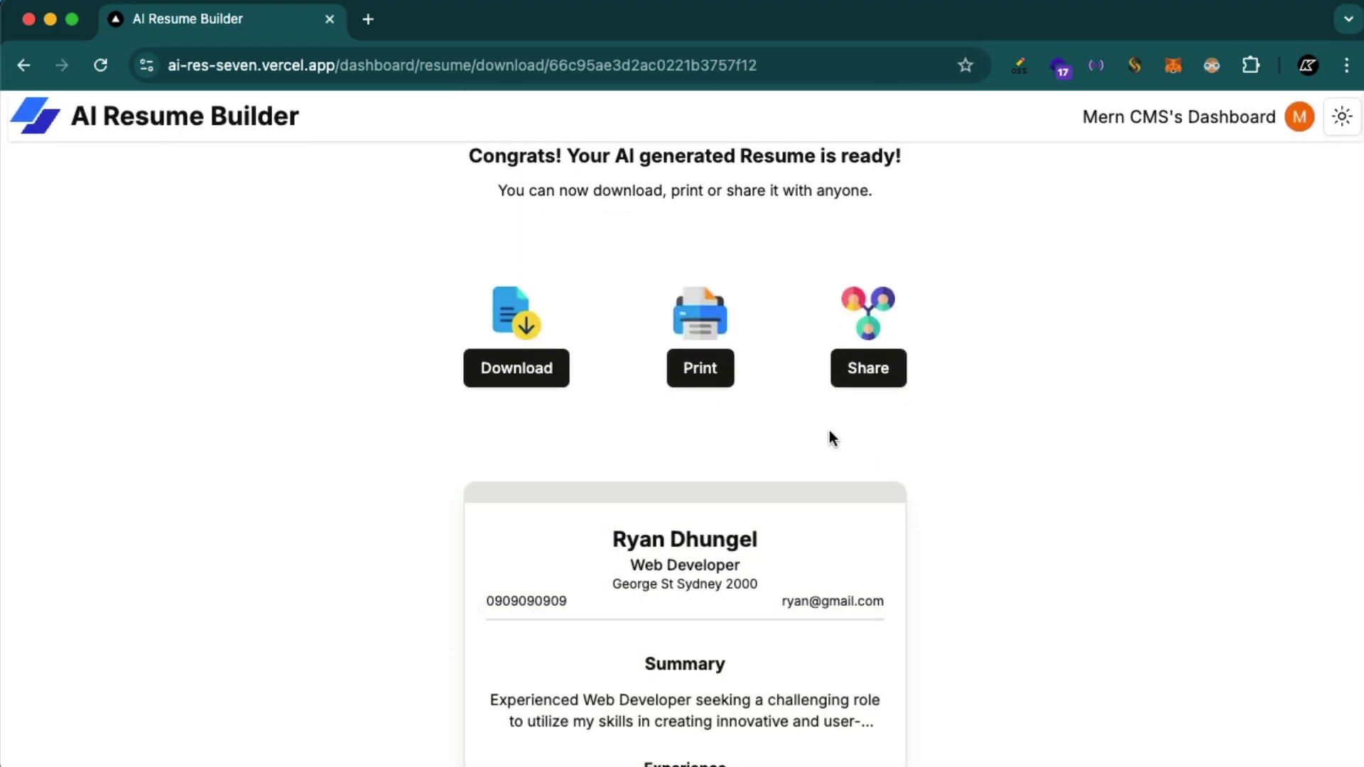
pyautogui.moveTo(1179, 122)
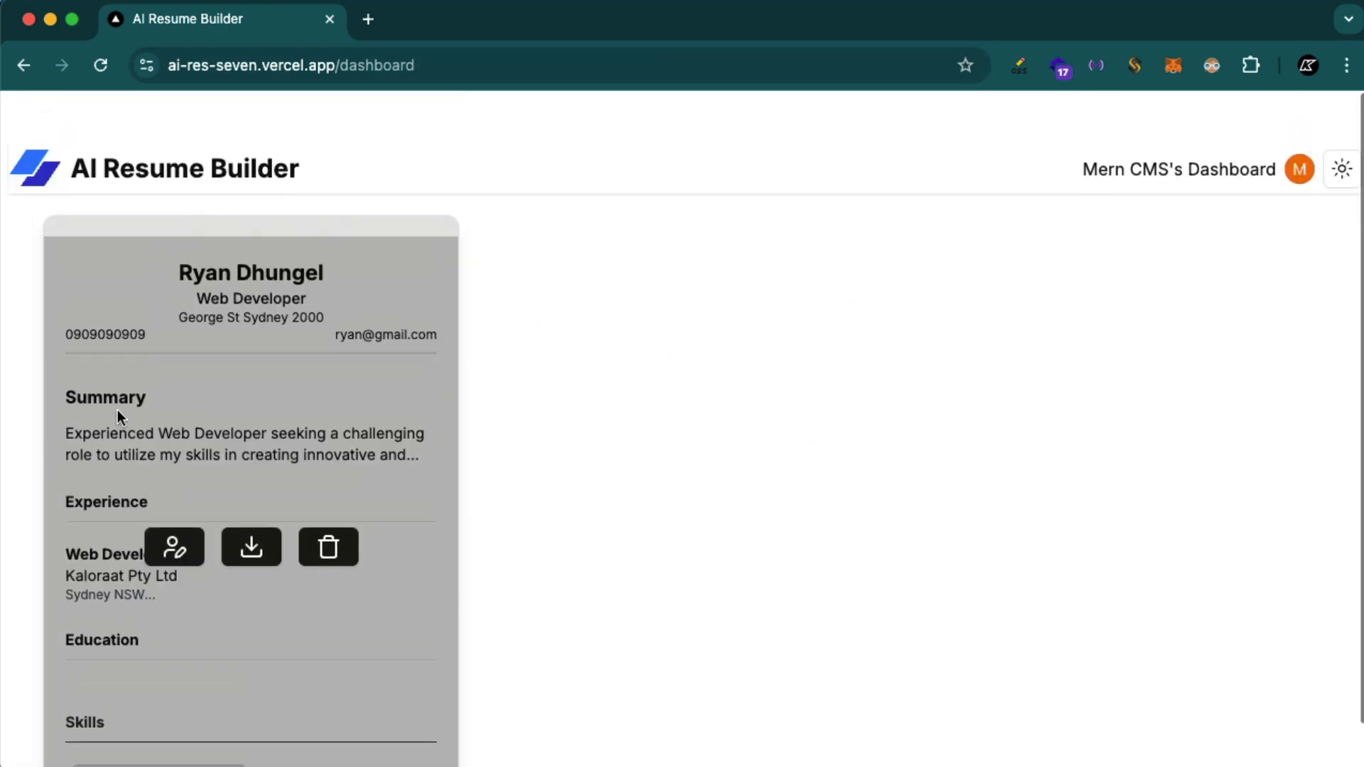
pyautogui.scroll(3)
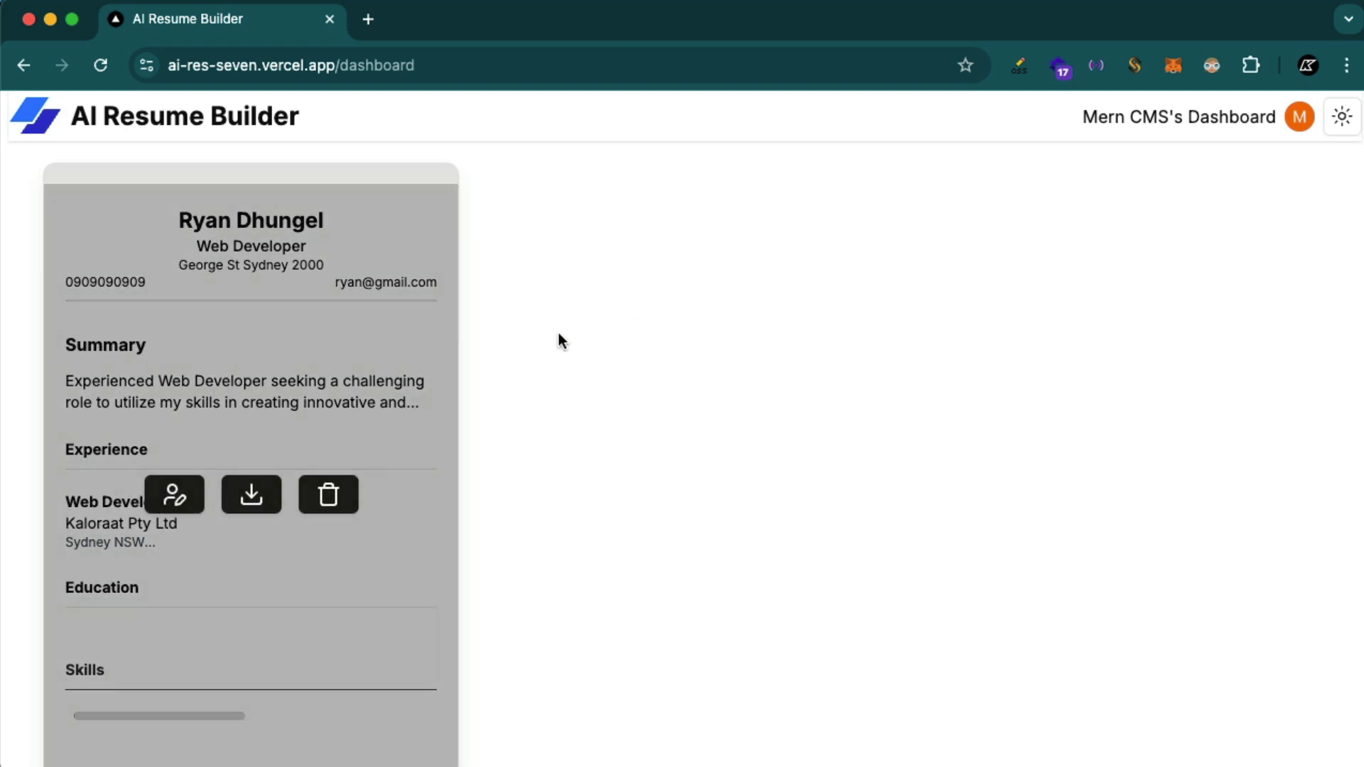
pyautogui.moveTo(242, 116)
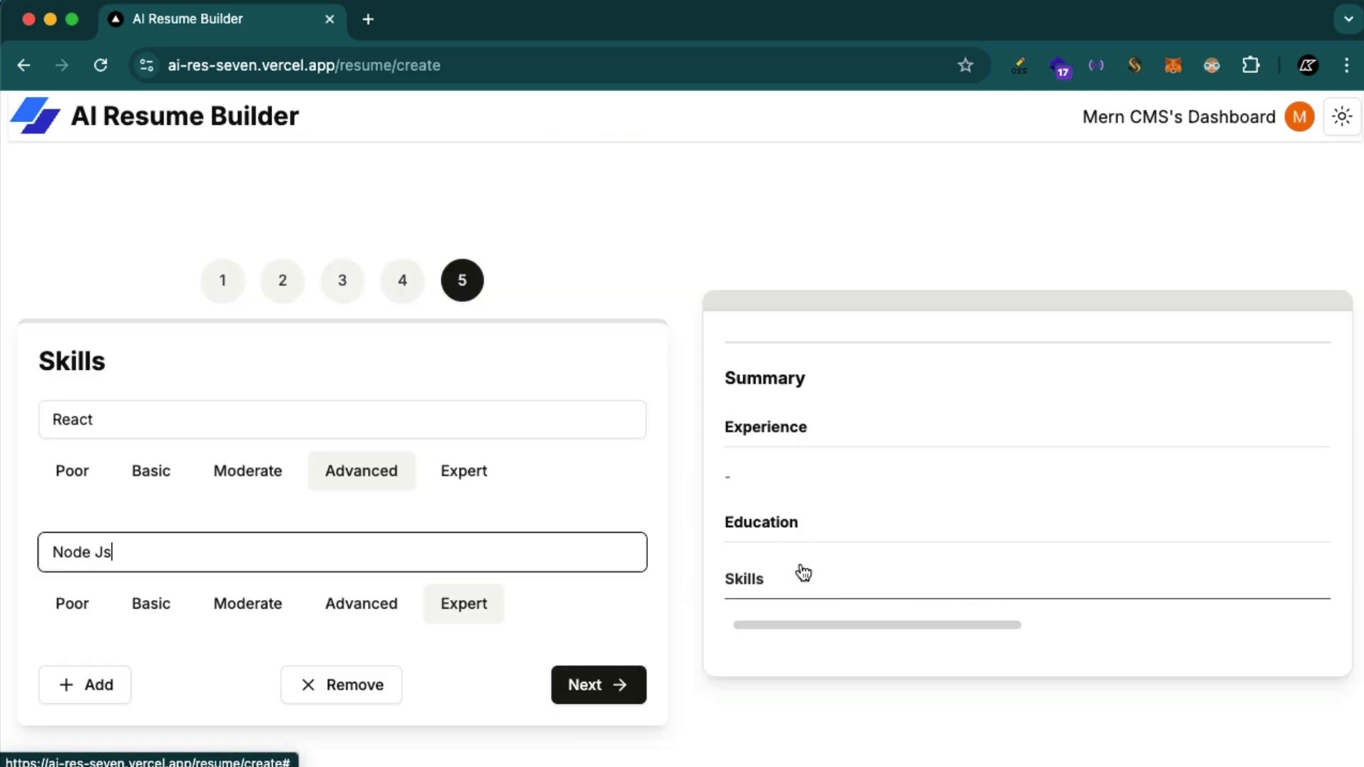
# Step: Start a new resume with the name Ryan and the job title Graphic Designer
pyautogui.click(222, 280)
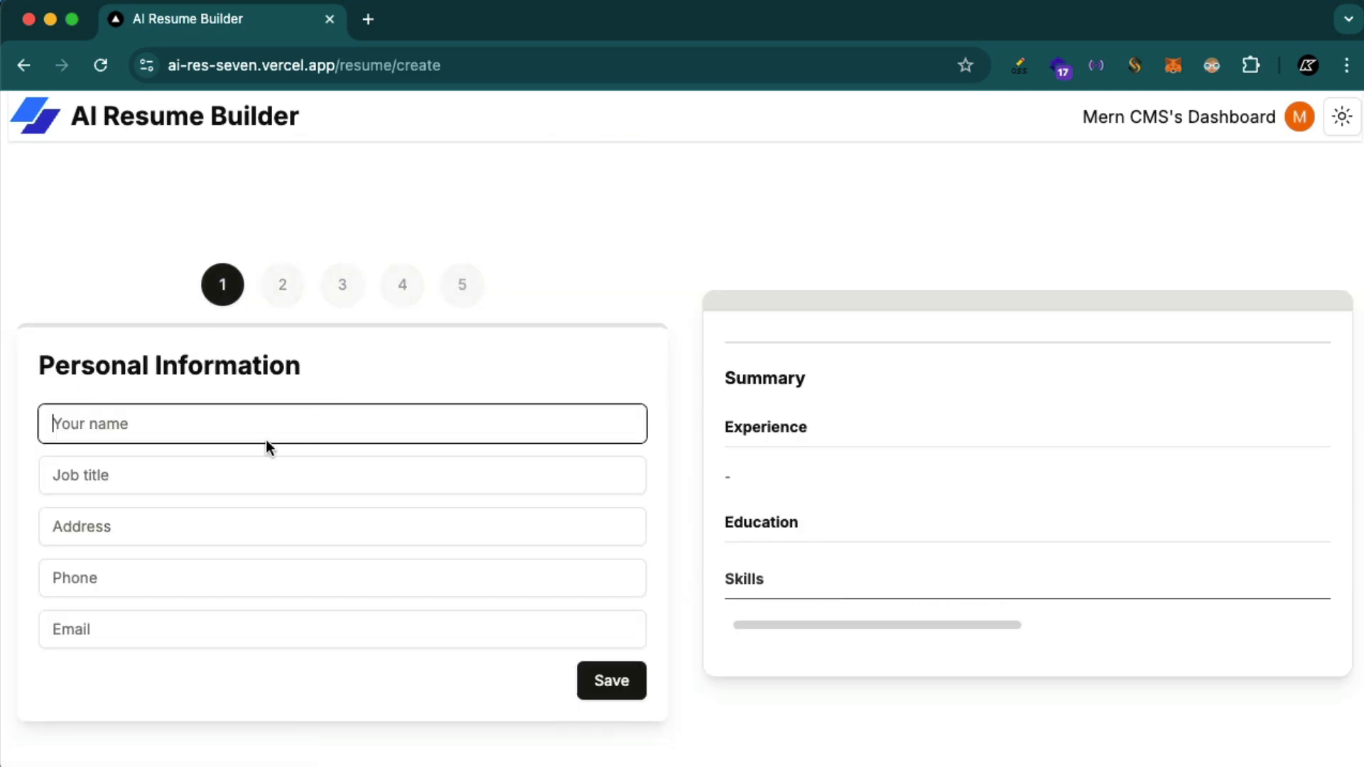
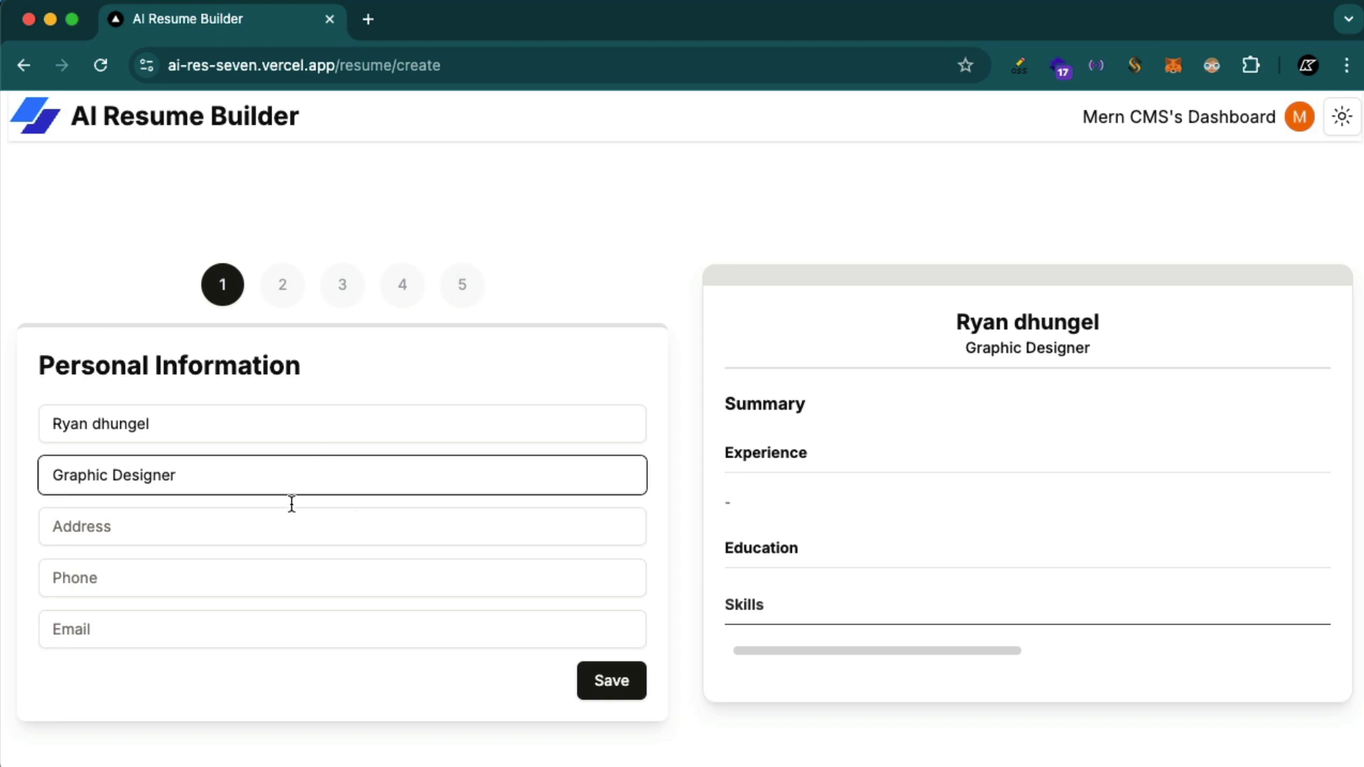
# Step: Save the draft, return to the dashboard and delete the Graphic Designer resume card
pyautogui.click(610, 681)
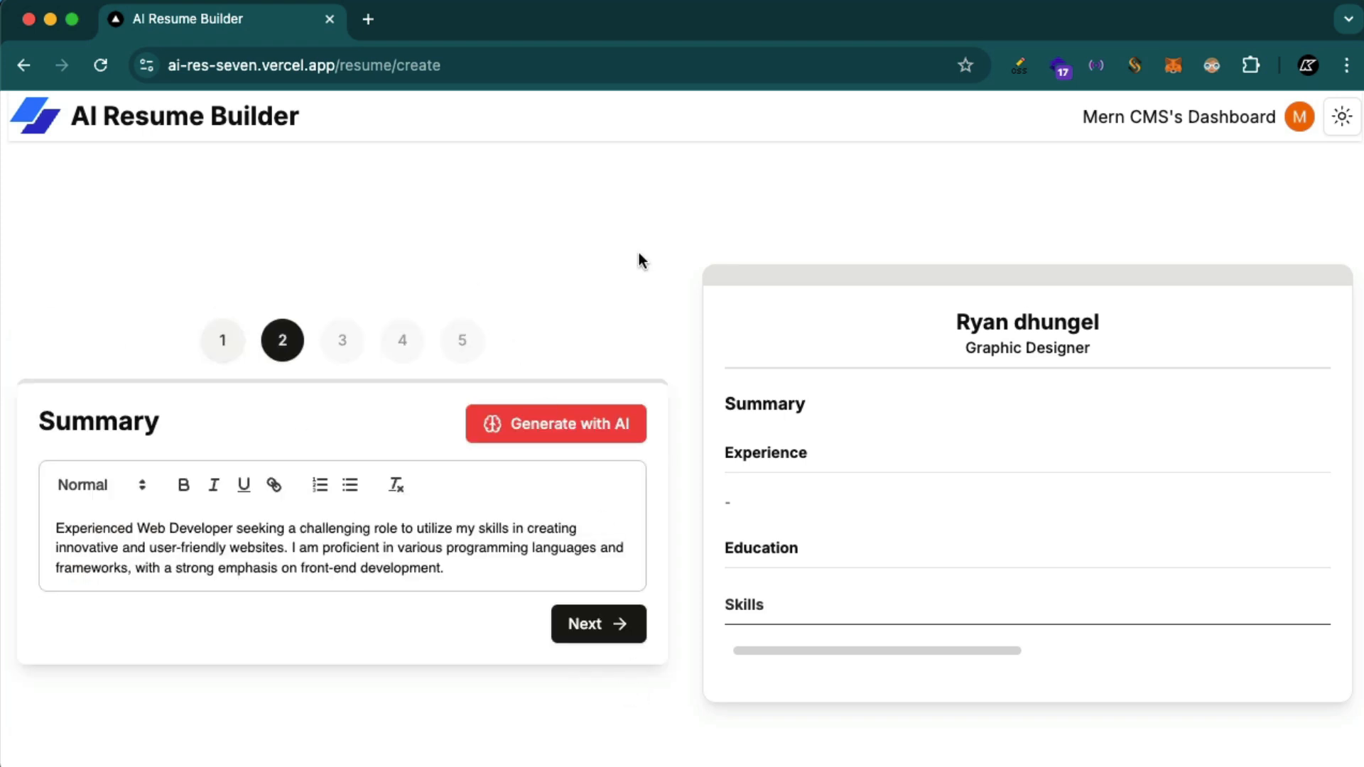
pyautogui.click(598, 624)
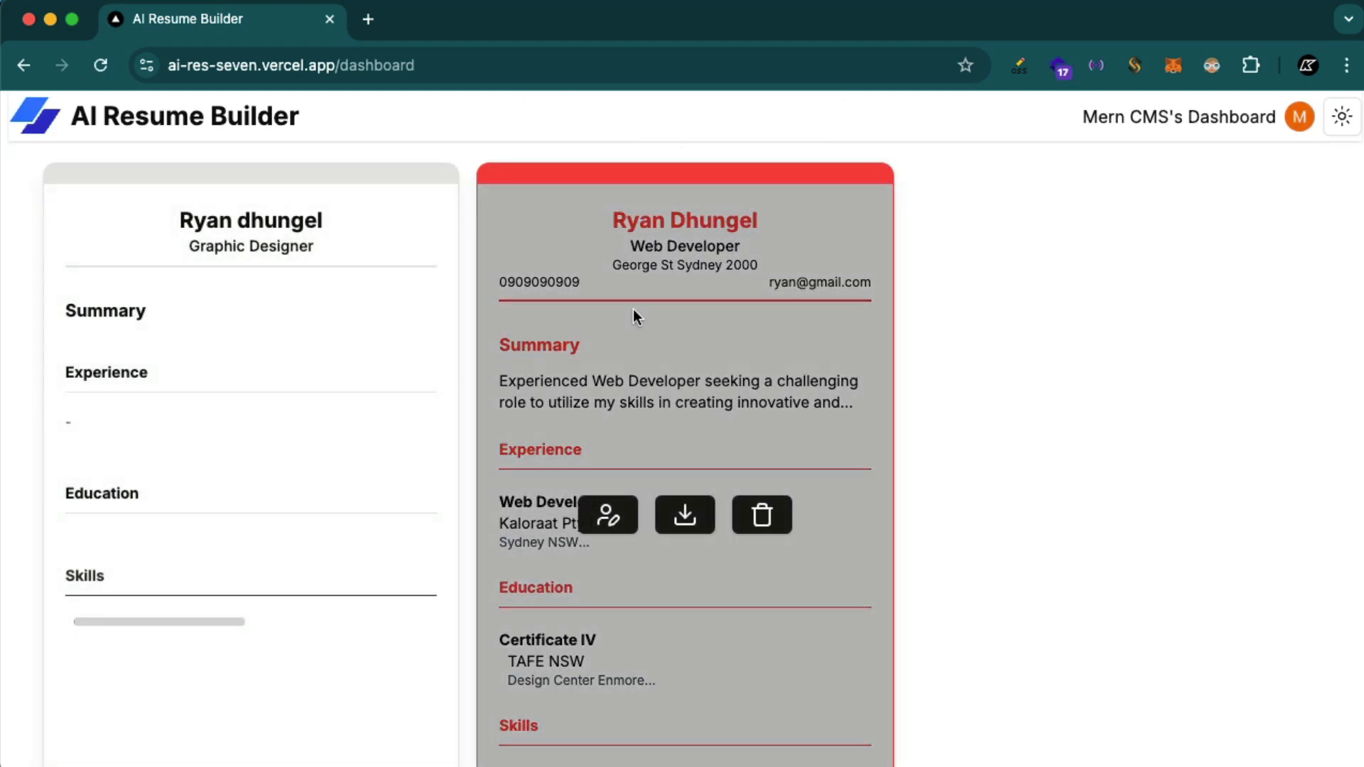
pyautogui.moveTo(262, 289)
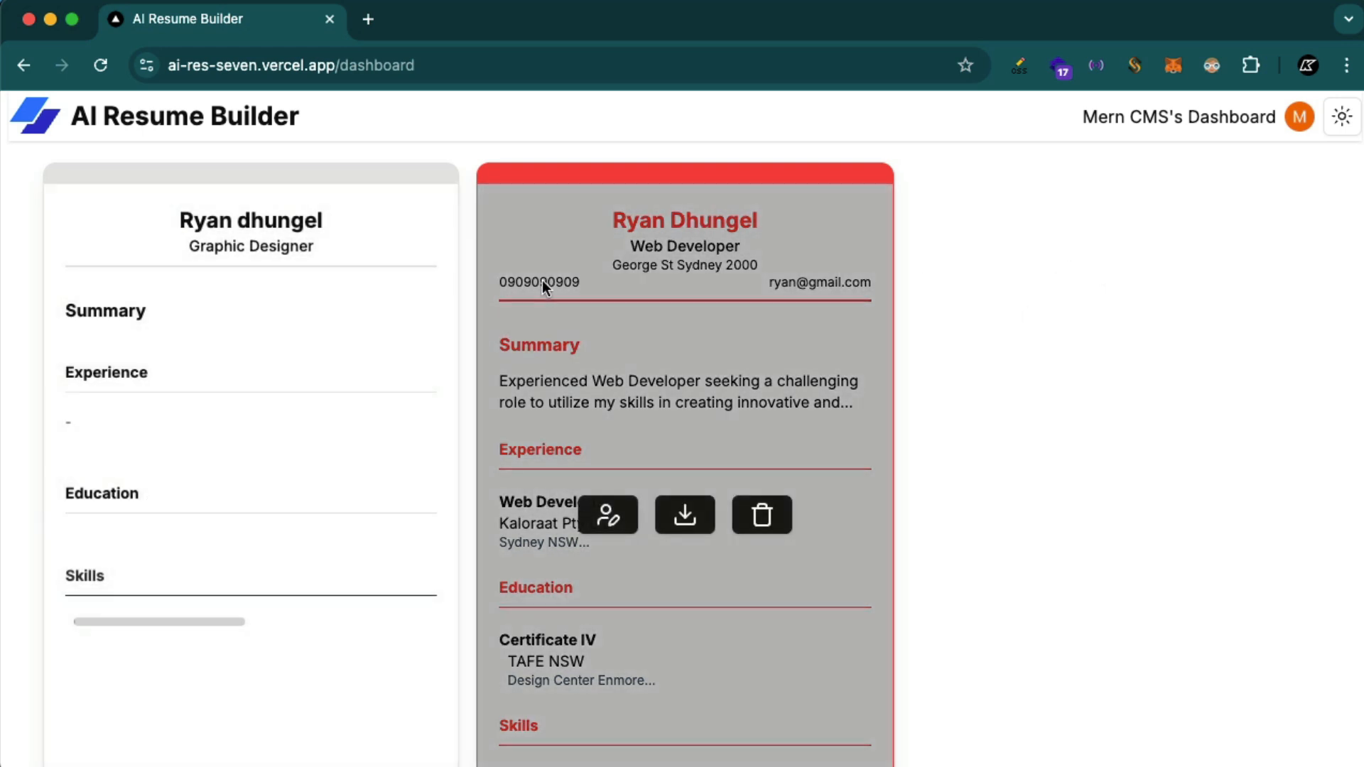
pyautogui.moveTo(544, 428)
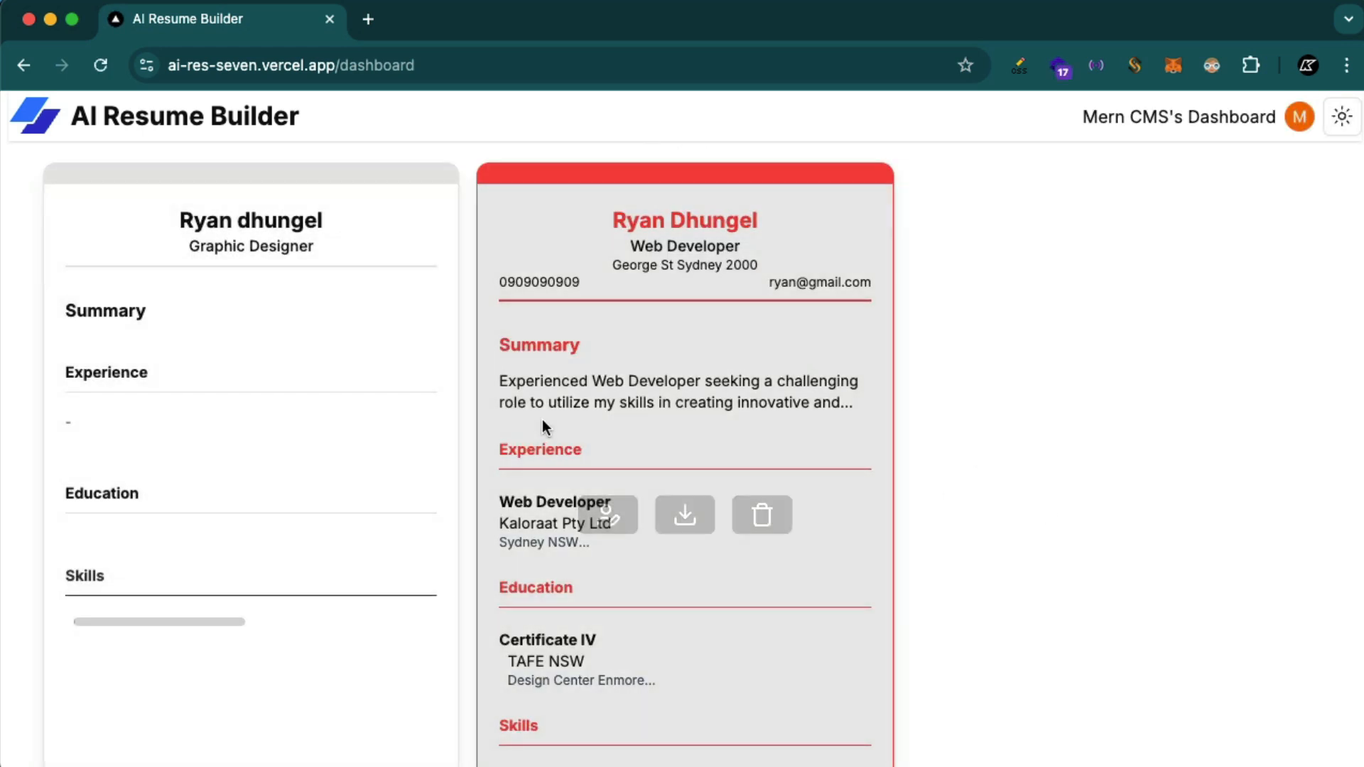
pyautogui.moveTo(216, 494)
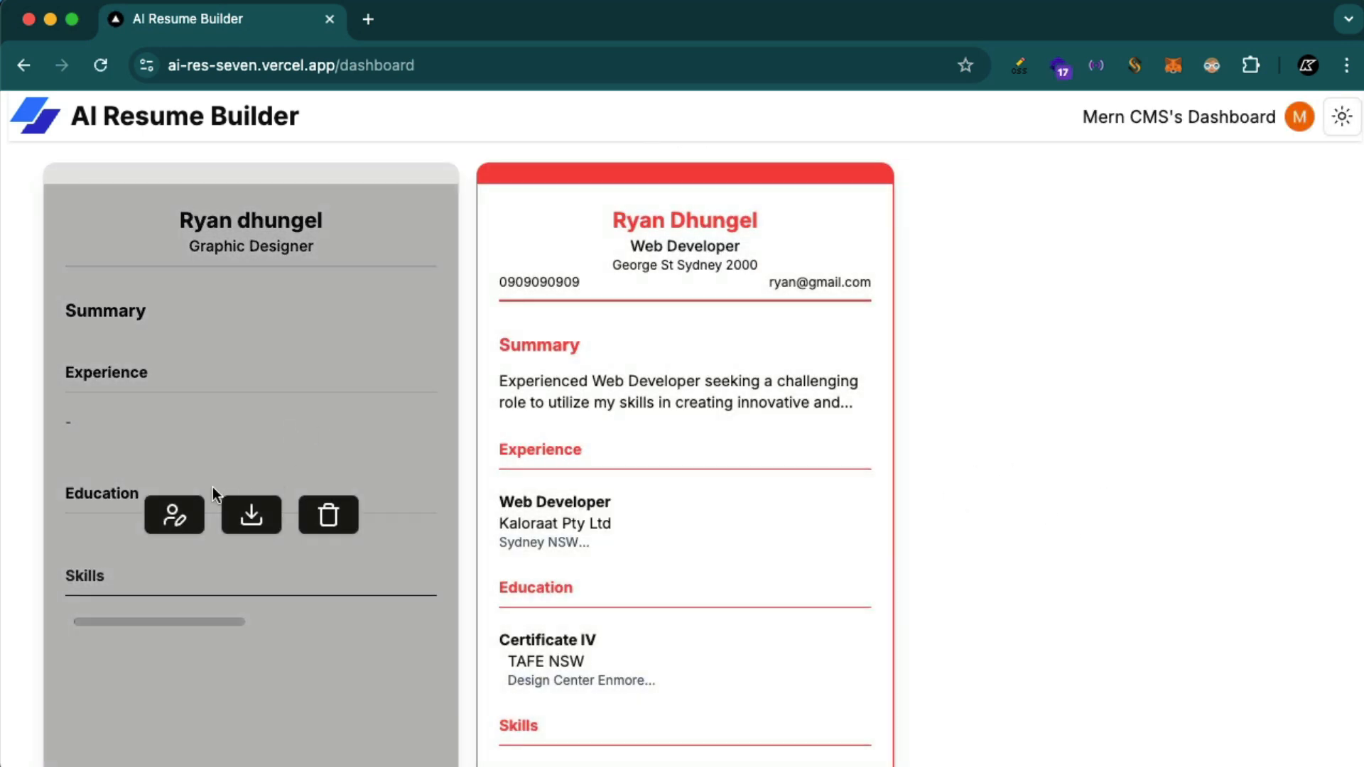
pyautogui.moveTo(328, 514)
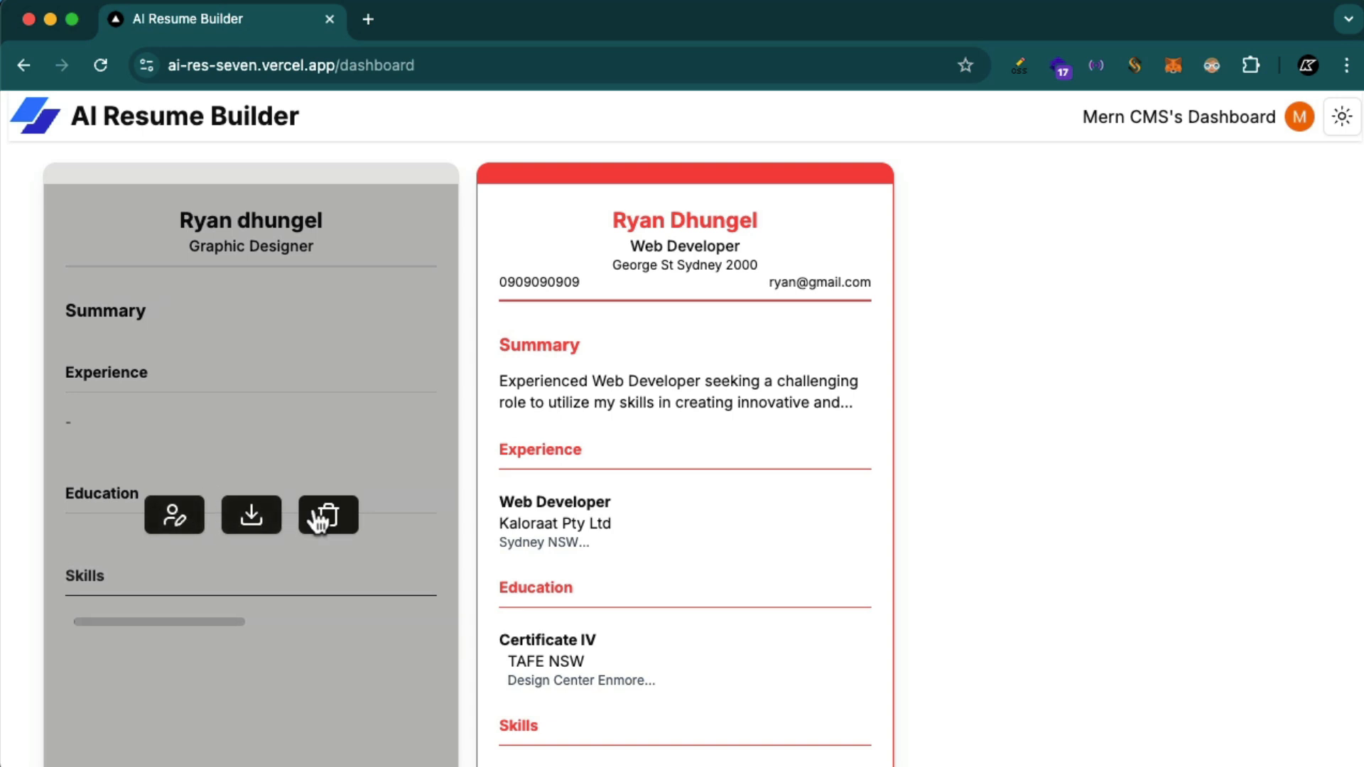
pyautogui.moveTo(326, 514)
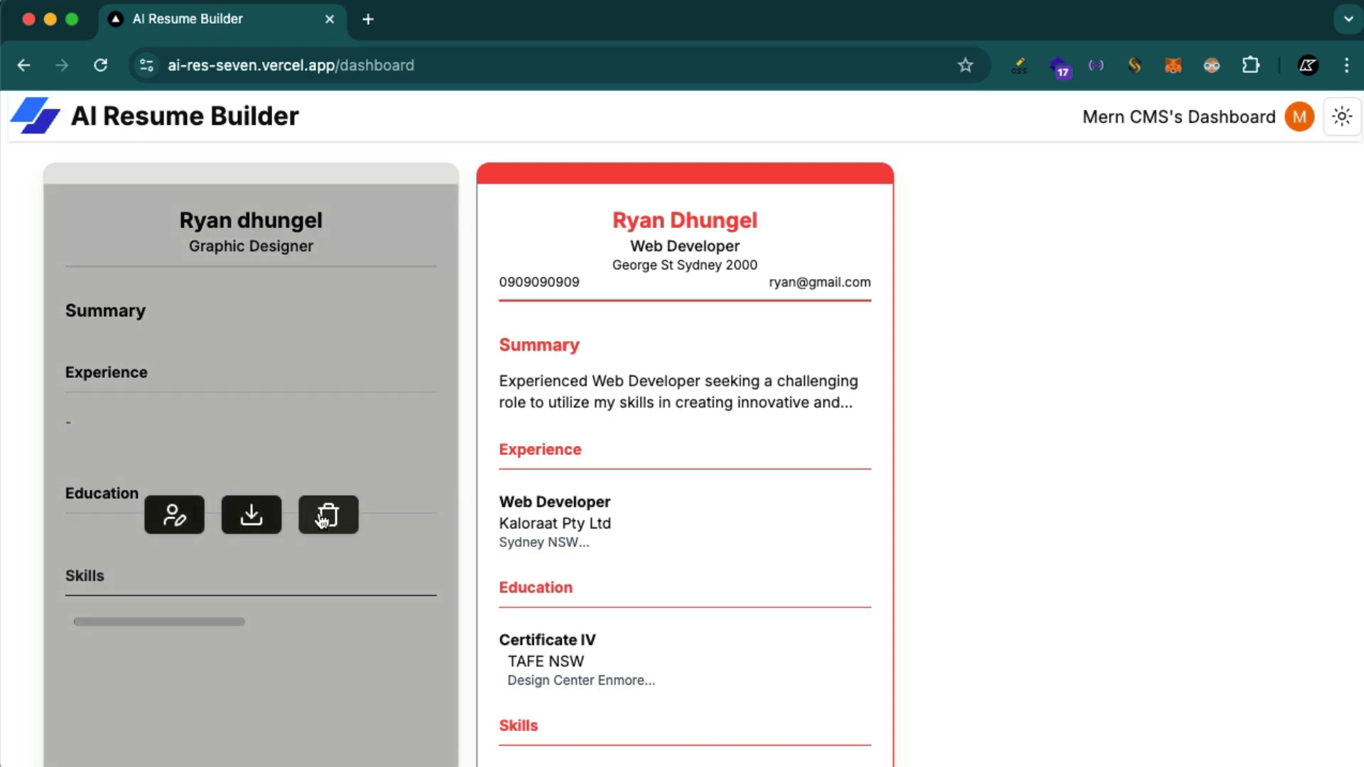
pyautogui.click(329, 514)
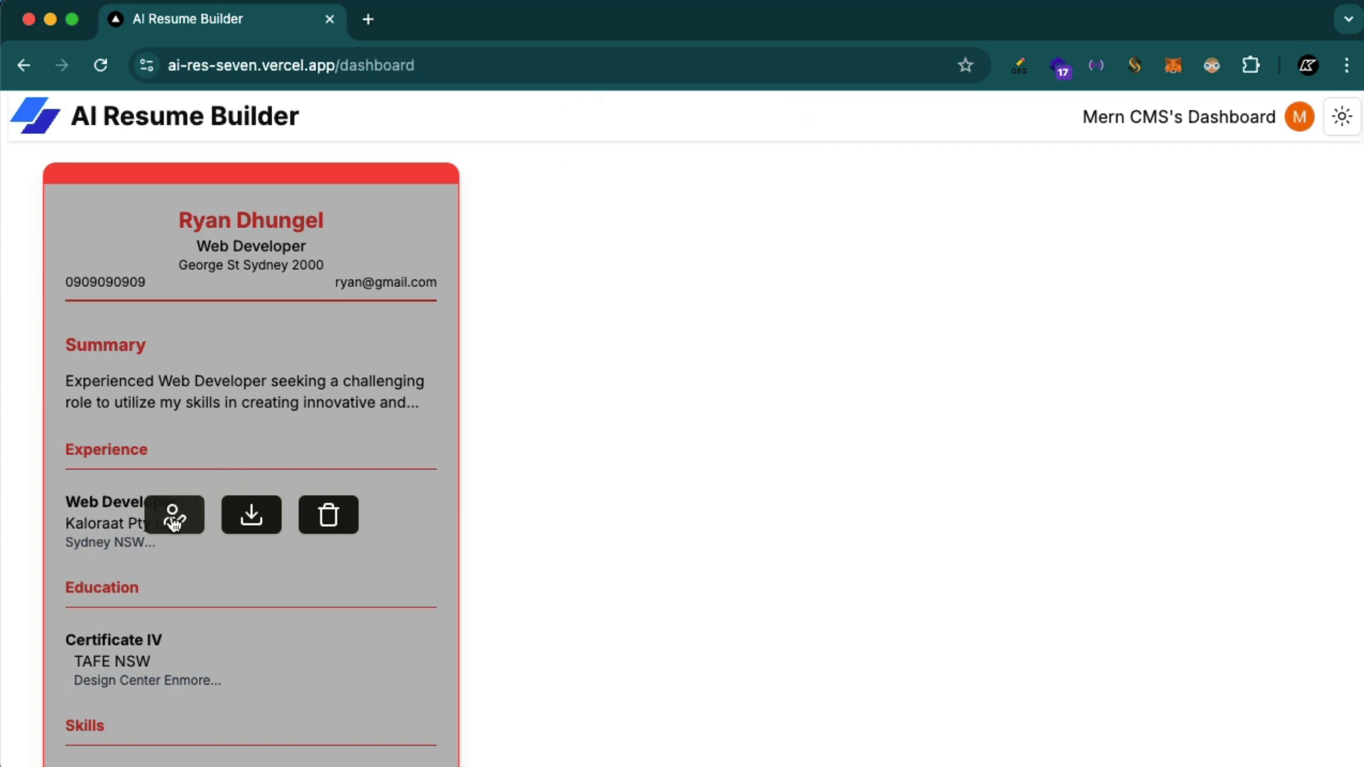
pyautogui.click(172, 514)
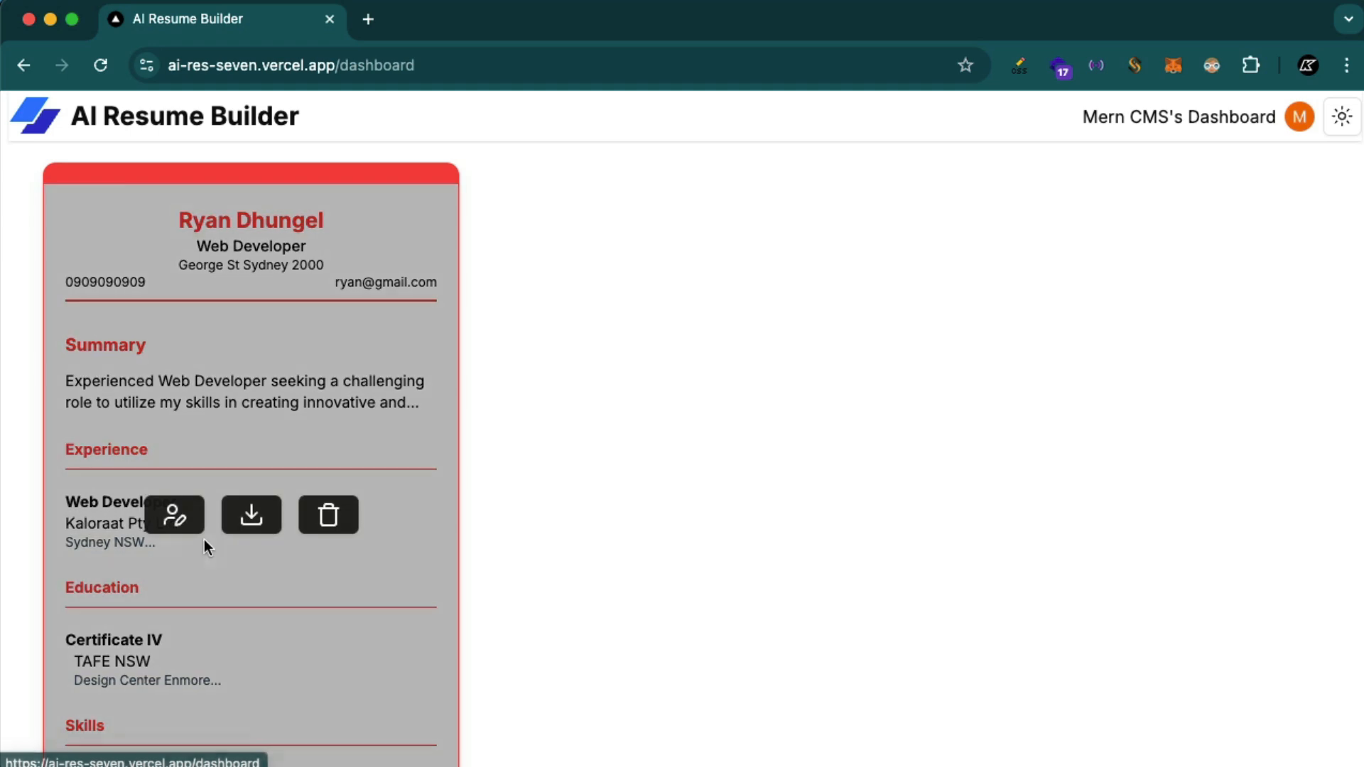
# Step: Go to the Web Developer resume's download page and start printing it in Chrome
pyautogui.click(250, 513)
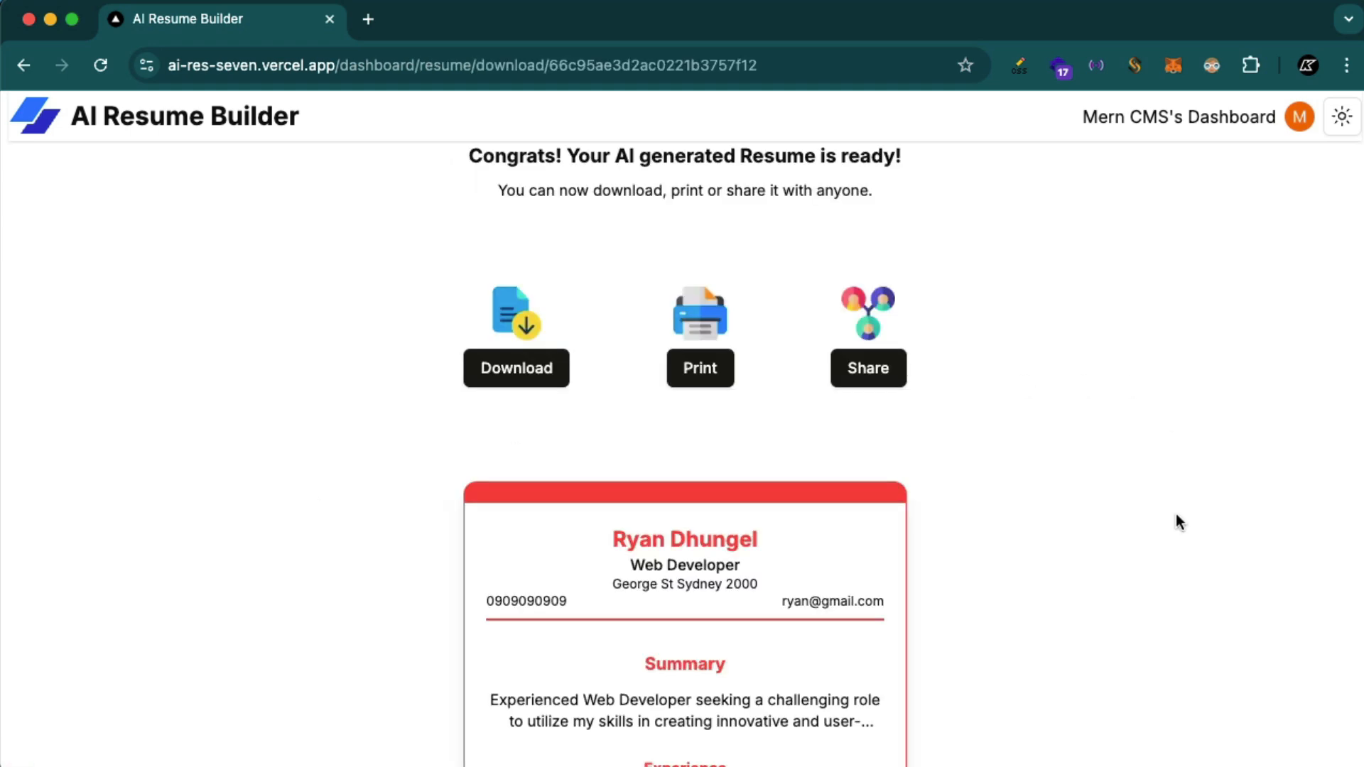
pyautogui.scroll(-3)
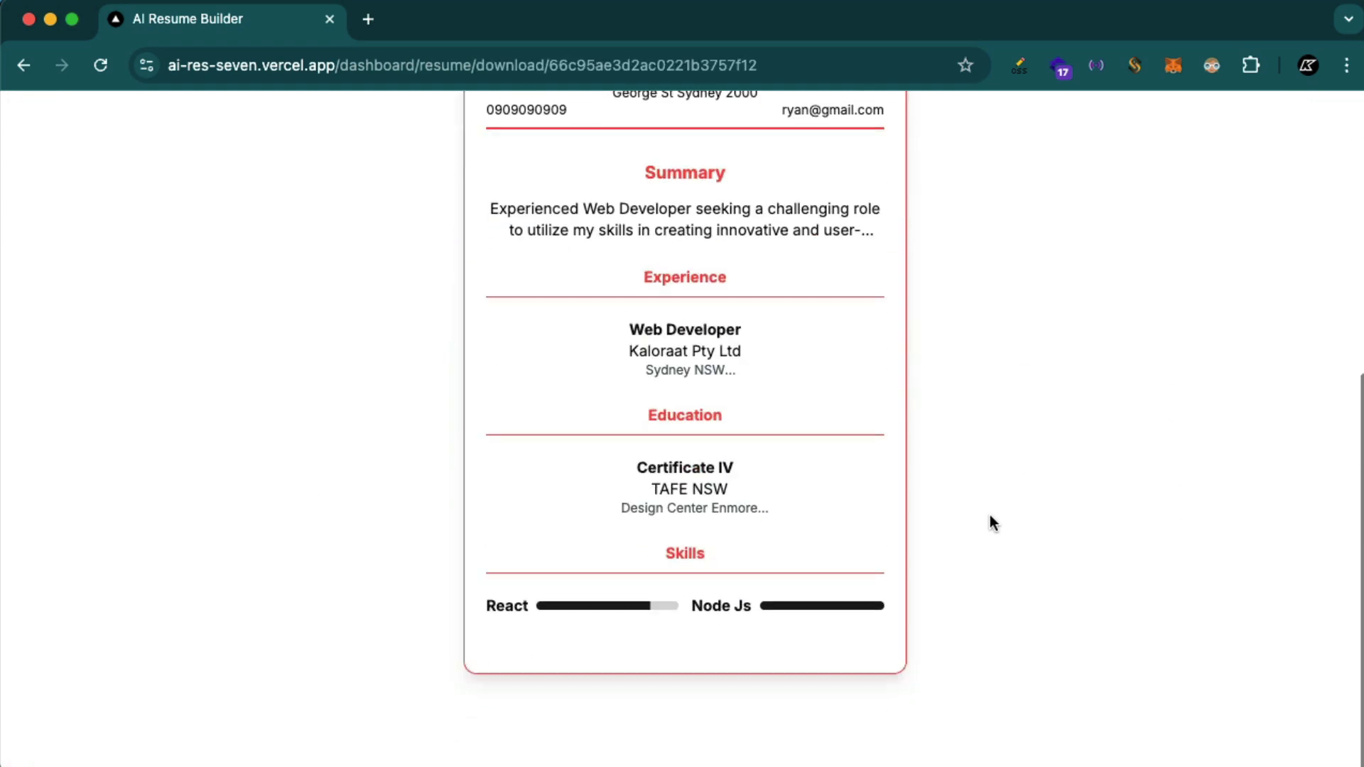
pyautogui.scroll(3)
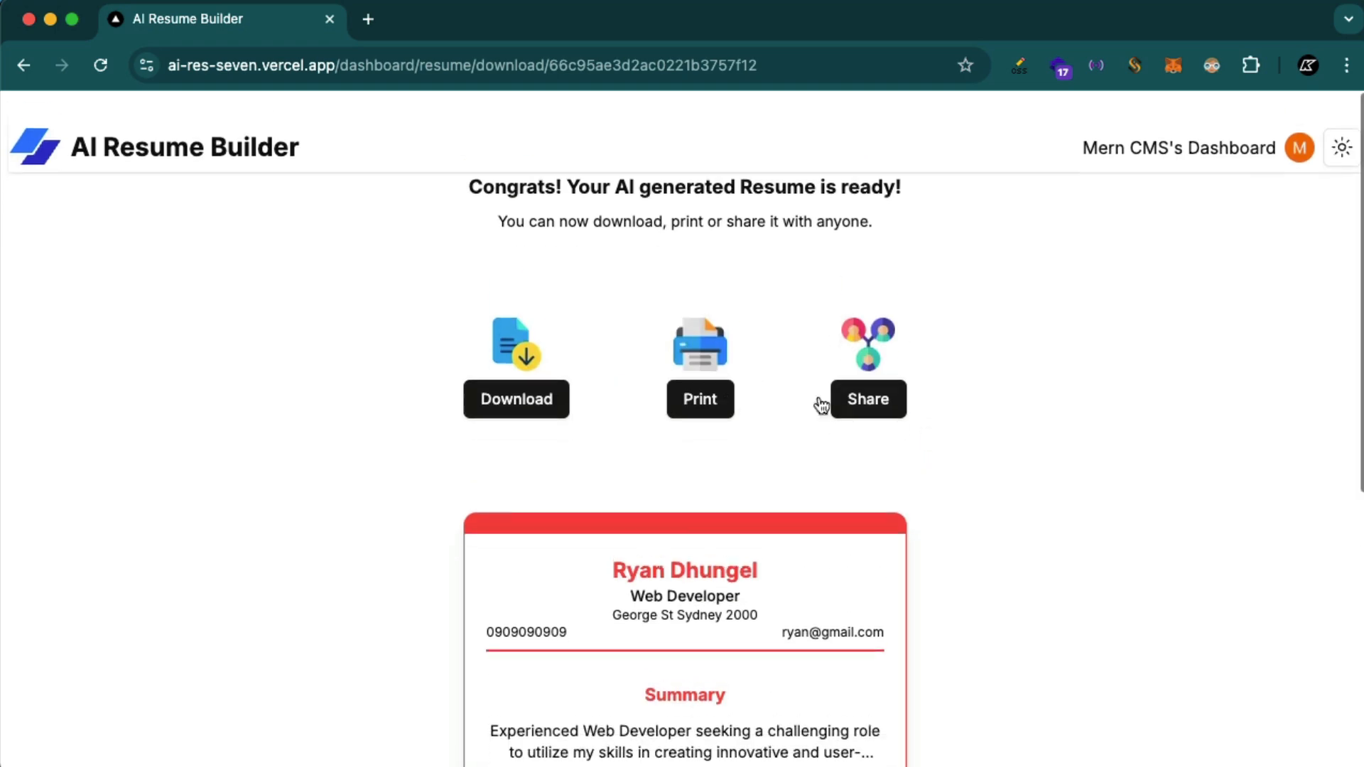
pyautogui.click(866, 399)
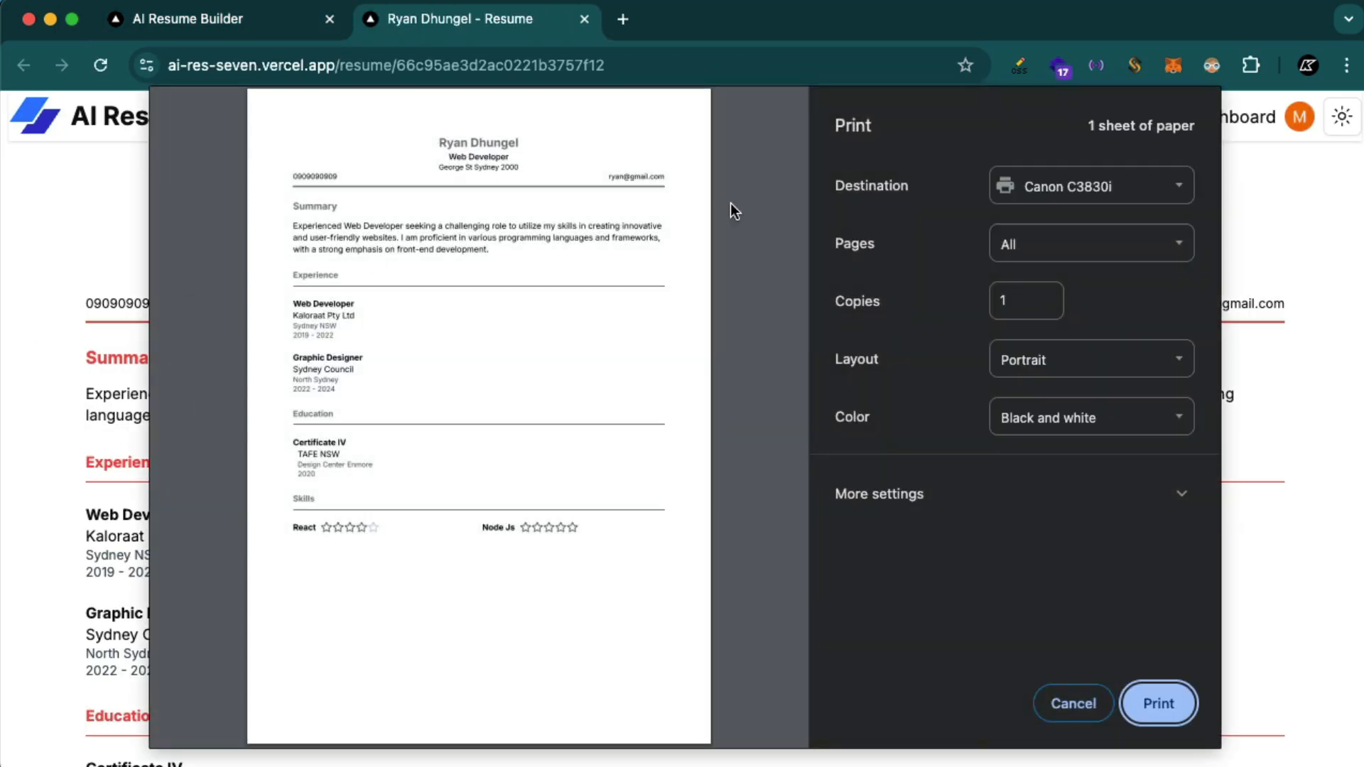
pyautogui.moveTo(550, 340)
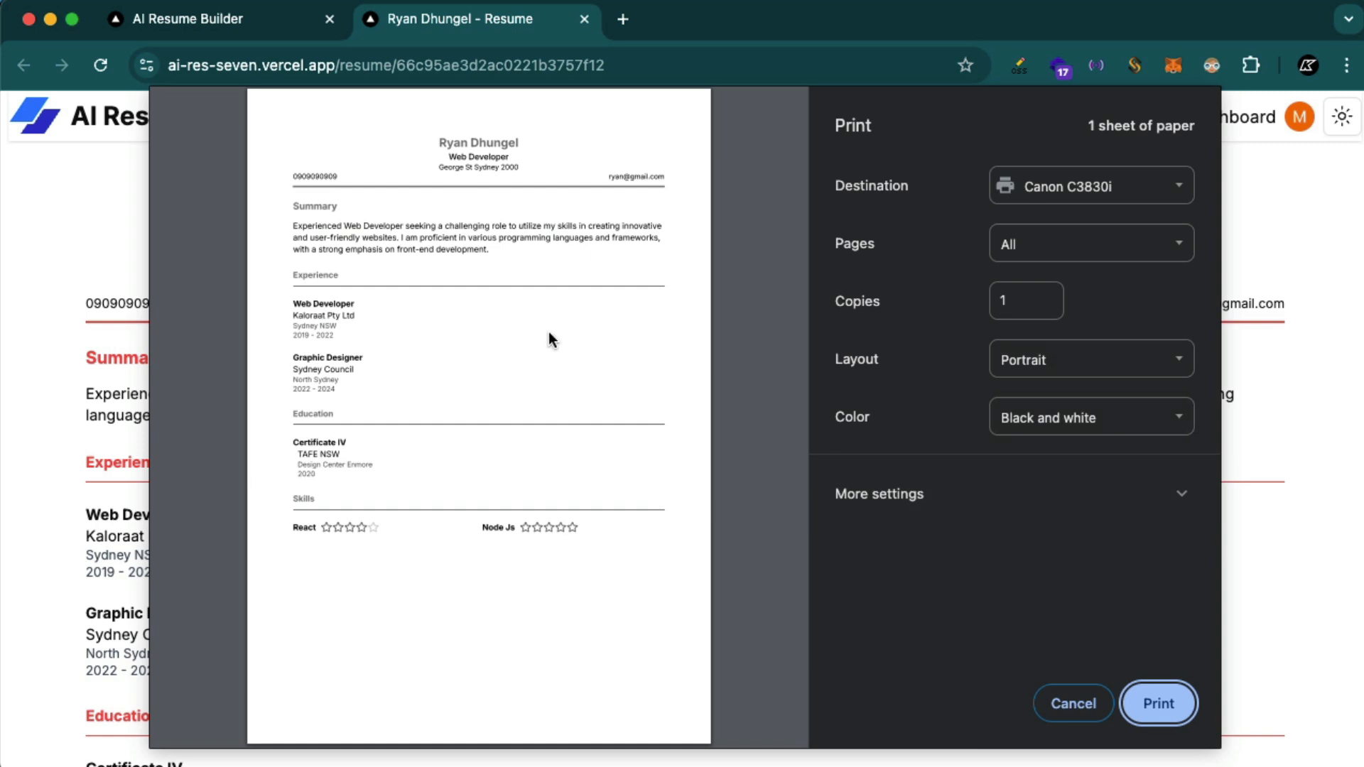
pyautogui.moveTo(375, 534)
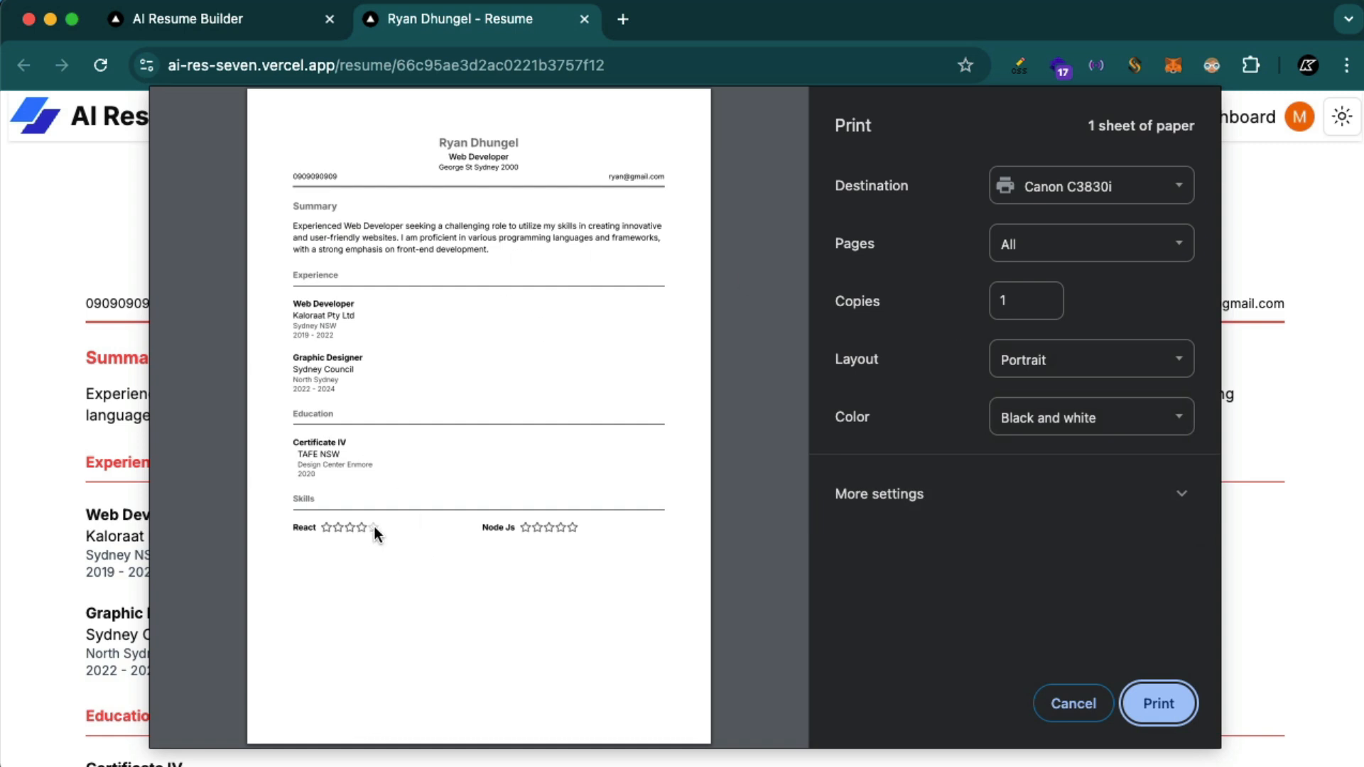
pyautogui.moveTo(290, 503)
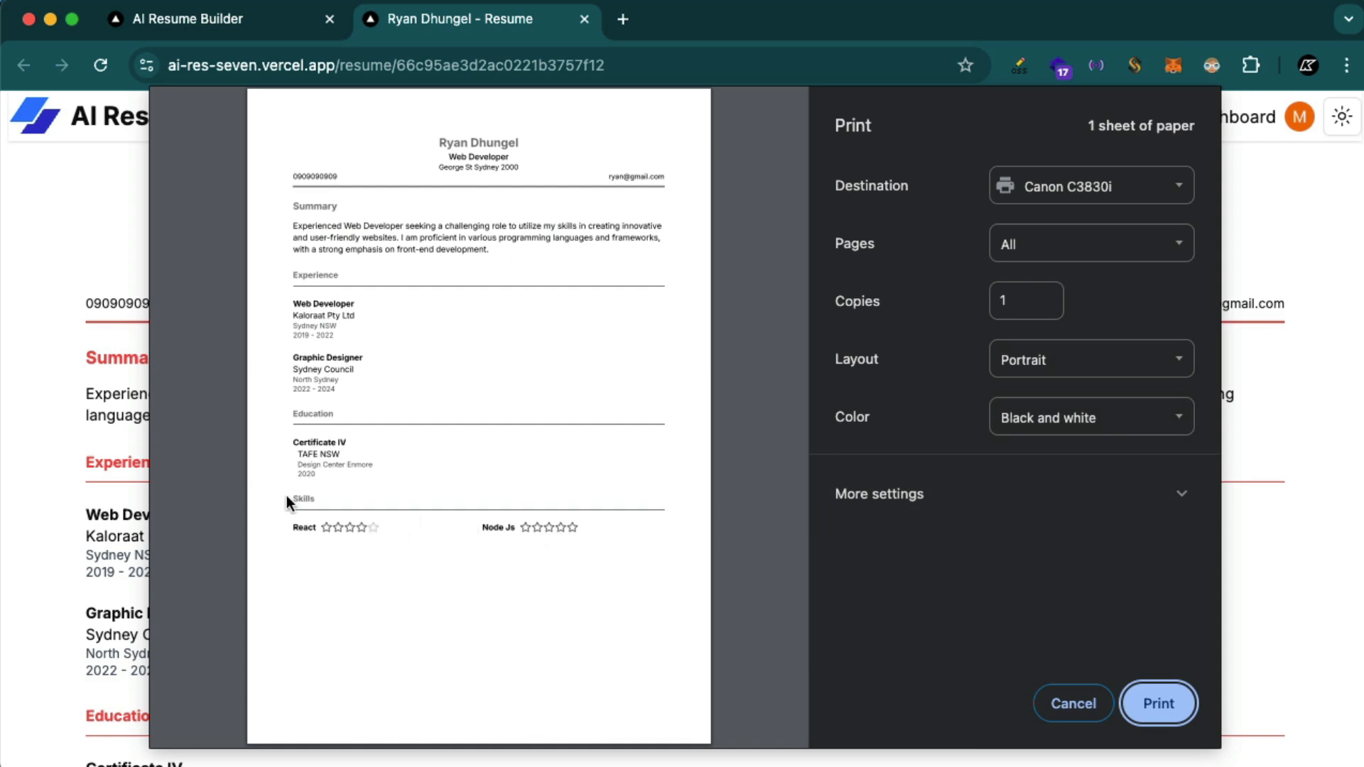
pyautogui.moveTo(270, 243)
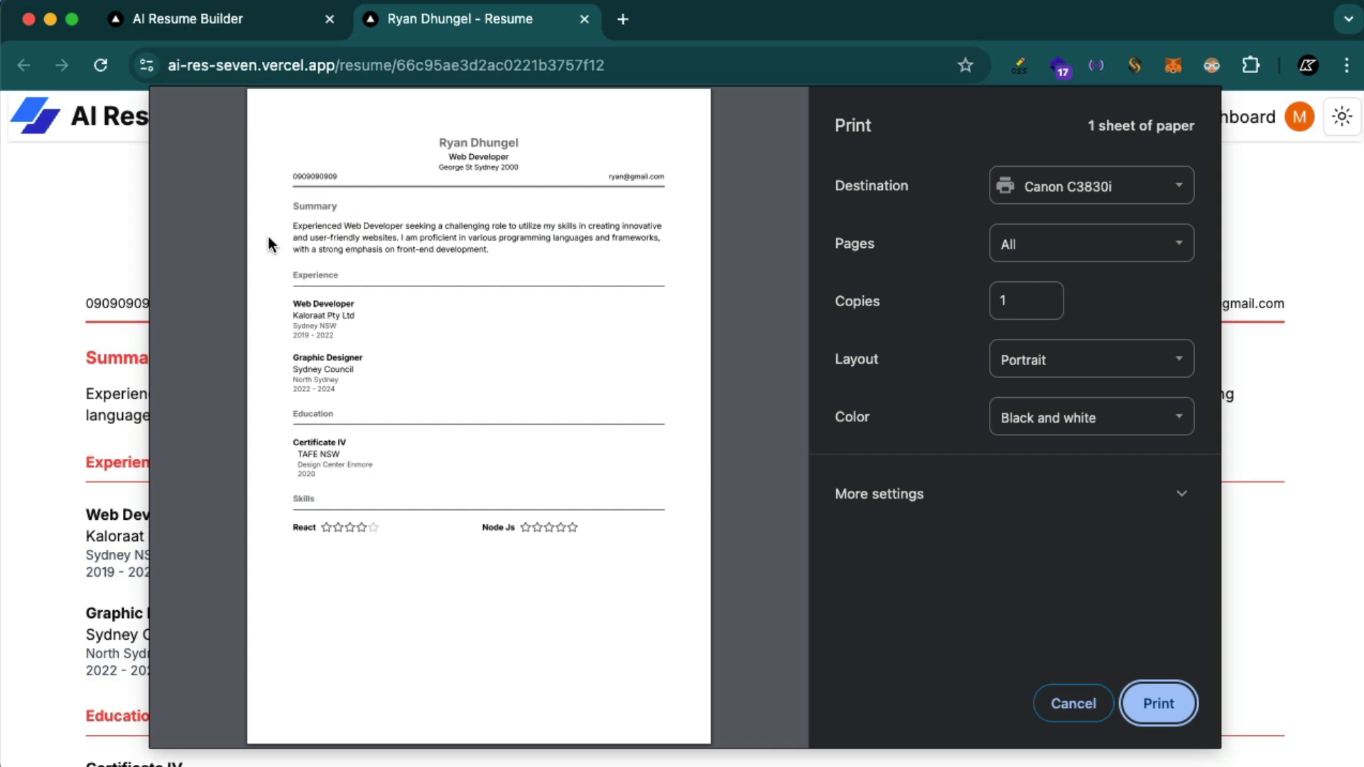
pyautogui.moveTo(399, 235)
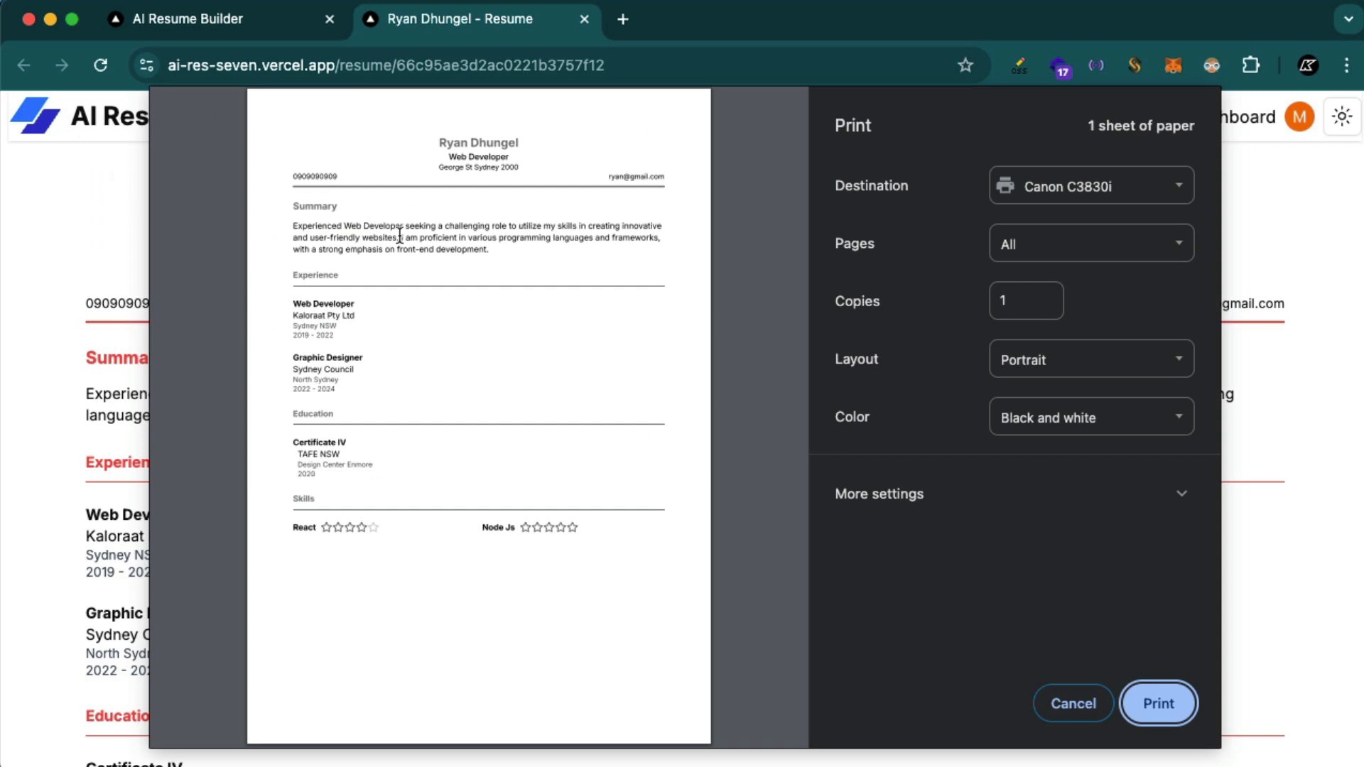
pyautogui.moveTo(502, 460)
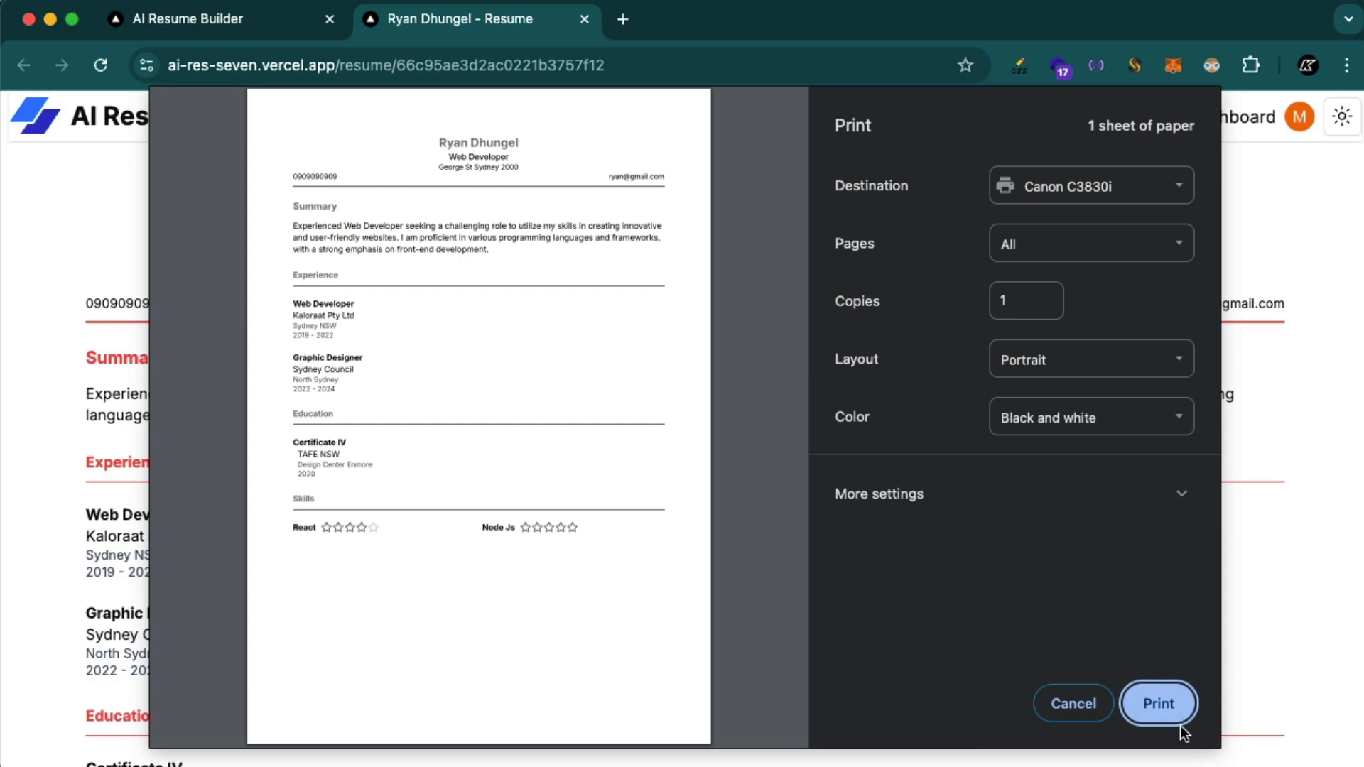
# Step: Expand More settings in the print dialog to show paper size, margins and quality
pyautogui.click(877, 493)
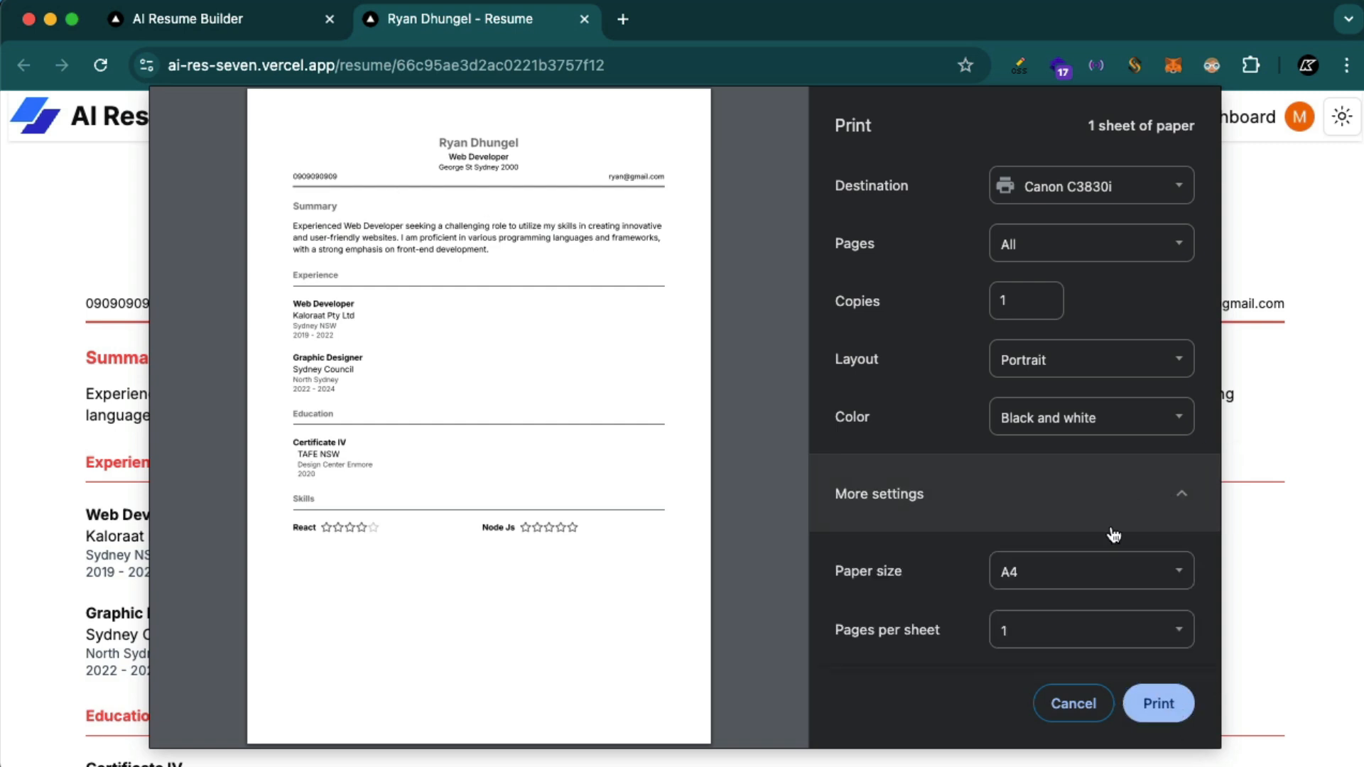
pyautogui.scroll(-3)
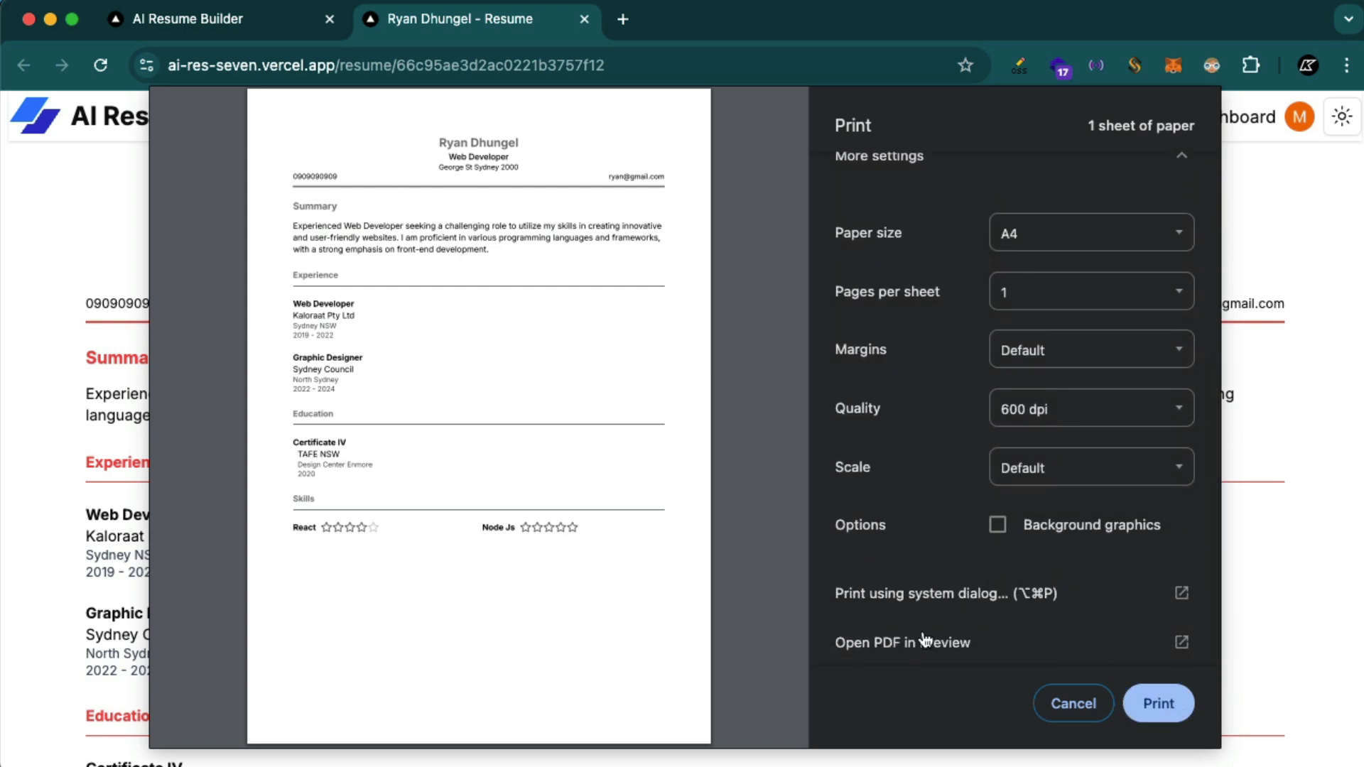
# Step: Cancel printing and look over the resume page again
pyautogui.click(900, 642)
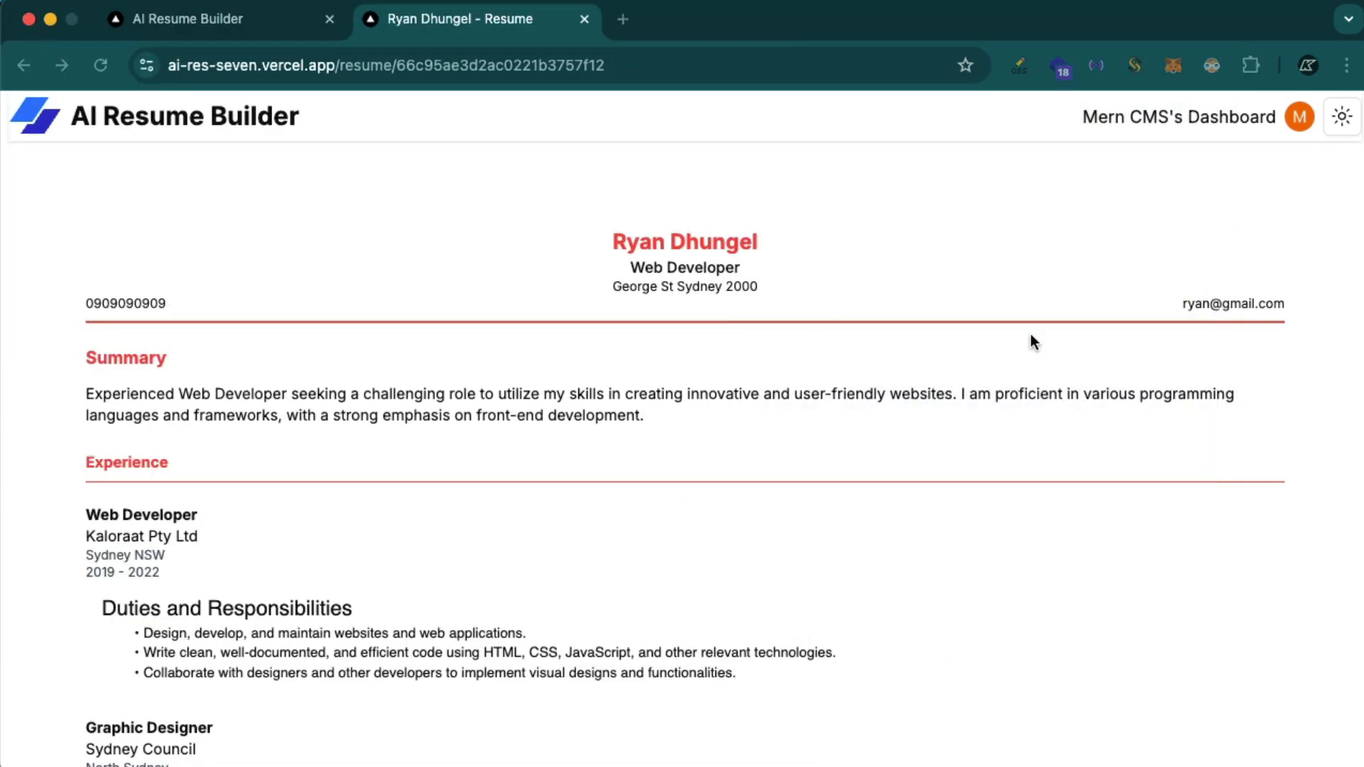
pyautogui.moveTo(946, 349)
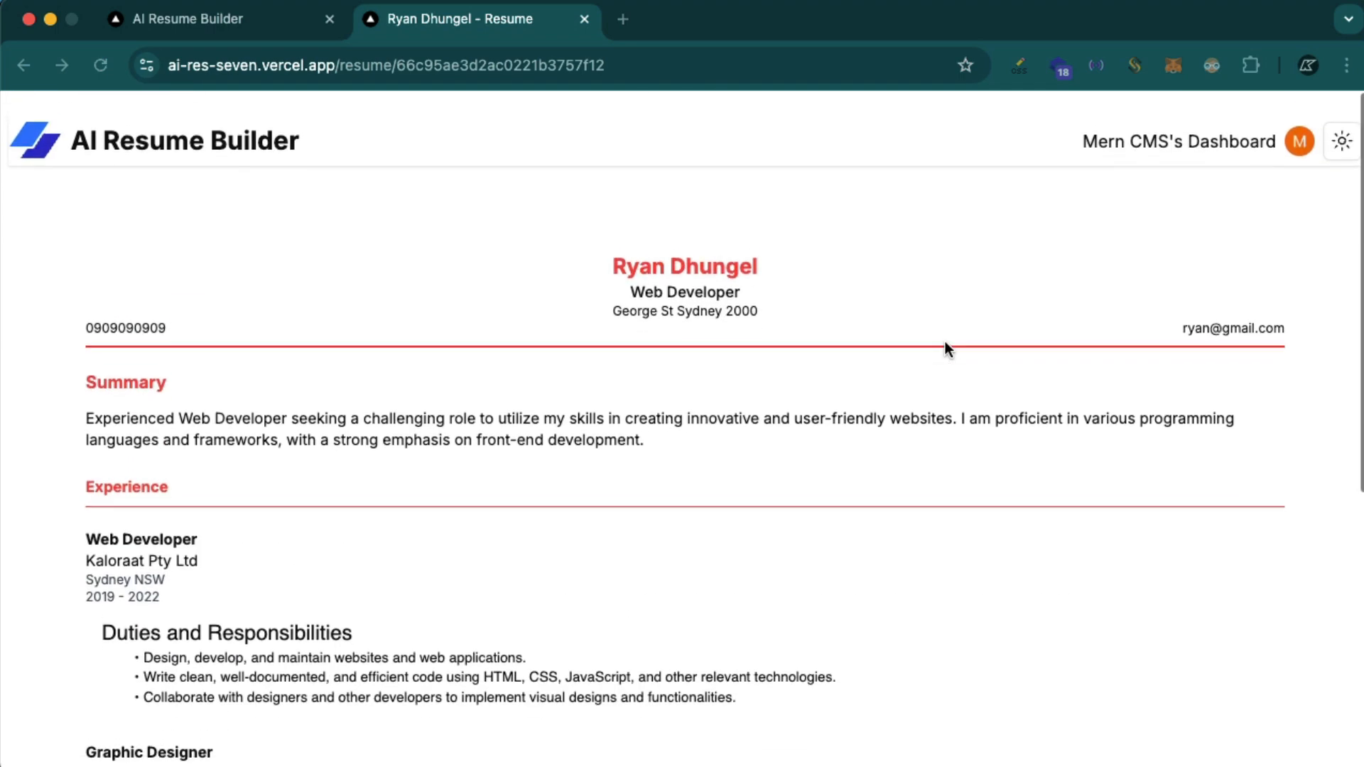
pyautogui.scroll(-3)
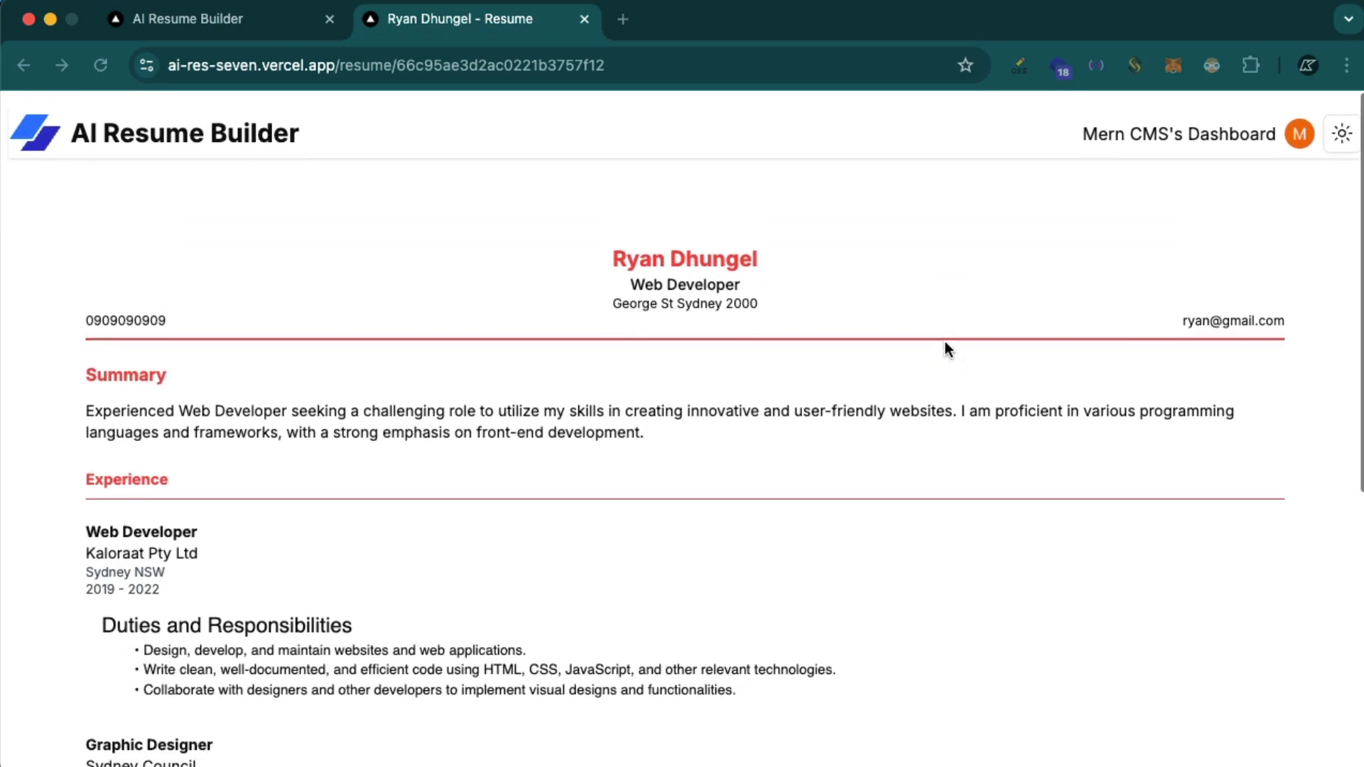
pyautogui.scroll(3)
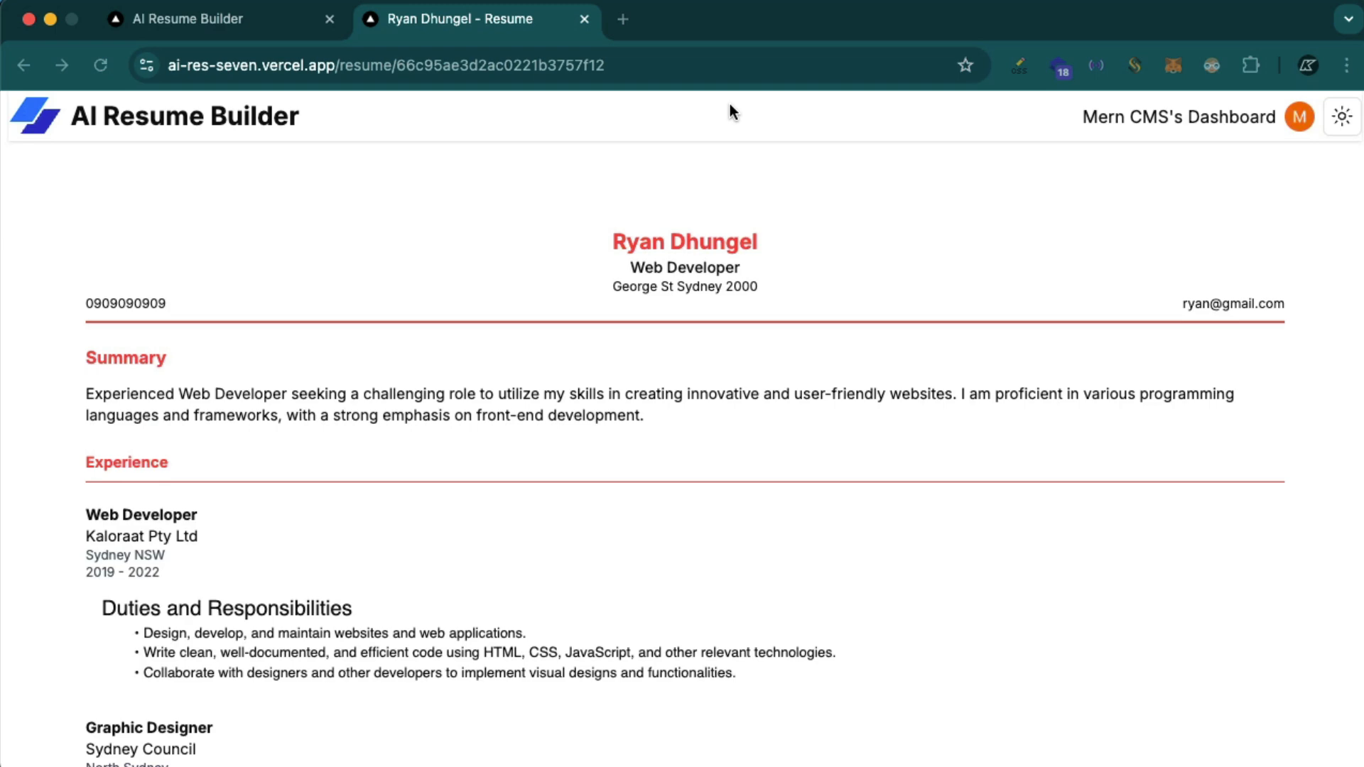
pyautogui.scroll(-3)
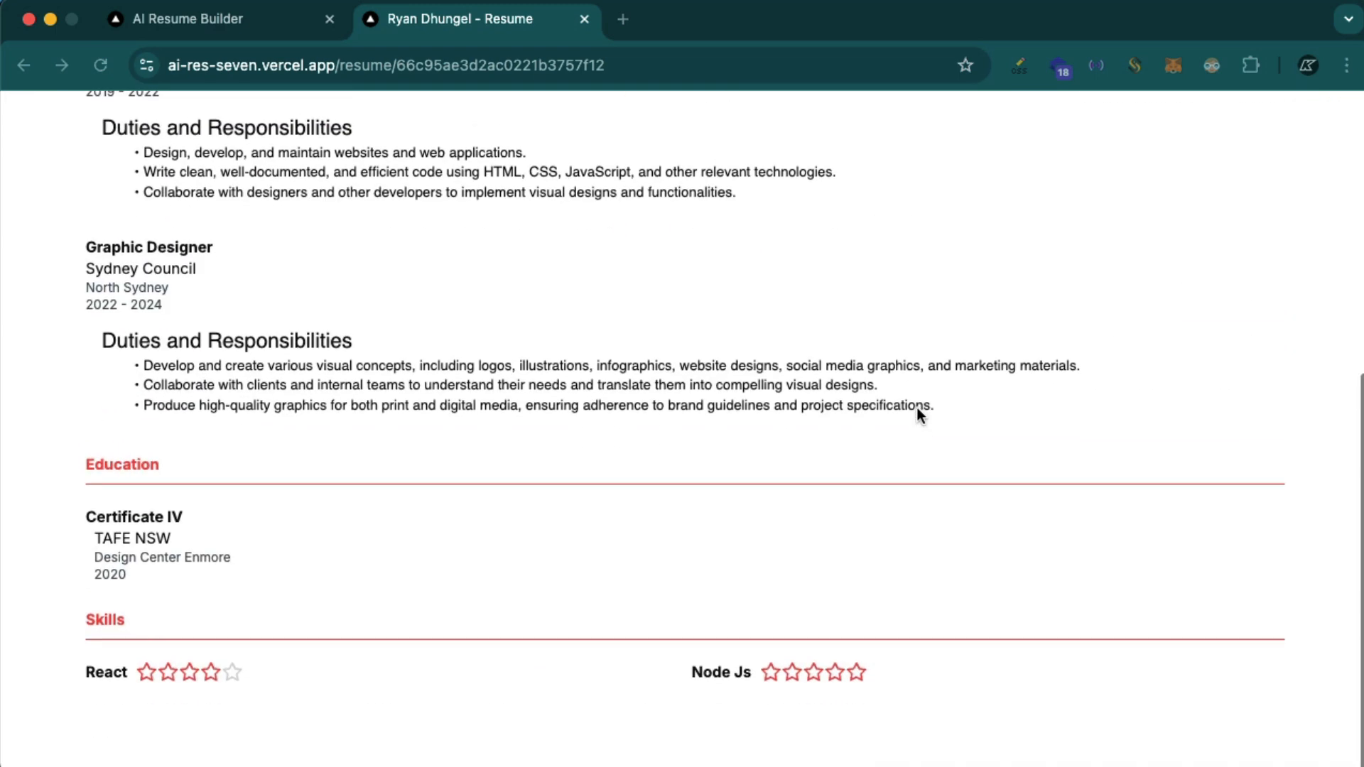
pyautogui.scroll(3)
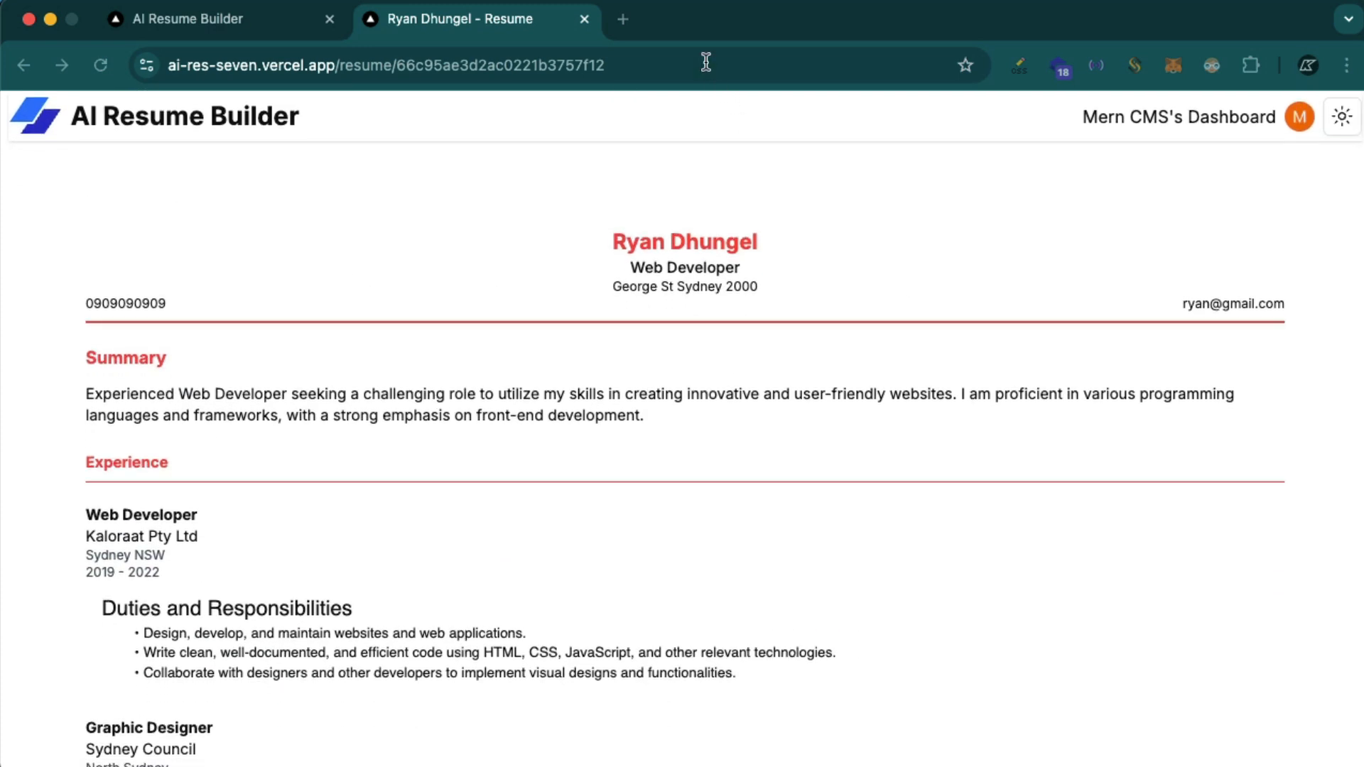
# Step: Return to the finished-resume tab, close the old resume view and open the public share page
pyautogui.click(183, 19)
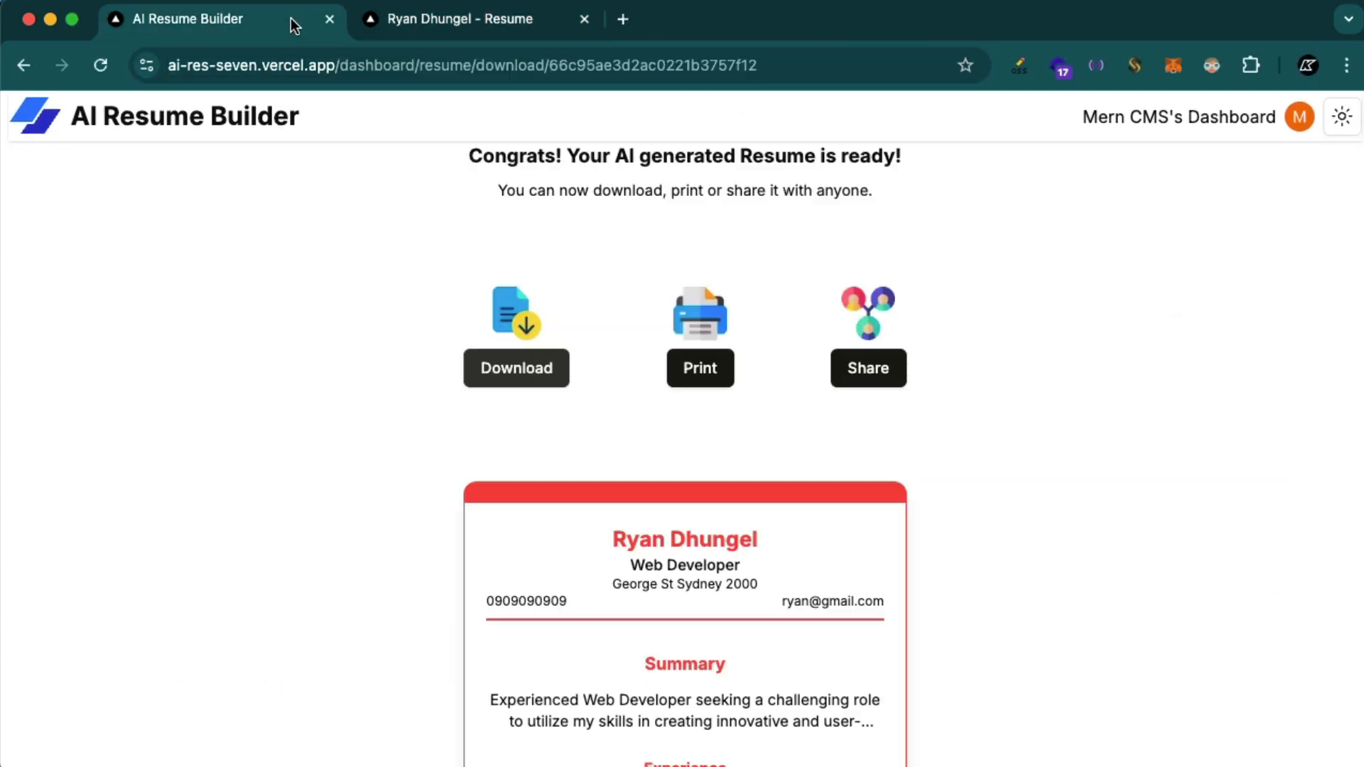
pyautogui.click(584, 18)
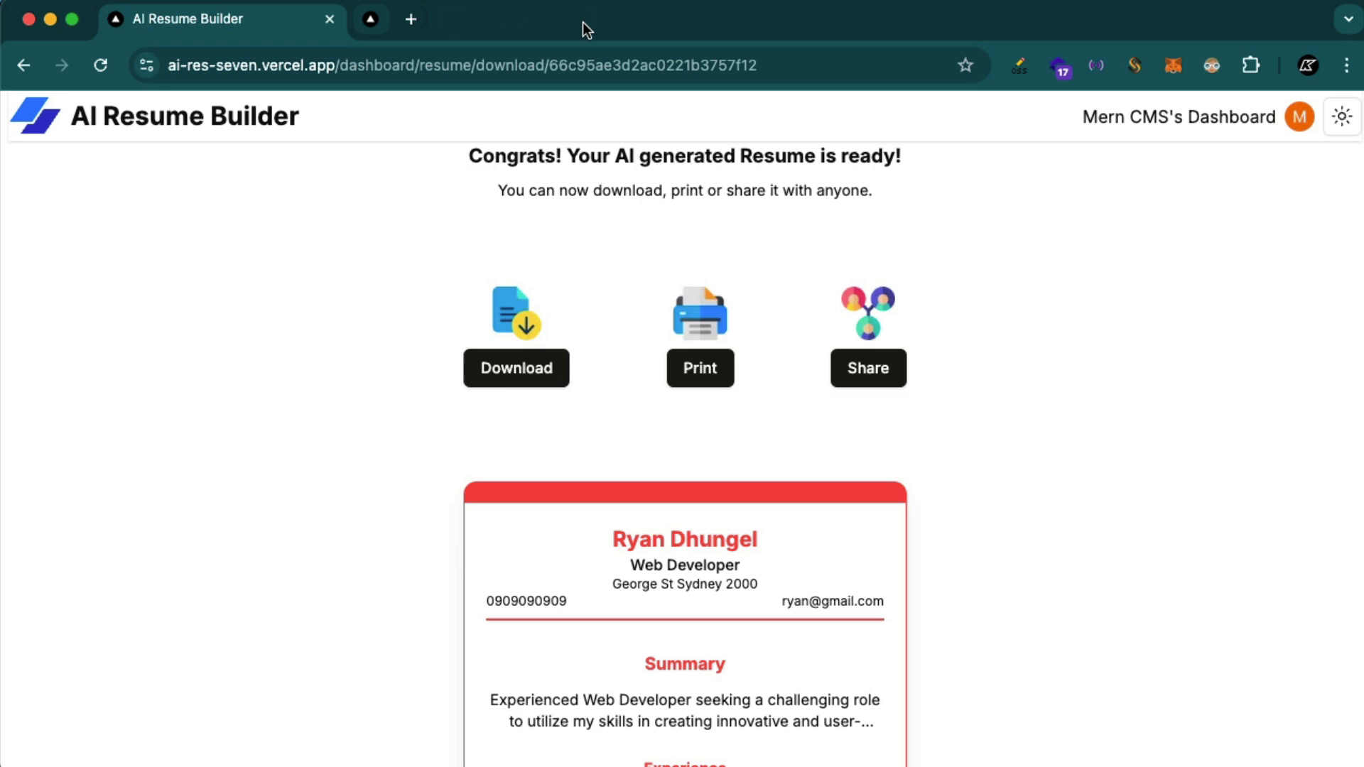
pyautogui.moveTo(867, 368)
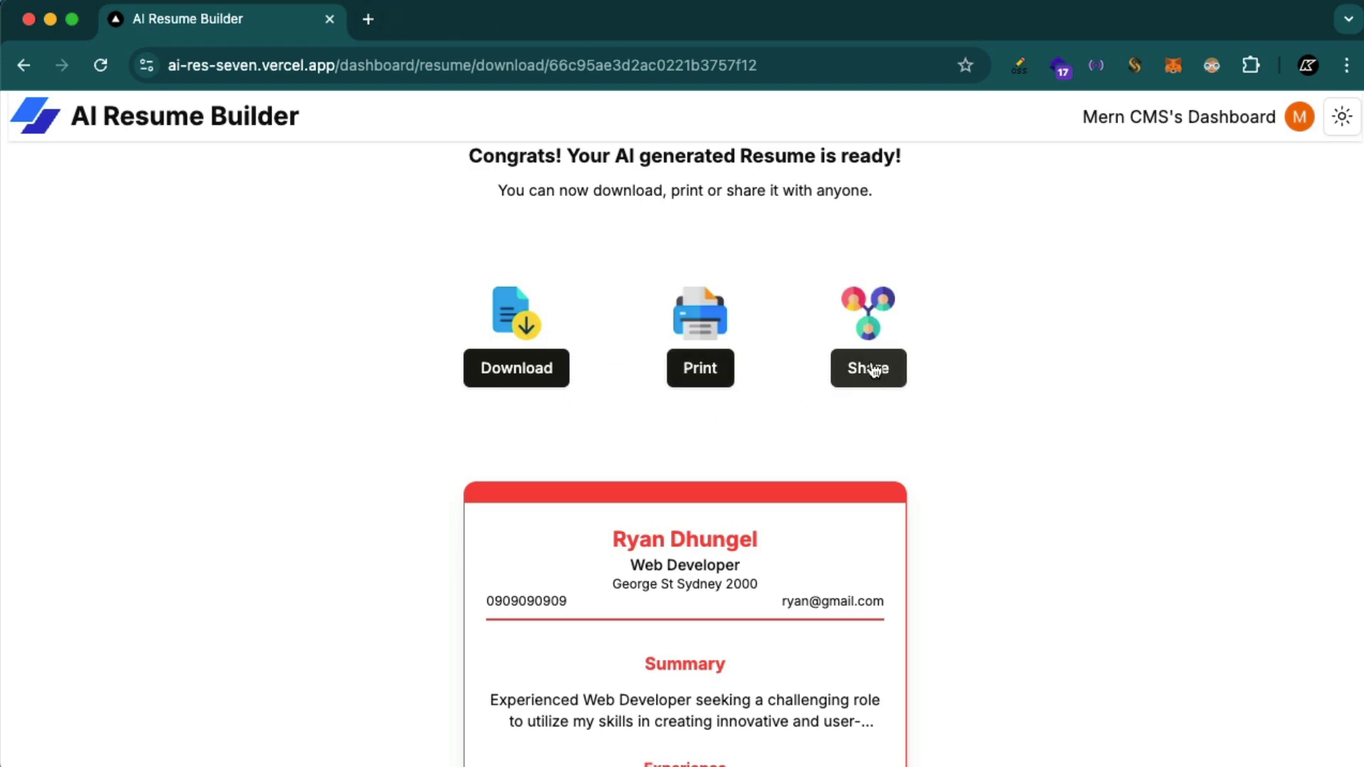
pyautogui.moveTo(981, 351)
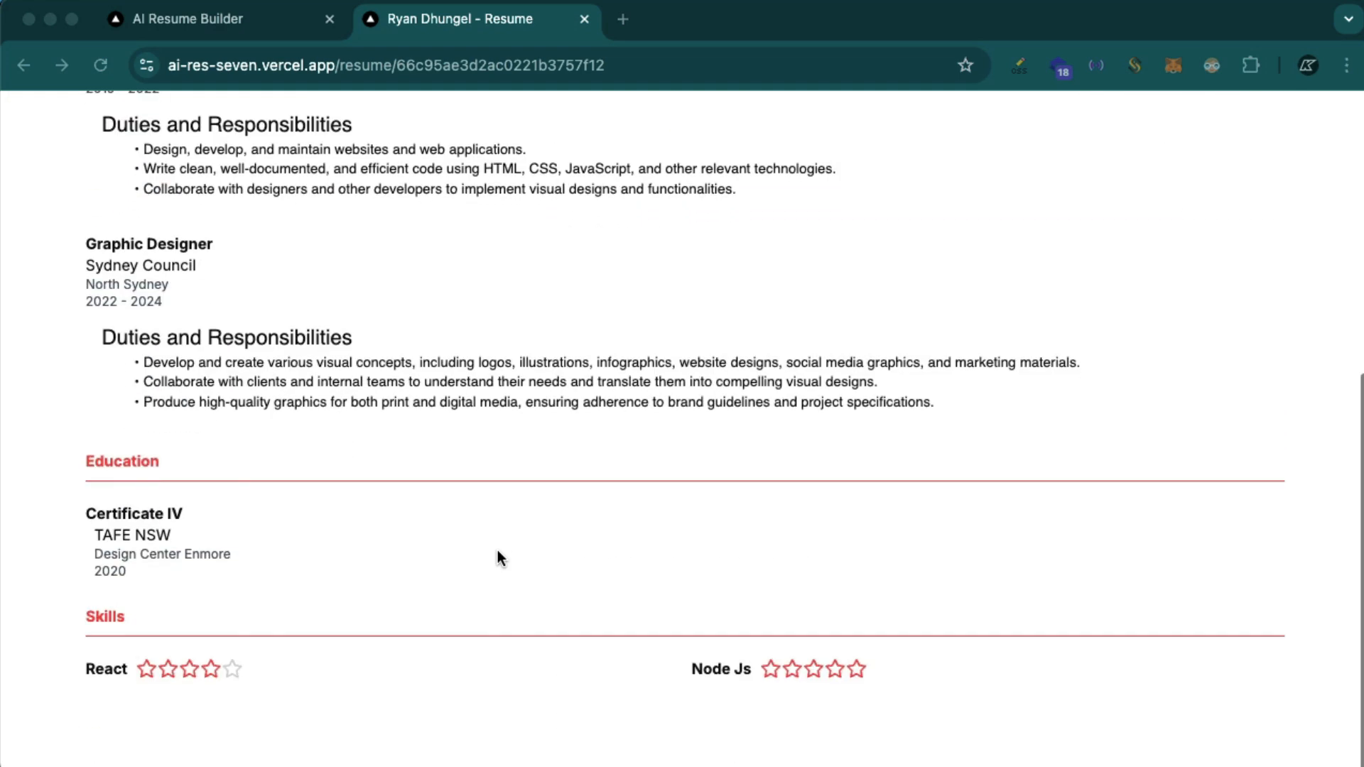
pyautogui.scroll(3)
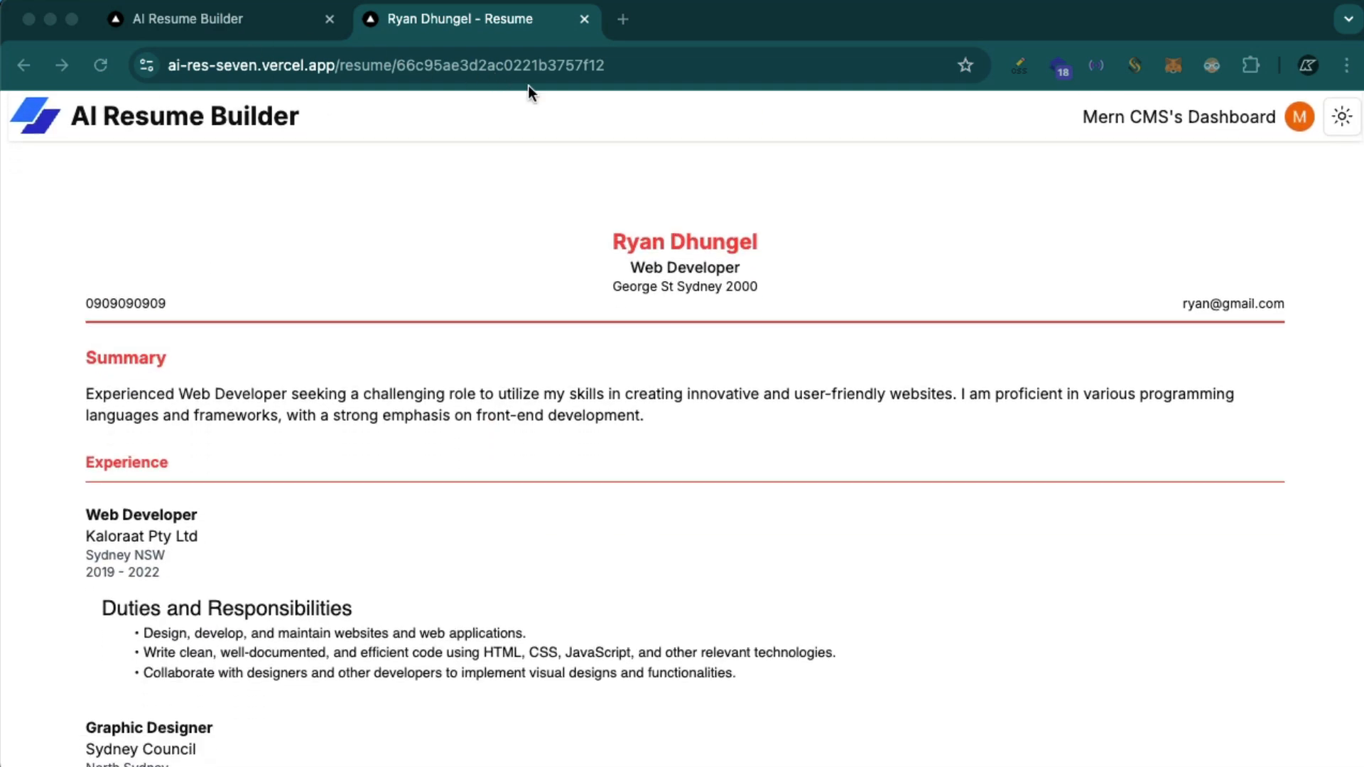
# Step: Copy the public resume URL, view it signed out and switch the shared page to dark theme
pyautogui.click(393, 66)
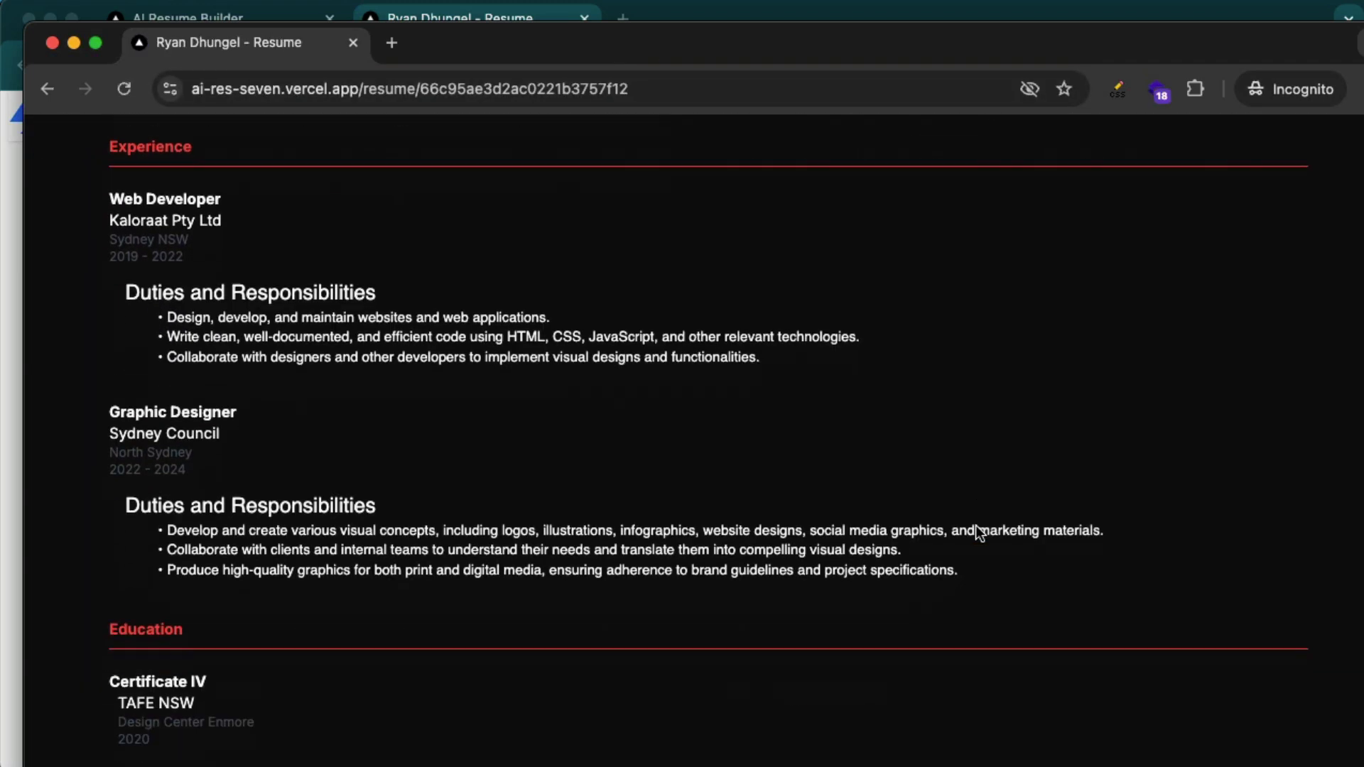
pyautogui.click(1355, 141)
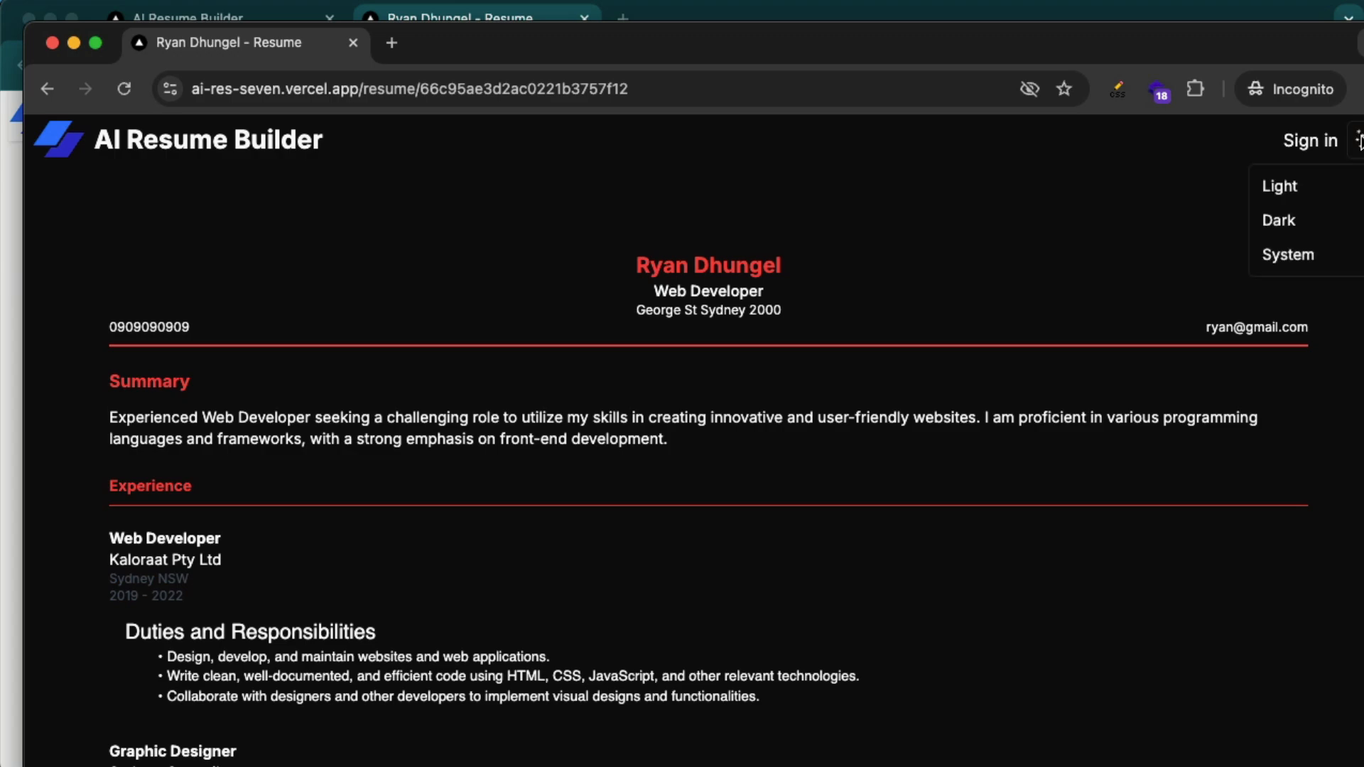
pyautogui.click(1279, 185)
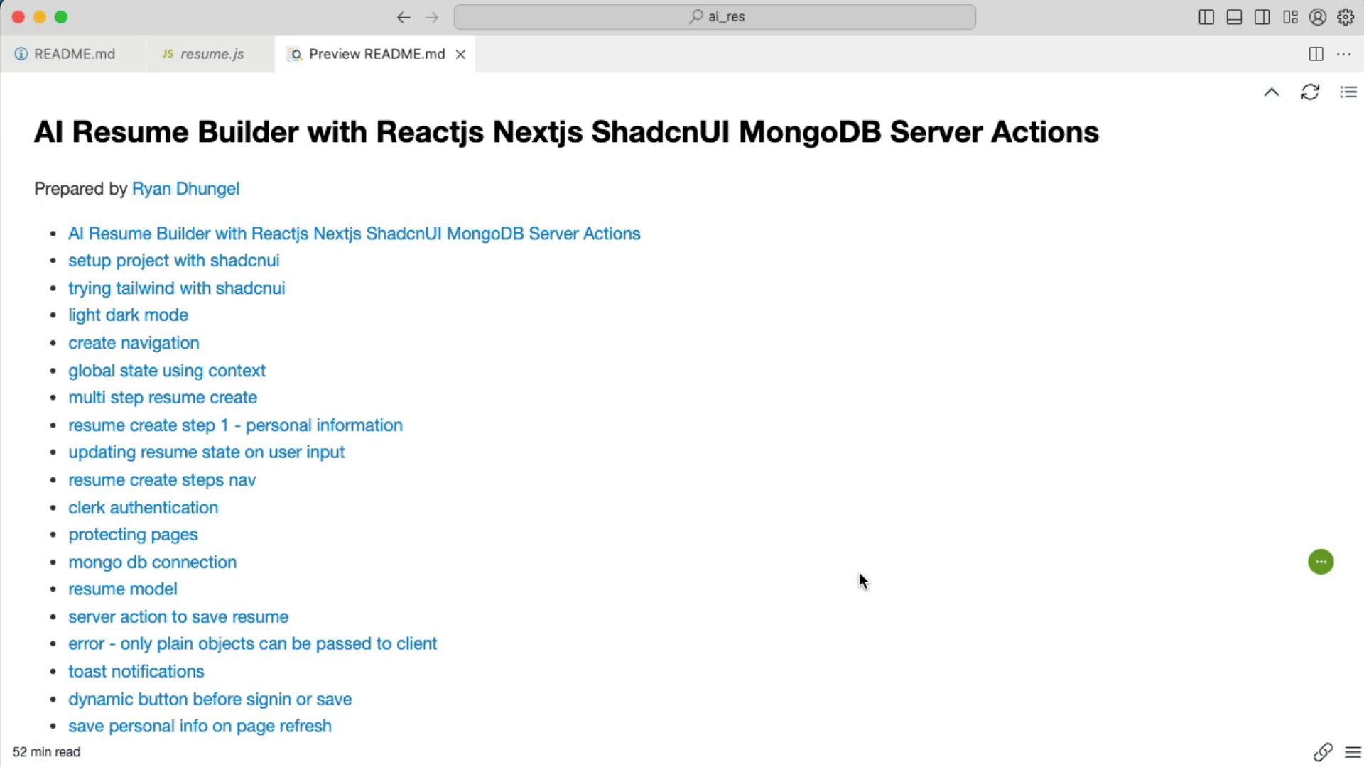
# Step: Scroll through the README preview's setup, navigation, context and multi-step sections and back to the top
pyautogui.scroll(-3)
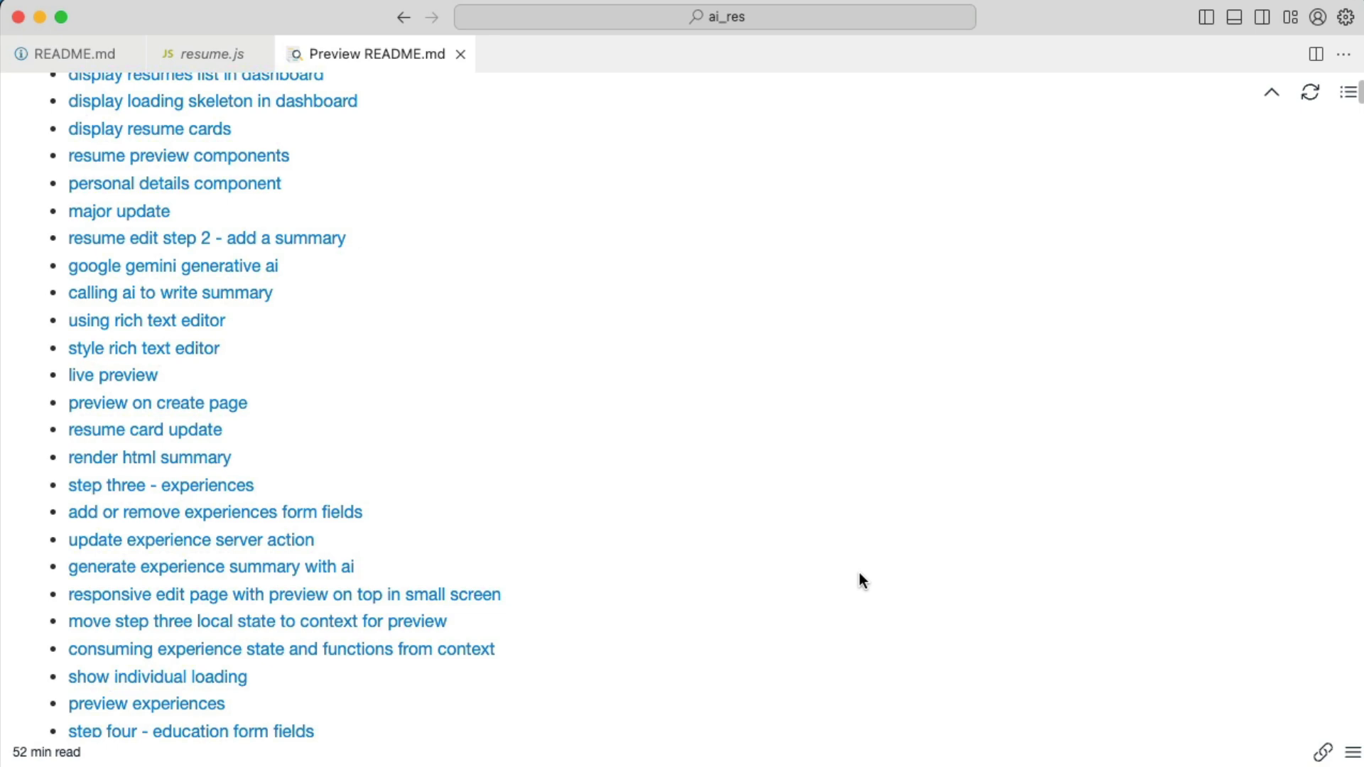
pyautogui.scroll(-3)
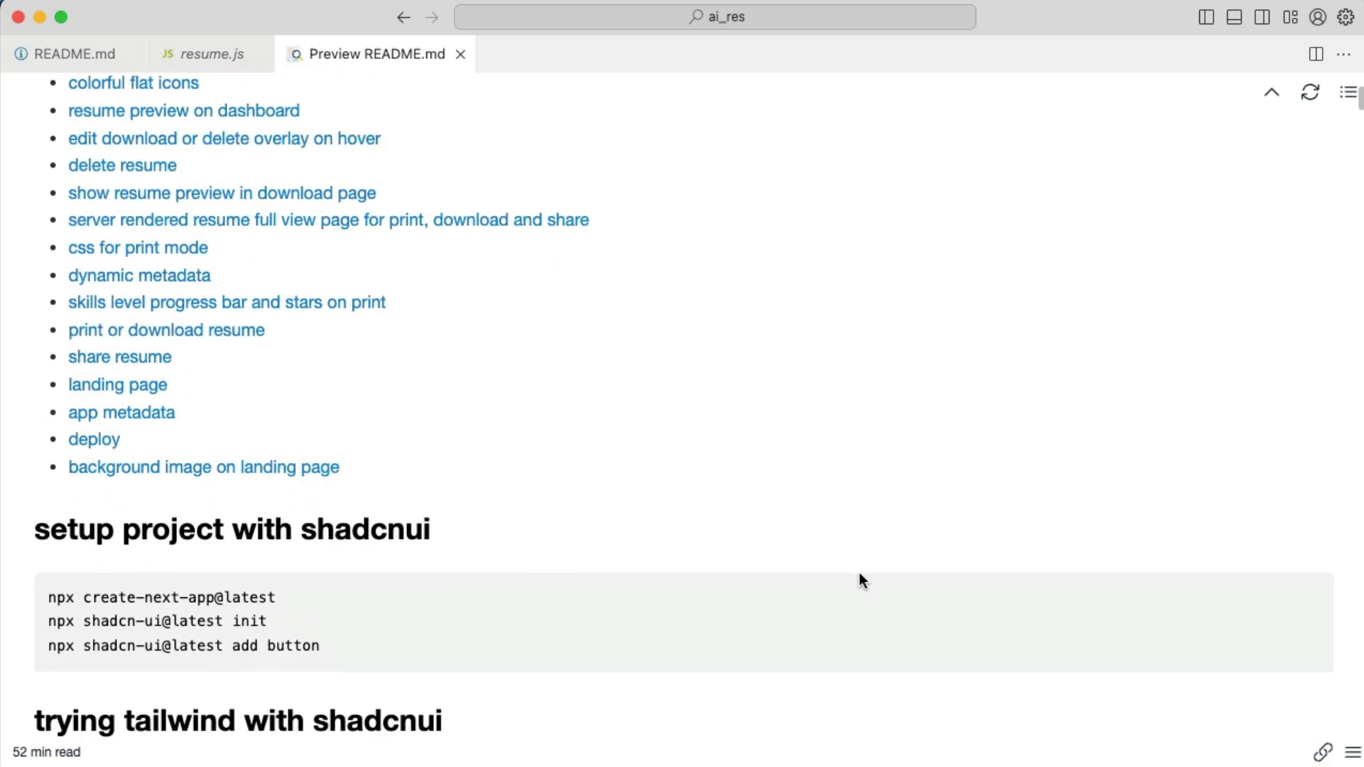
pyautogui.scroll(-3)
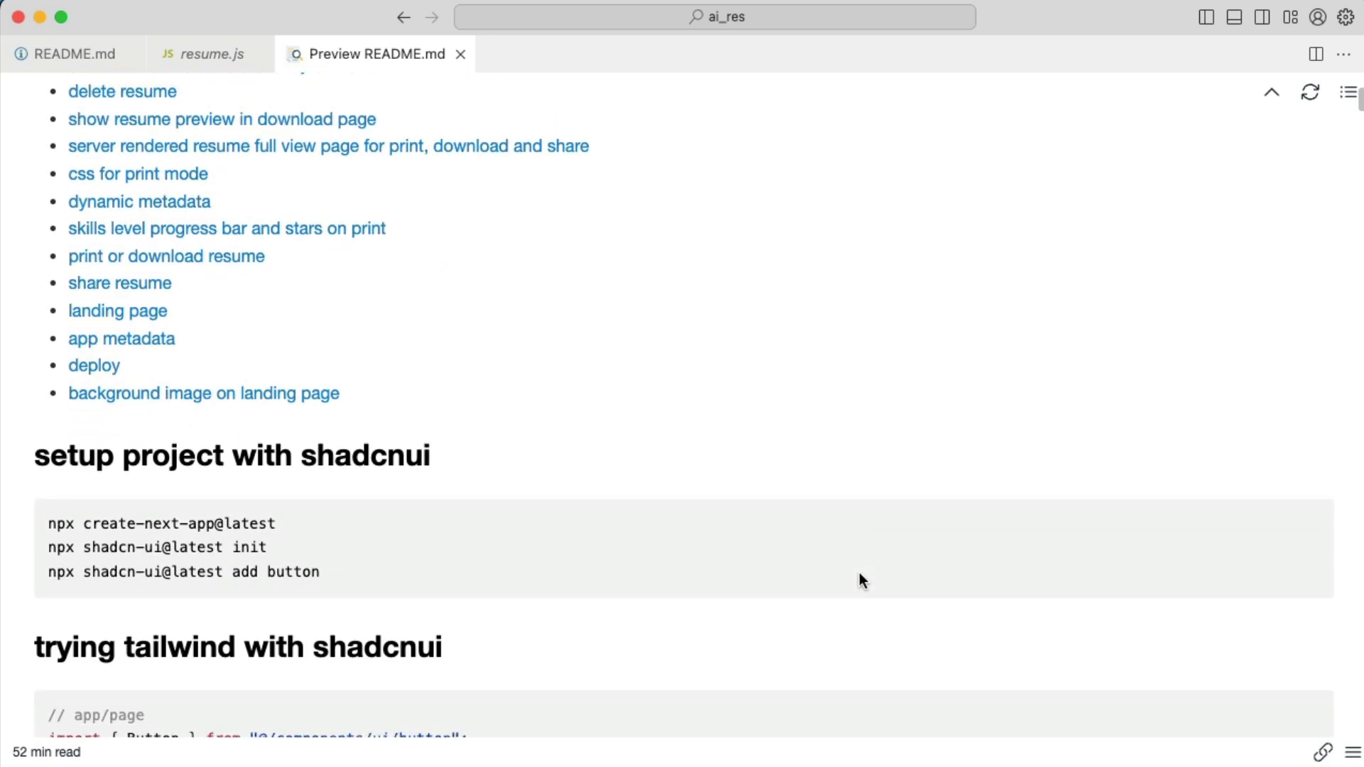
pyautogui.scroll(-3)
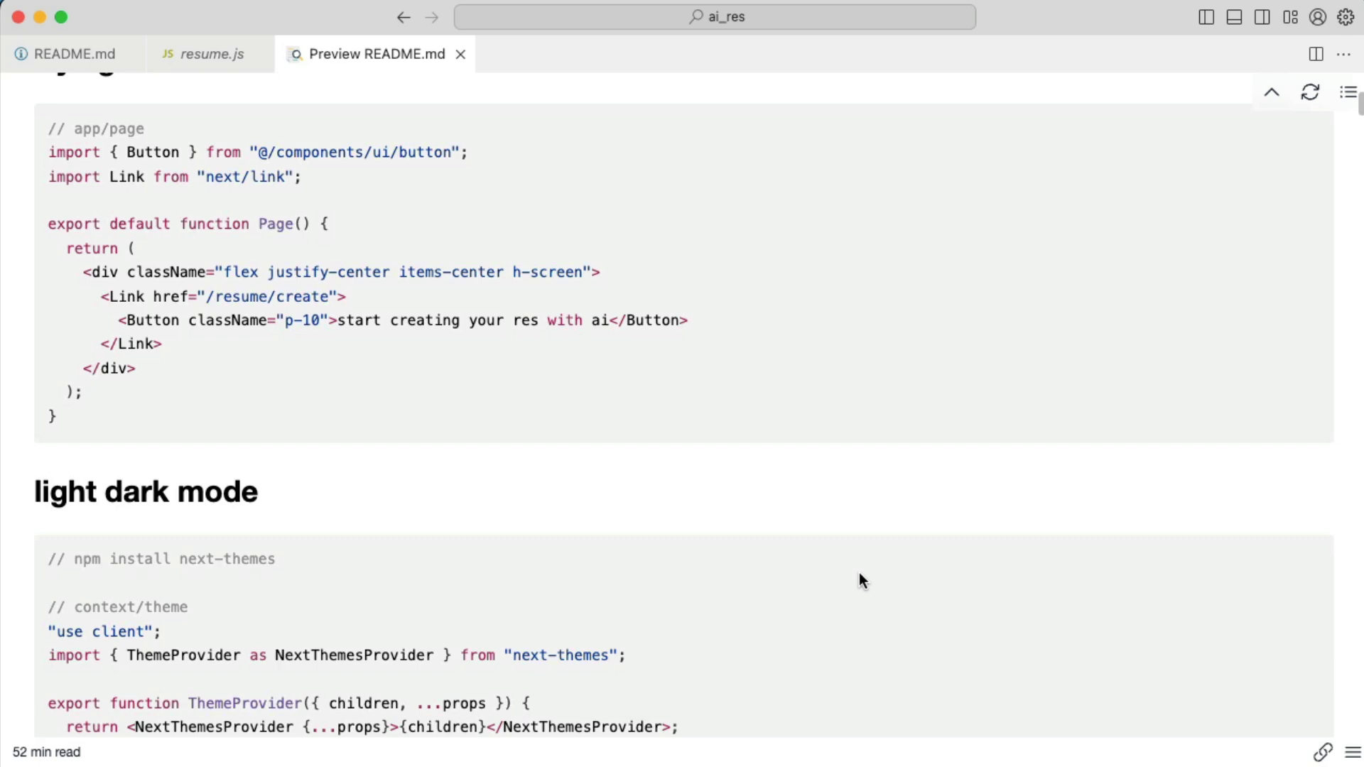
pyautogui.scroll(-3)
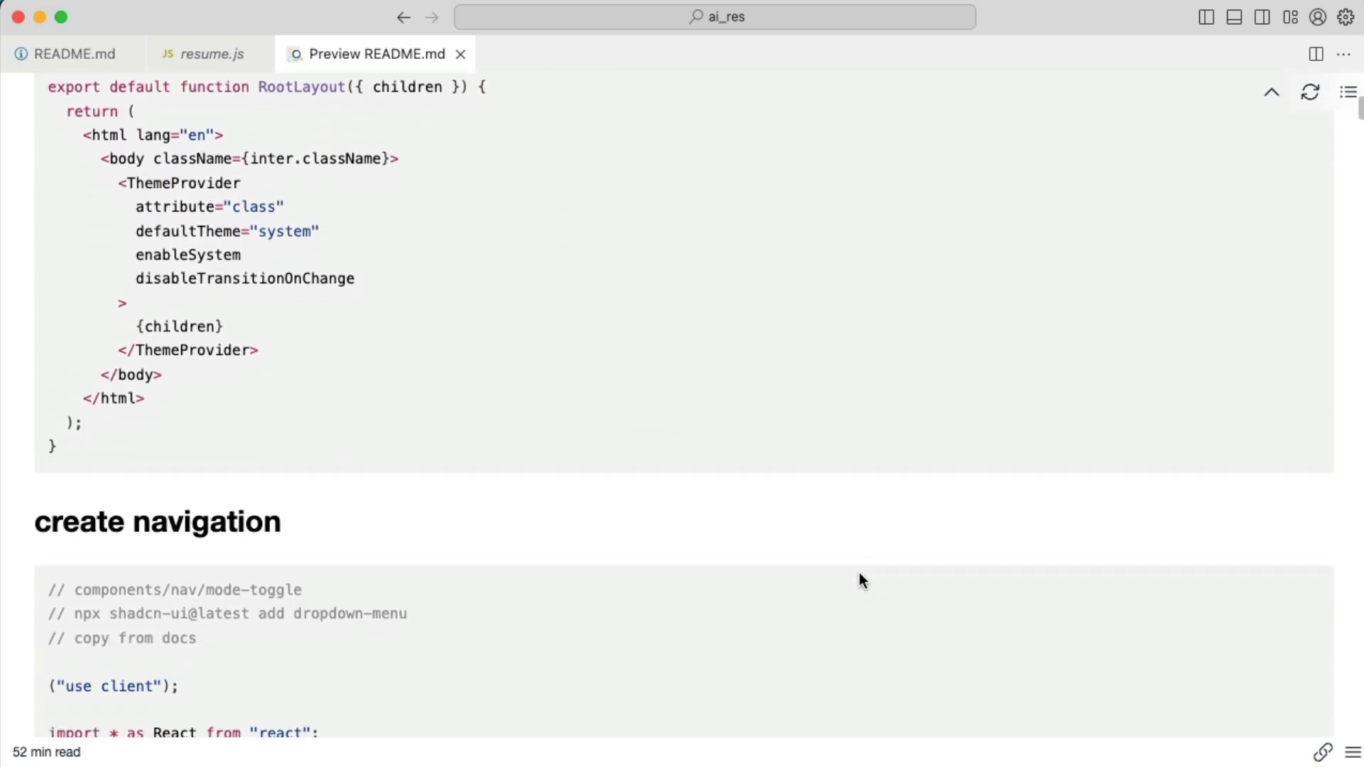
pyautogui.scroll(-3)
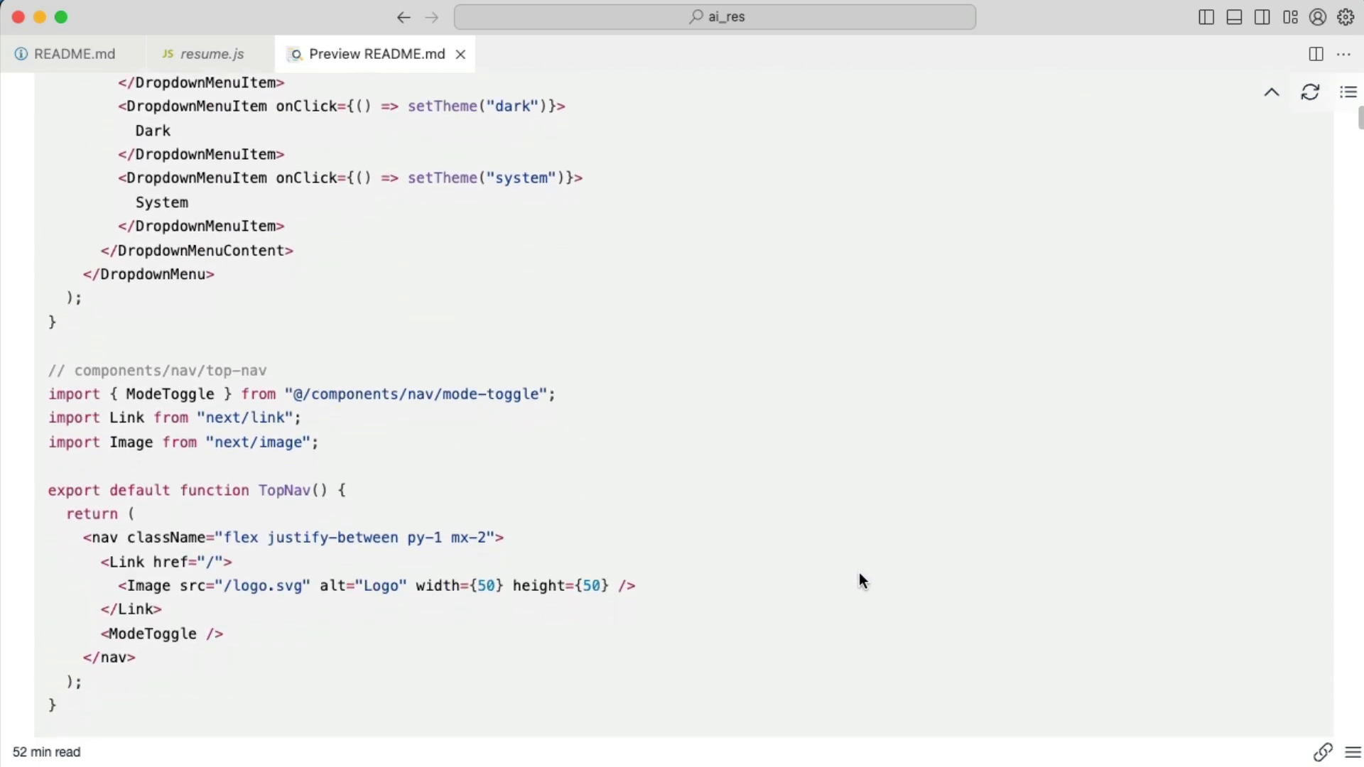
pyautogui.scroll(3)
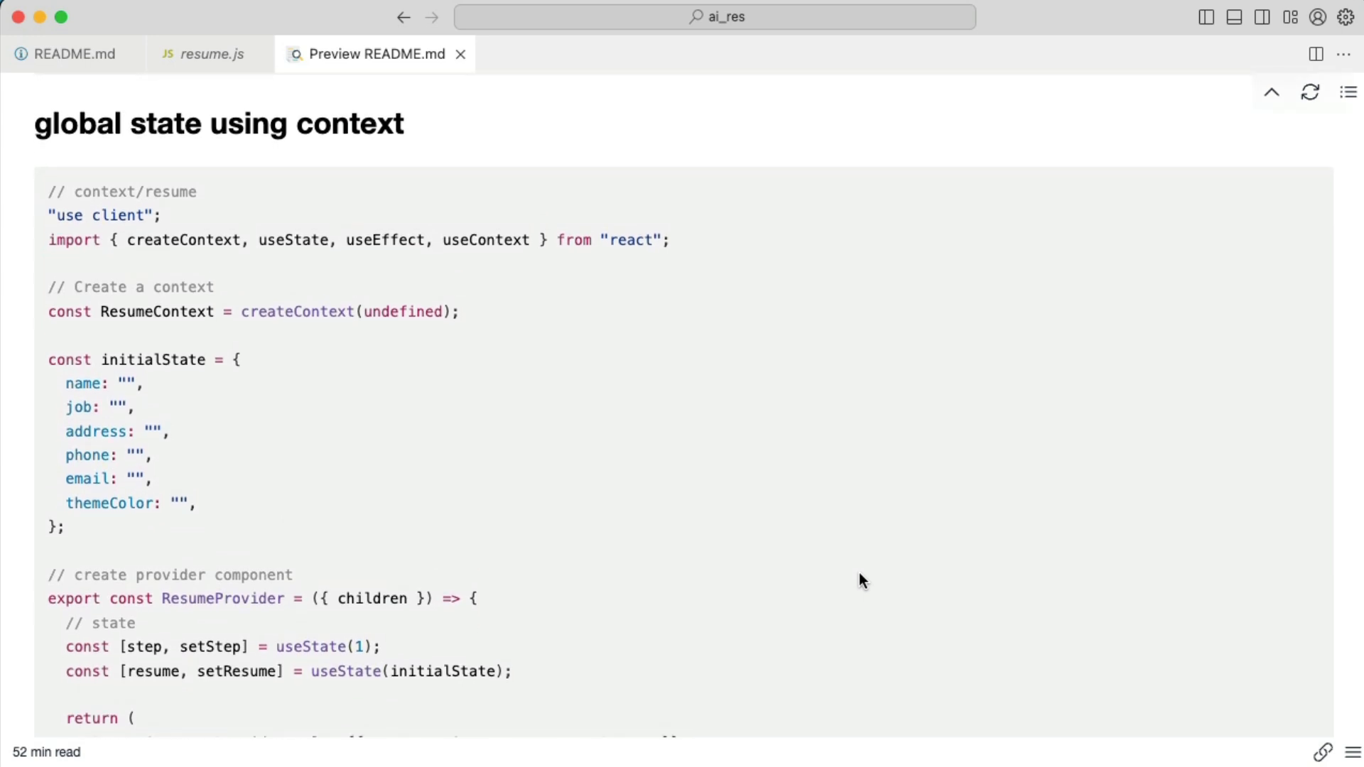
pyautogui.scroll(-3)
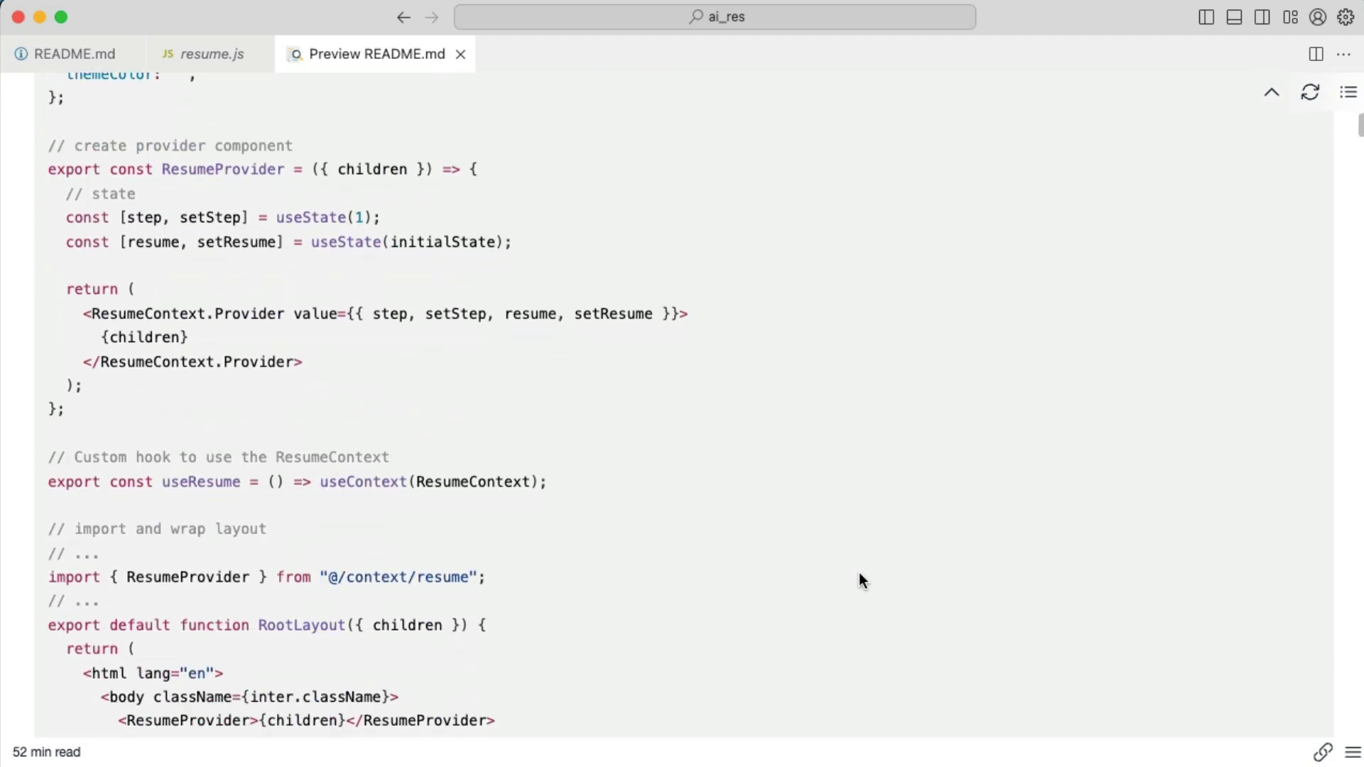
pyautogui.scroll(3)
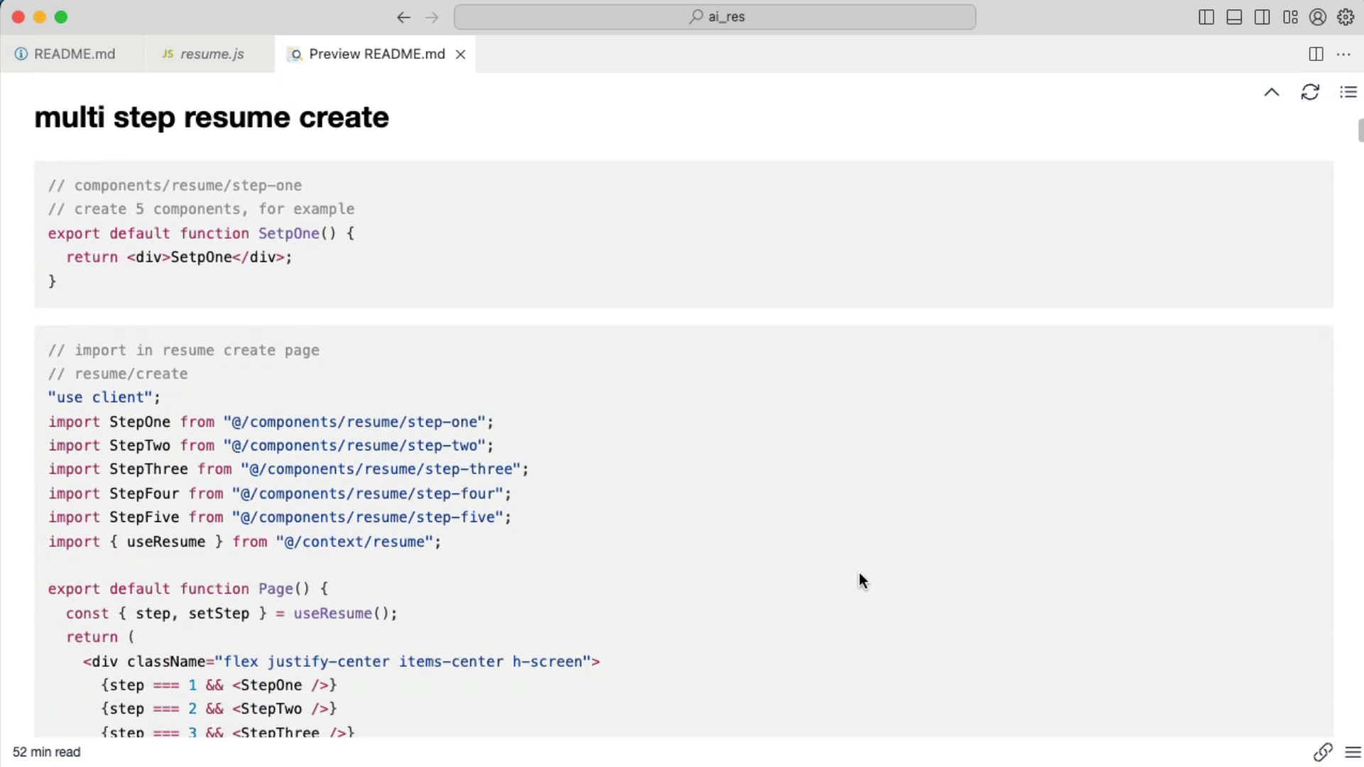
pyautogui.scroll(3)
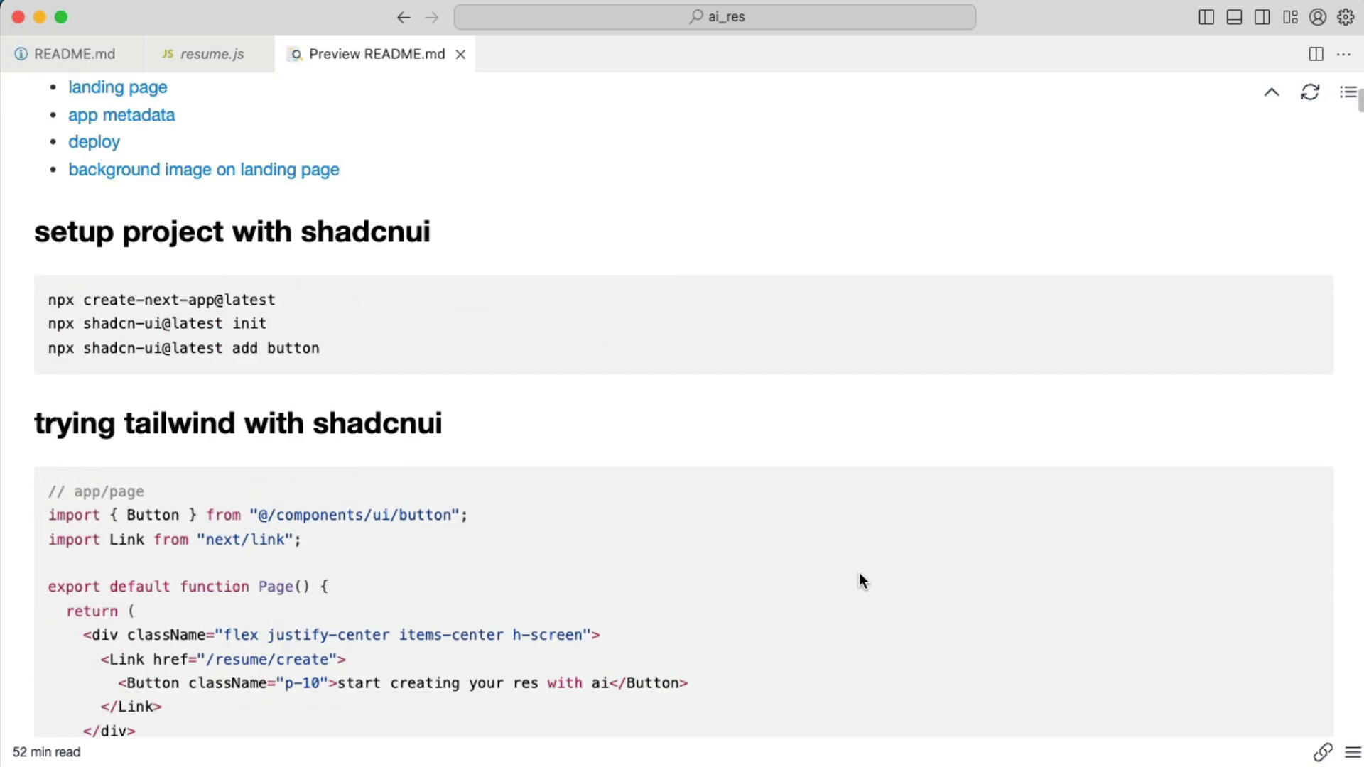